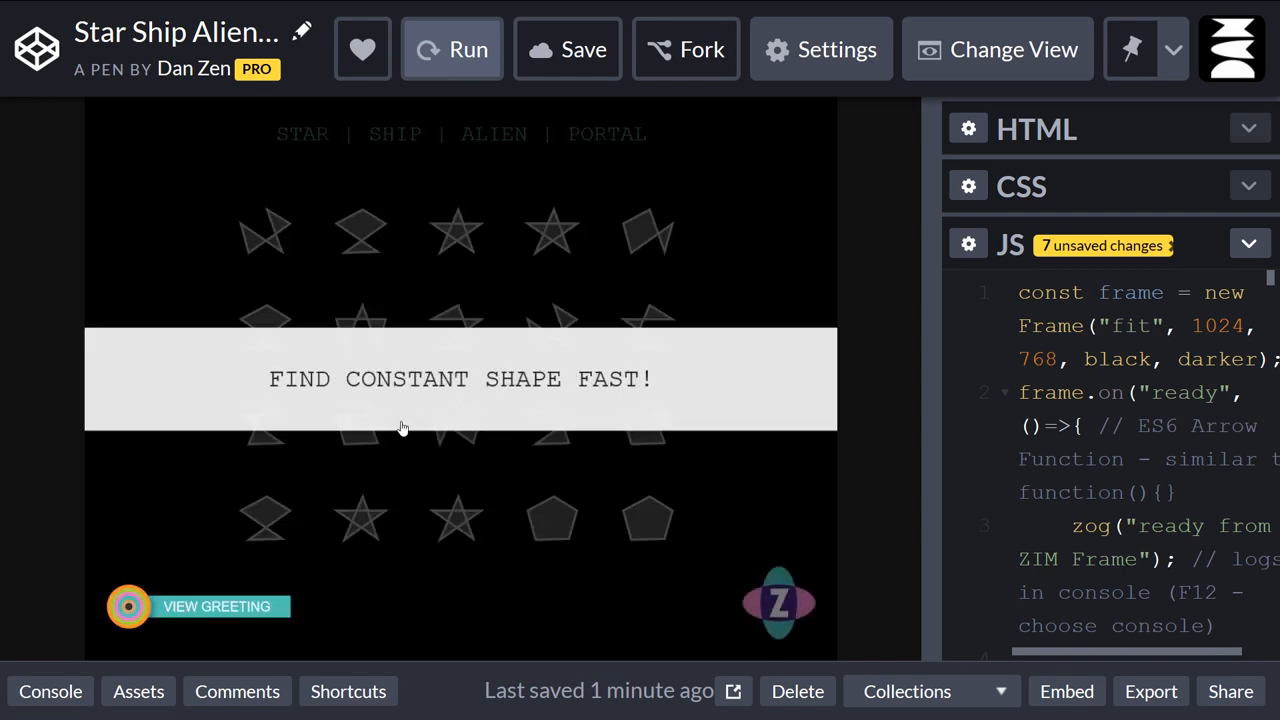
{"action": "mouse_move", "coordinate": [324, 140]}
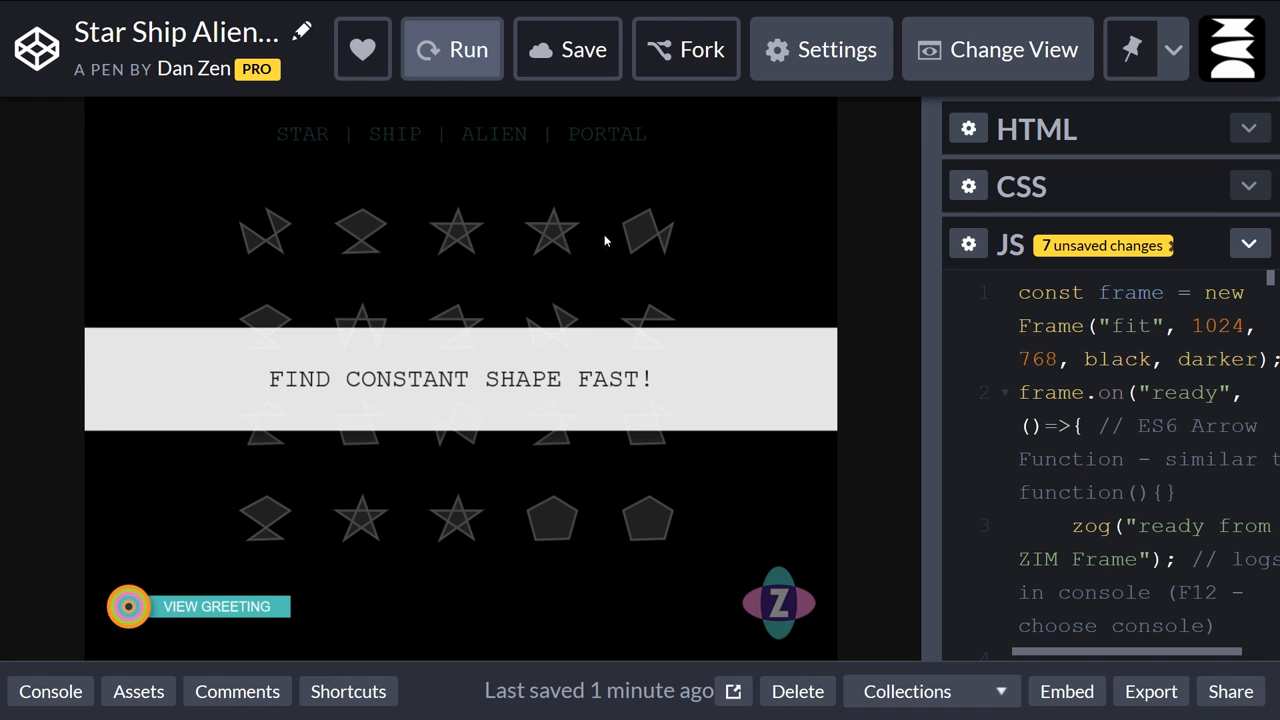
{"action": "mouse_move", "coordinate": [378, 215]}
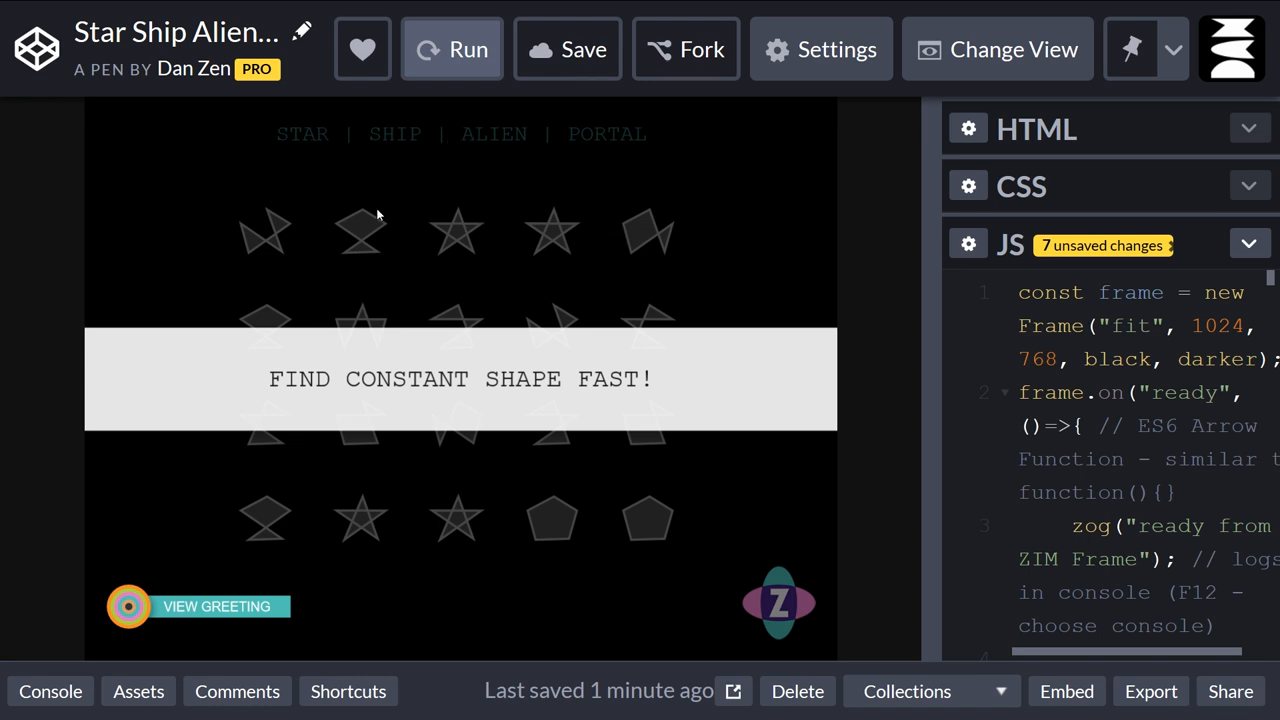
{"action": "mouse_move", "coordinate": [528, 217]}
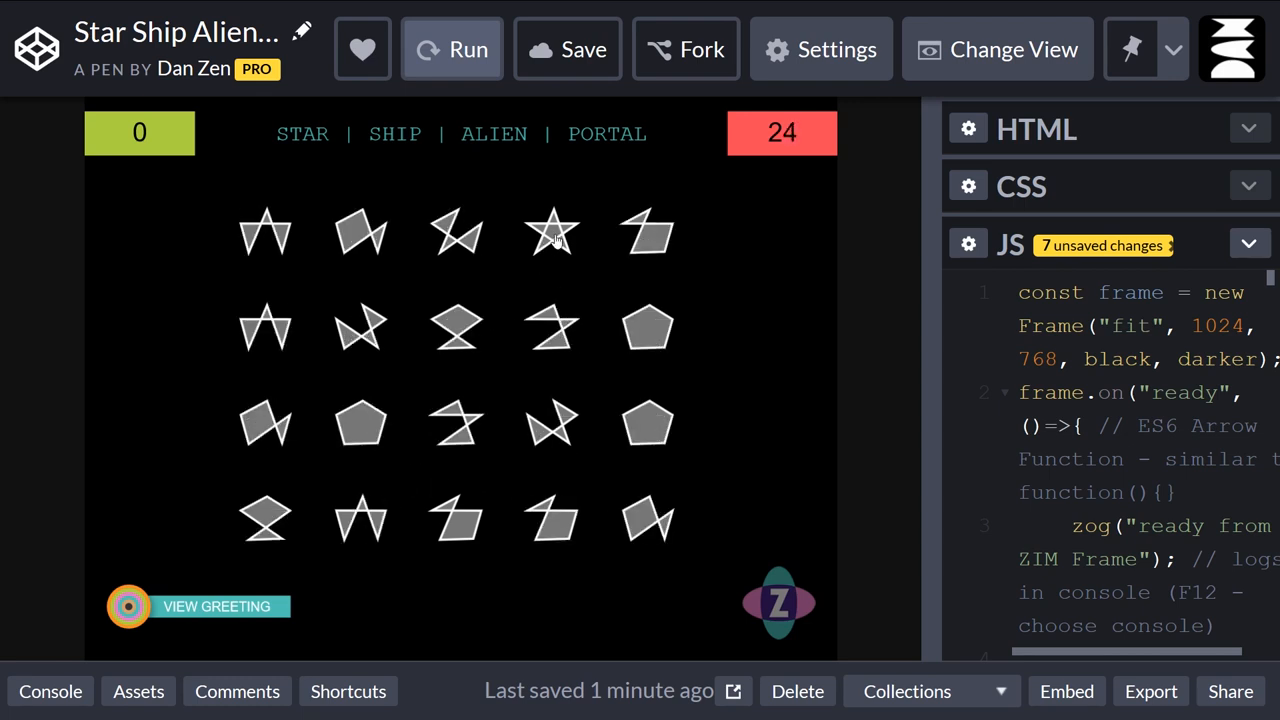
Pick the constant shapes in the preview until the round ends on the high-score board.
{"action": "left_click", "coordinate": [551, 232]}
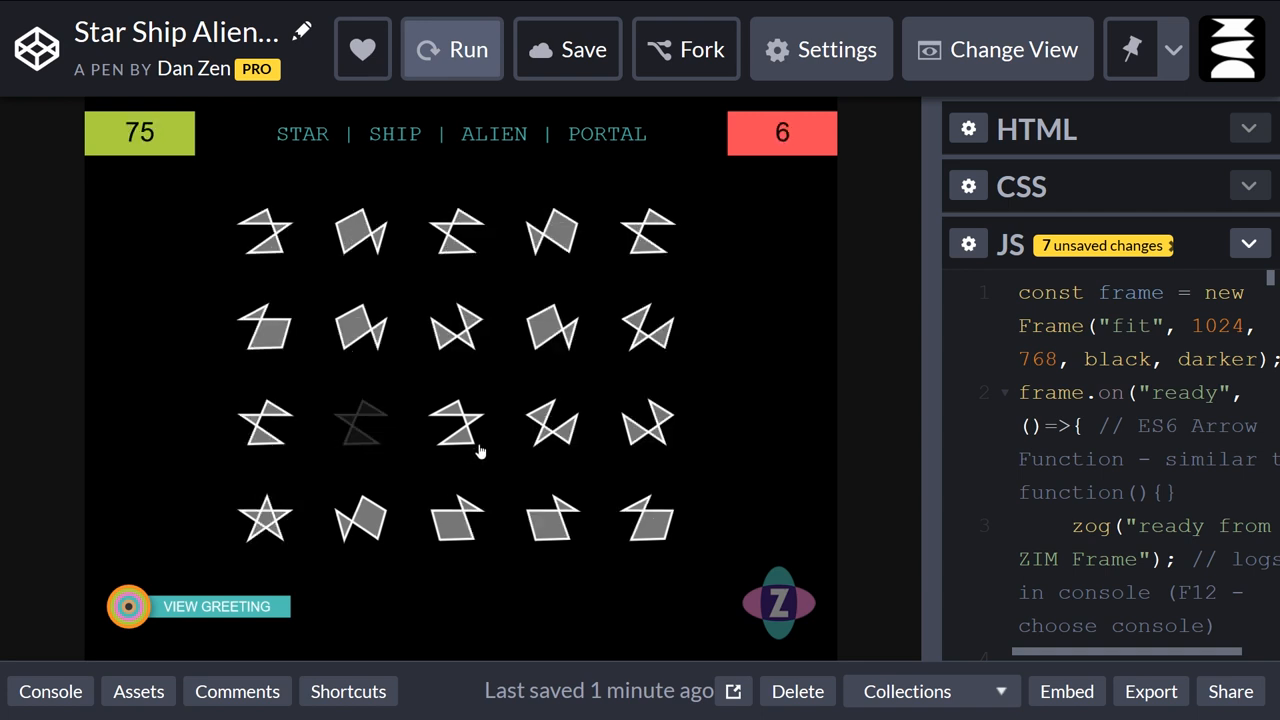
{"action": "left_click", "coordinate": [456, 425]}
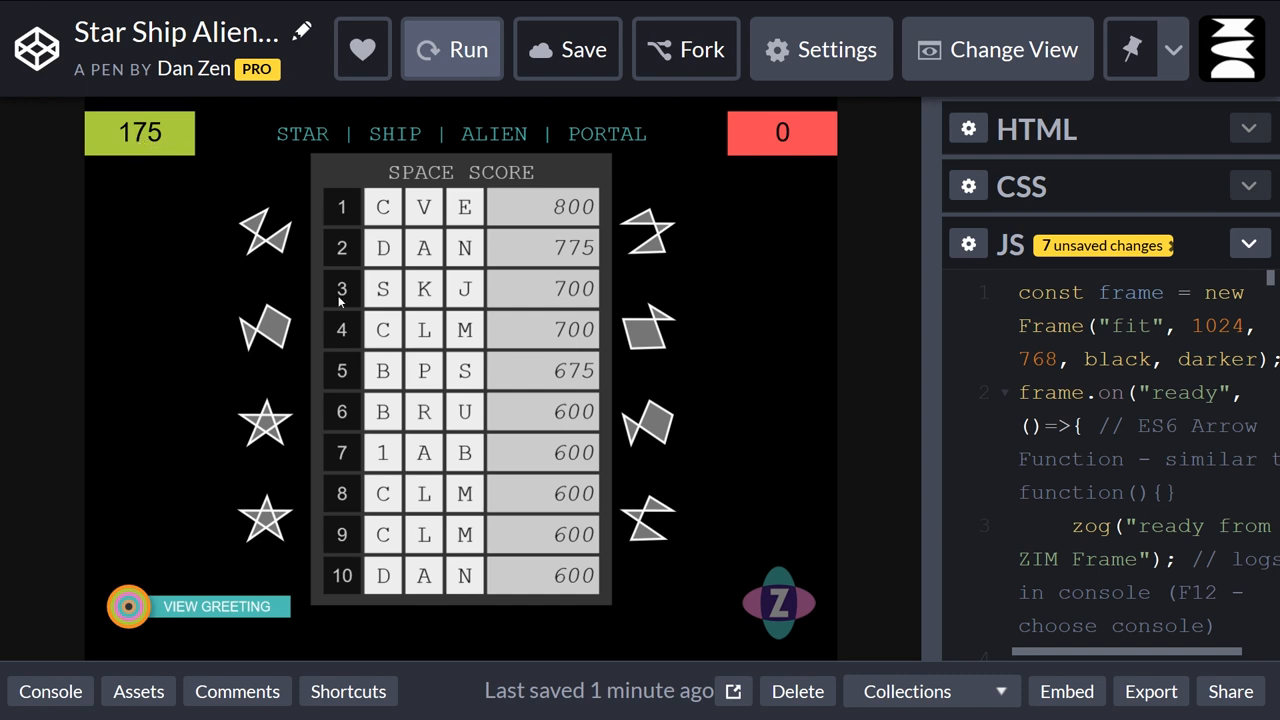
{"action": "mouse_move", "coordinate": [564, 525]}
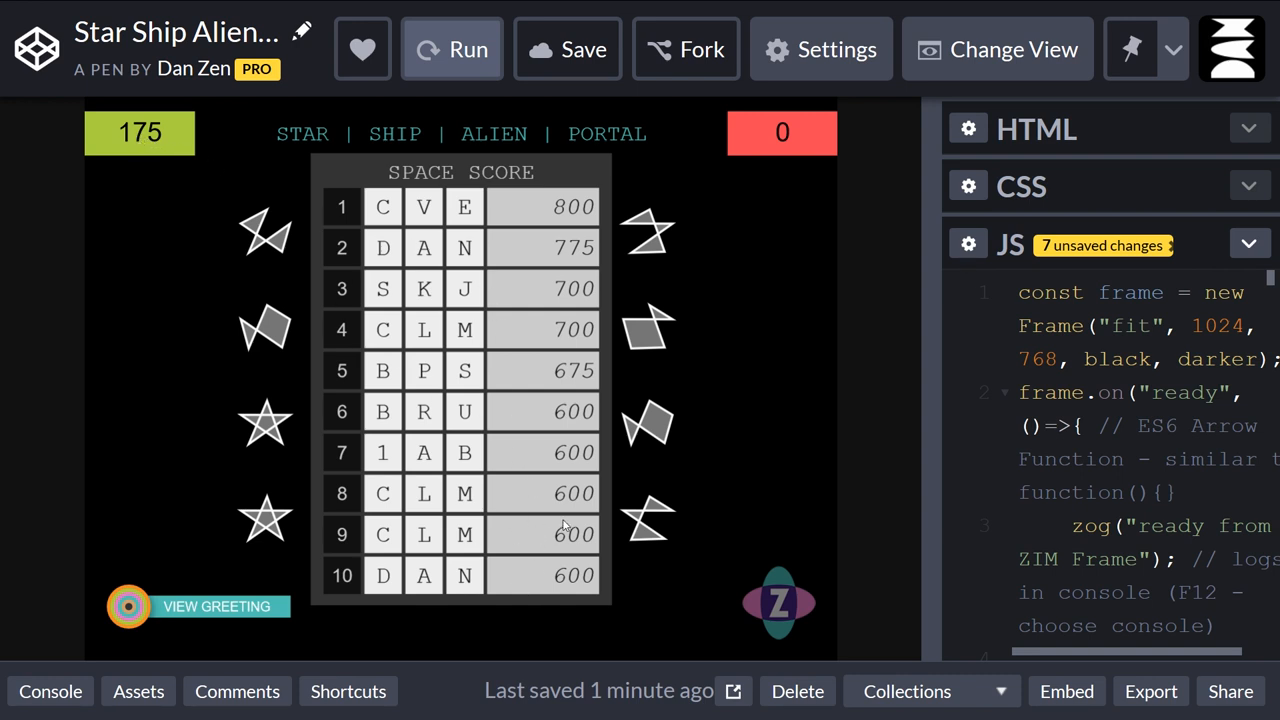
{"action": "mouse_move", "coordinate": [711, 339]}
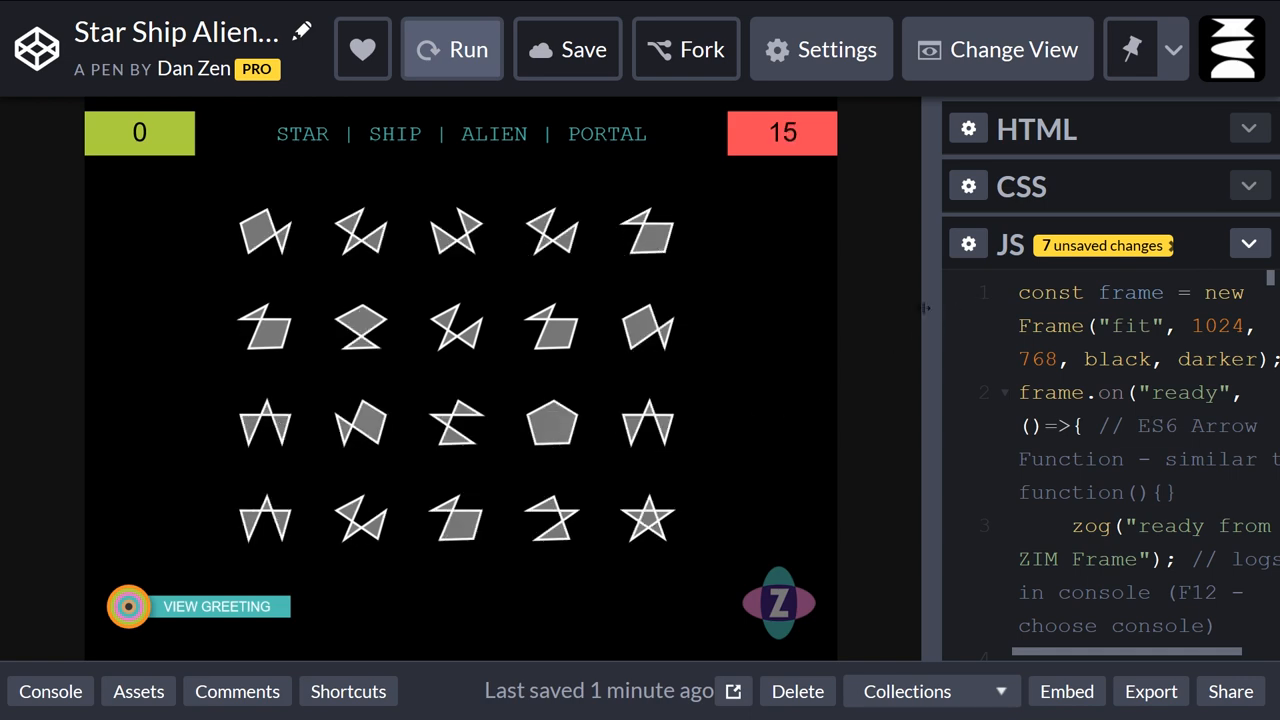
Drag the divider left twice so the JavaScript editor takes most of the window.
{"action": "left_click_drag", "start_coordinate": [928, 307], "coordinate": [490, 307]}
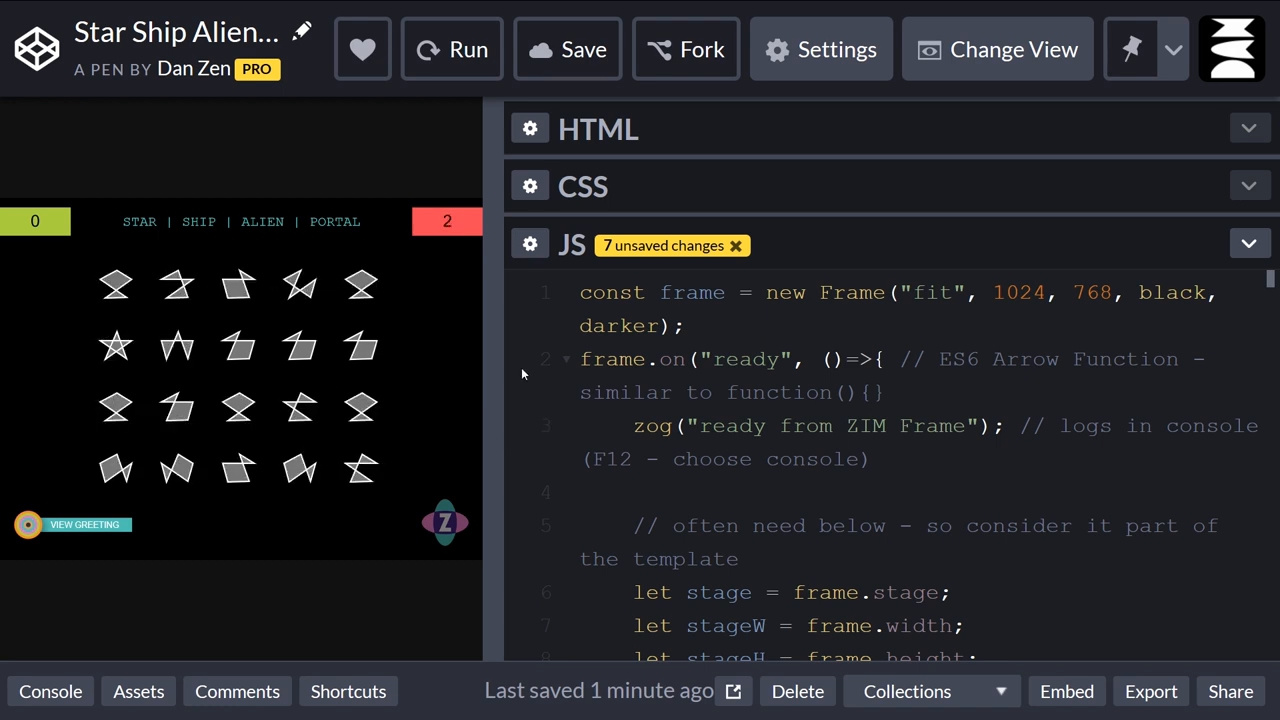
{"action": "left_click_drag", "start_coordinate": [497, 400], "coordinate": [320, 400]}
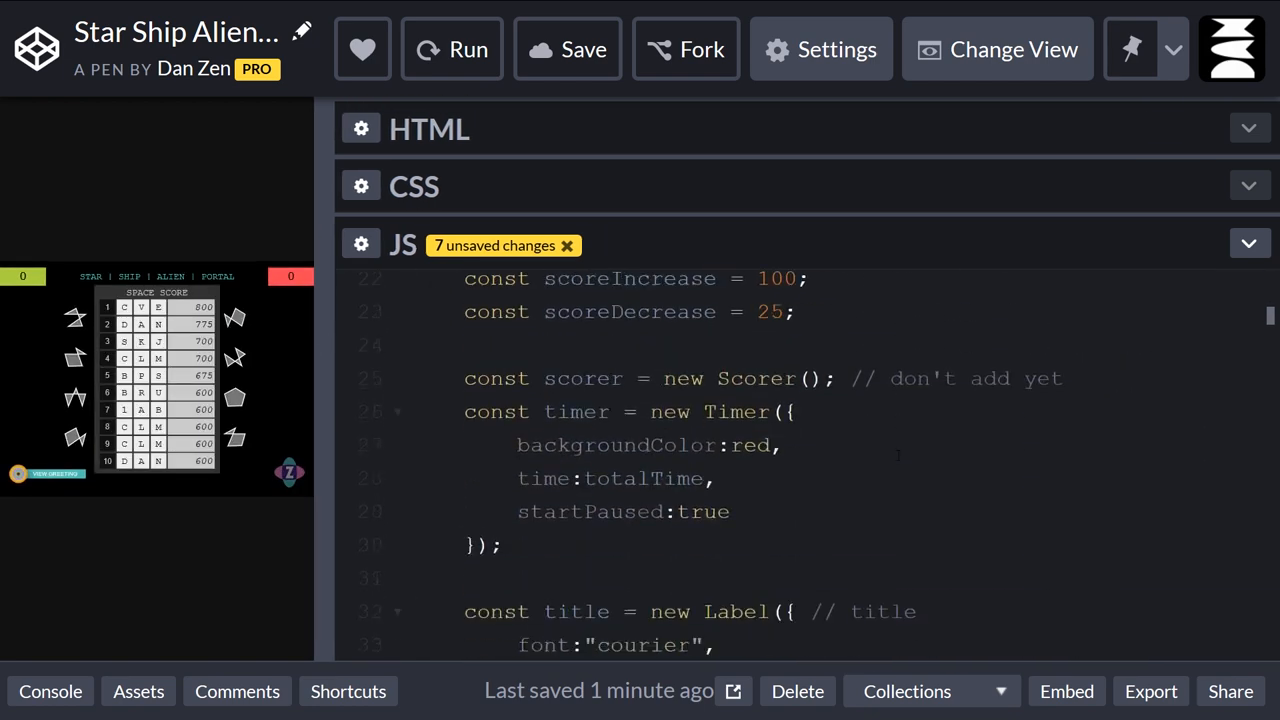
Scroll the JS down past the start/end handlers to the SWITCH SHAPES - HYPER interval block.
{"action": "scroll", "scroll_direction": "down", "scroll_amount": 3}
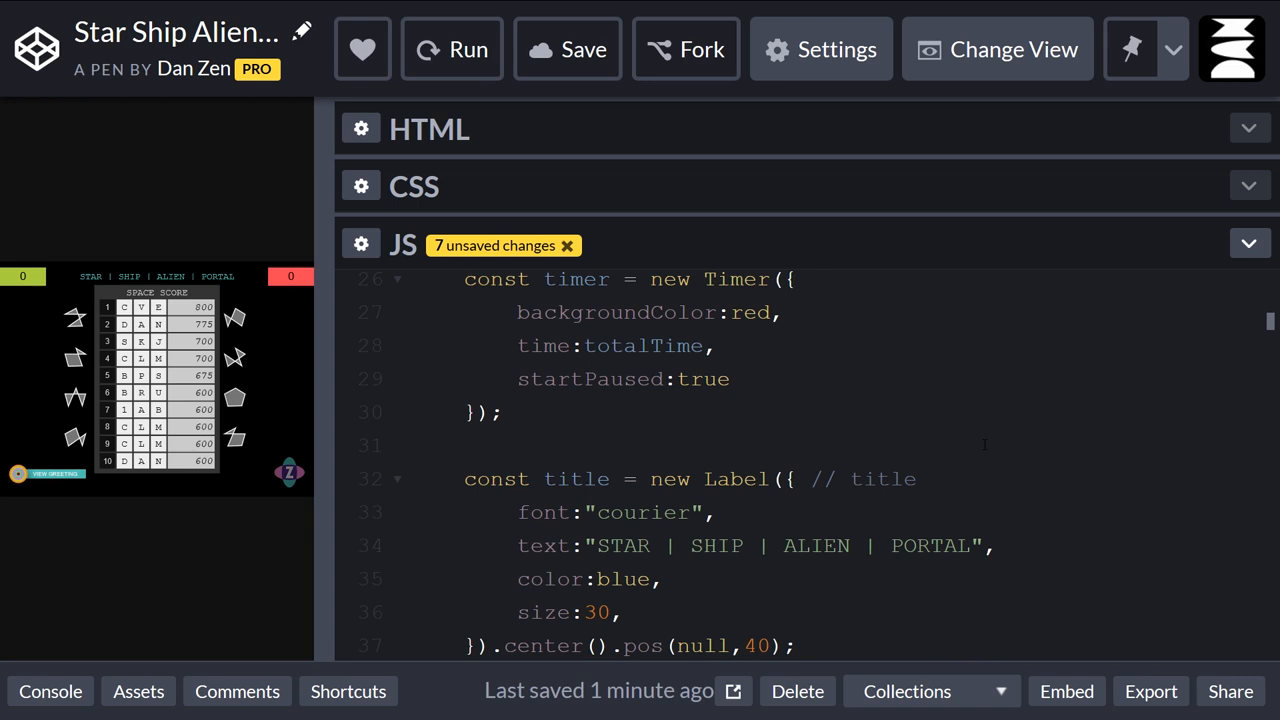
{"action": "scroll", "scroll_direction": "down", "scroll_amount": 3}
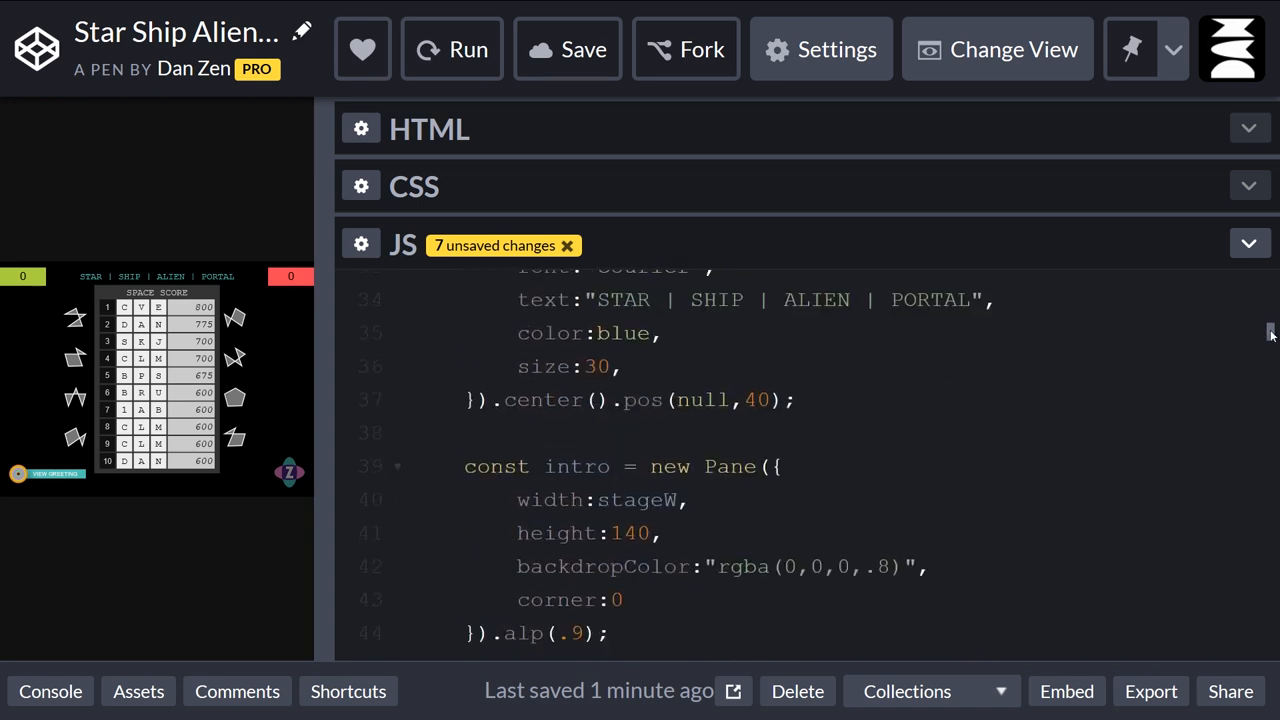
{"action": "scroll", "scroll_direction": "down", "scroll_amount": 3}
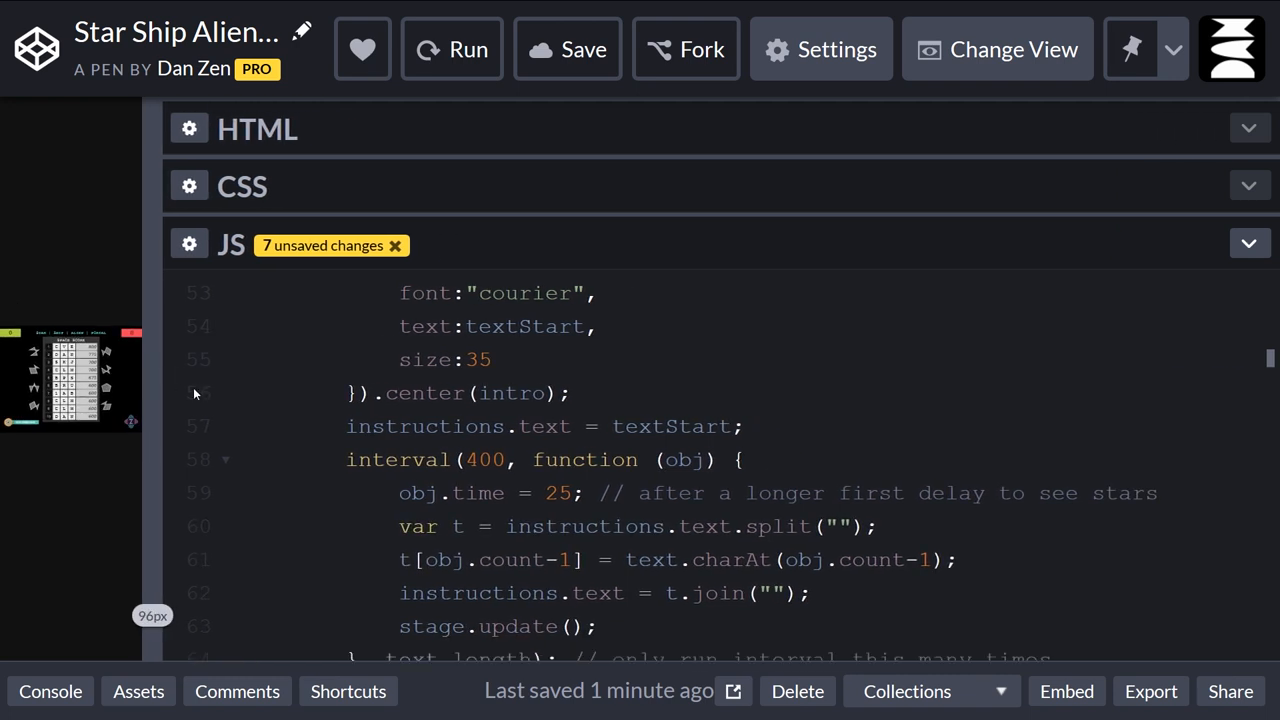
{"action": "scroll", "scroll_direction": "down", "scroll_amount": 3}
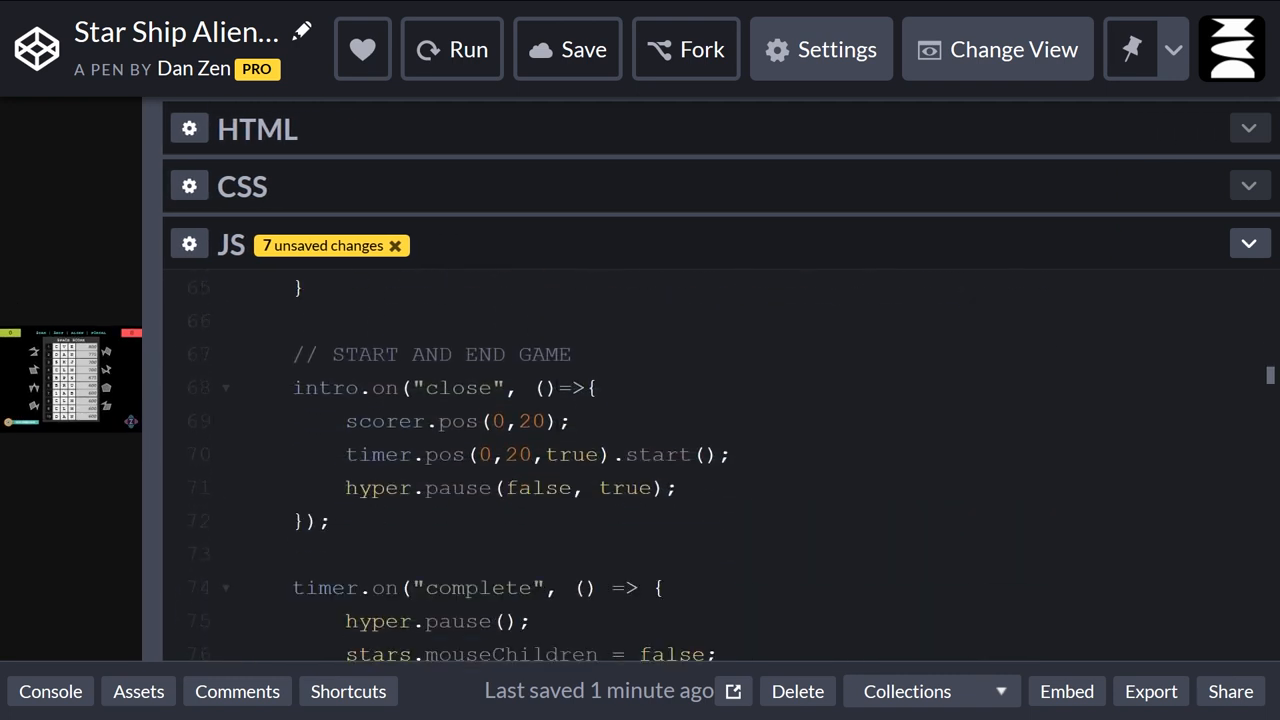
{"action": "scroll", "scroll_direction": "down", "scroll_amount": 3}
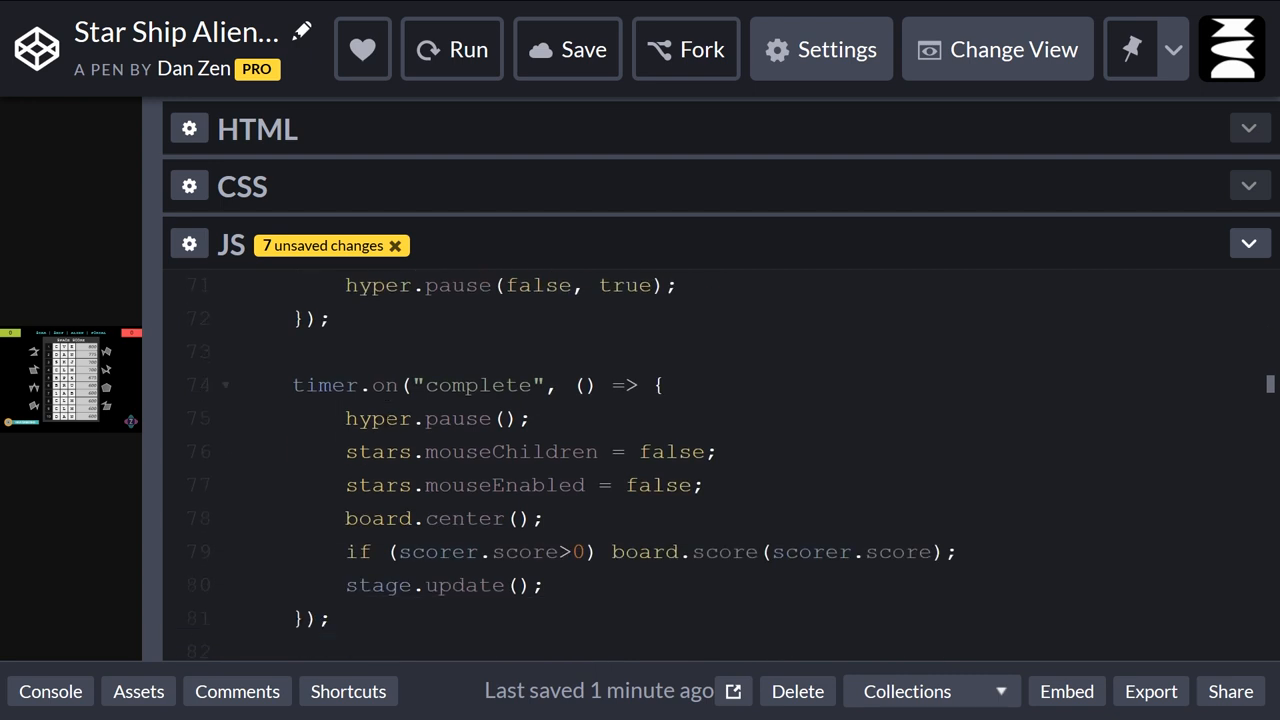
{"action": "scroll", "scroll_direction": "down", "scroll_amount": 3}
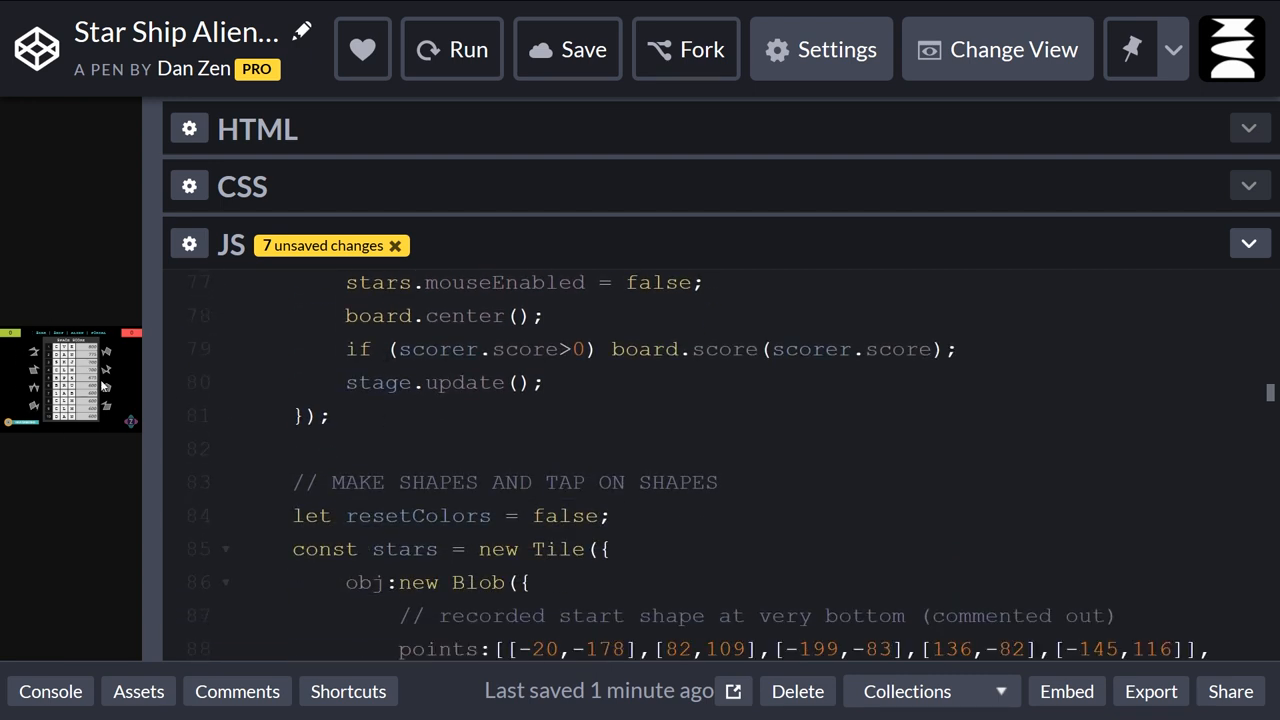
{"action": "scroll", "scroll_direction": "down", "scroll_amount": 3}
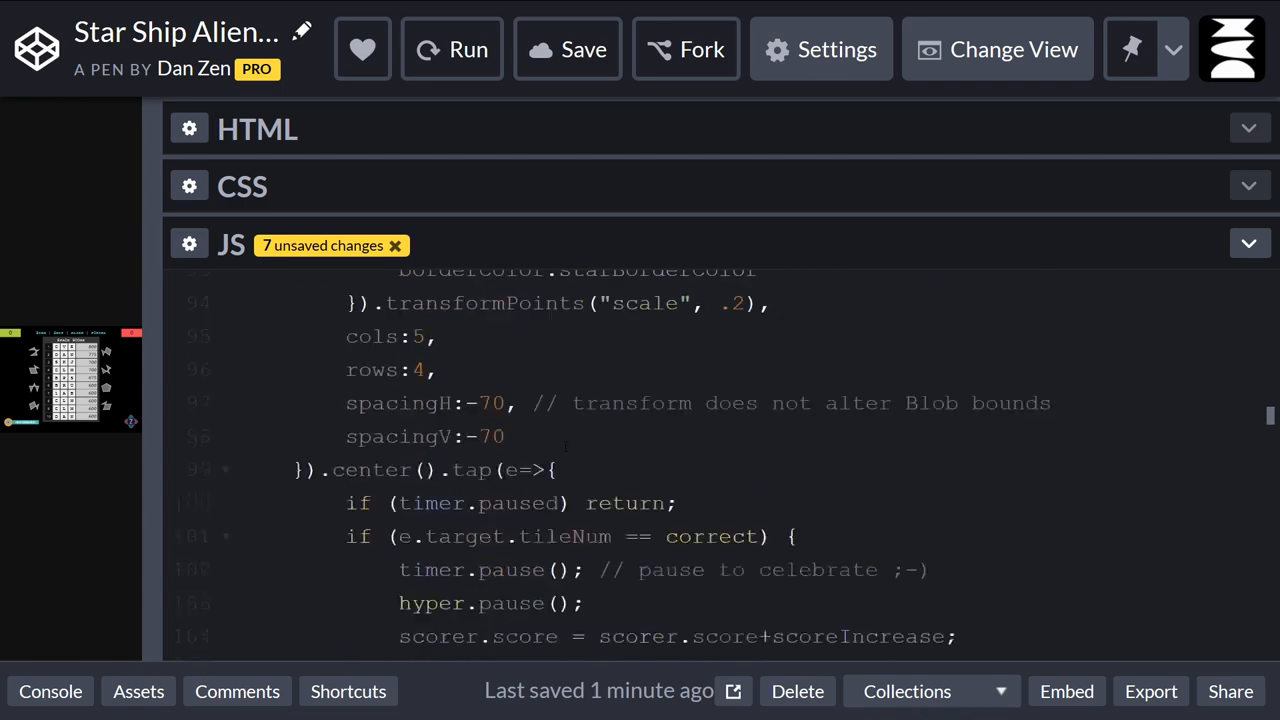
{"action": "scroll", "scroll_direction": "down", "scroll_amount": 3}
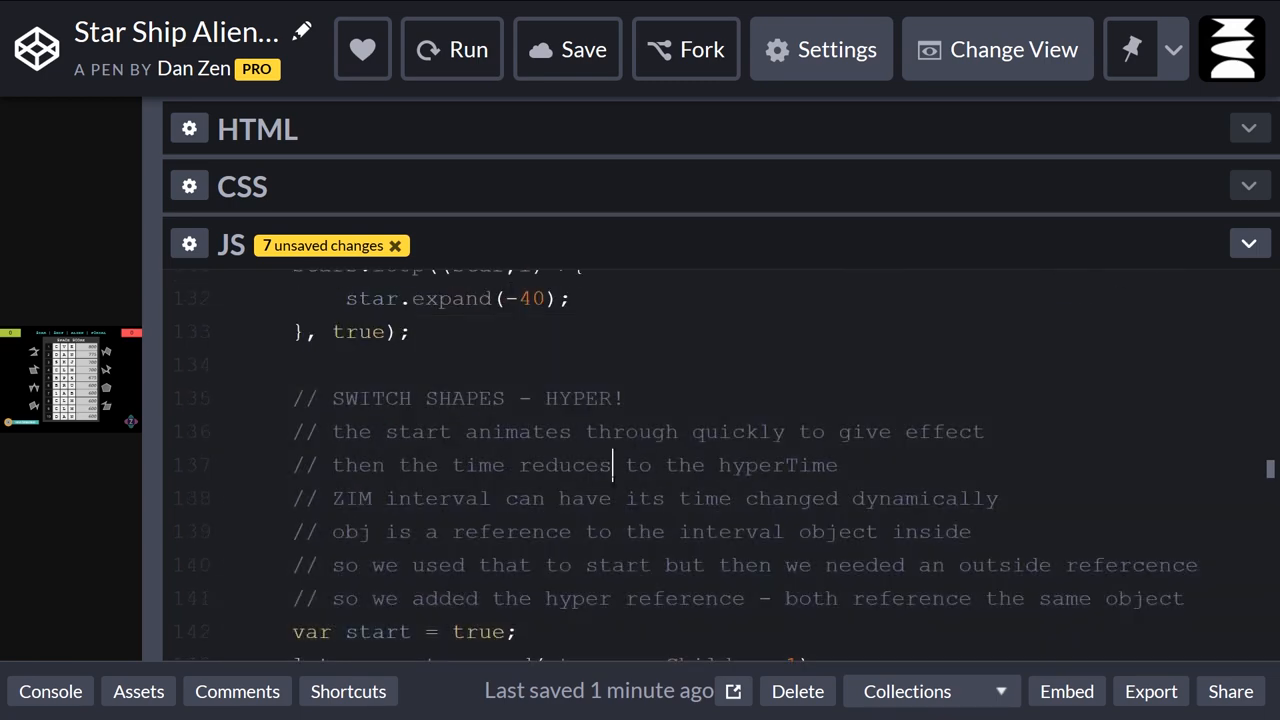
{"action": "scroll", "scroll_direction": "down", "scroll_amount": 3}
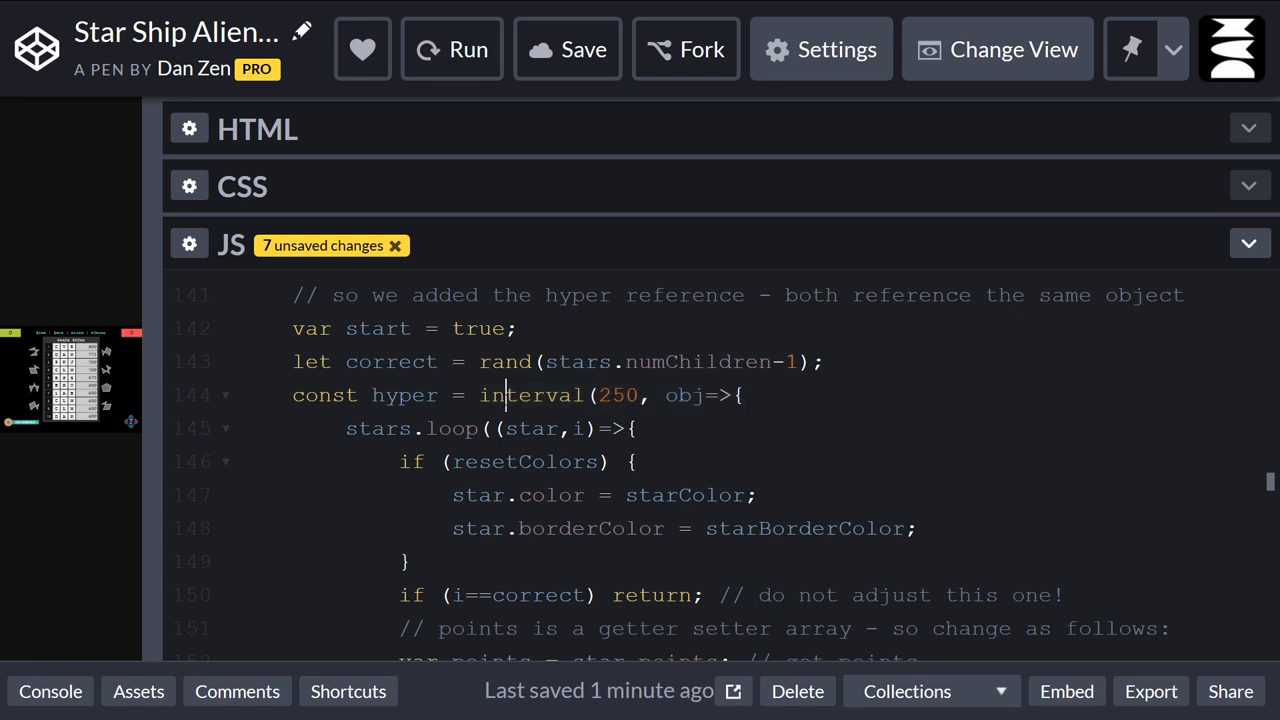
{"action": "double_click", "coordinate": [617, 394]}
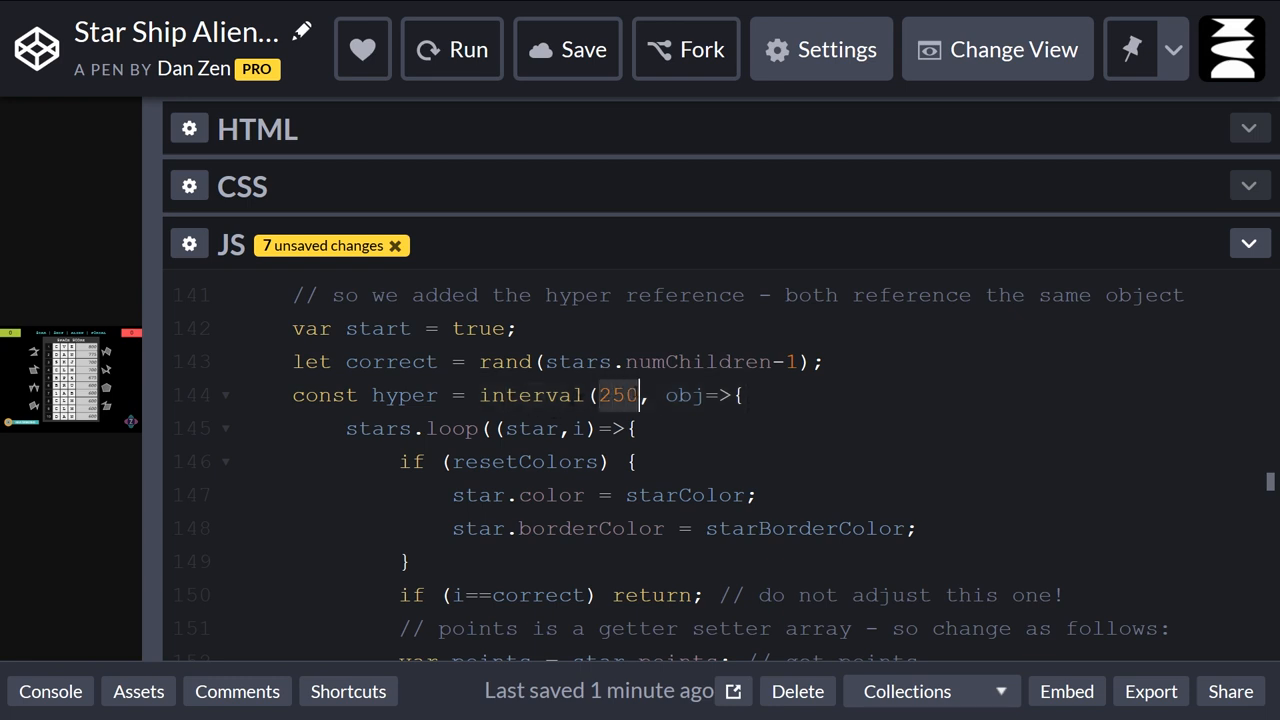
{"action": "mouse_move", "coordinate": [116, 398]}
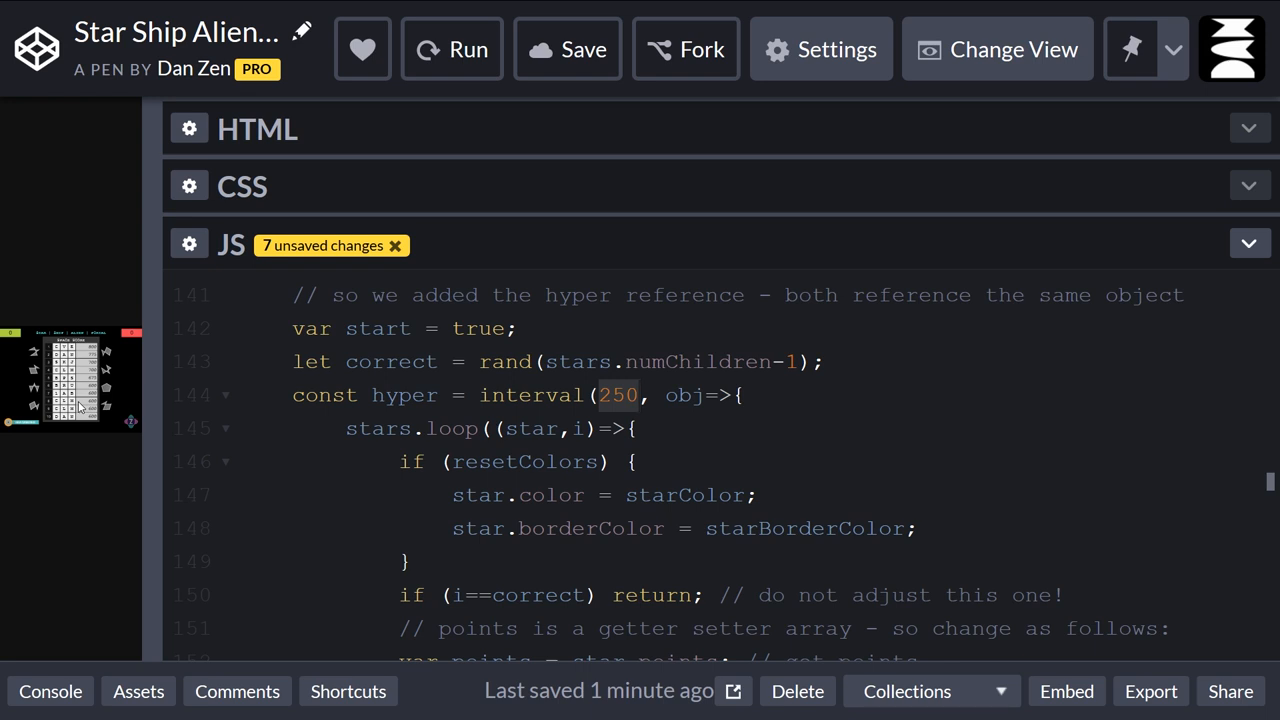
{"action": "left_click", "coordinate": [640, 394]}
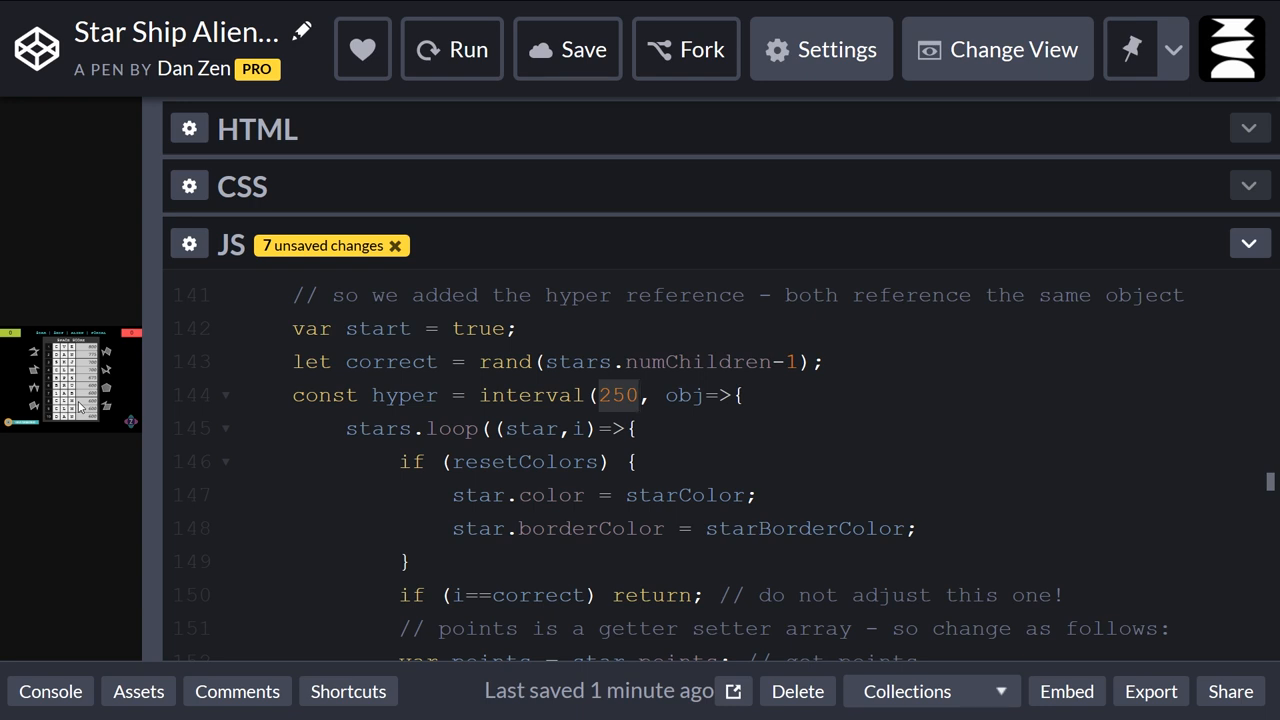
{"action": "mouse_move", "coordinate": [48, 418]}
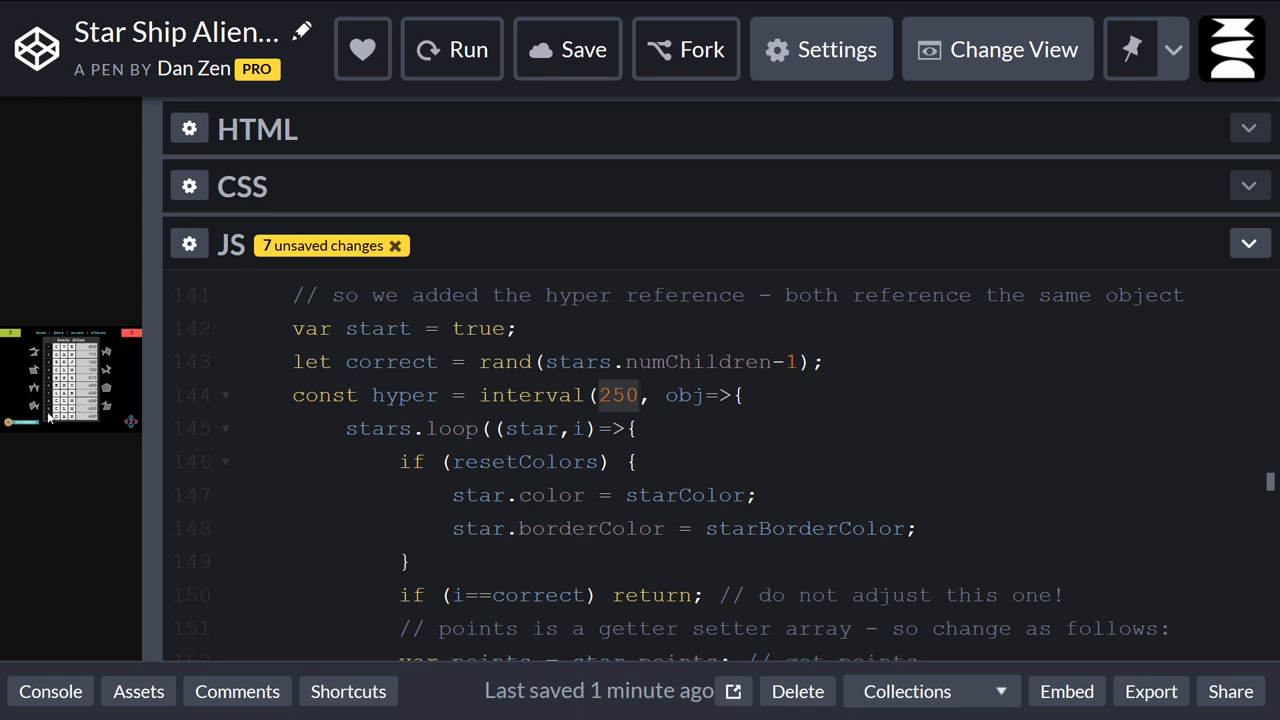
{"action": "double_click", "coordinate": [617, 394]}
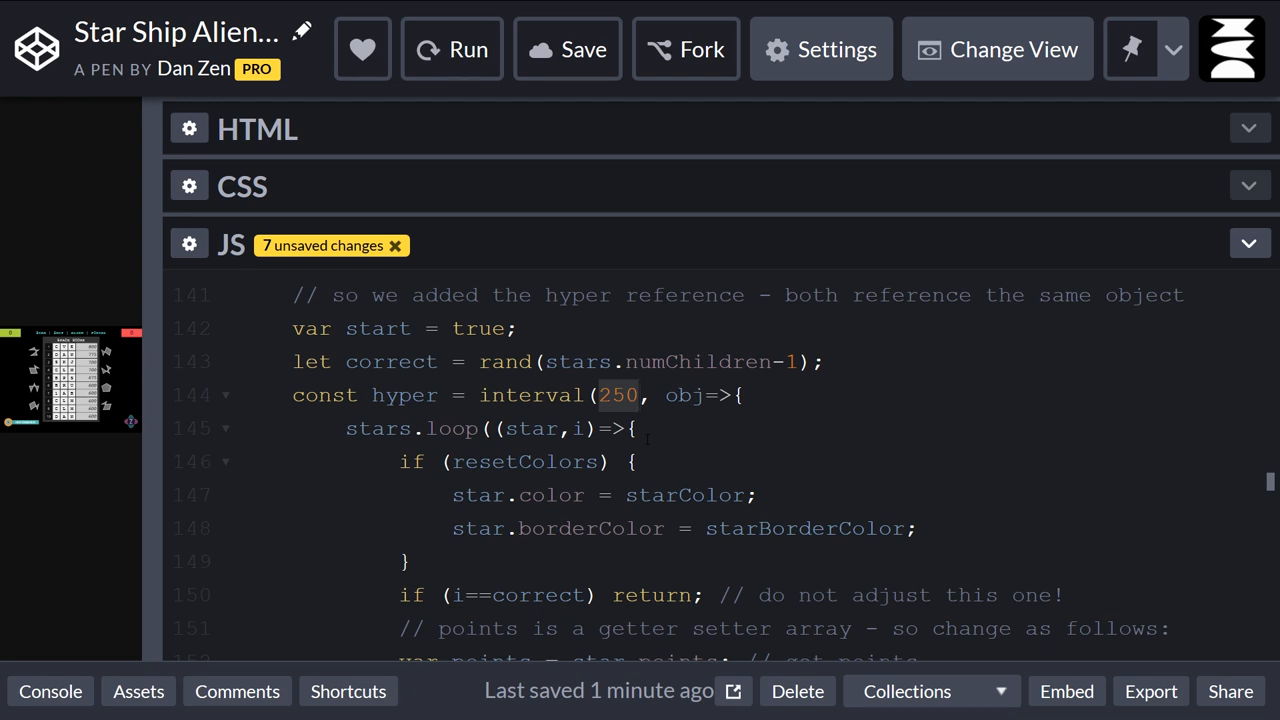
{"action": "left_click", "coordinate": [608, 394]}
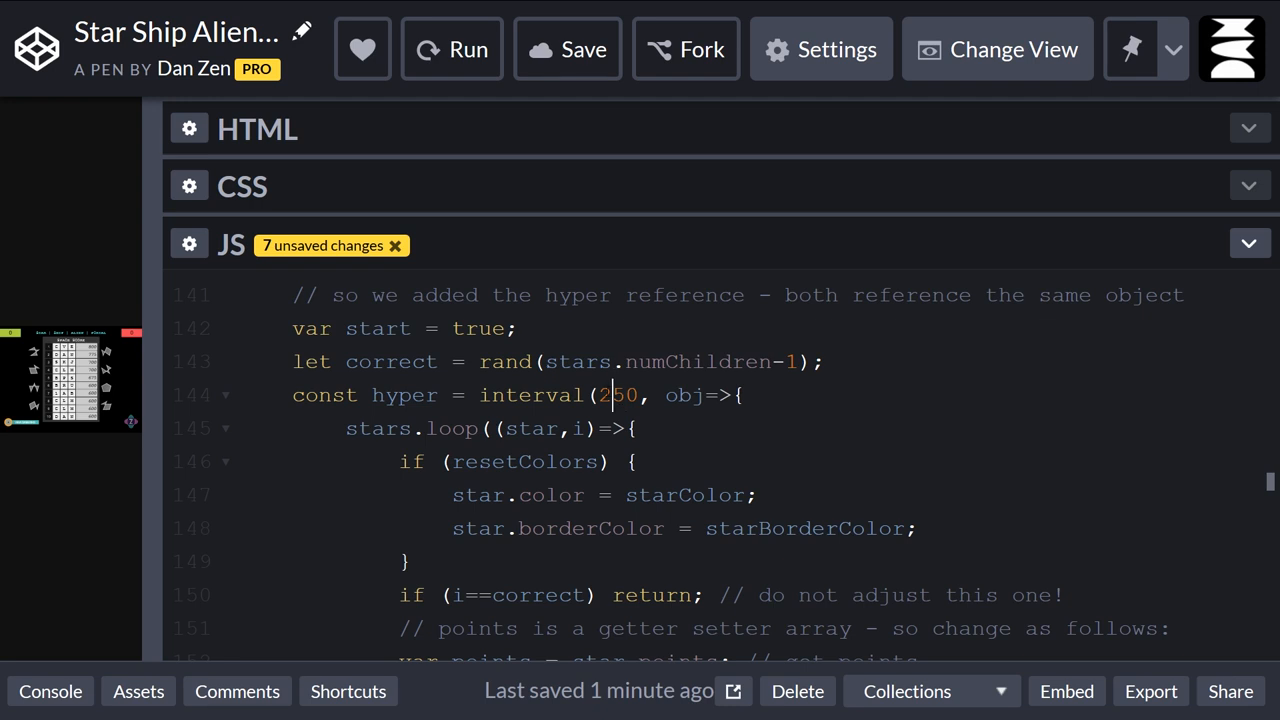
{"action": "scroll", "scroll_direction": "down", "scroll_amount": 3}
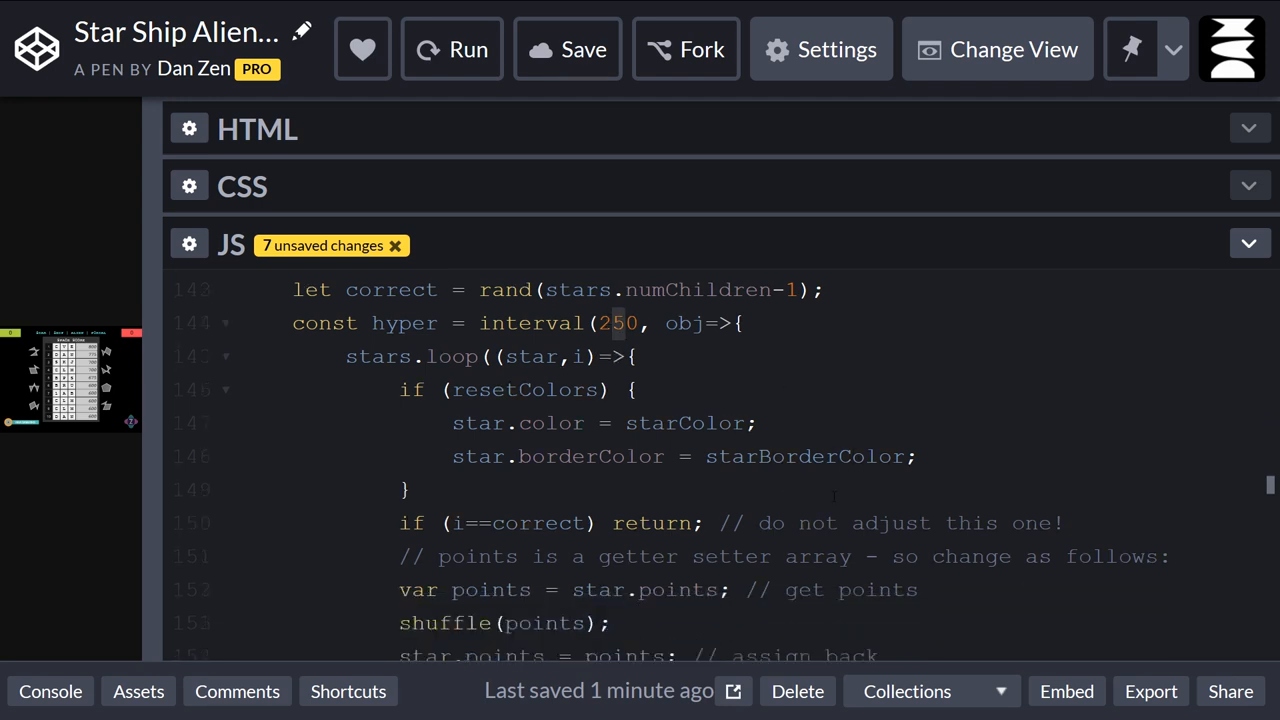
{"action": "scroll", "scroll_direction": "down", "scroll_amount": 3}
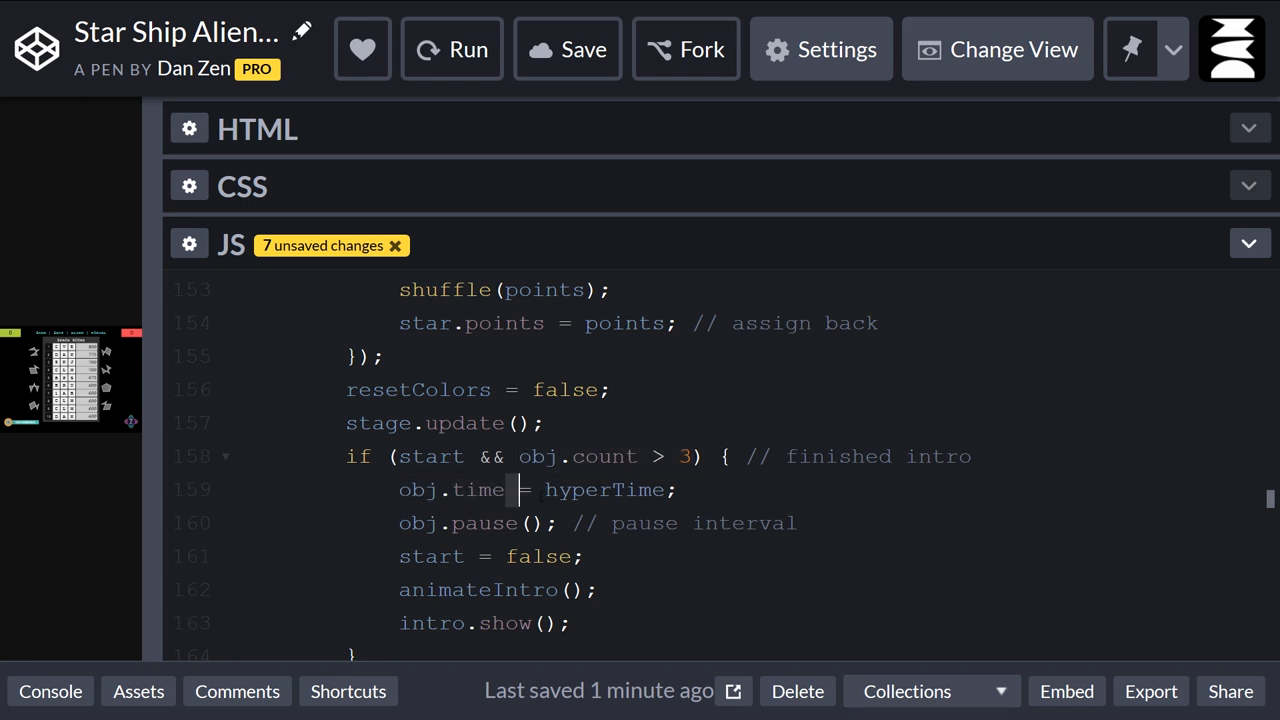
{"action": "double_click", "coordinate": [604, 489]}
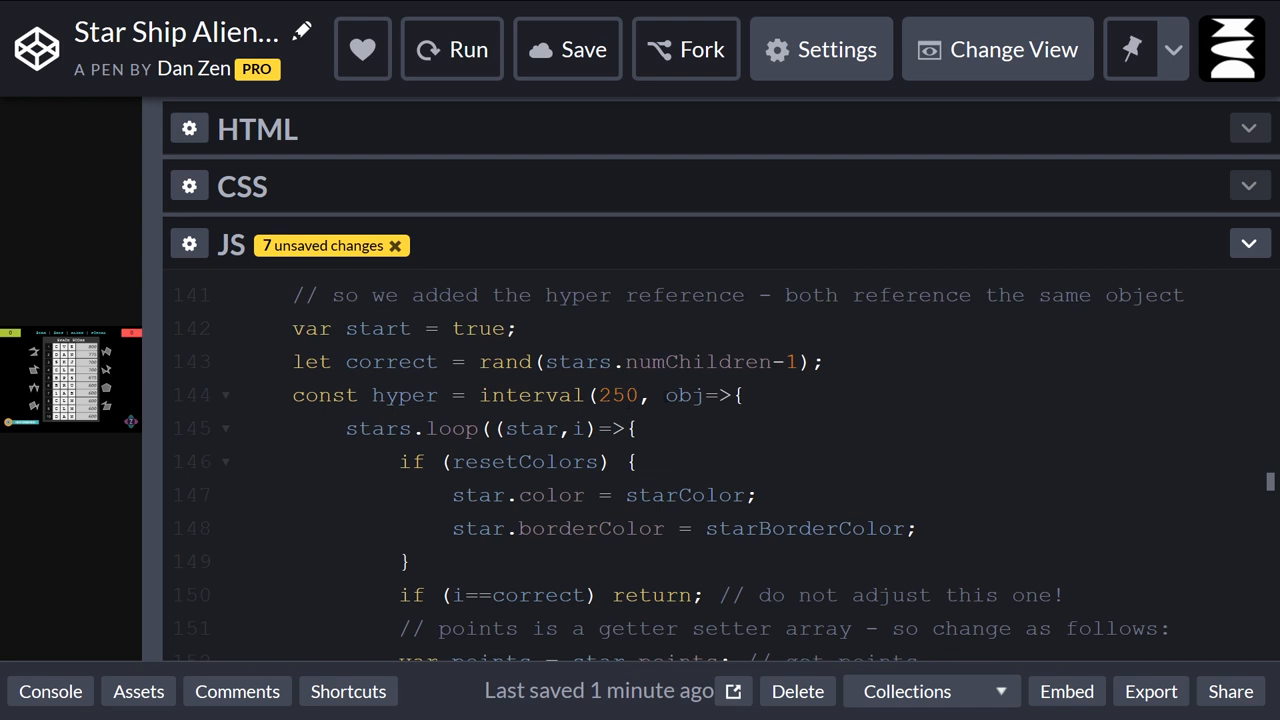
{"action": "double_click", "coordinate": [683, 395]}
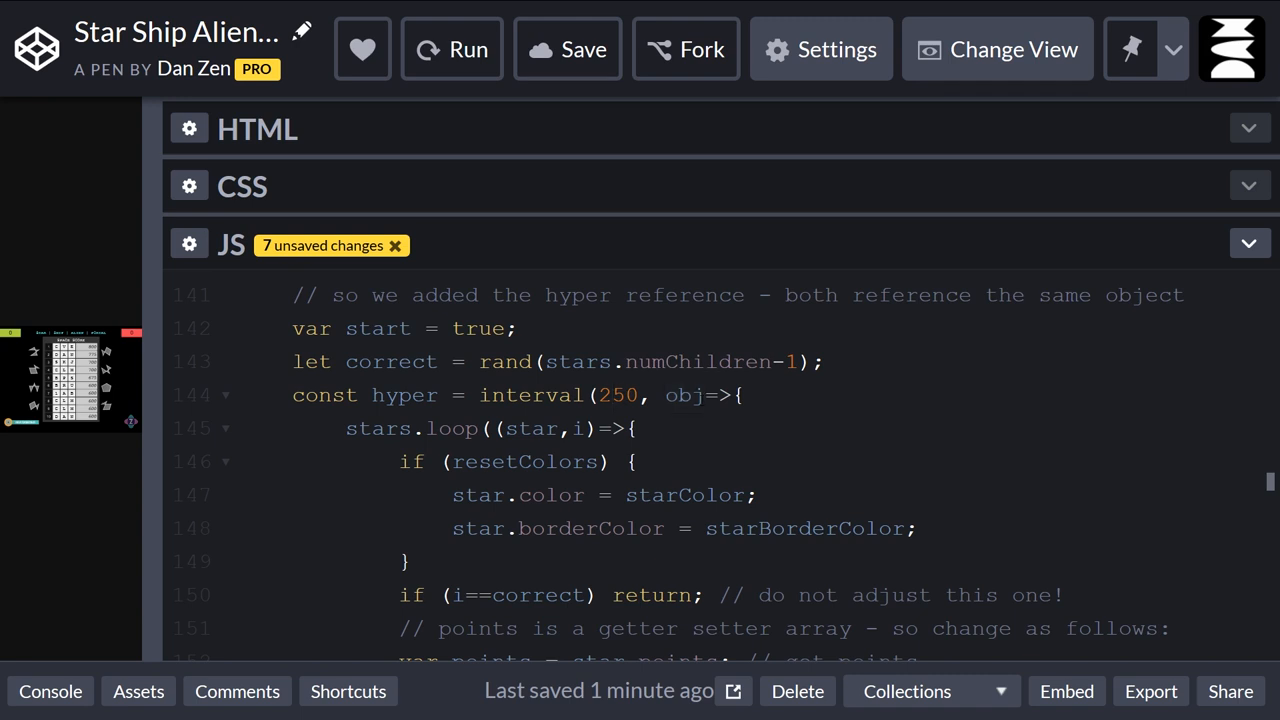
{"action": "left_click", "coordinate": [740, 395]}
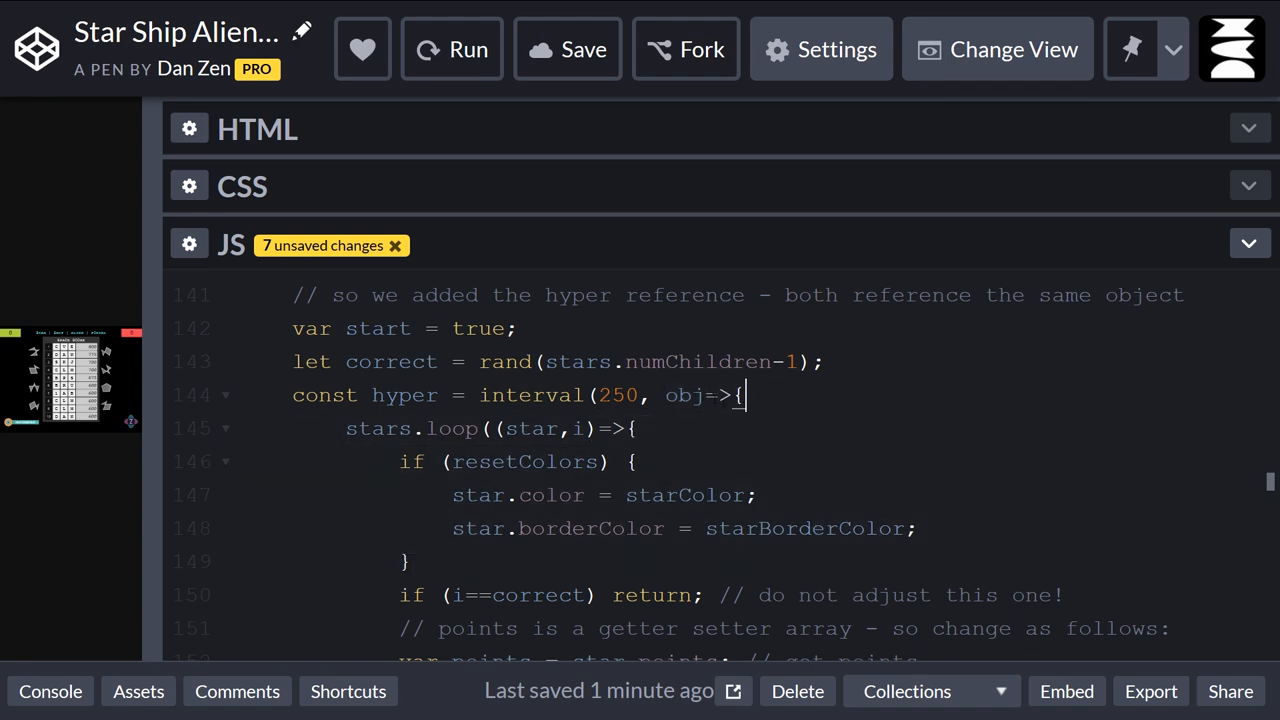
{"action": "double_click", "coordinate": [684, 394]}
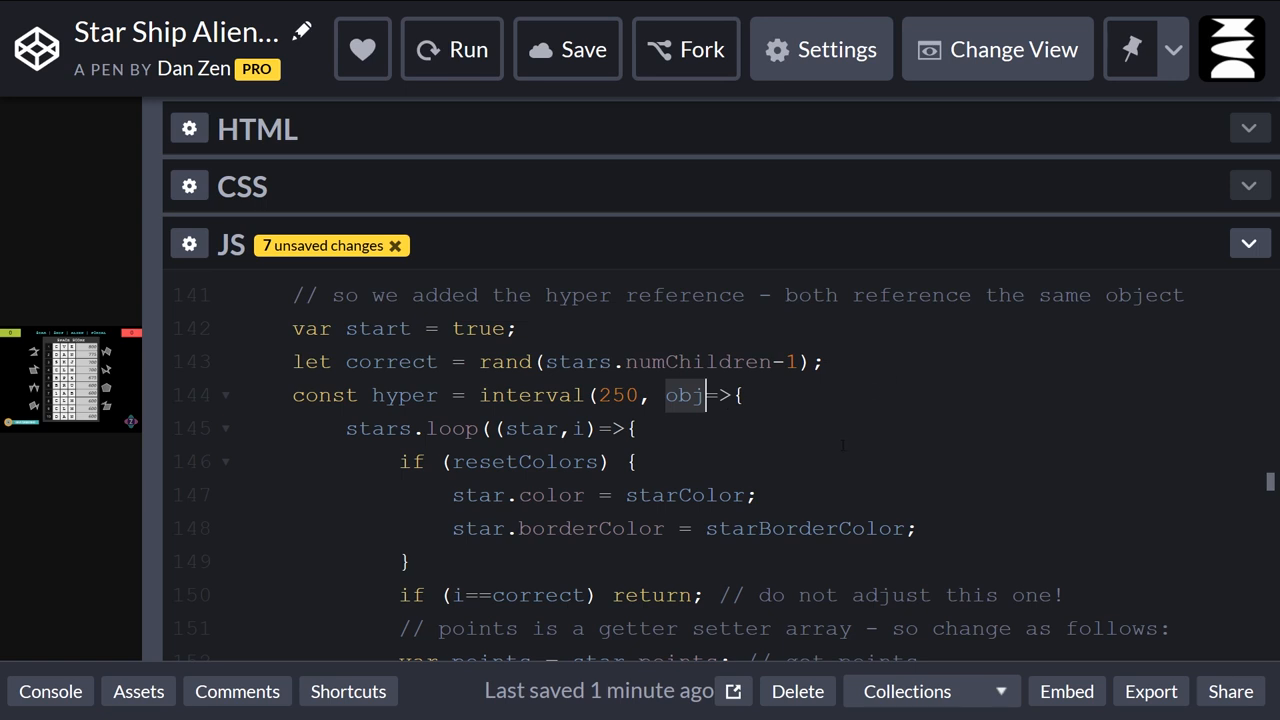
{"action": "scroll", "scroll_direction": "down", "scroll_amount": 3}
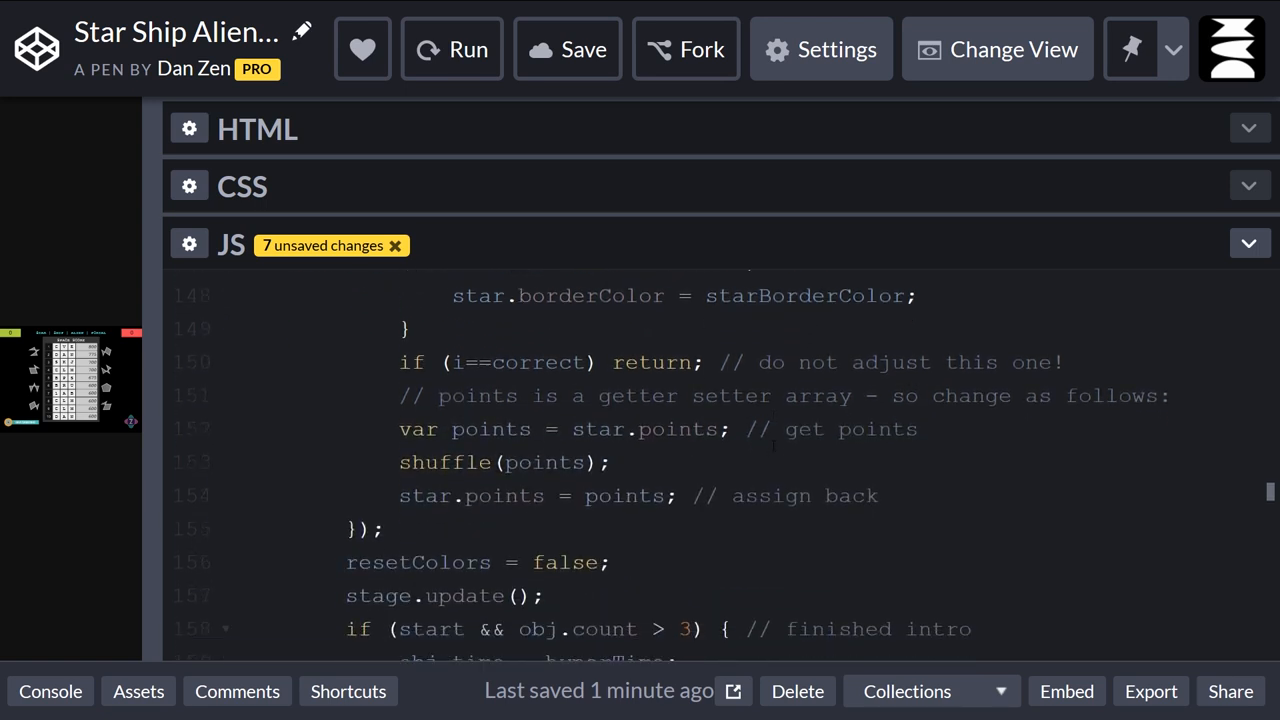
{"action": "scroll", "scroll_direction": "down", "scroll_amount": 3}
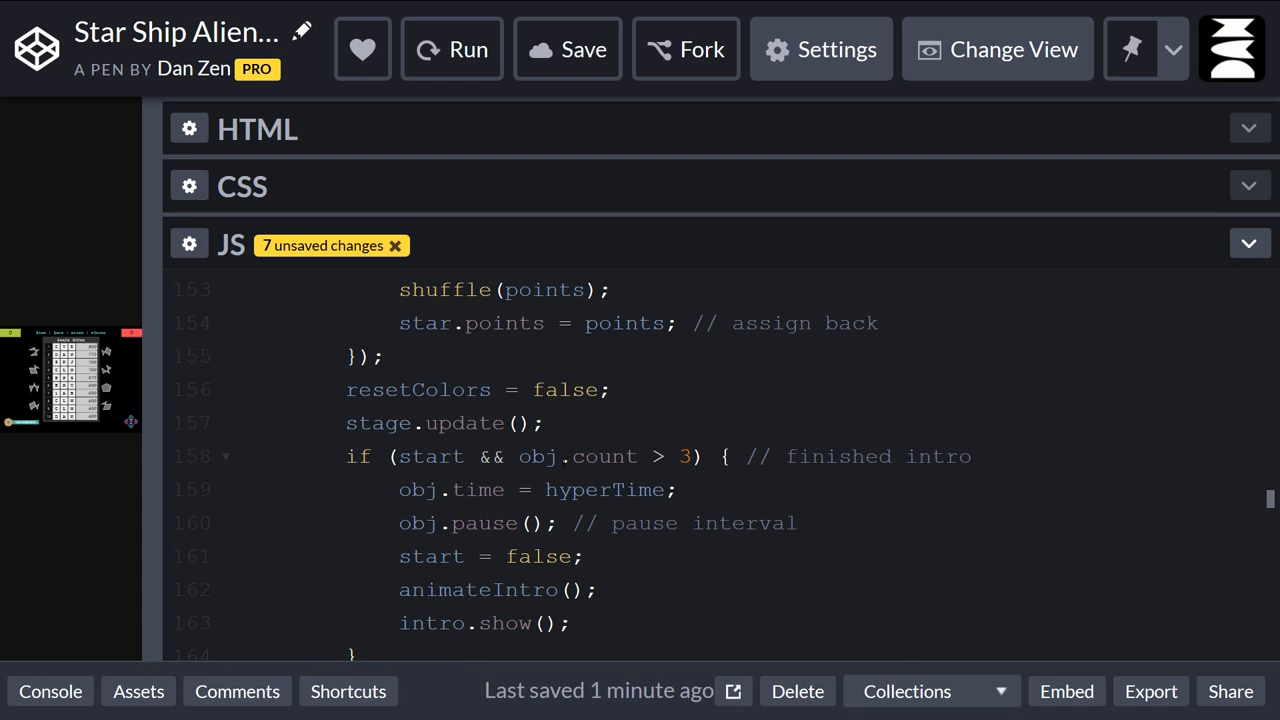
{"action": "double_click", "coordinate": [545, 456]}
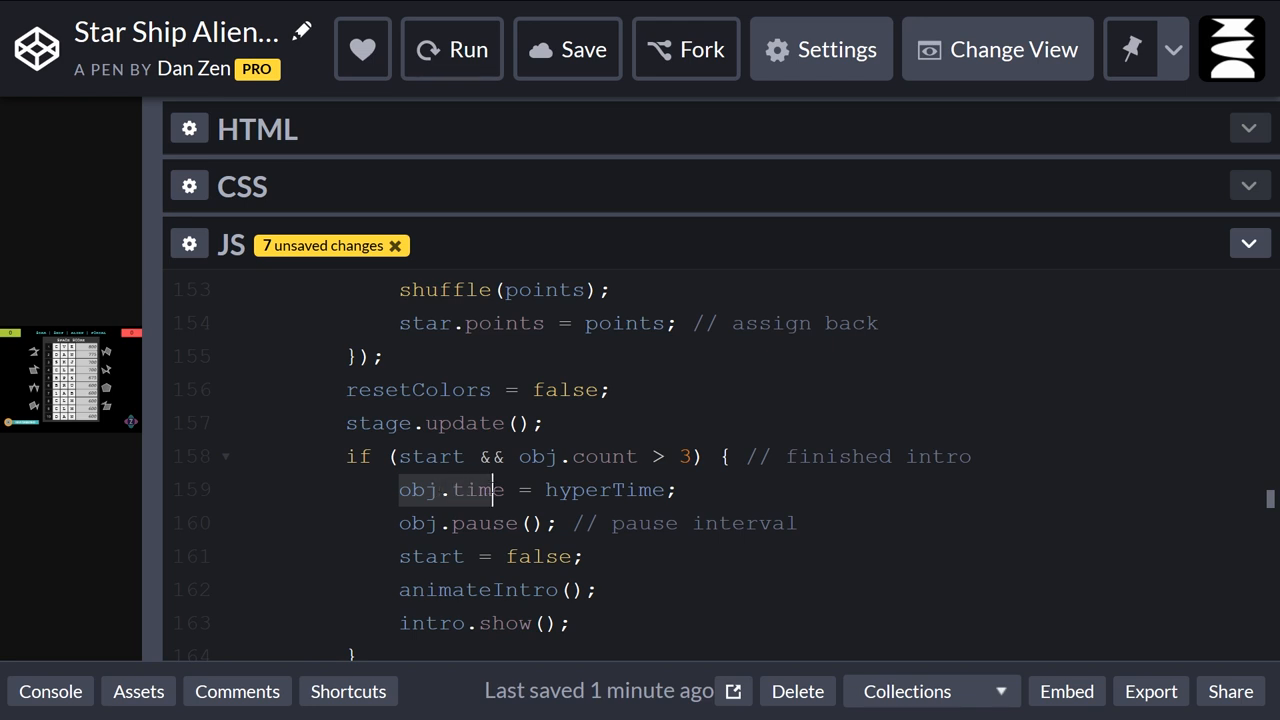
{"action": "double_click", "coordinate": [602, 489]}
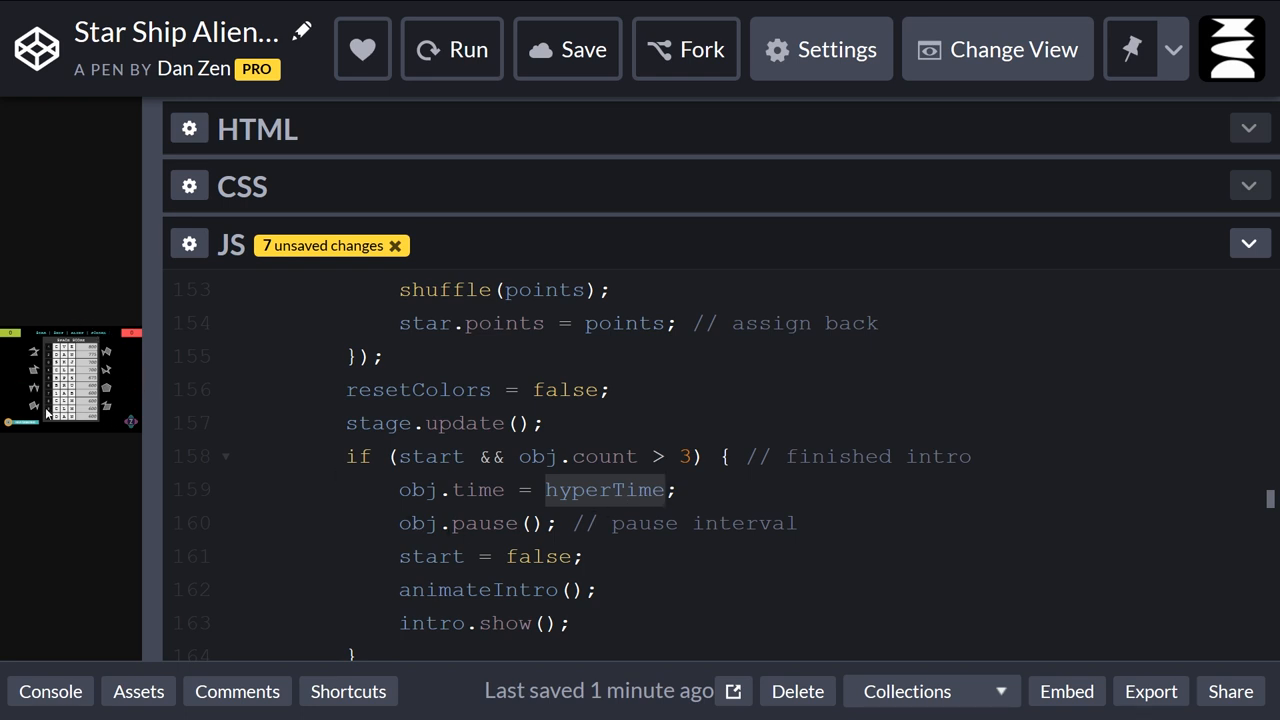
{"action": "left_click", "coordinate": [663, 489]}
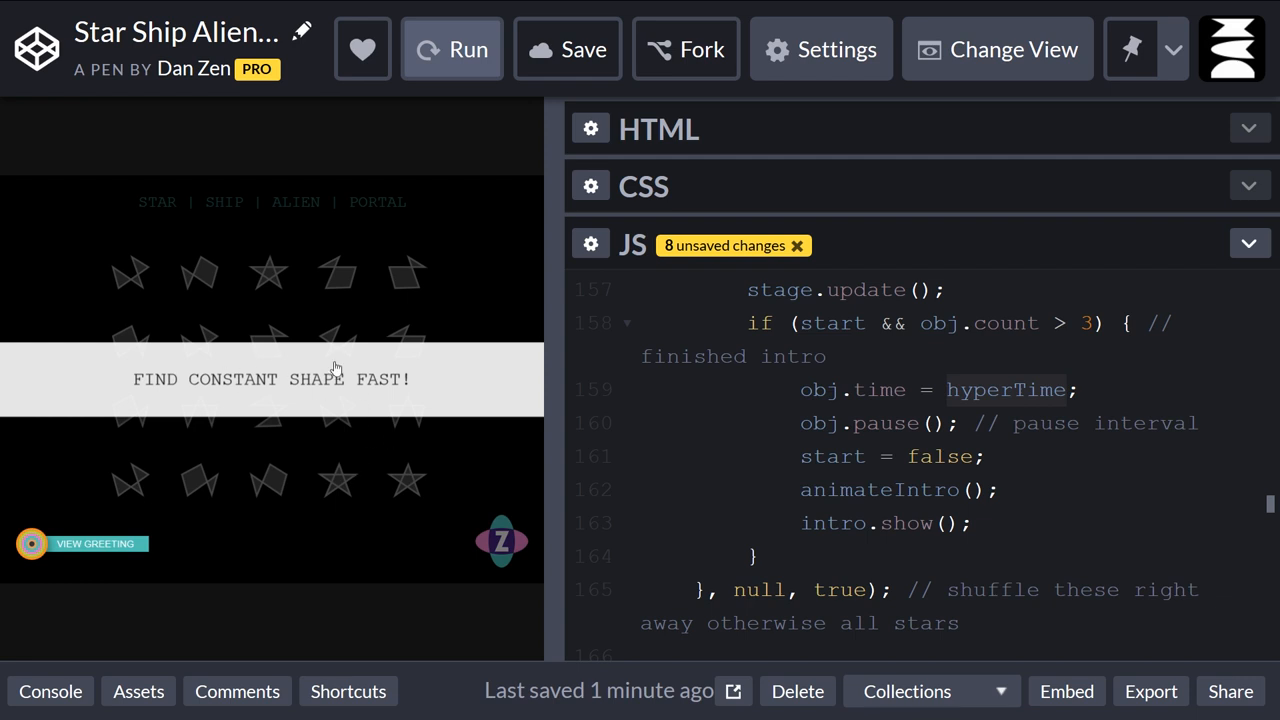
{"action": "mouse_move", "coordinate": [226, 410]}
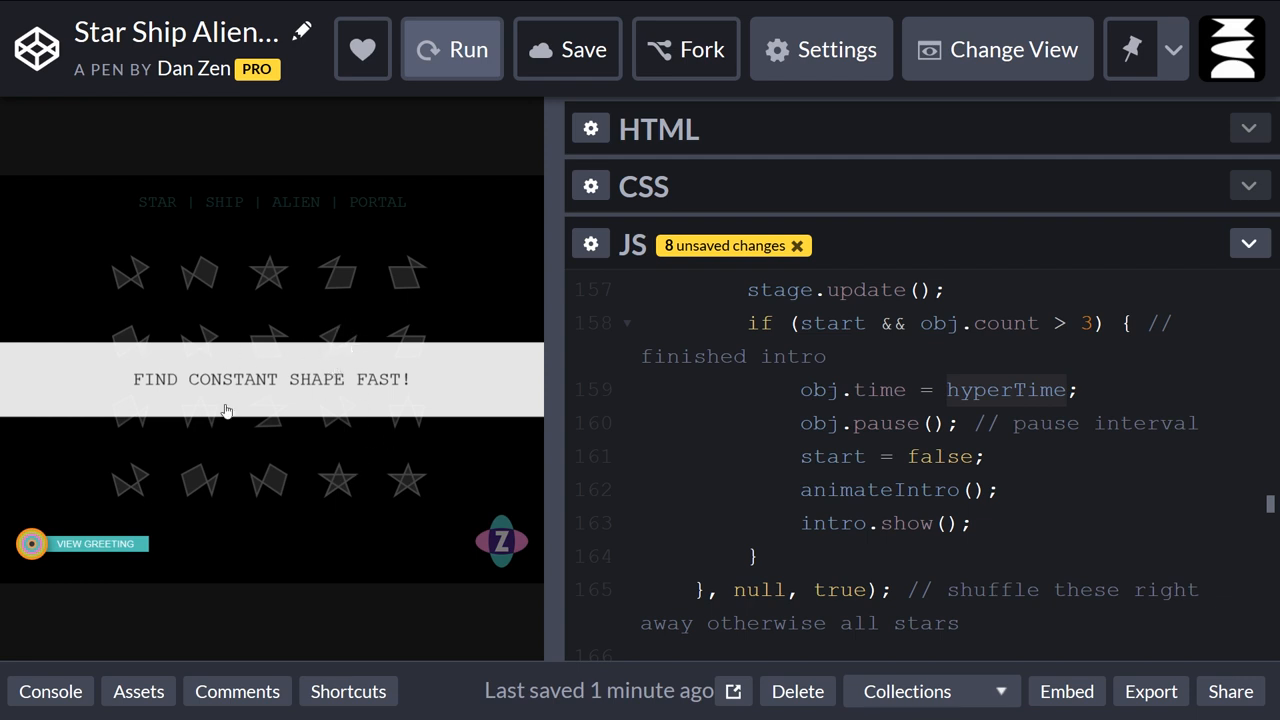
Run the pen so the FIND CONSTANT SHAPE FAST! intro shows in the wider preview.
{"action": "left_click", "coordinate": [451, 48]}
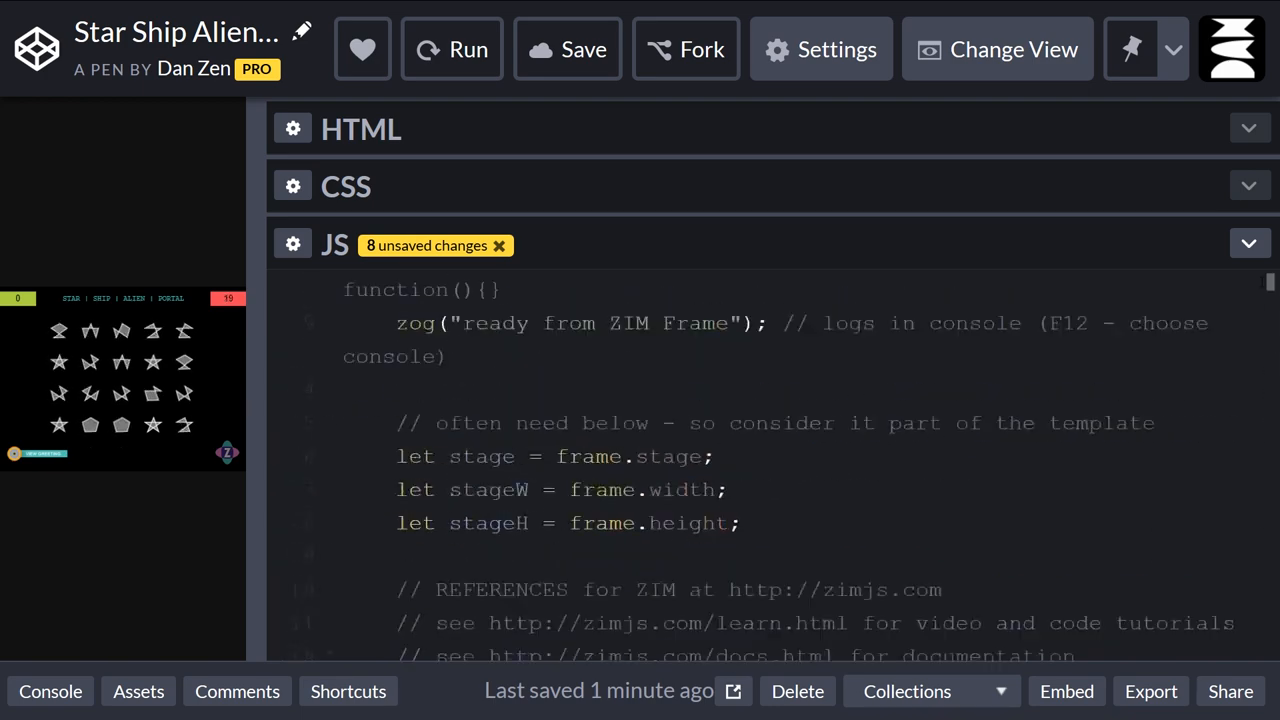
{"action": "scroll", "scroll_direction": "down", "scroll_amount": 3}
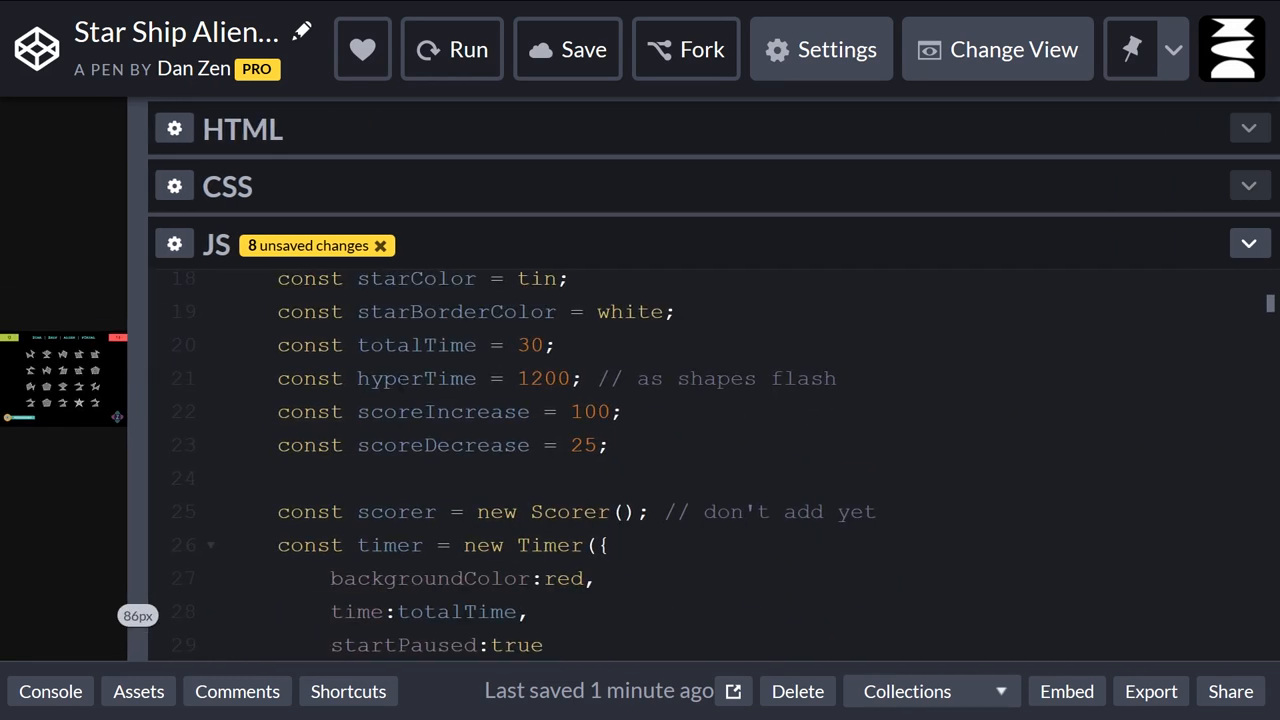
{"action": "double_click", "coordinate": [543, 378]}
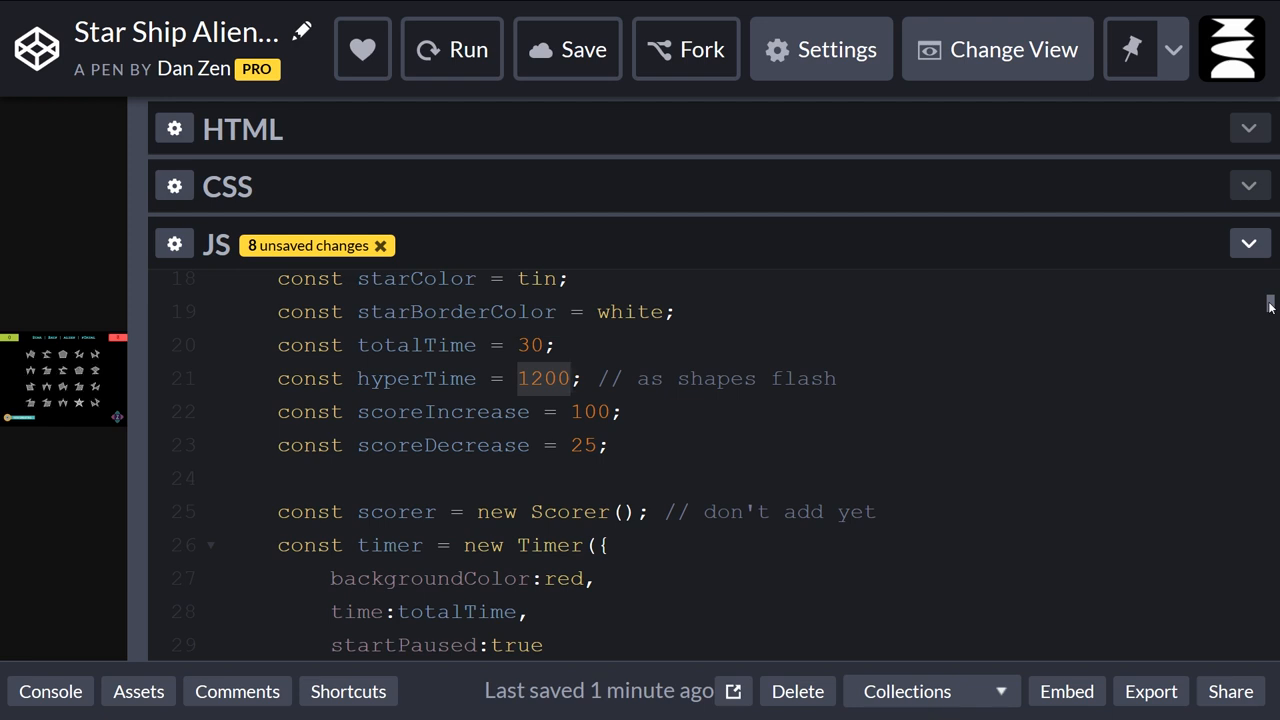
{"action": "scroll", "scroll_direction": "down", "scroll_amount": 3}
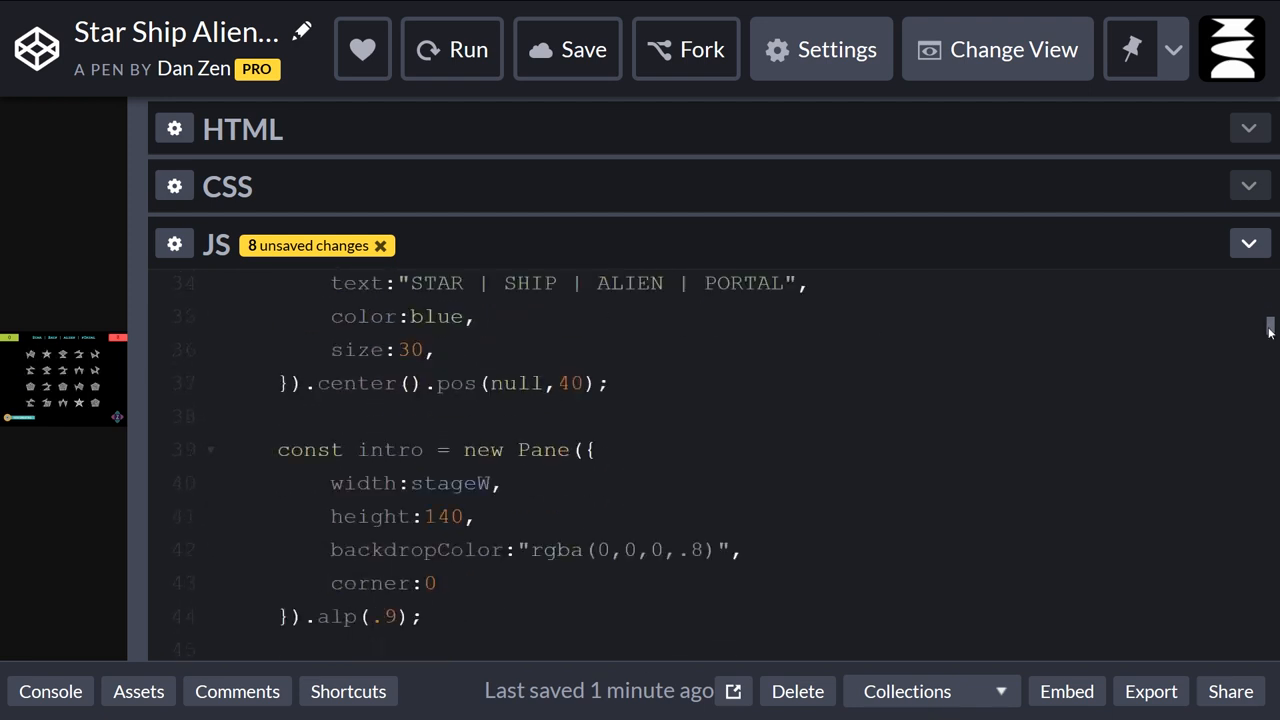
{"action": "scroll", "scroll_direction": "down", "scroll_amount": 3}
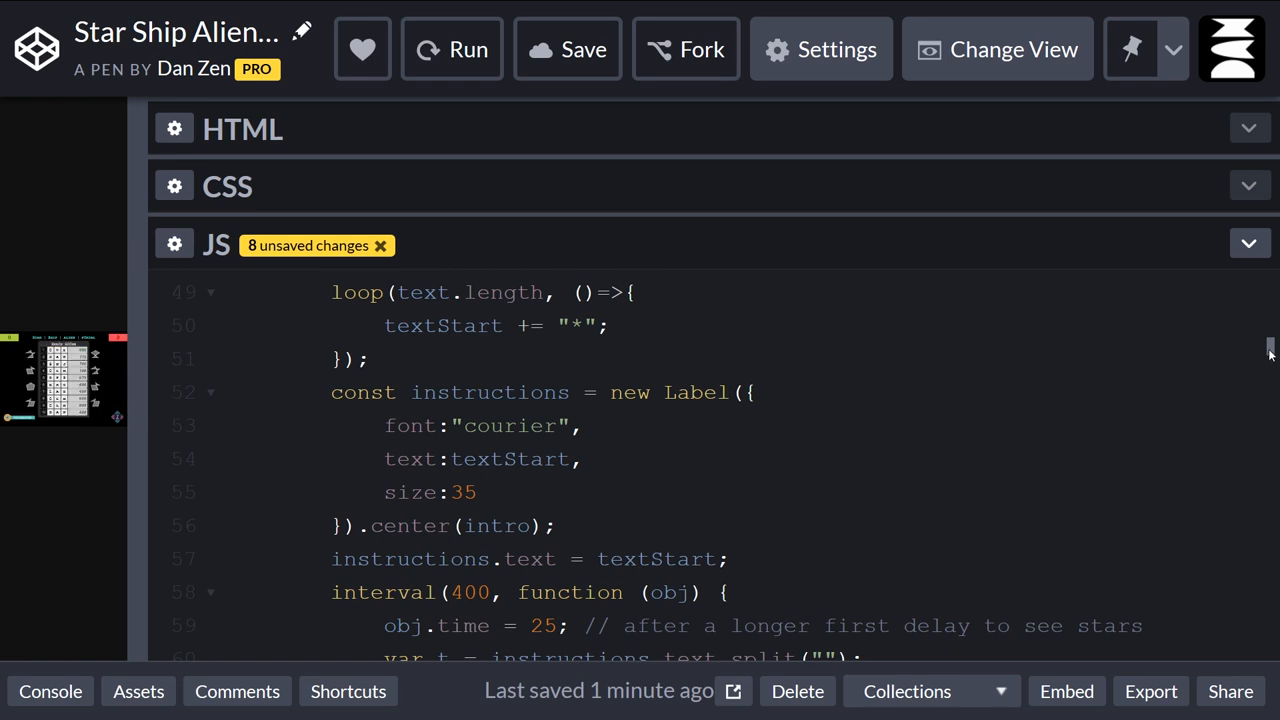
{"action": "scroll", "scroll_direction": "down", "scroll_amount": 3}
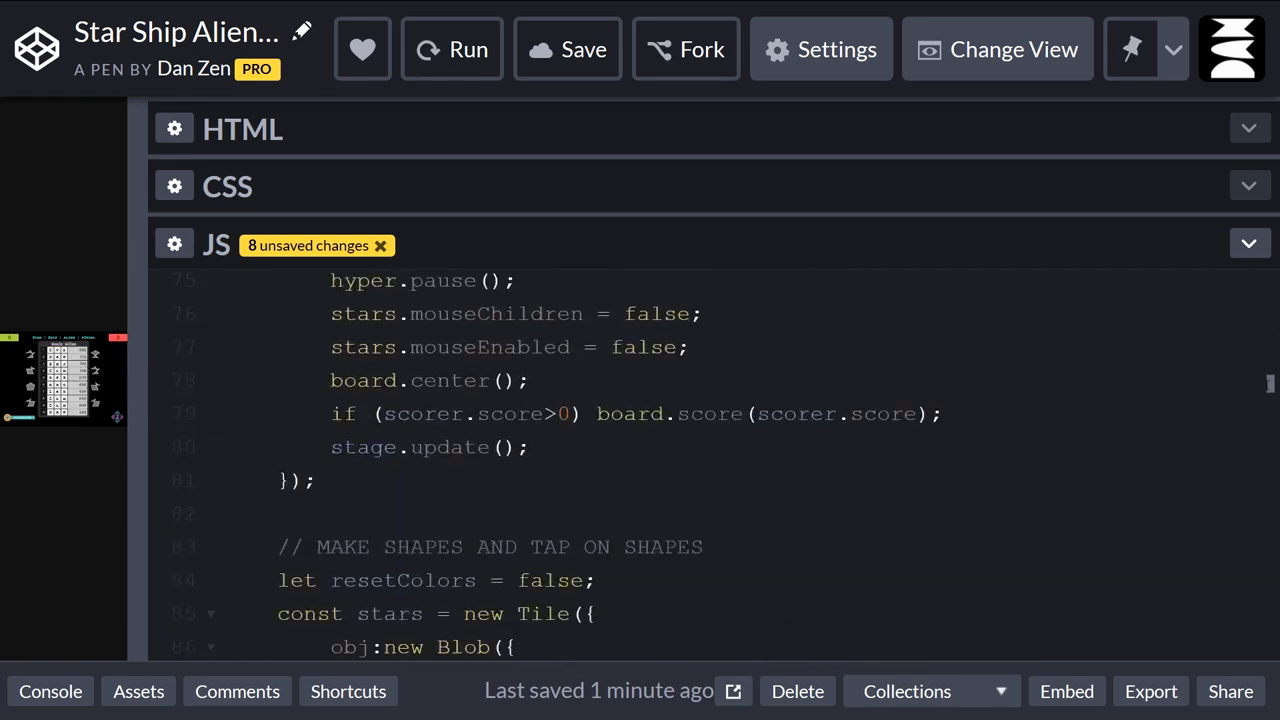
{"action": "scroll", "scroll_direction": "down", "scroll_amount": 3}
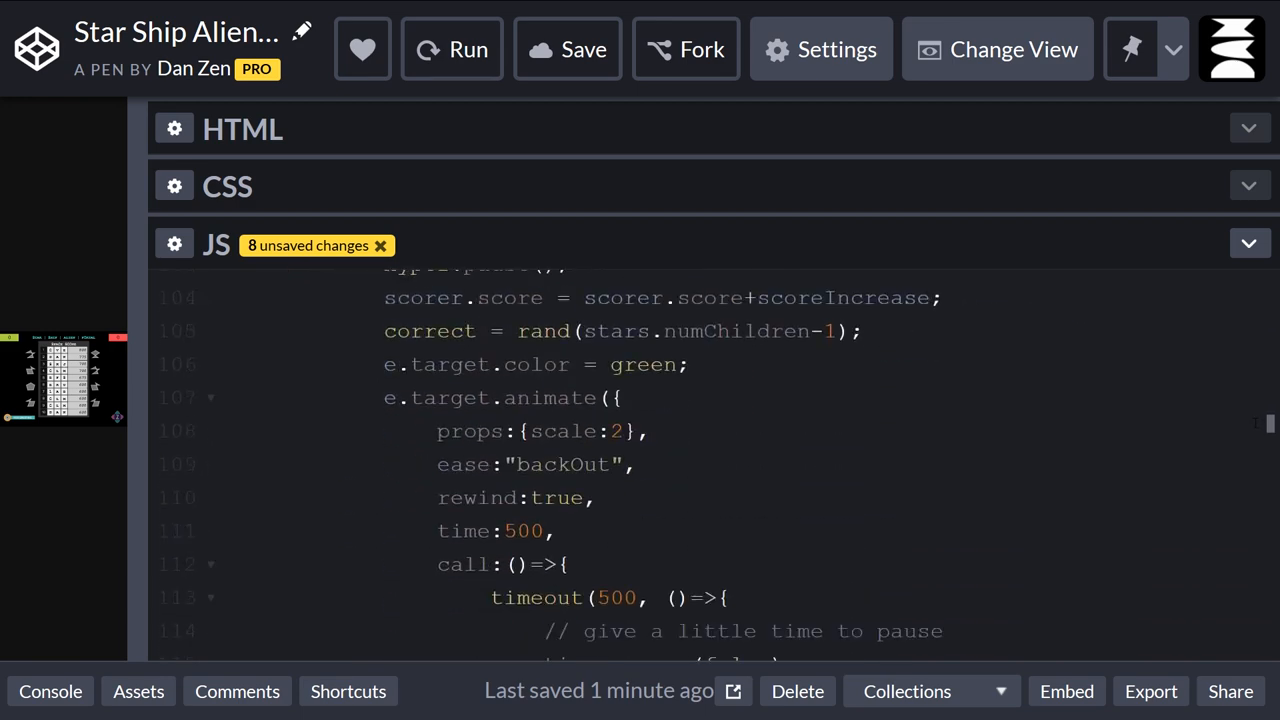
{"action": "scroll", "scroll_direction": "up", "scroll_amount": 3}
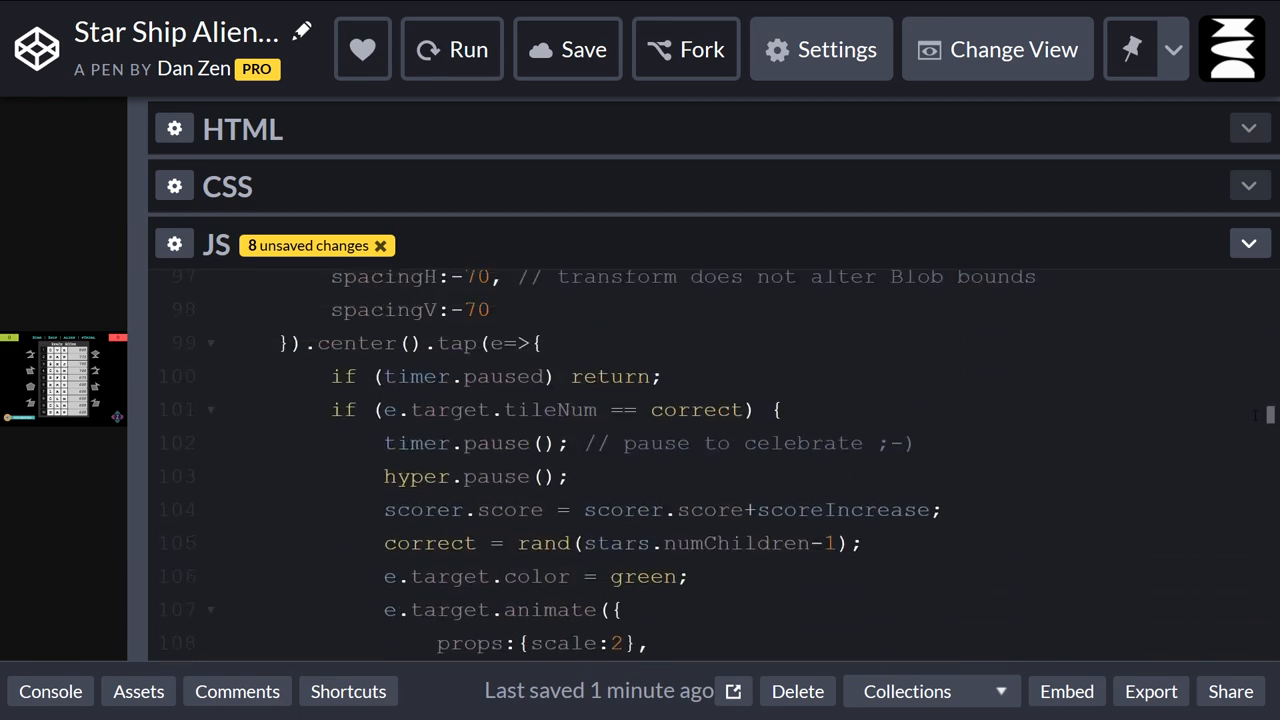
{"action": "scroll", "scroll_direction": "down", "scroll_amount": 3}
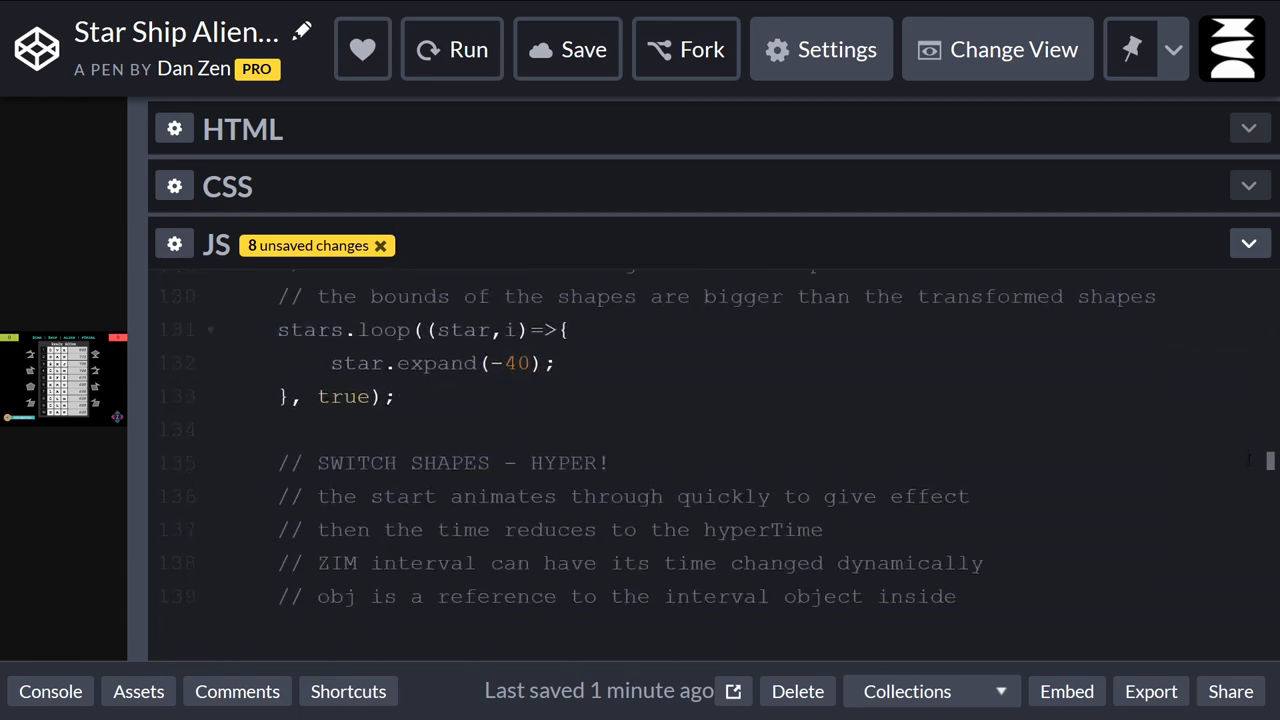
{"action": "scroll", "scroll_direction": "down", "scroll_amount": 3}
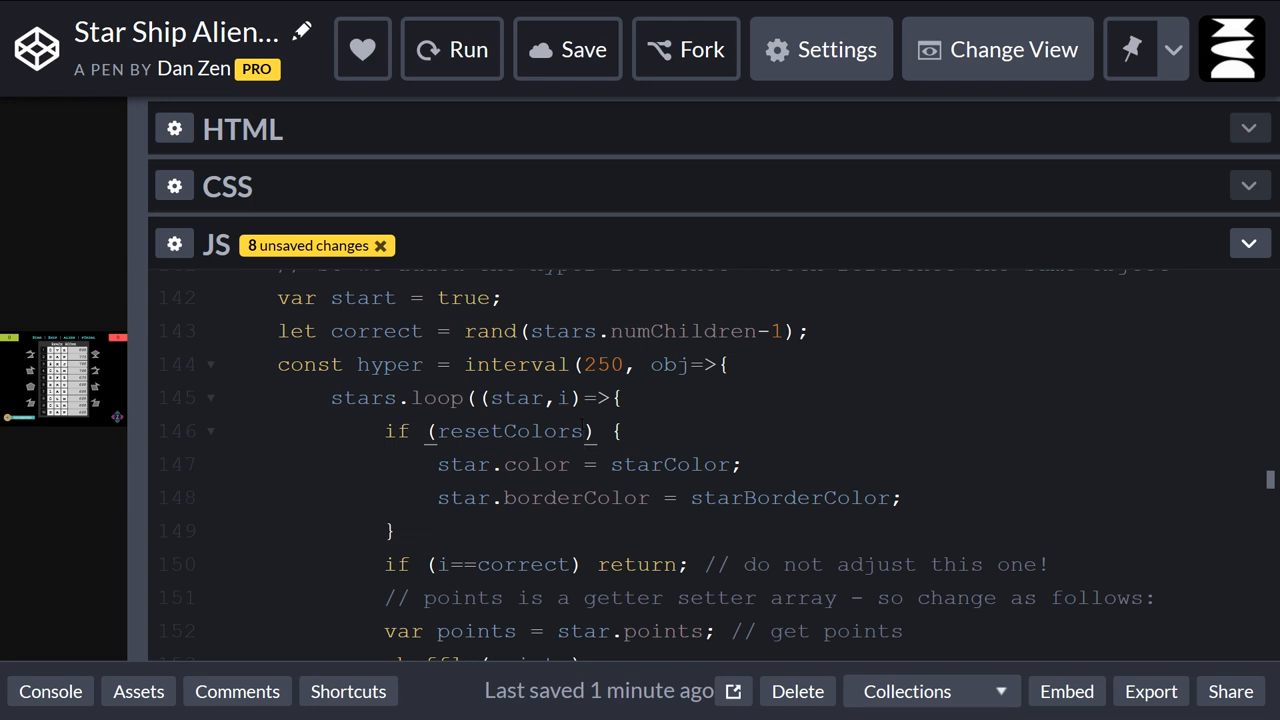
{"action": "double_click", "coordinate": [670, 364]}
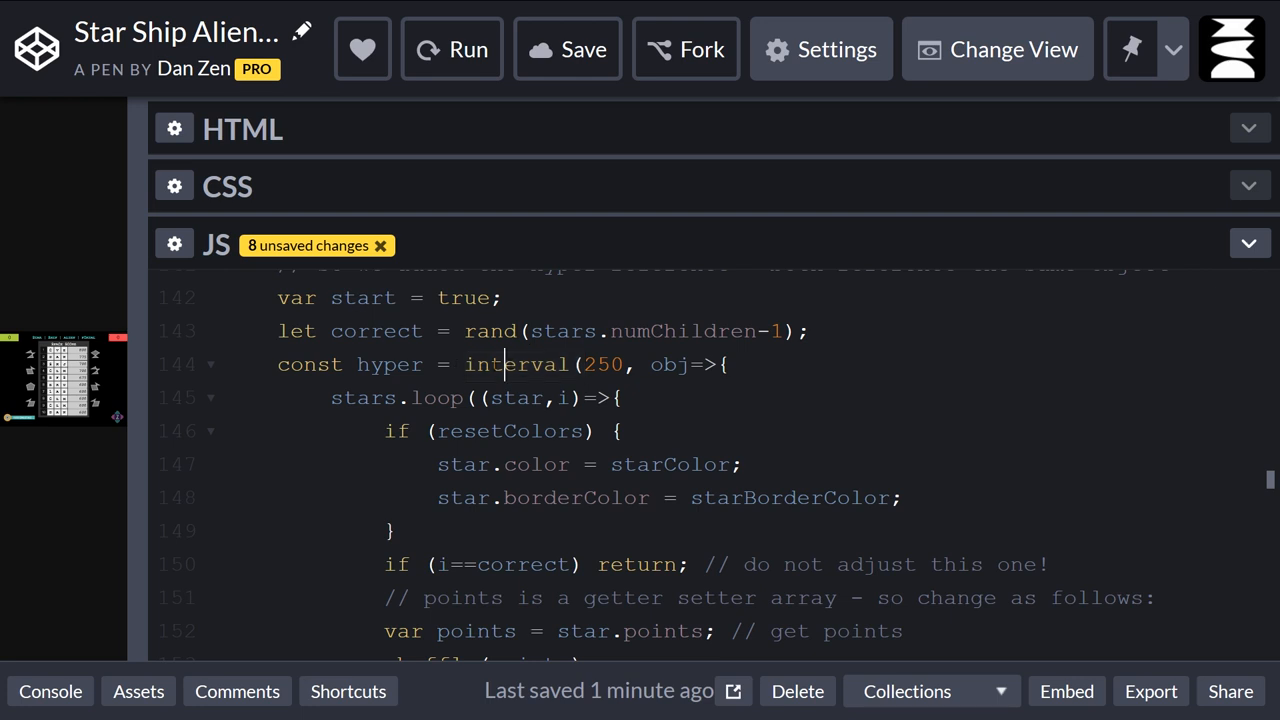
{"action": "left_click", "coordinate": [464, 364]}
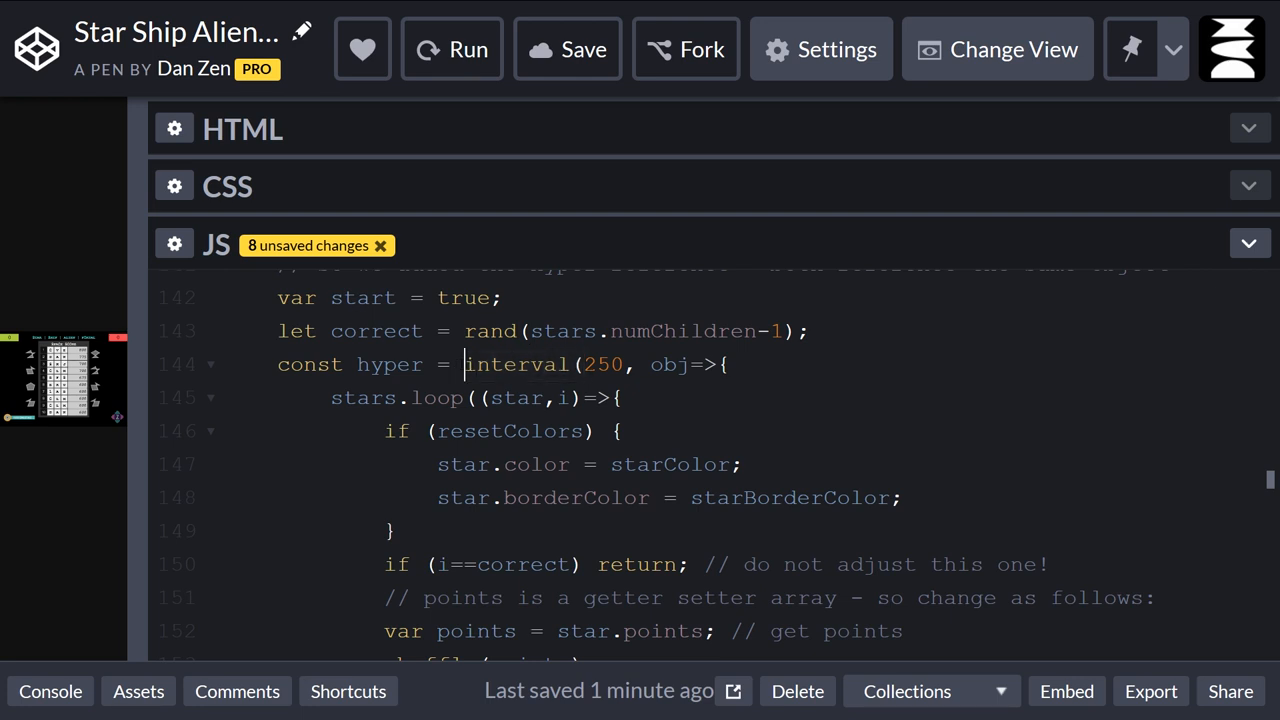
{"action": "double_click", "coordinate": [389, 363]}
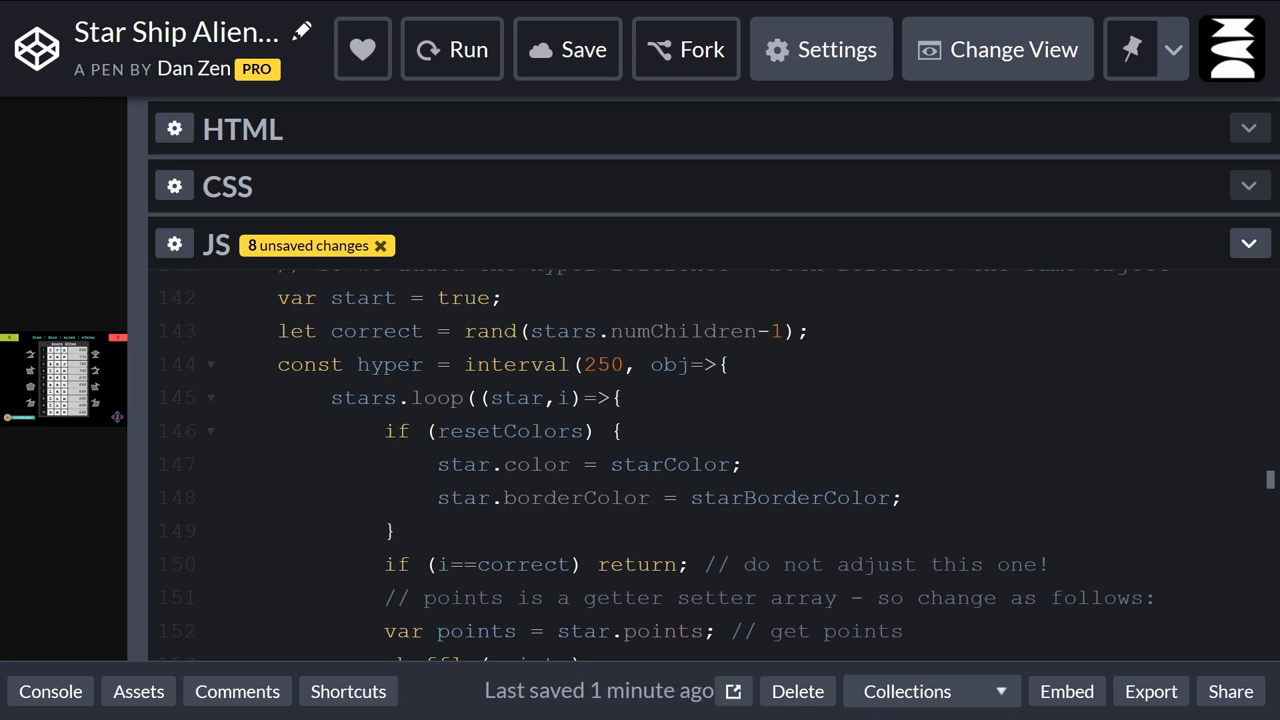
{"action": "double_click", "coordinate": [389, 364]}
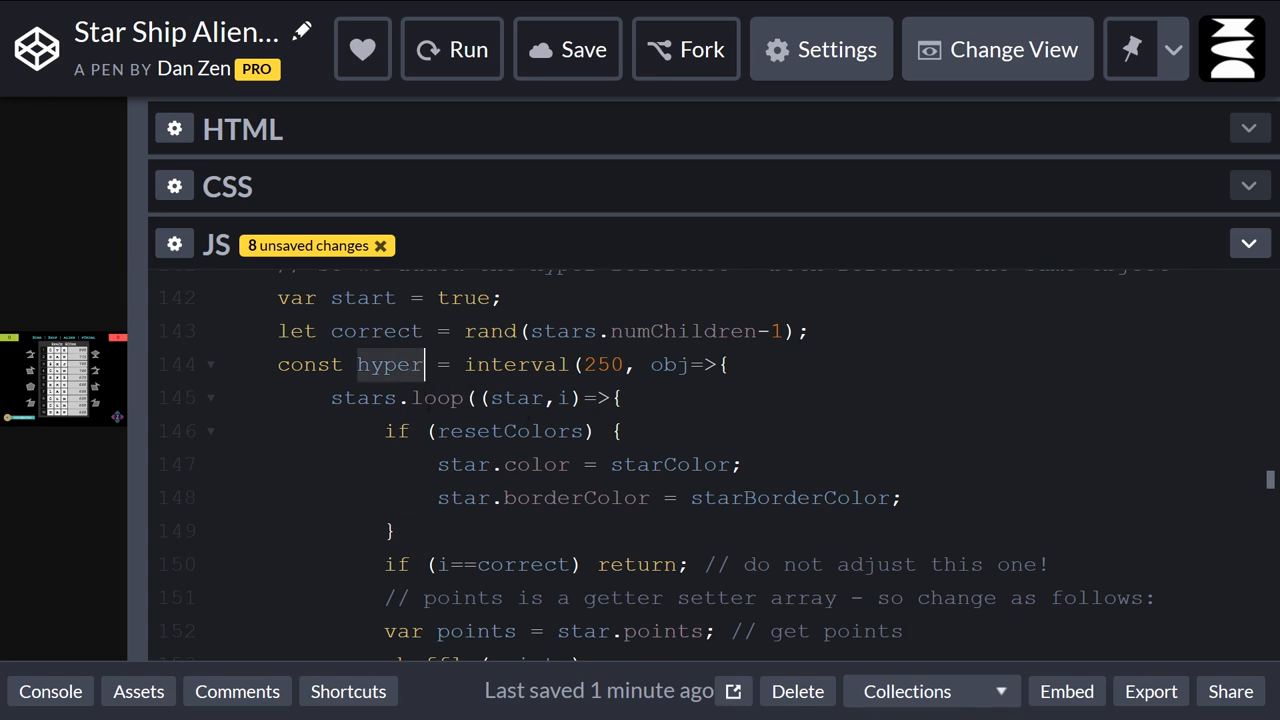
{"action": "scroll", "scroll_direction": "down", "scroll_amount": 3}
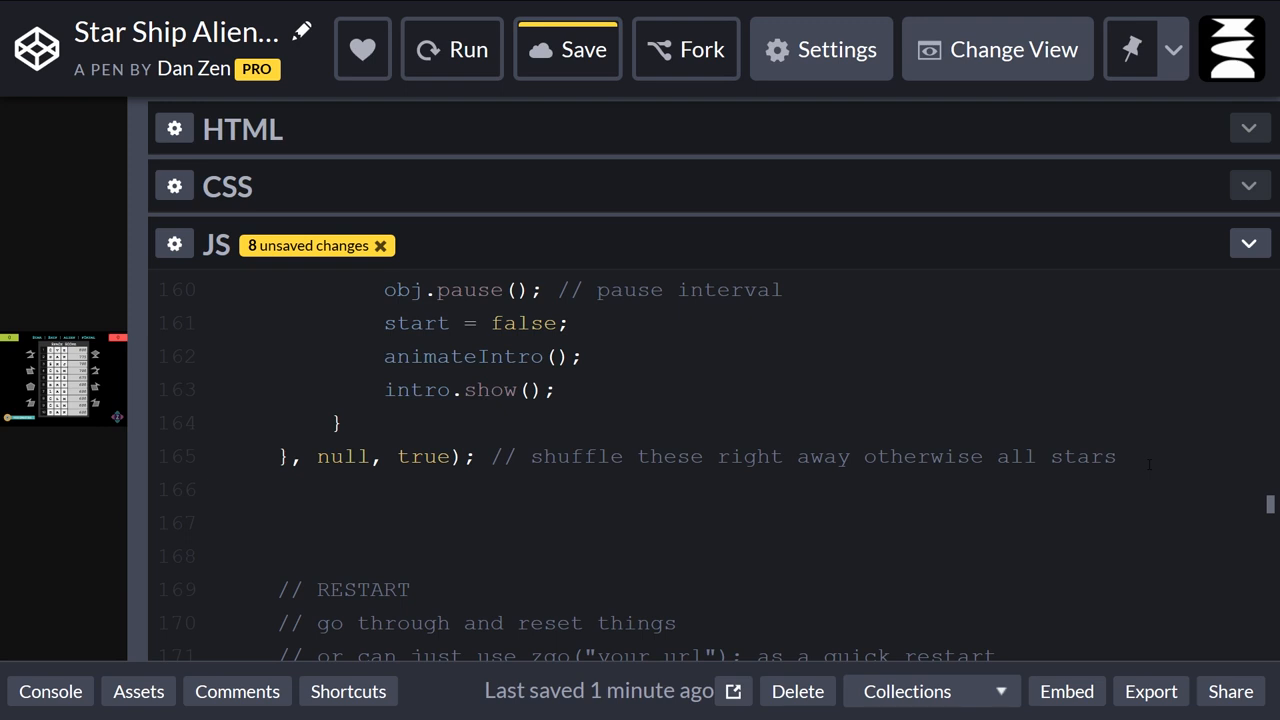
Declare const slider = new Slider({vertical:true, min:1200, max:100}) before // RESTART.
{"action": "scroll", "scroll_direction": "down", "scroll_amount": 3}
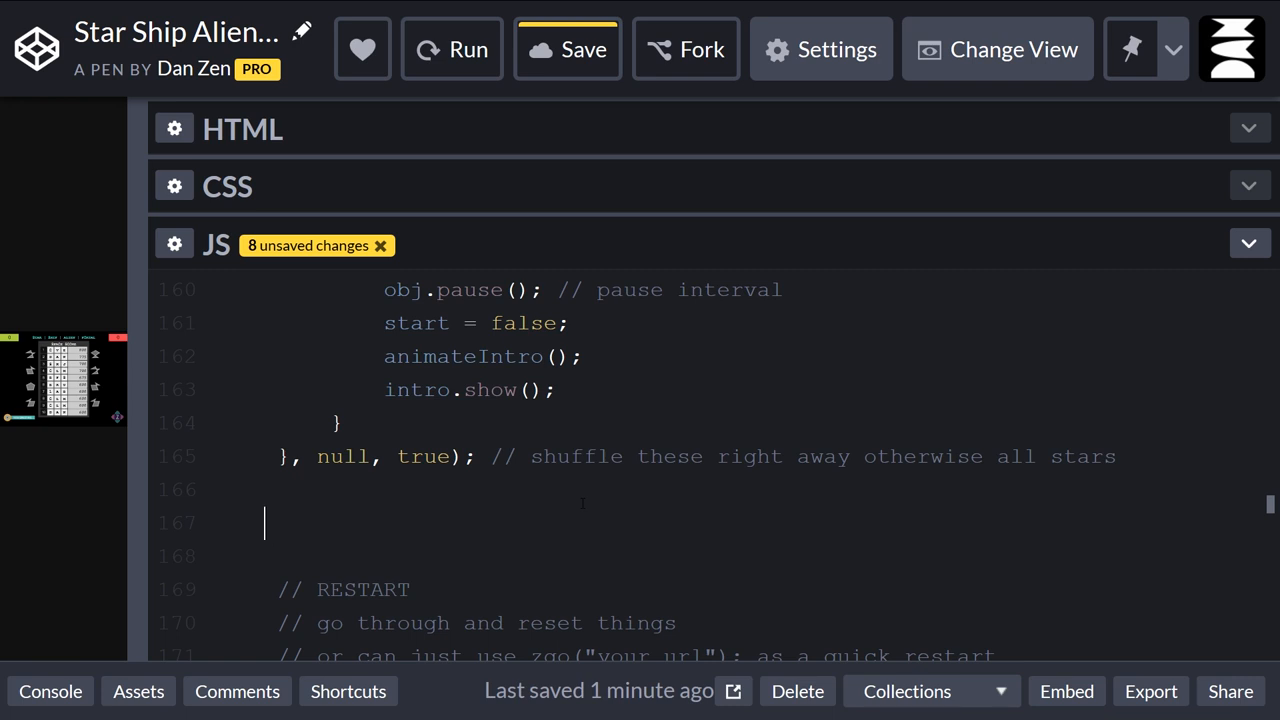
{"action": "type", "text": "const sl"}
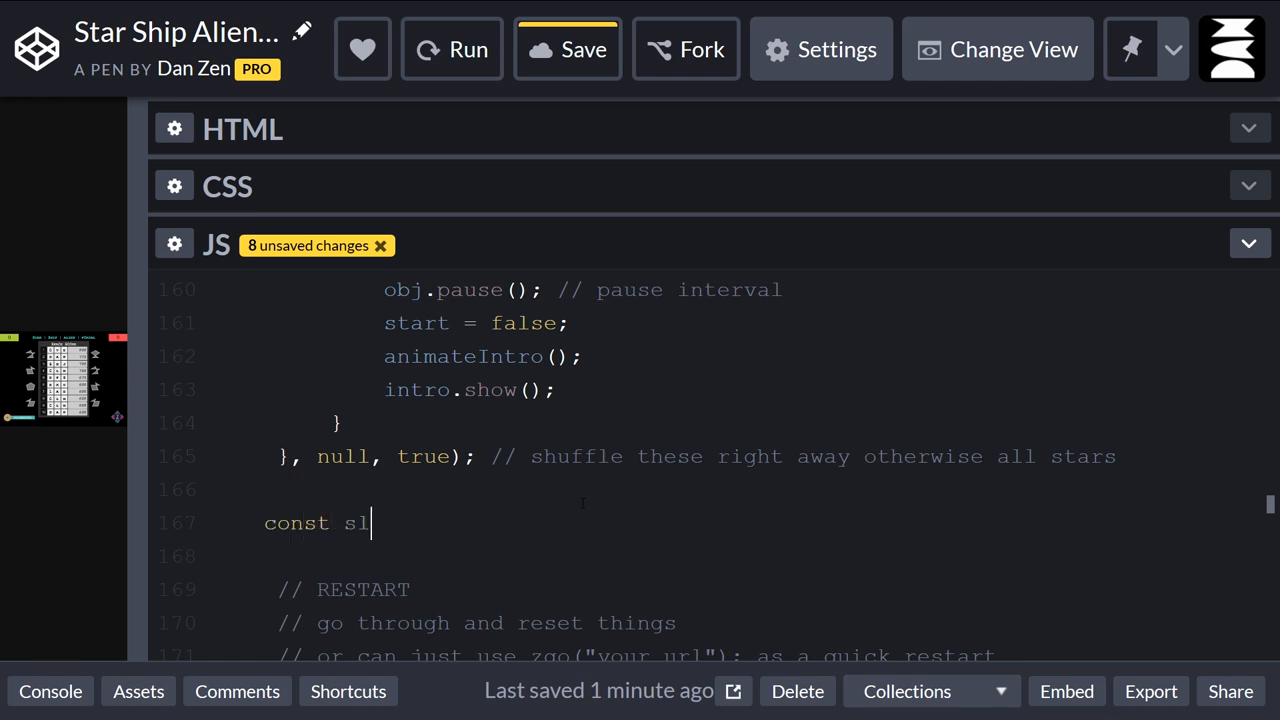
{"action": "type", "text": "ider = new Slider({"}
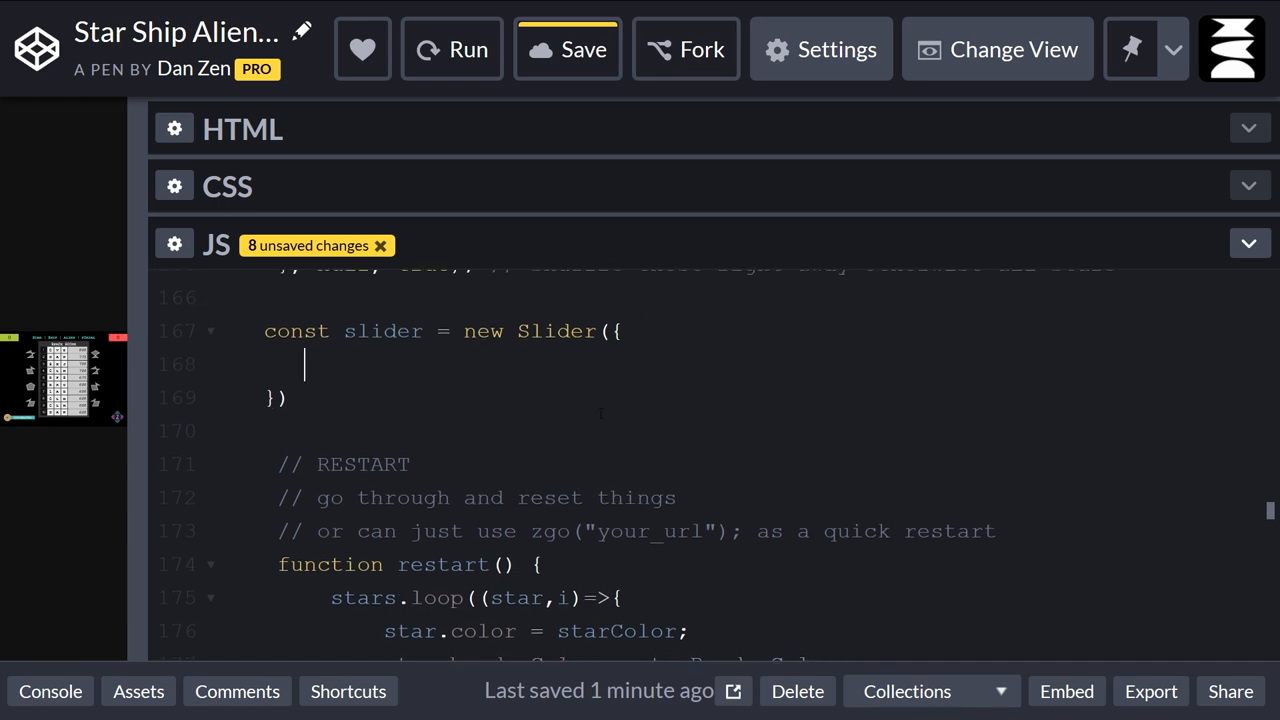
{"action": "type", "text": "vertical:"}
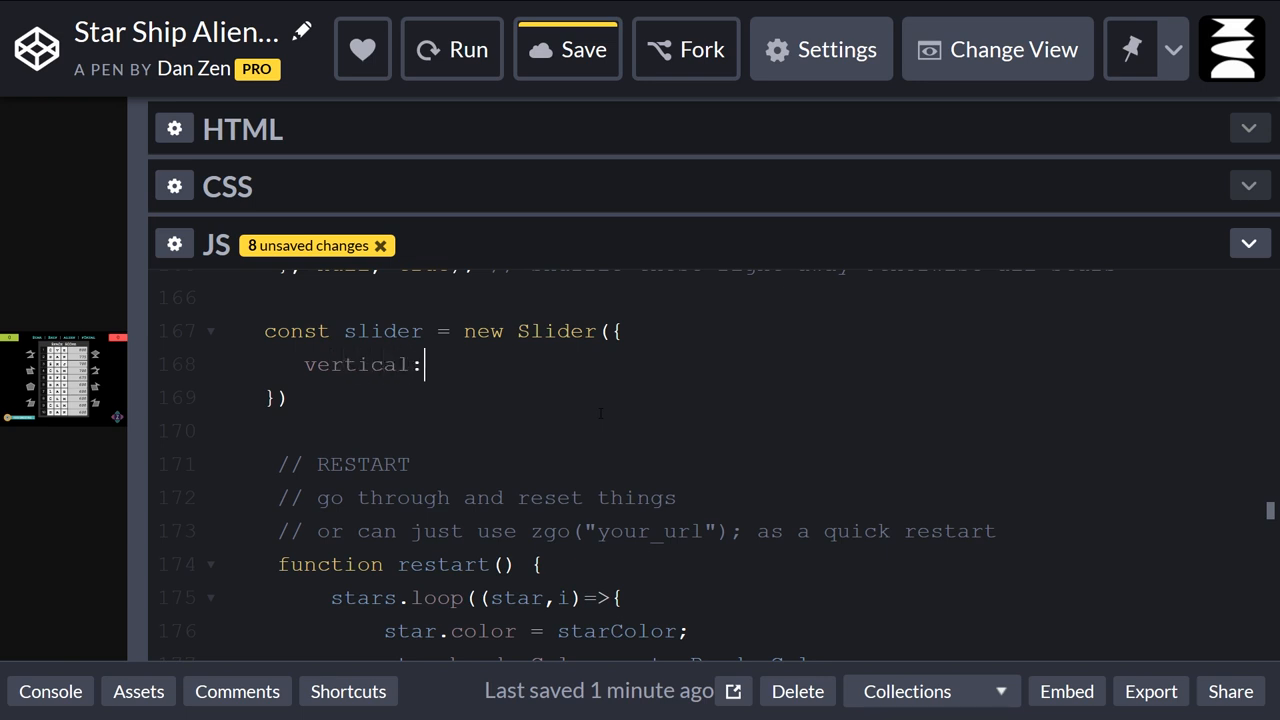
{"action": "type", "text": "true"}
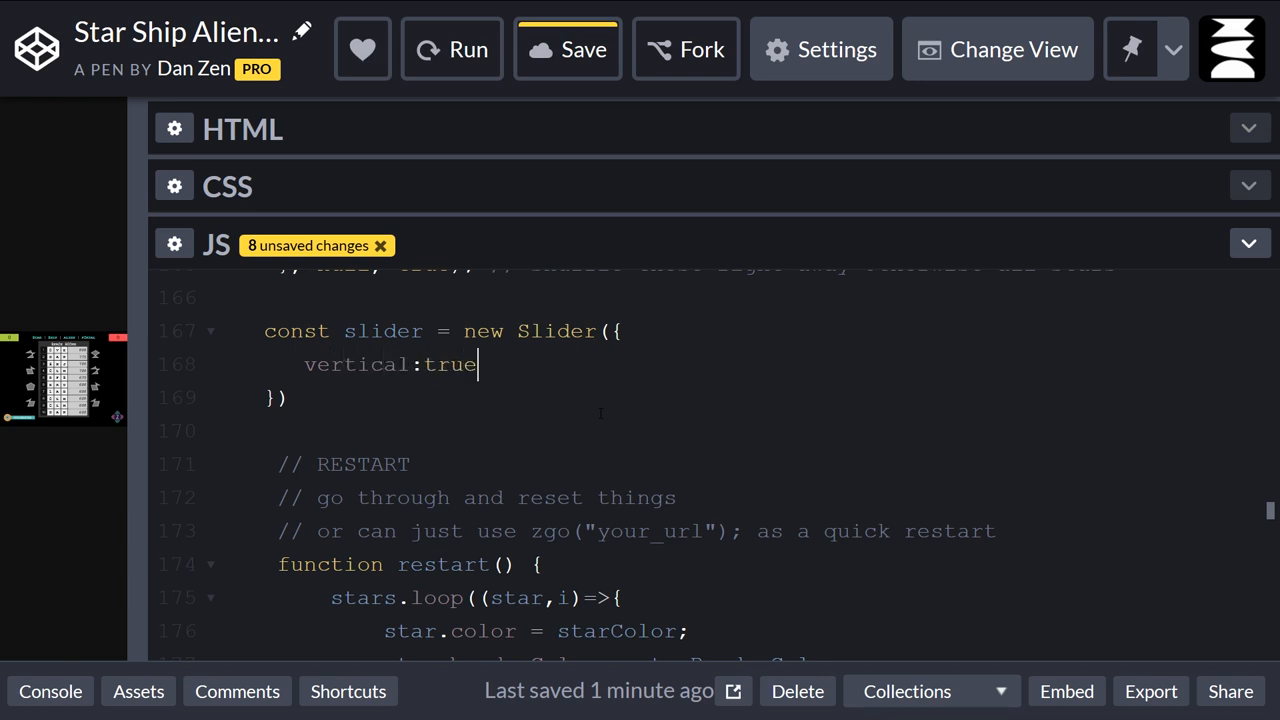
{"action": "key", "text": "Enter"}
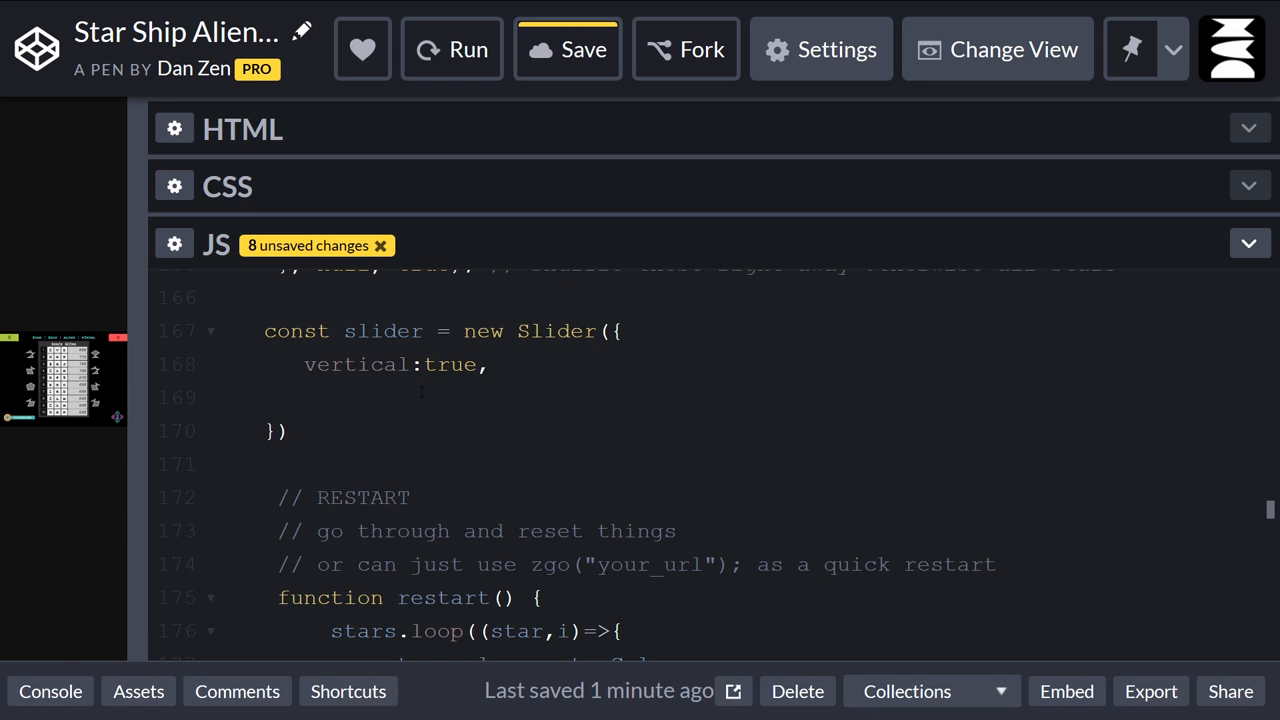
{"action": "type", "text": "m"}
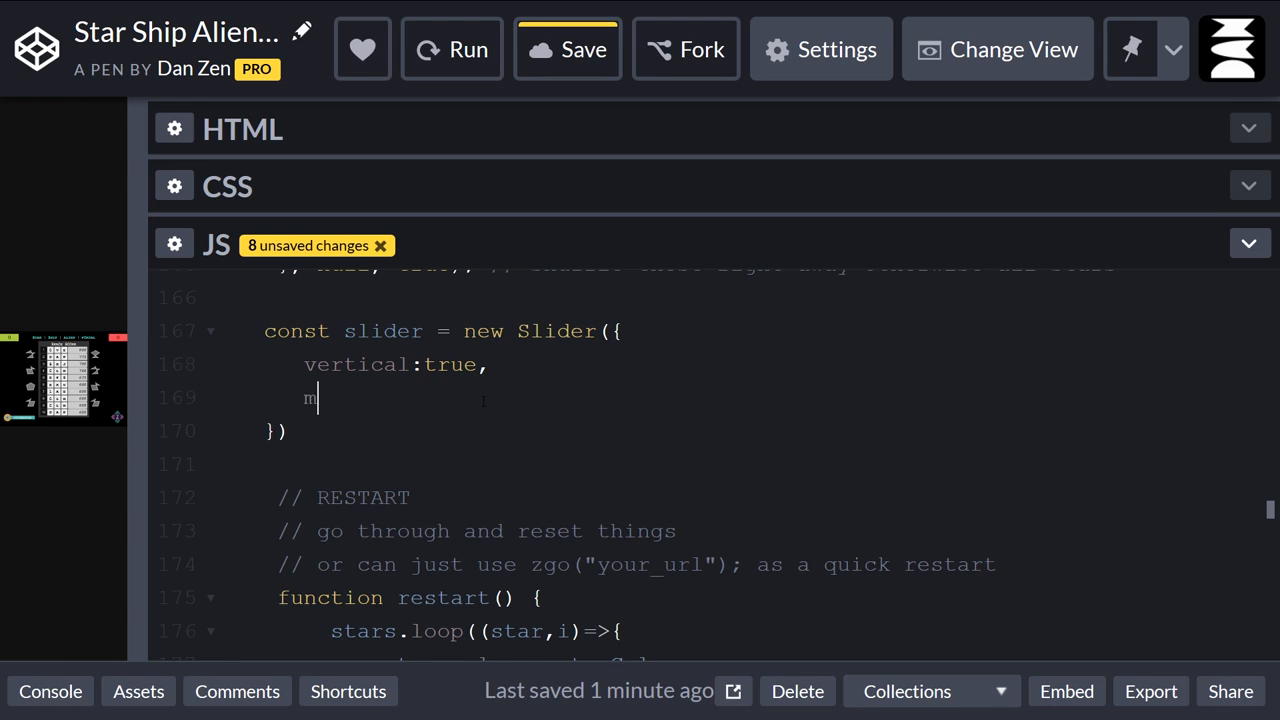
{"action": "type", "text": "in:"}
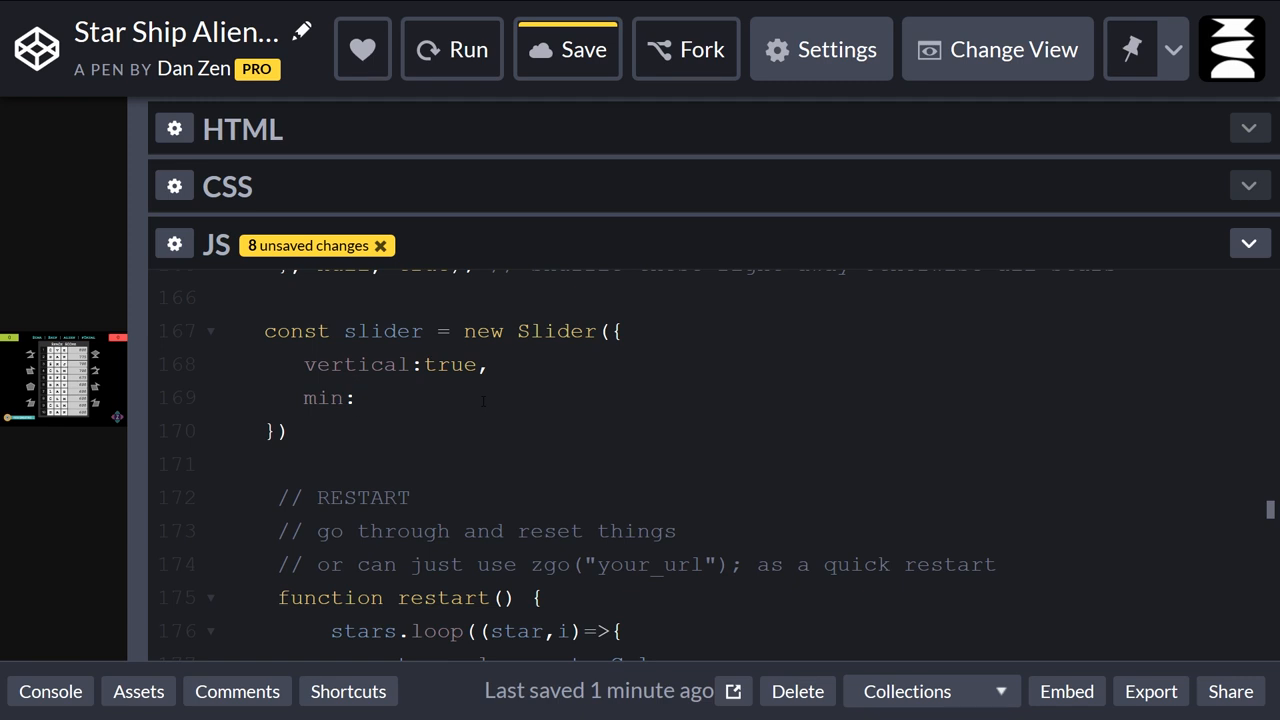
{"action": "type", "text": "150"}
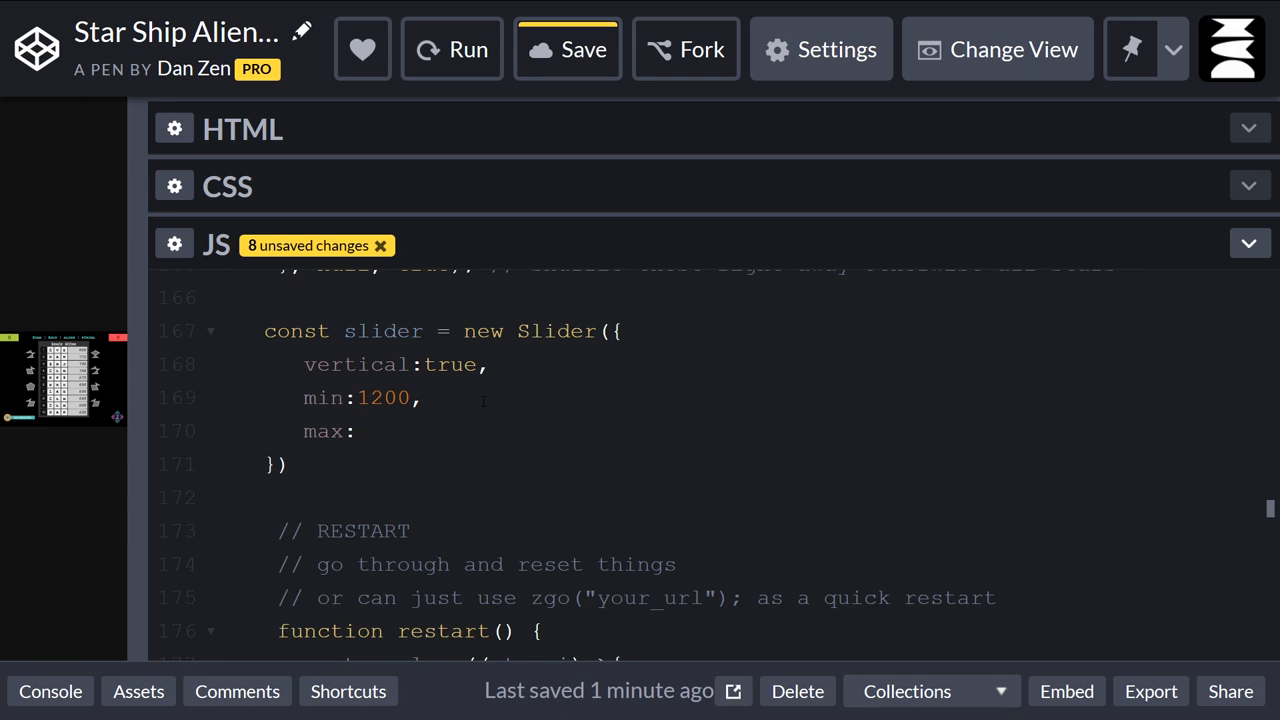
{"action": "type", "text": "100"}
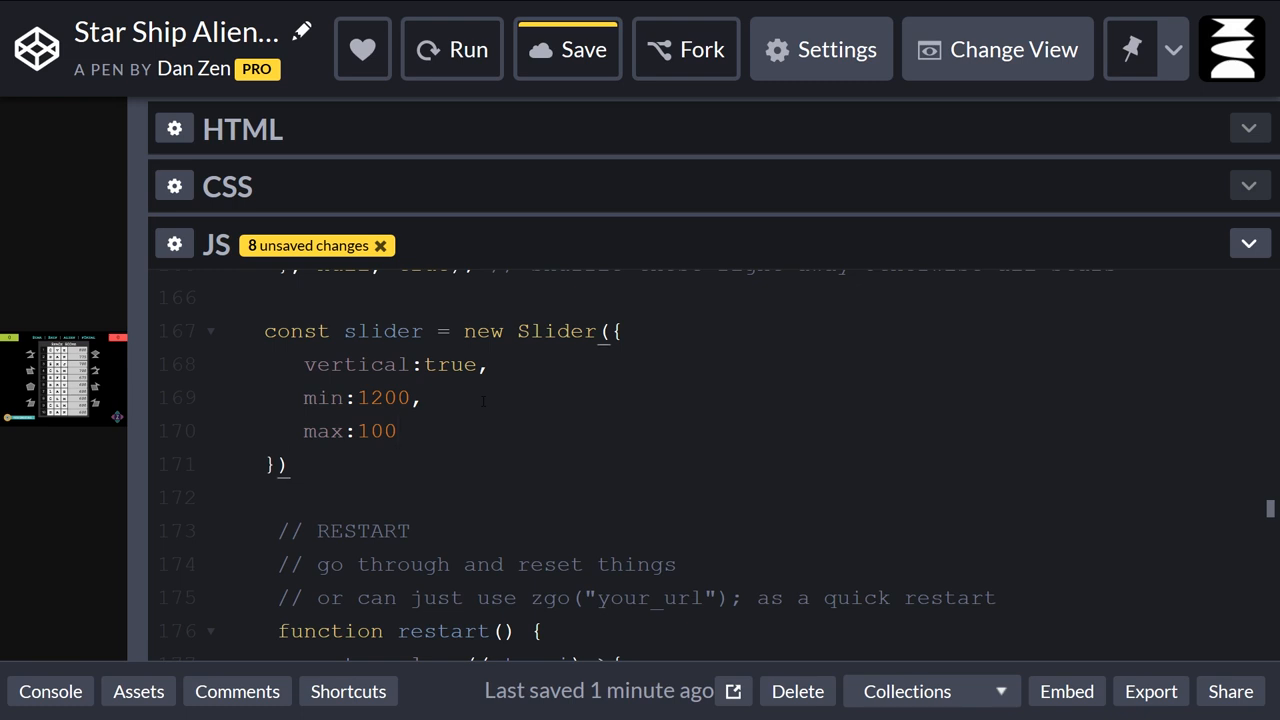
Append .pos(100 after the Slider's closing brace and insert center() ahead of it.
{"action": "type", "text": "."}
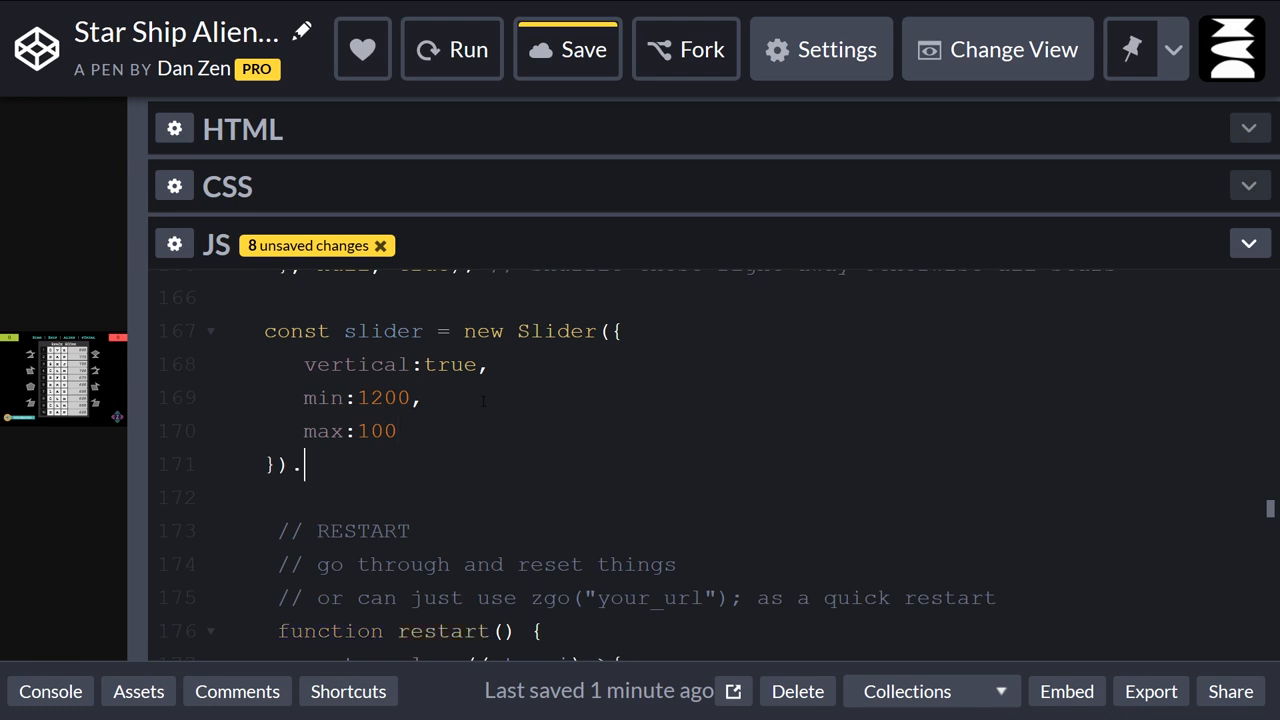
{"action": "type", "text": "pos()"}
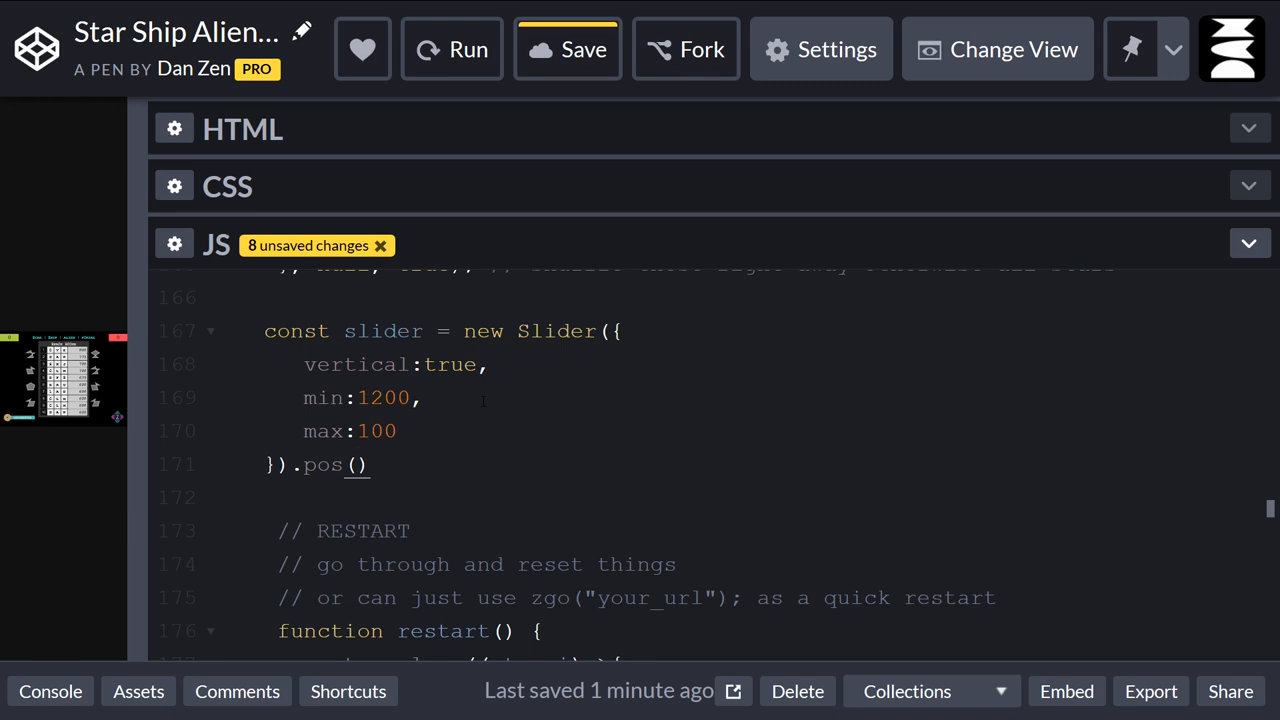
{"action": "left_click", "coordinate": [355, 464]}
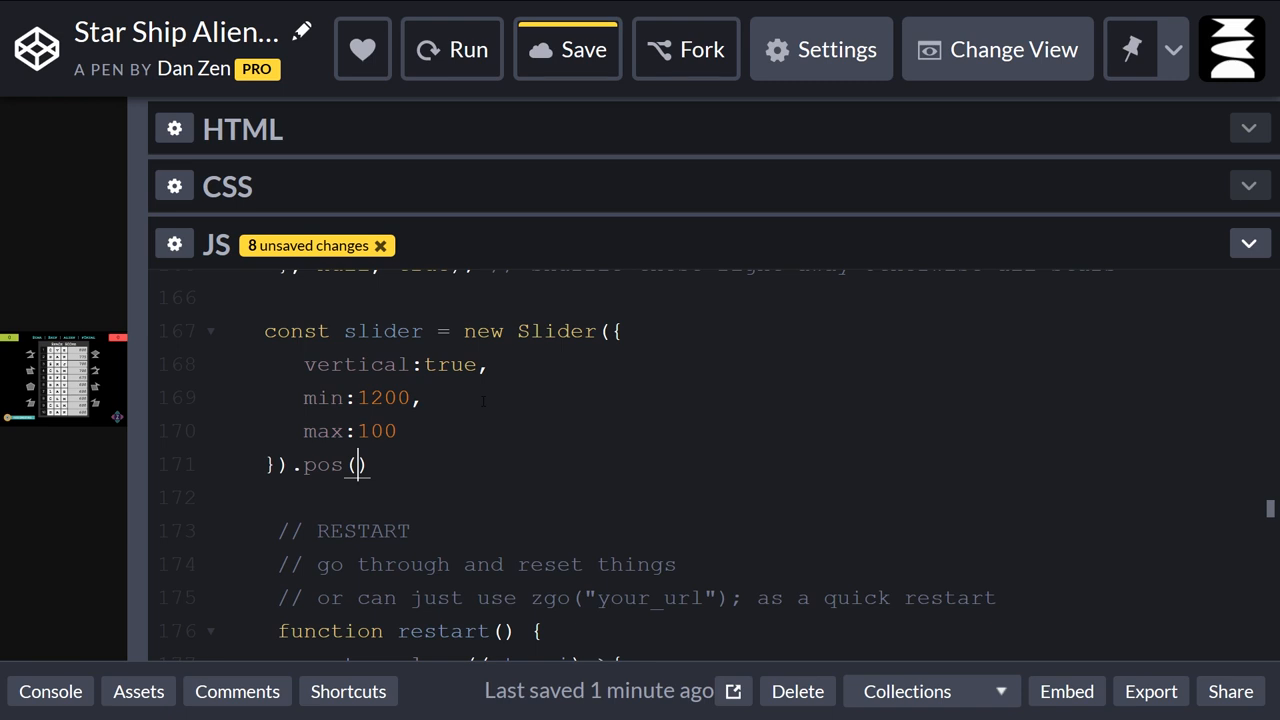
{"action": "type", "text": "100"}
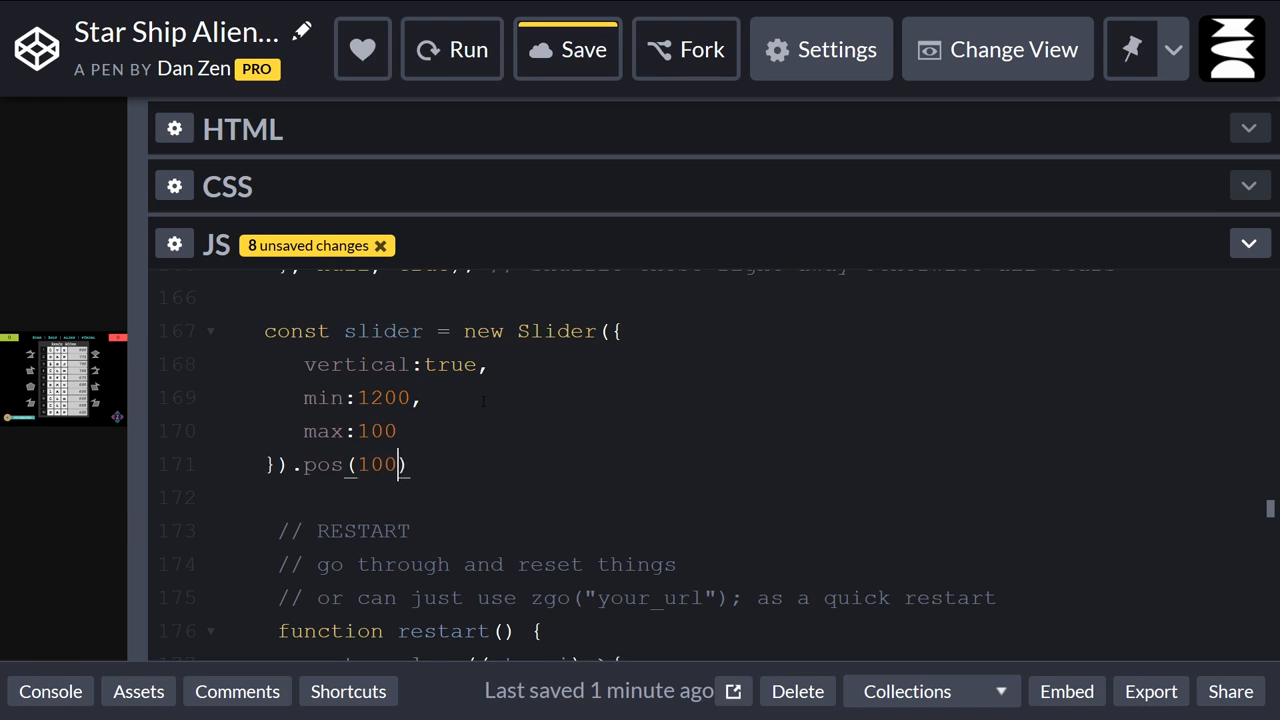
{"action": "type", "text": ","}
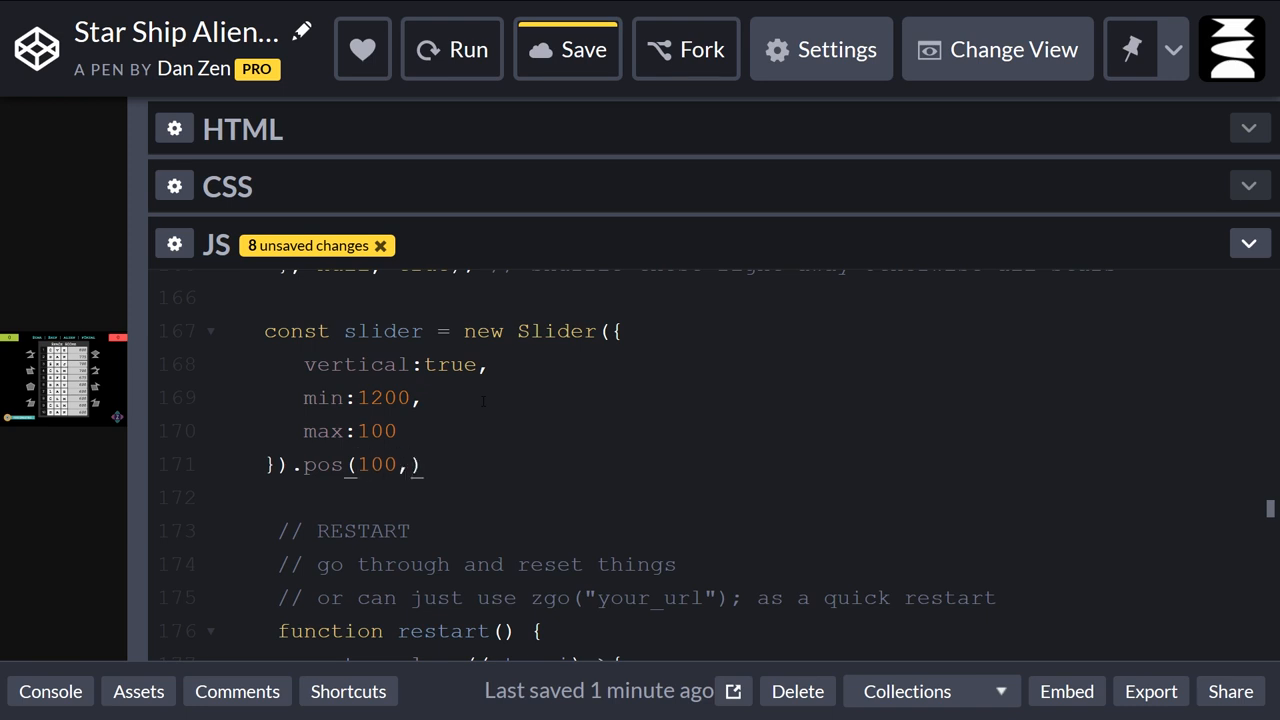
{"action": "left_click", "coordinate": [410, 464]}
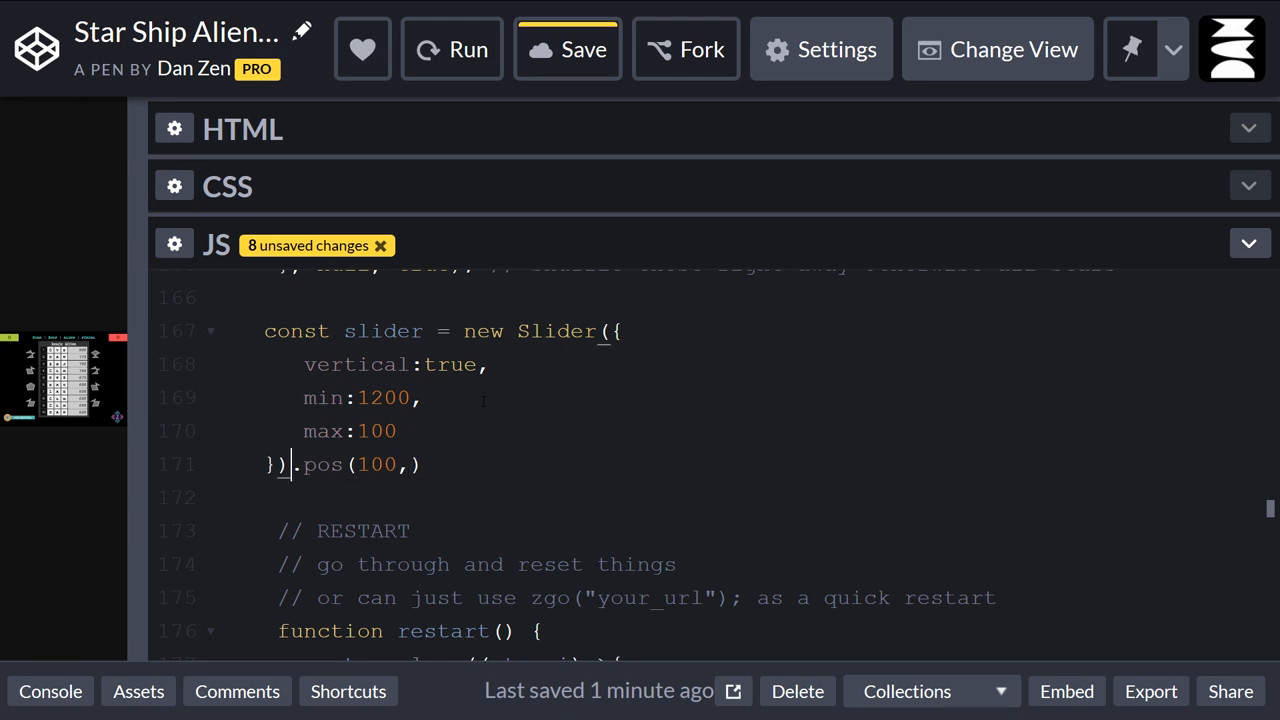
{"action": "type", "text": "center()"}
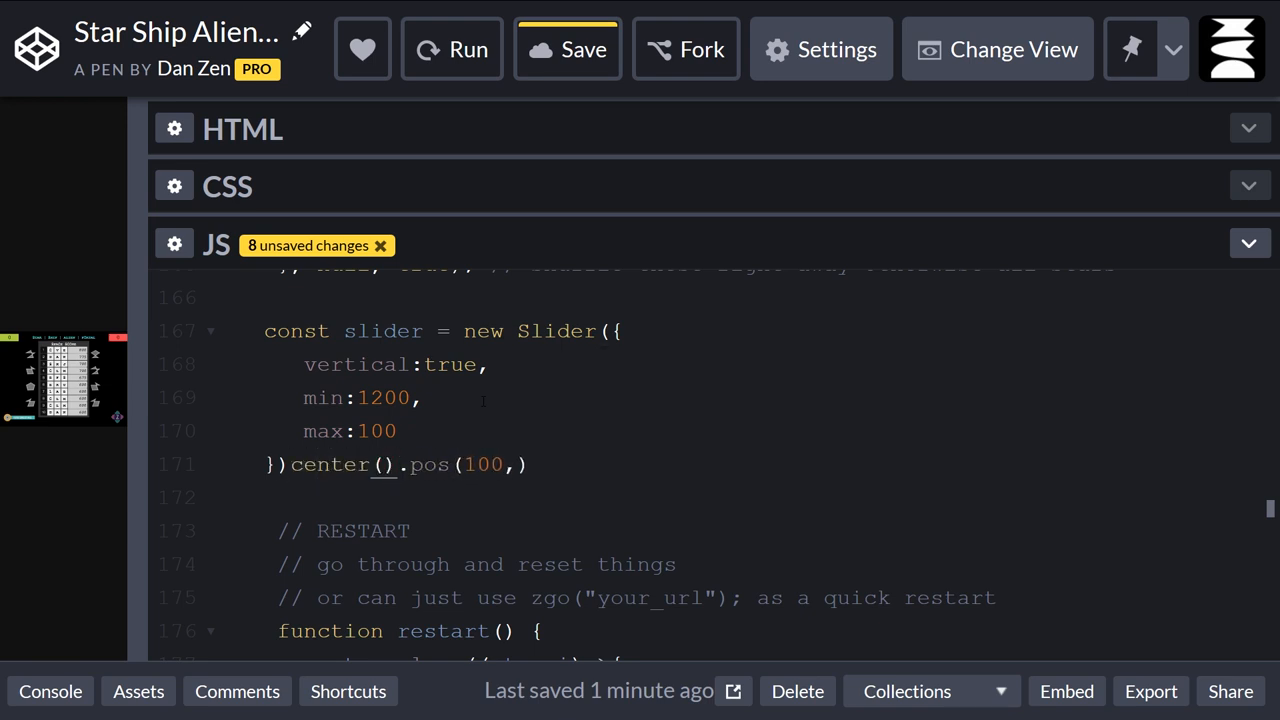
Finish the arguments as pos(100, null, true) and end the slider line with a semicolon.
{"action": "left_click", "coordinate": [398, 464]}
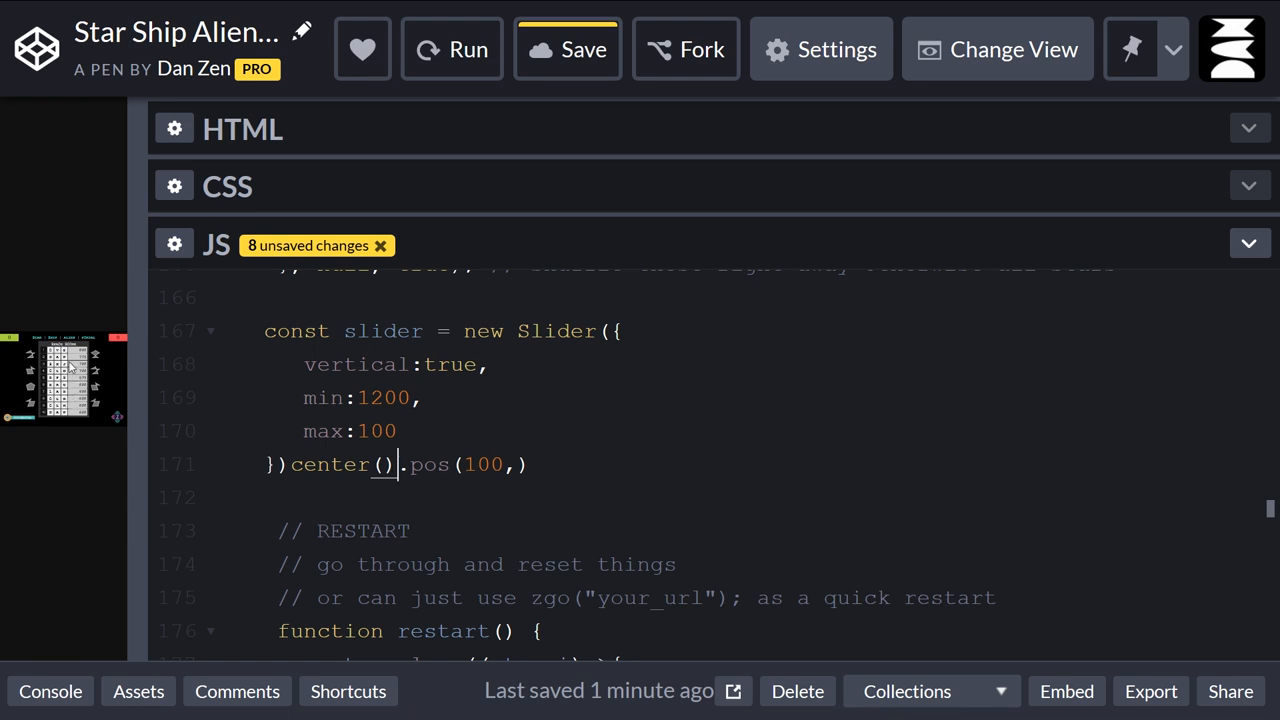
{"action": "mouse_move", "coordinate": [68, 385]}
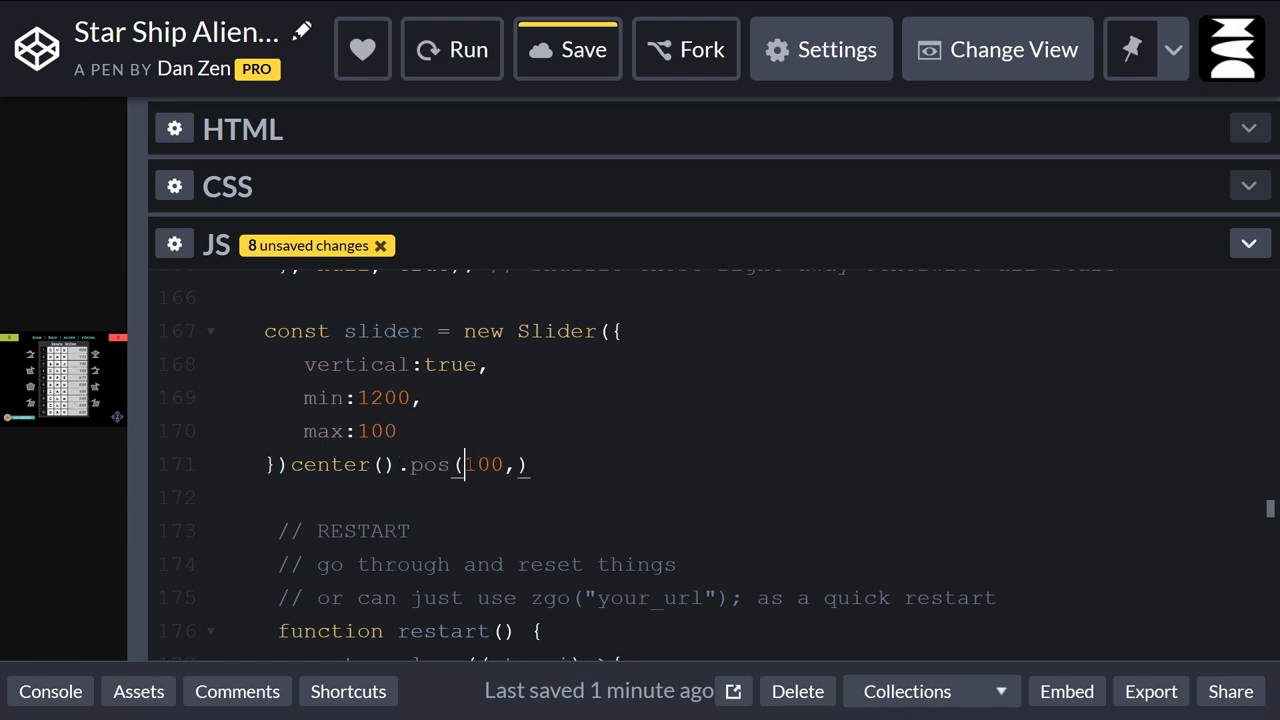
{"action": "key", "text": "Backspace"}
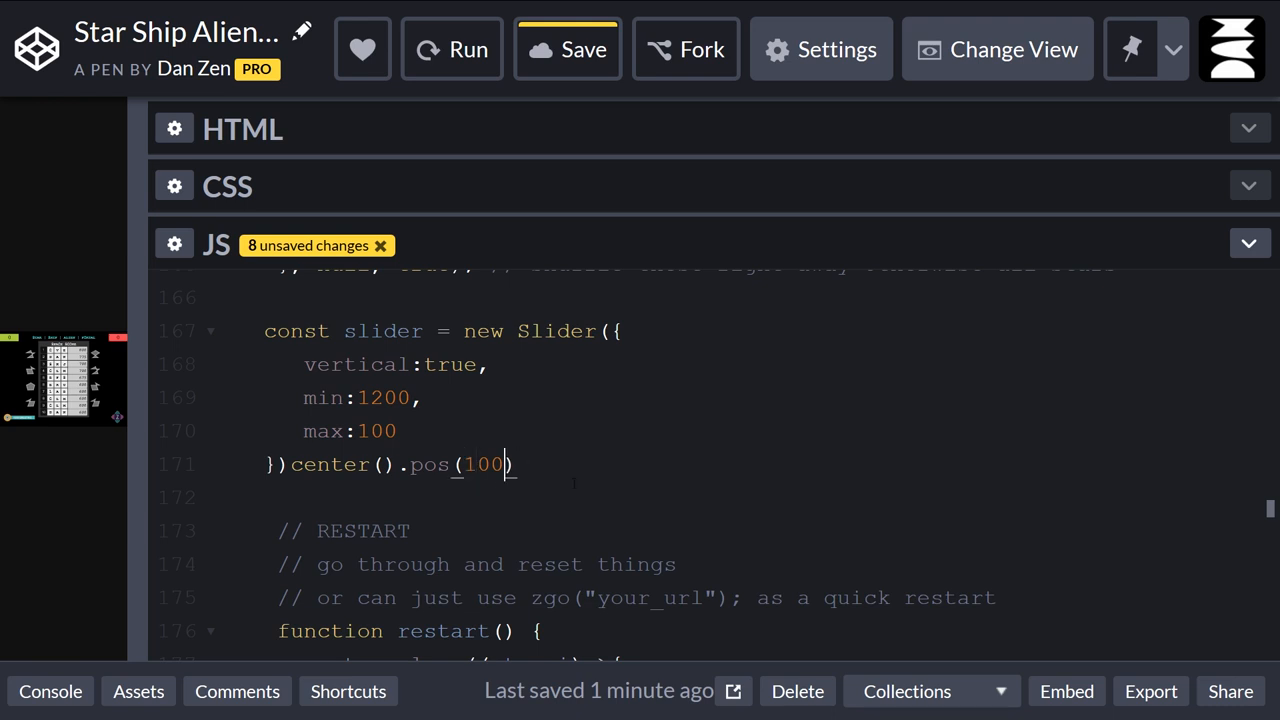
{"action": "type", "text": ","}
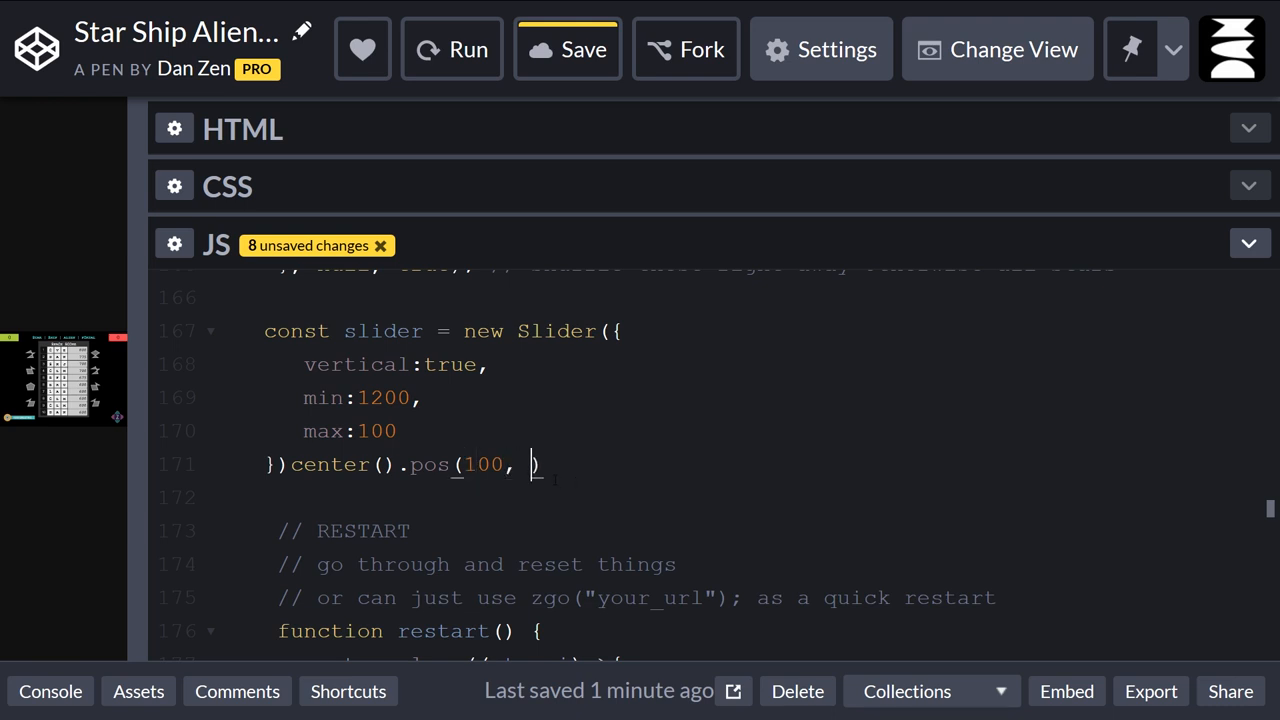
{"action": "type", "text": "nul"}
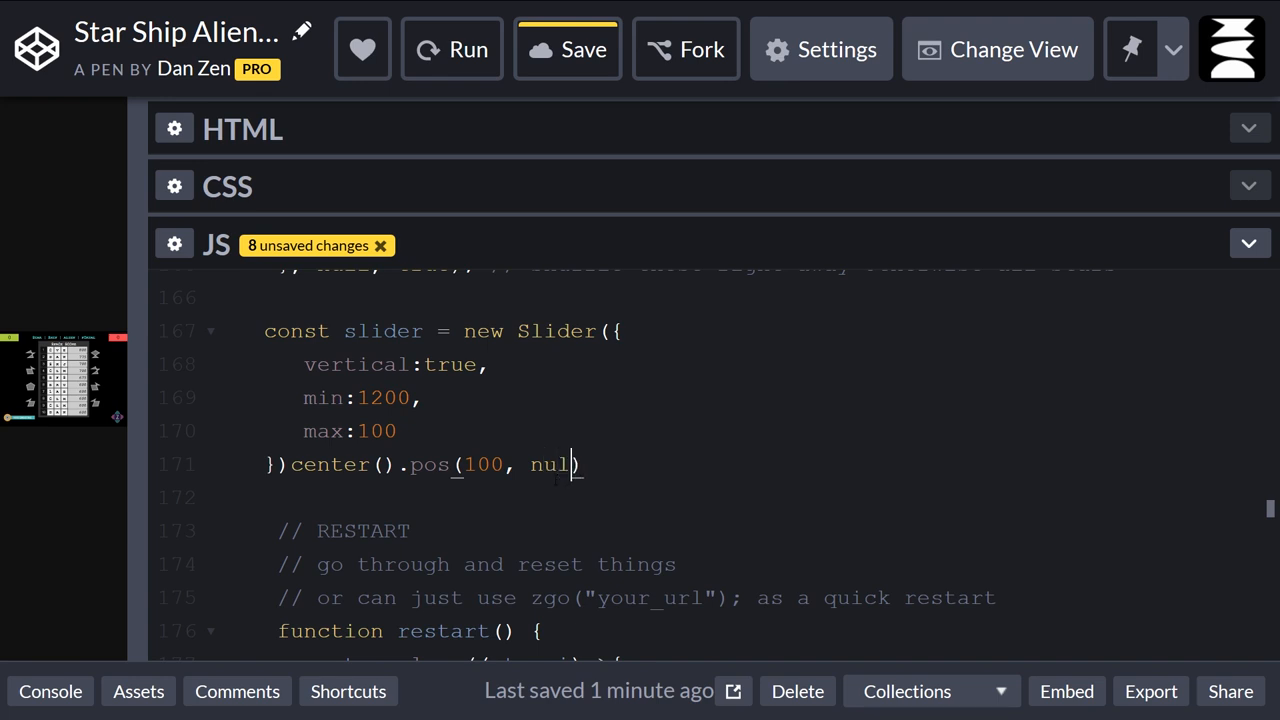
{"action": "type", "text": "l,"}
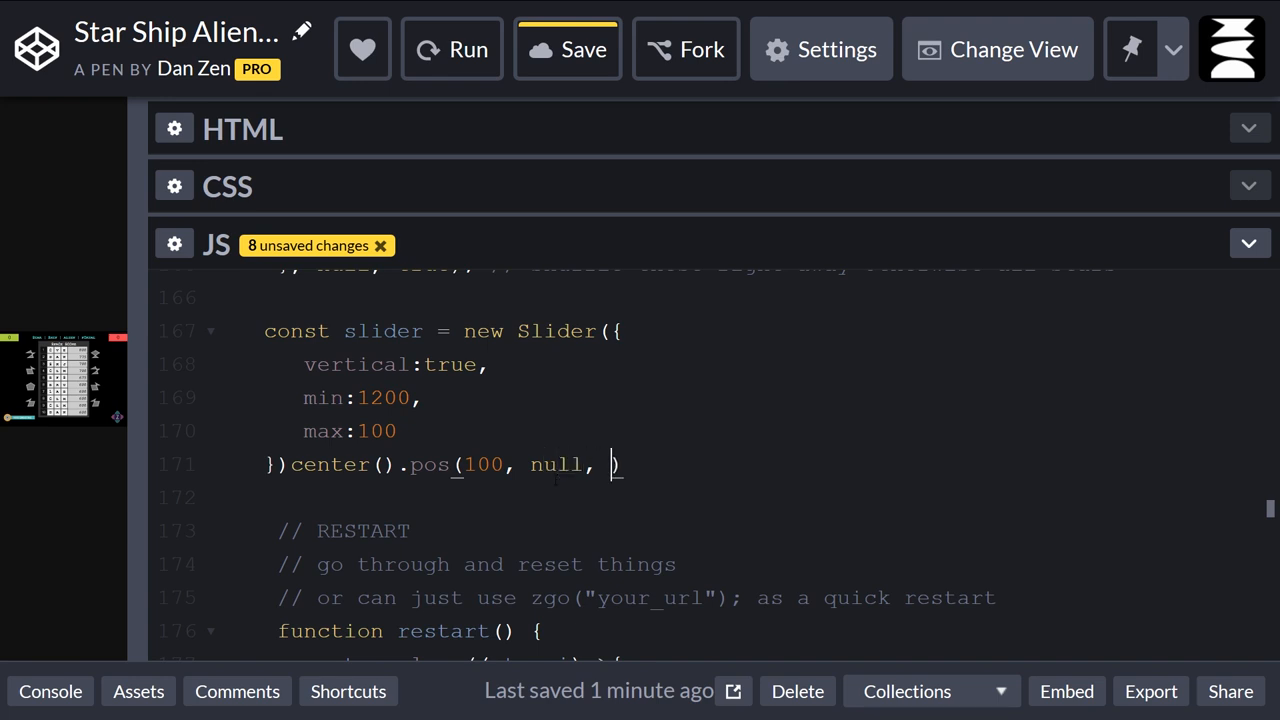
{"action": "type", "text": "true"}
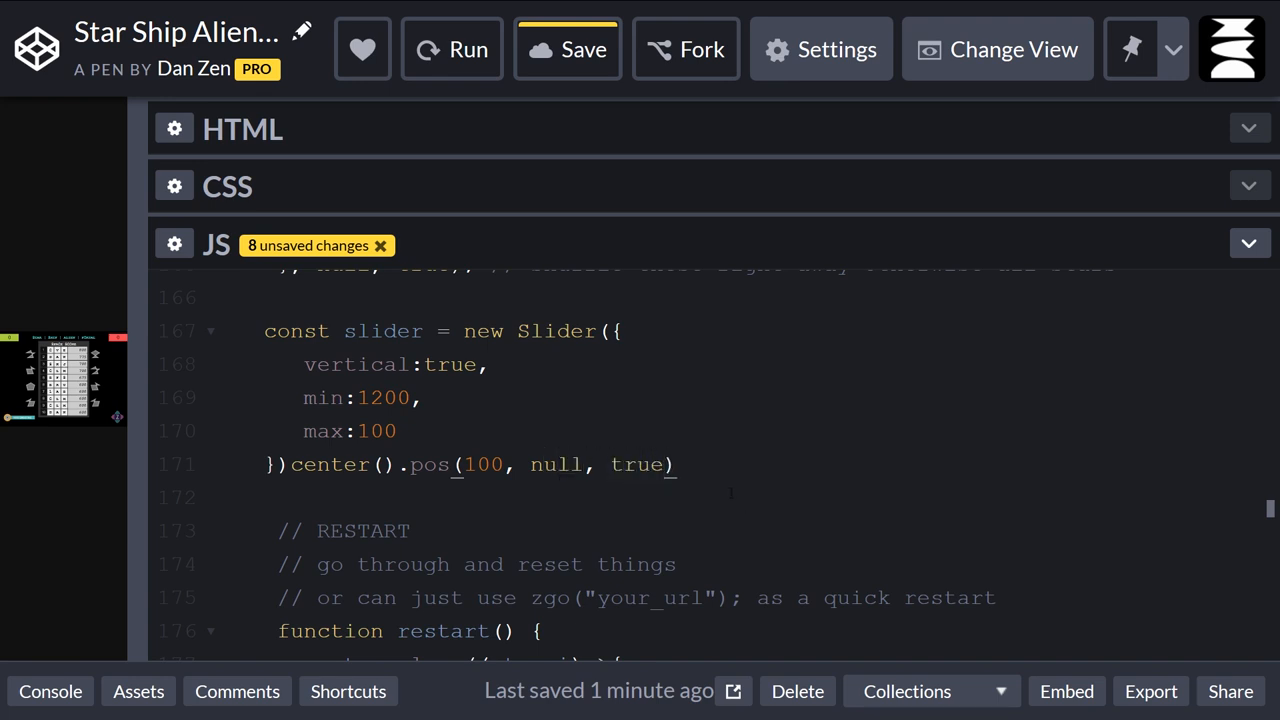
{"action": "double_click", "coordinate": [638, 464]}
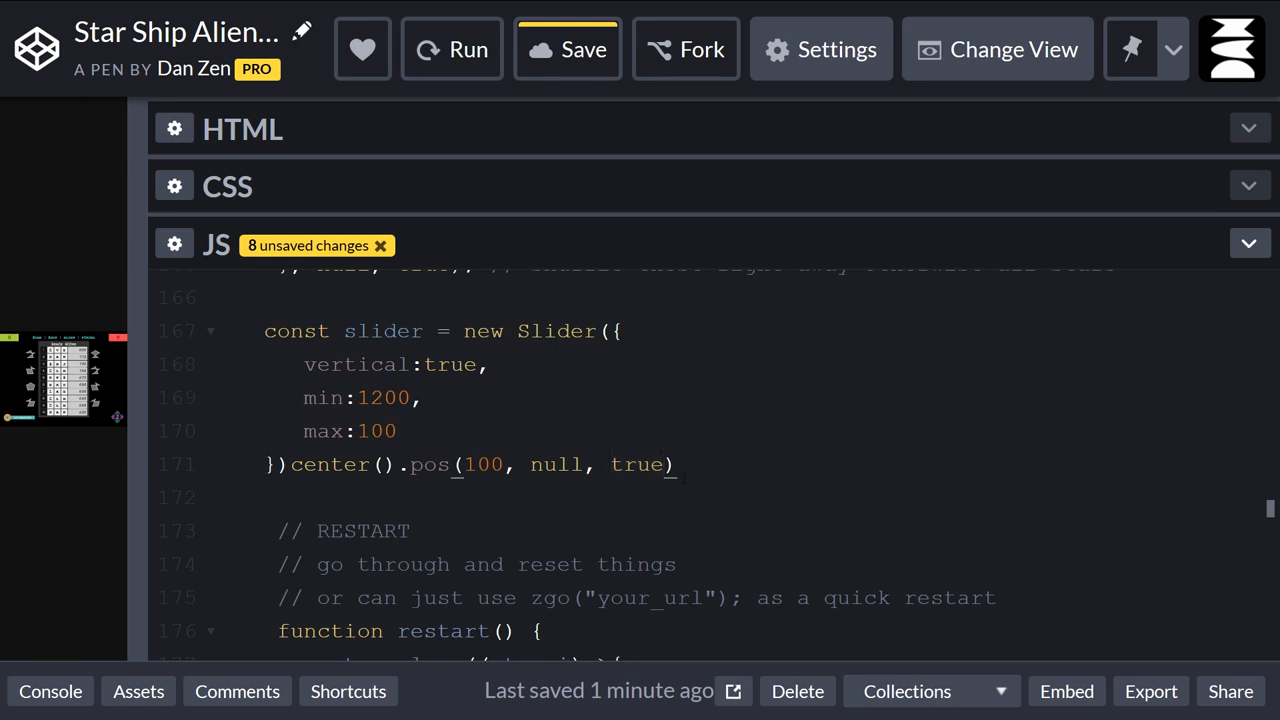
{"action": "left_click", "coordinate": [668, 464]}
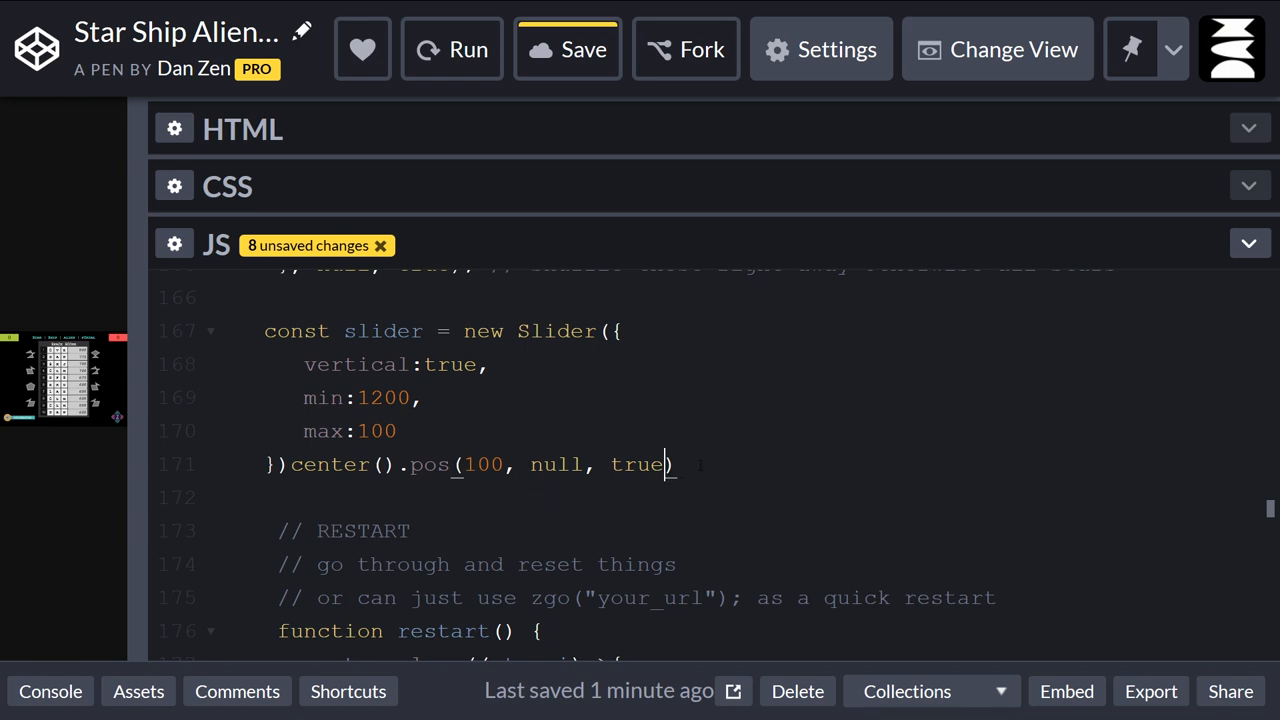
{"action": "type", "text": ";"}
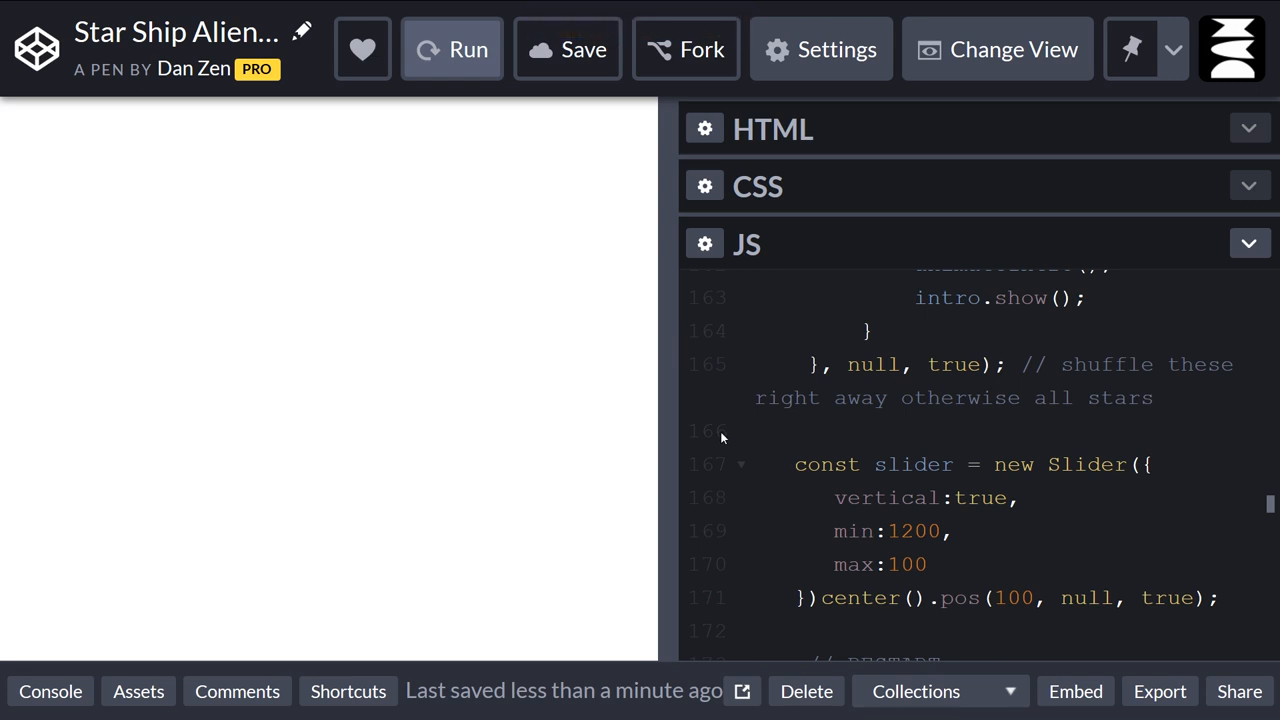
{"action": "mouse_move", "coordinate": [668, 382]}
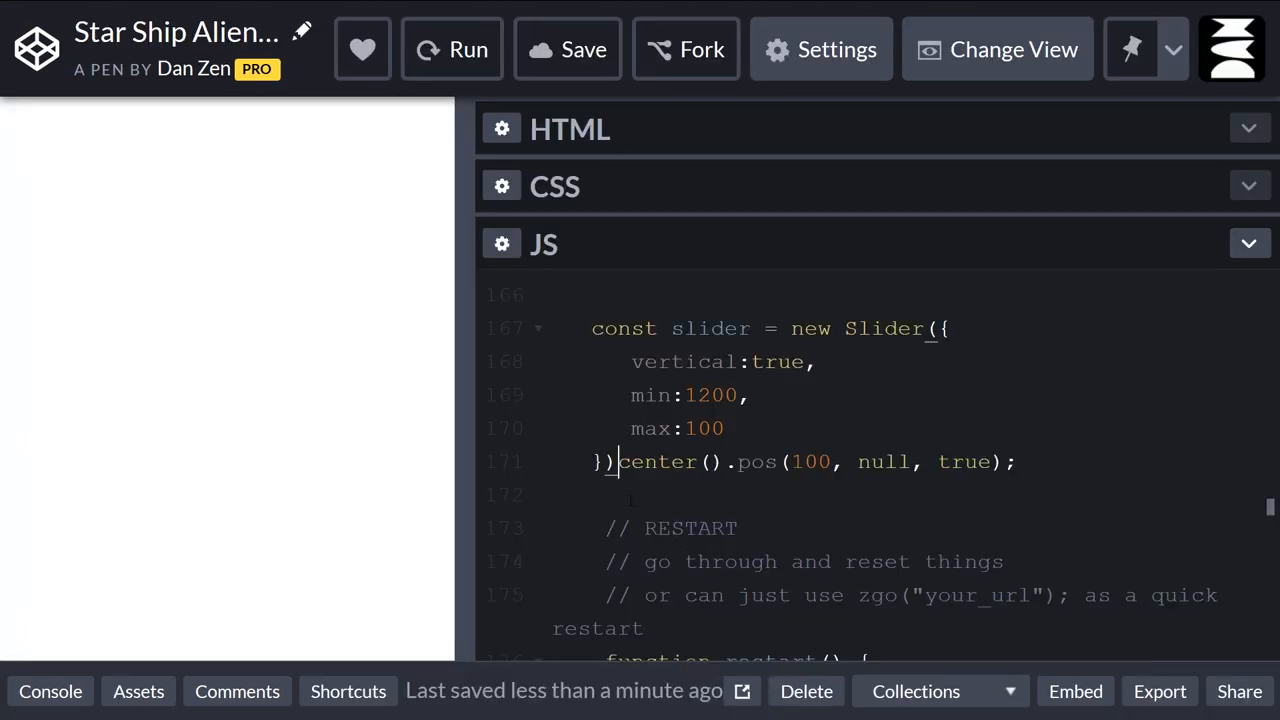
Add the missing dot before center() and rerun so the vertical slider appears beside the shapes.
{"action": "type", "text": "."}
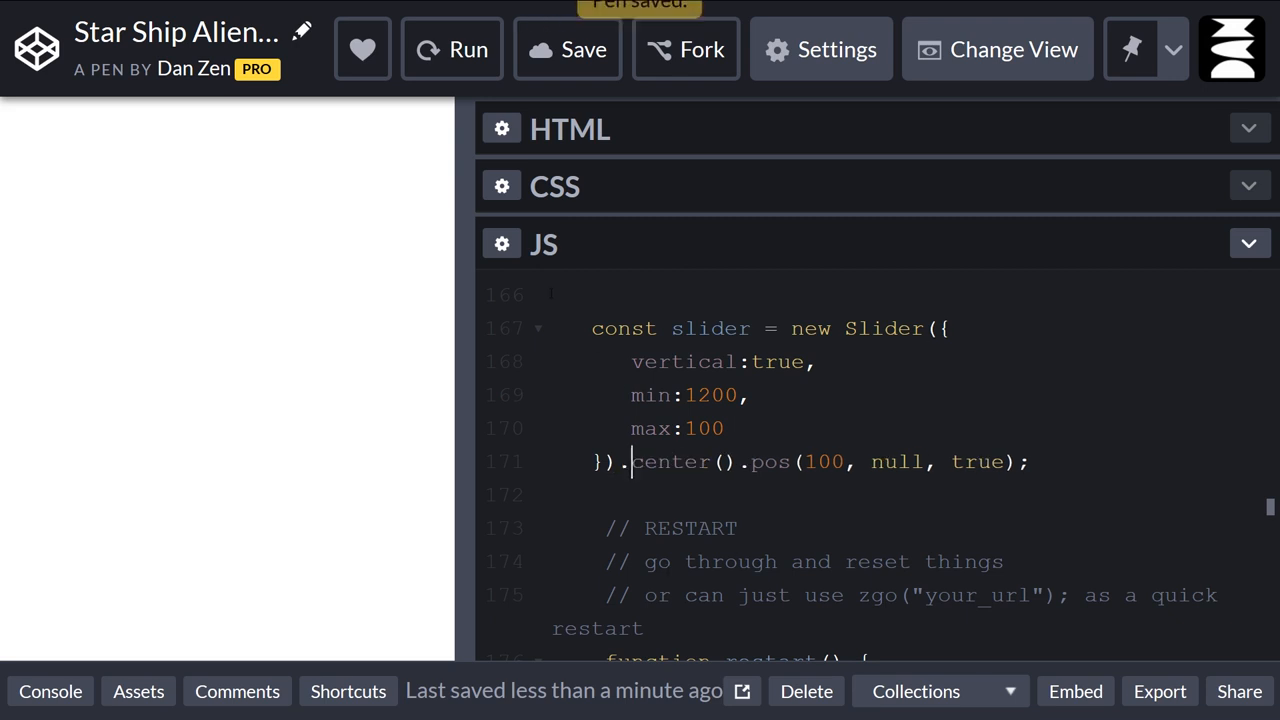
{"action": "left_click", "coordinate": [452, 49]}
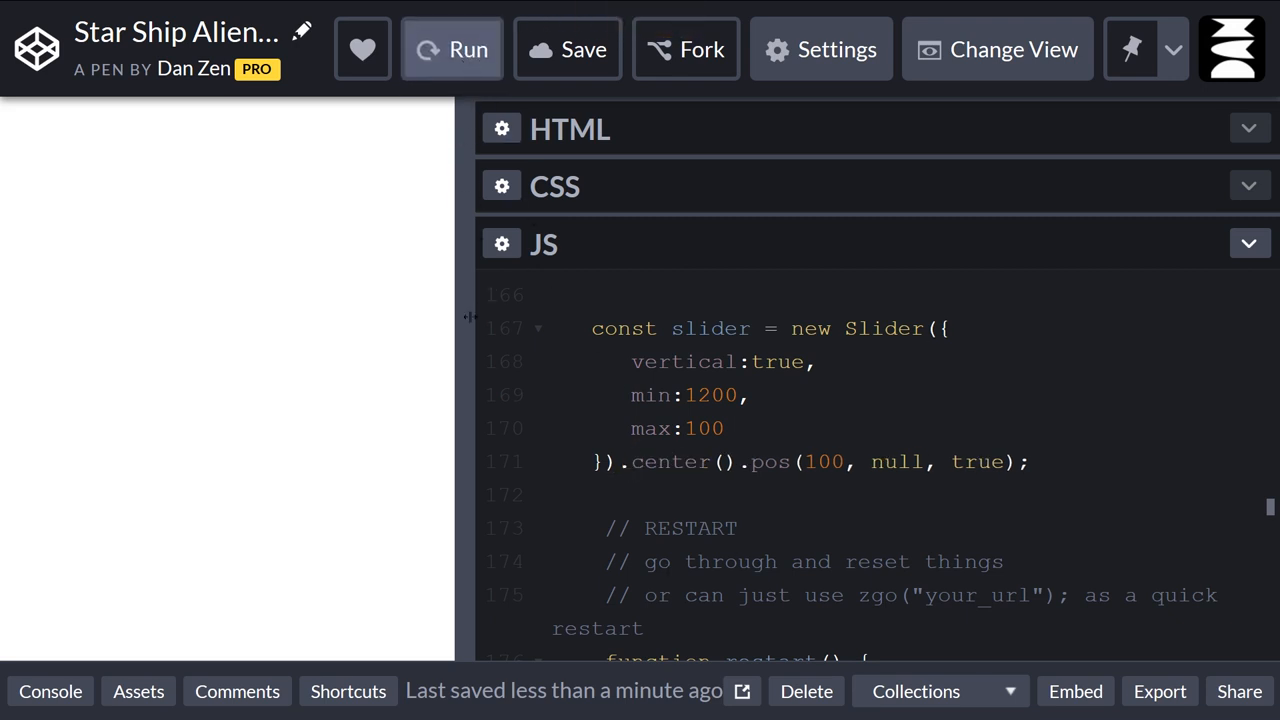
{"action": "left_click", "coordinate": [452, 49]}
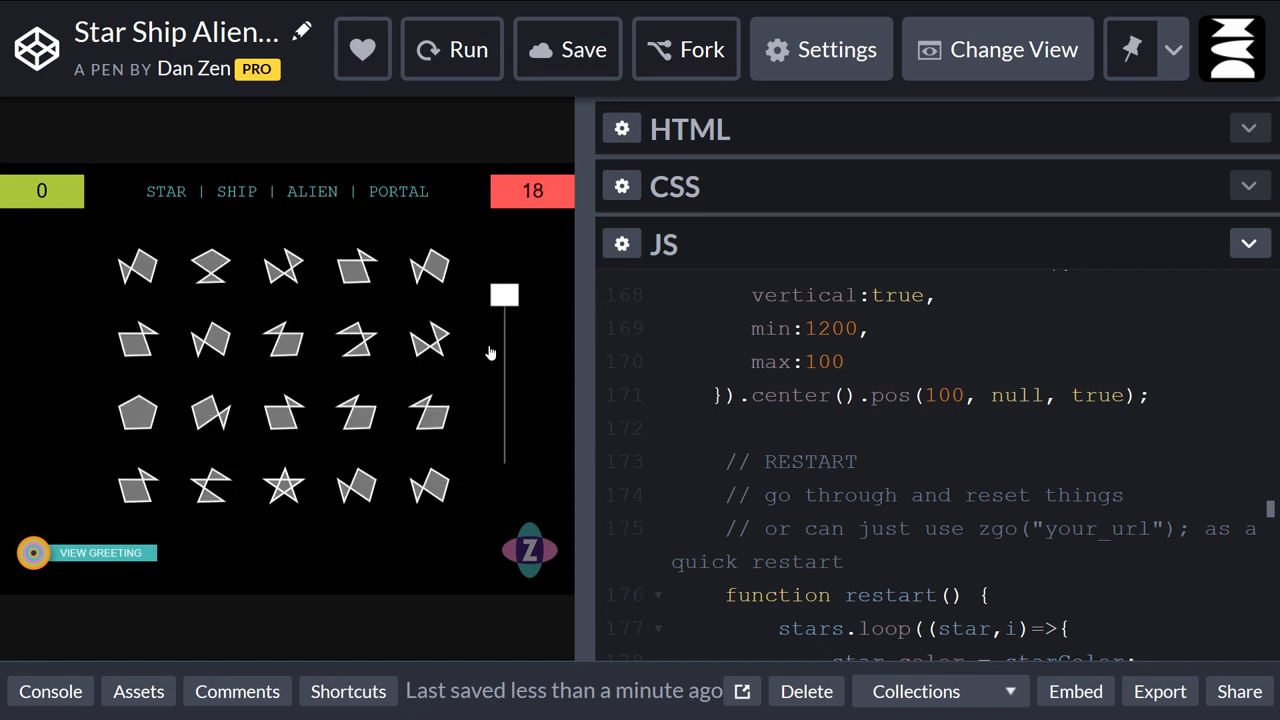
Give the slider button:new Button() with backing:new Triangle({color:yellow}).
{"action": "left_click_drag", "start_coordinate": [590, 360], "coordinate": [380, 340]}
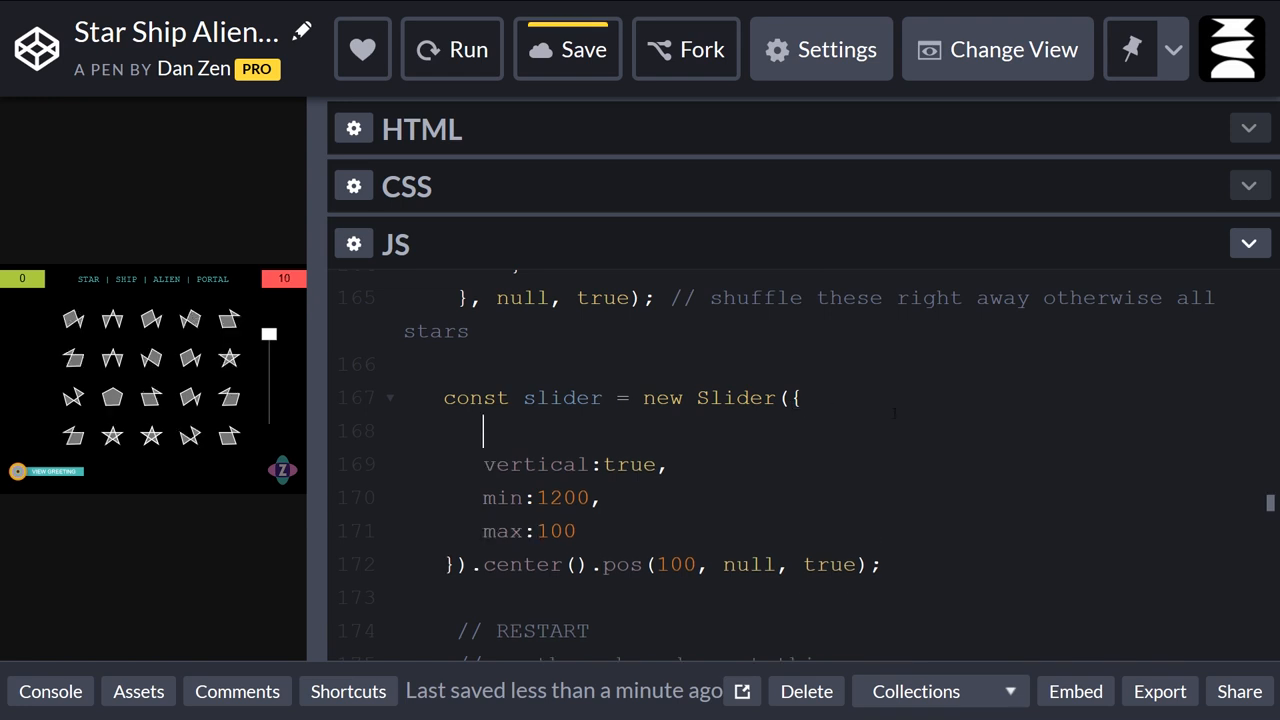
{"action": "type", "text": "button:new Bu"}
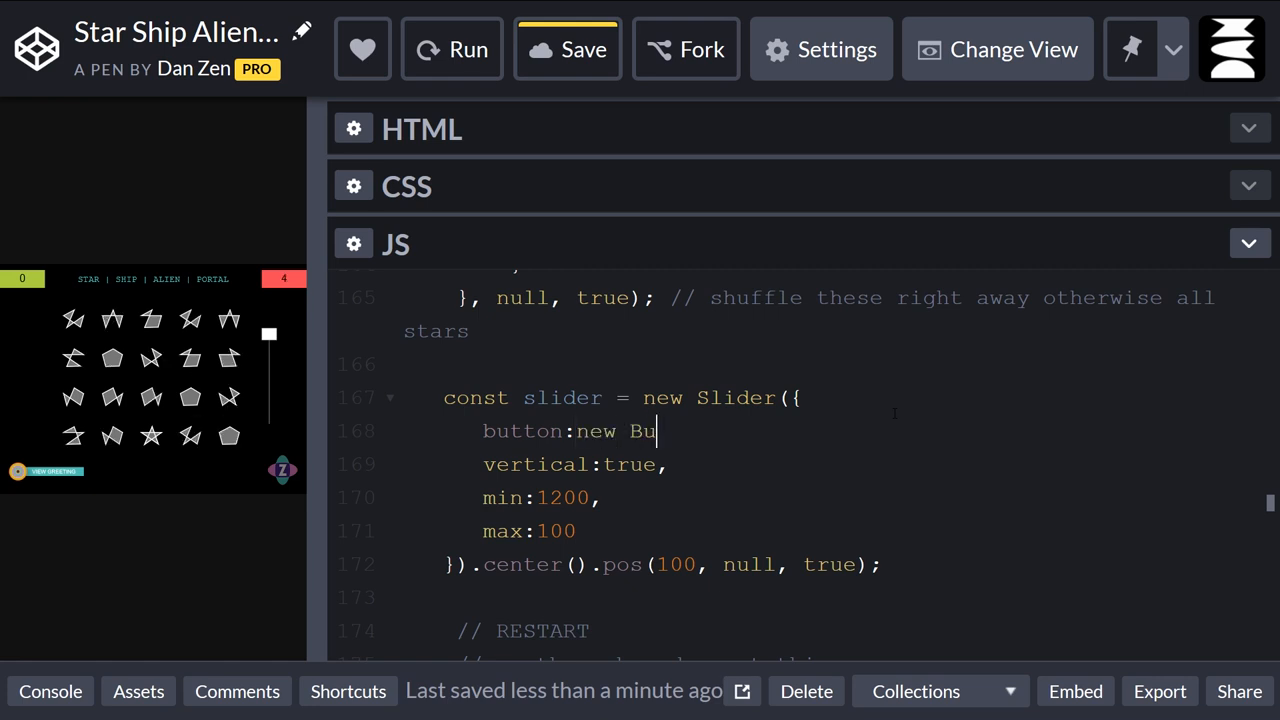
{"action": "type", "text": "tton()"}
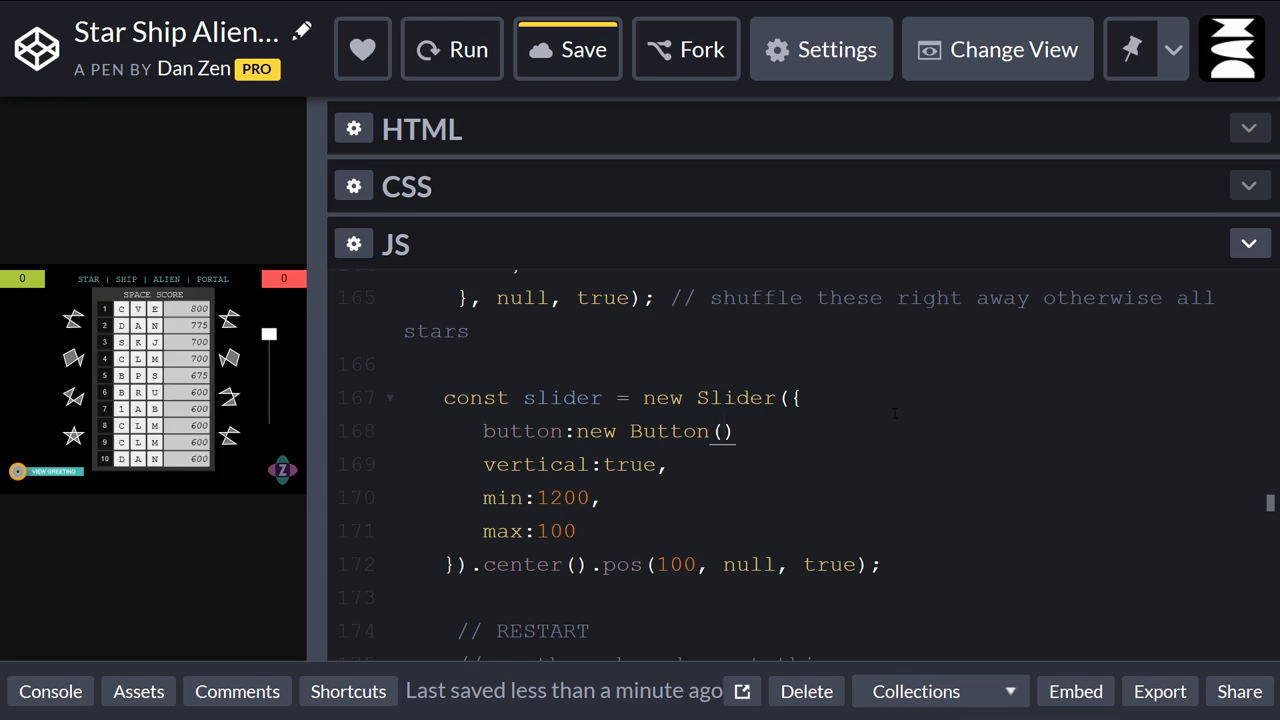
{"action": "left_click", "coordinate": [723, 431]}
{"action": "type", "text": "{"}
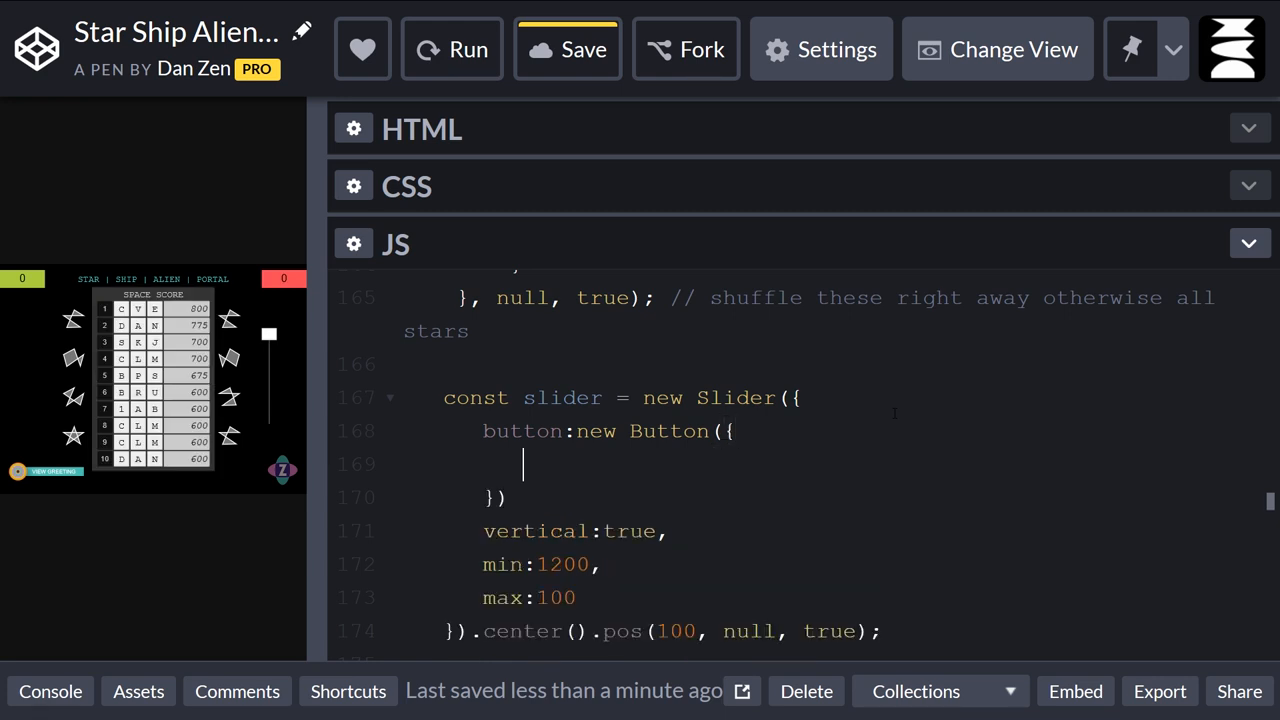
{"action": "type", "text": "backing"}
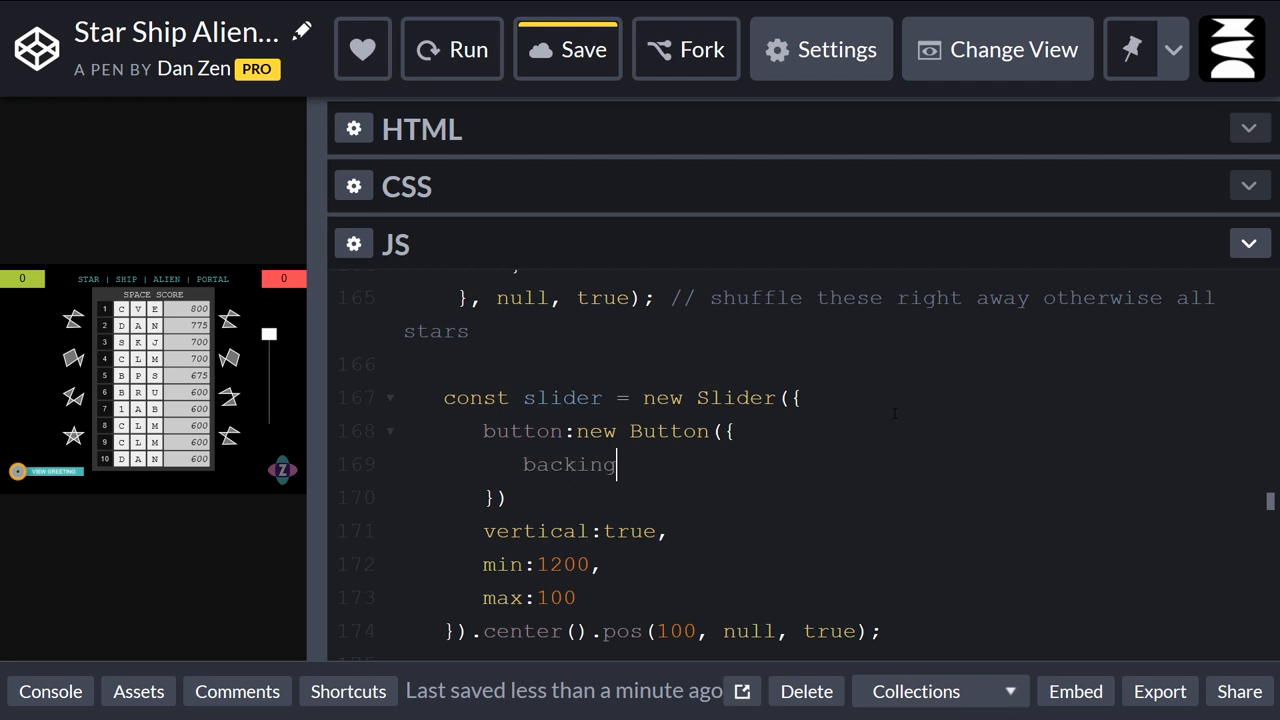
{"action": "type", "text": ":new"}
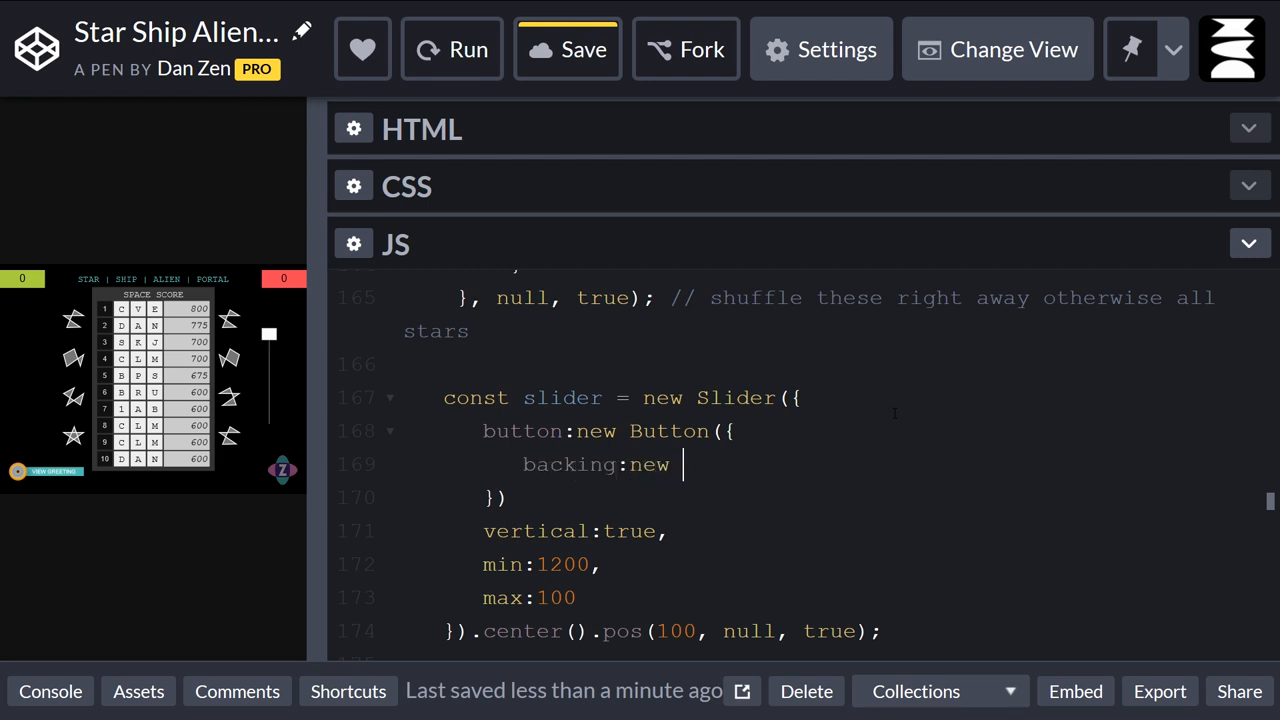
{"action": "type", "text": "Triang"}
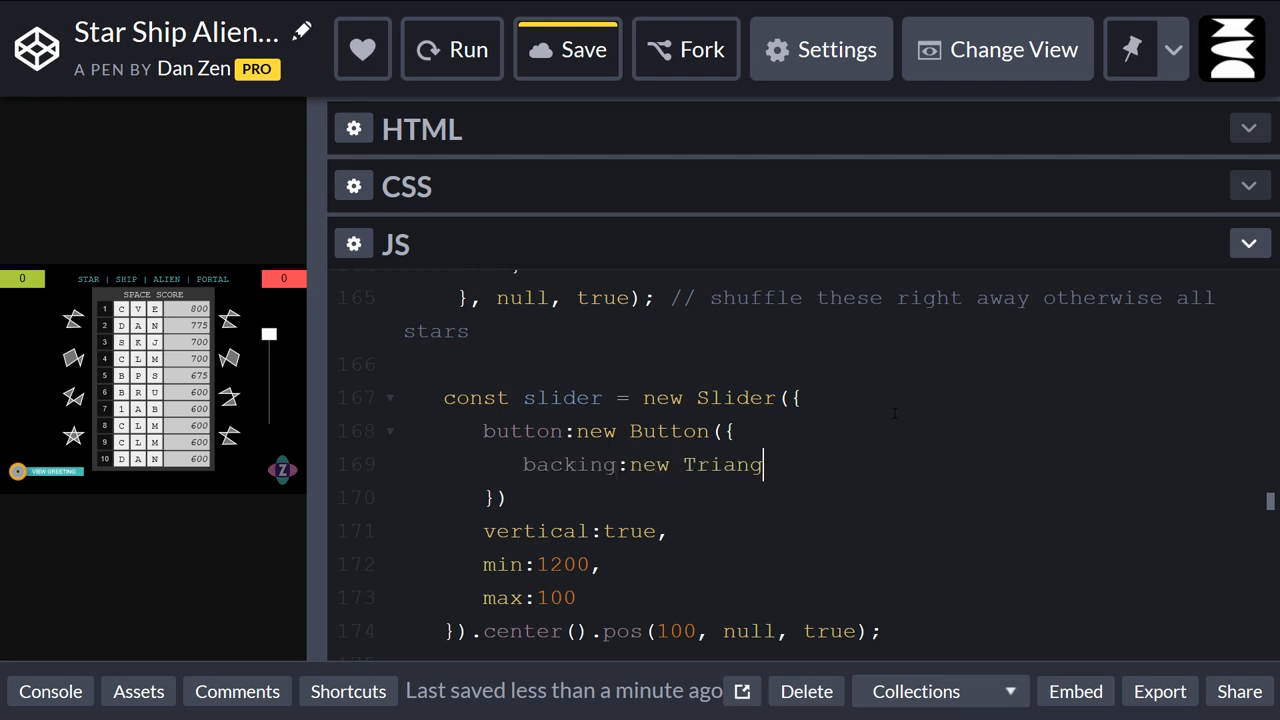
{"action": "type", "text": "()"}
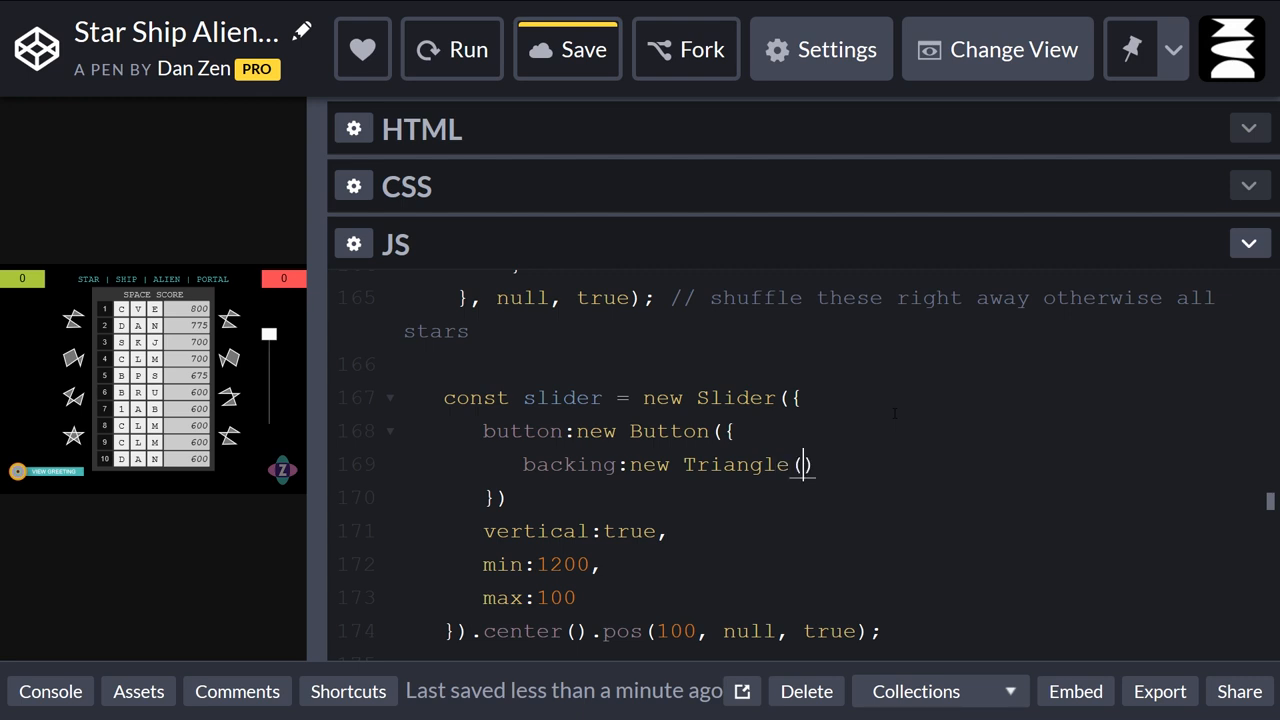
{"action": "type", "text": "{color:"}
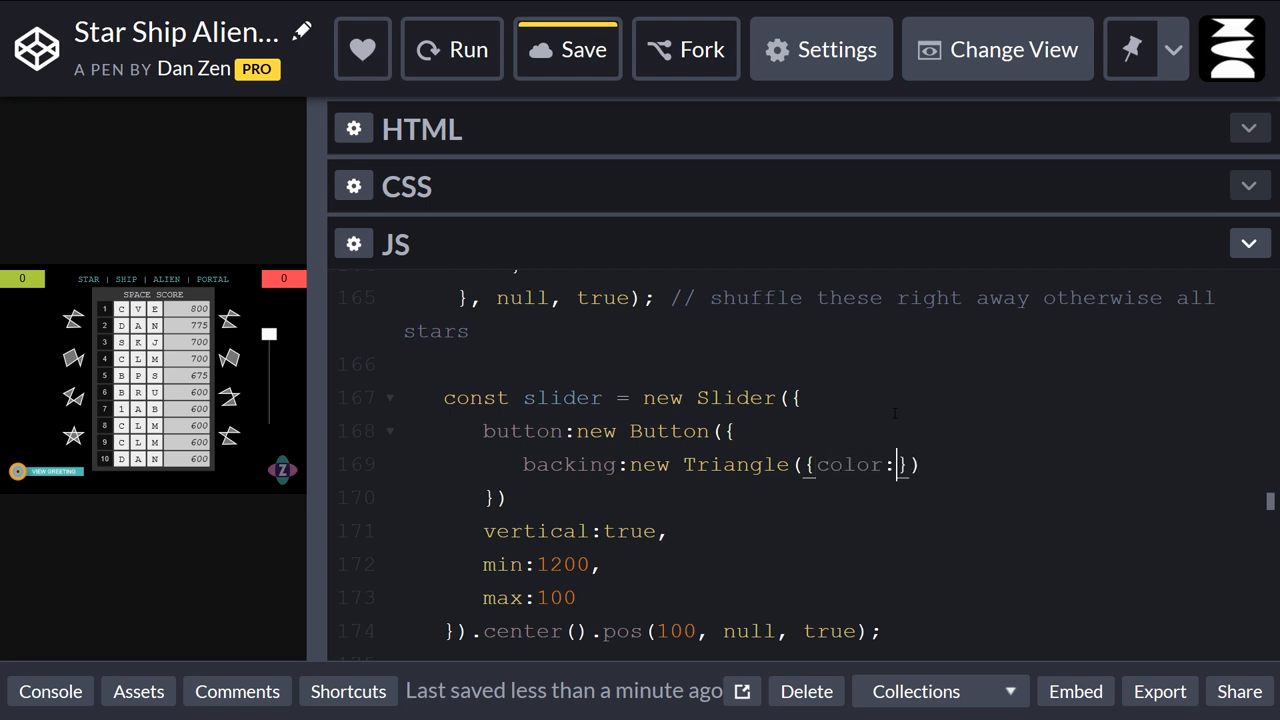
{"action": "type", "text": "yellow"}
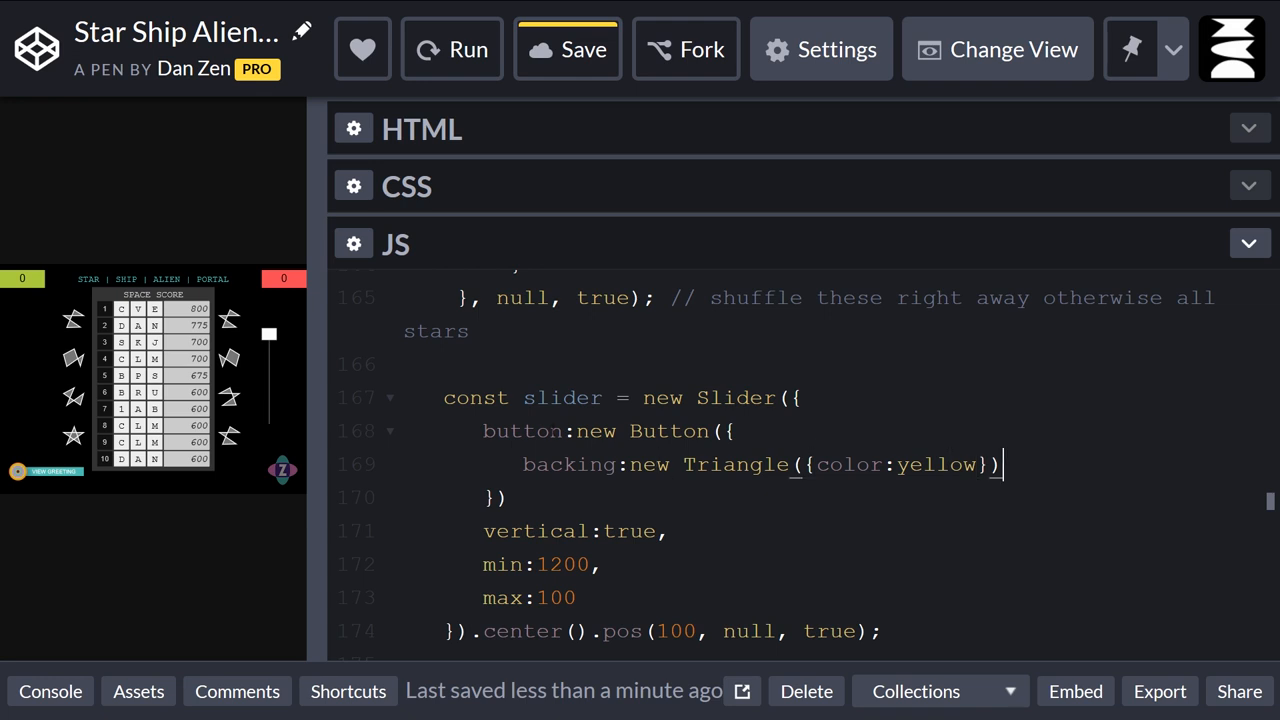
Scale the Triangle backing with .sca(.5) and give the Button an empty label:"".
{"action": "type", "text": ".sc"}
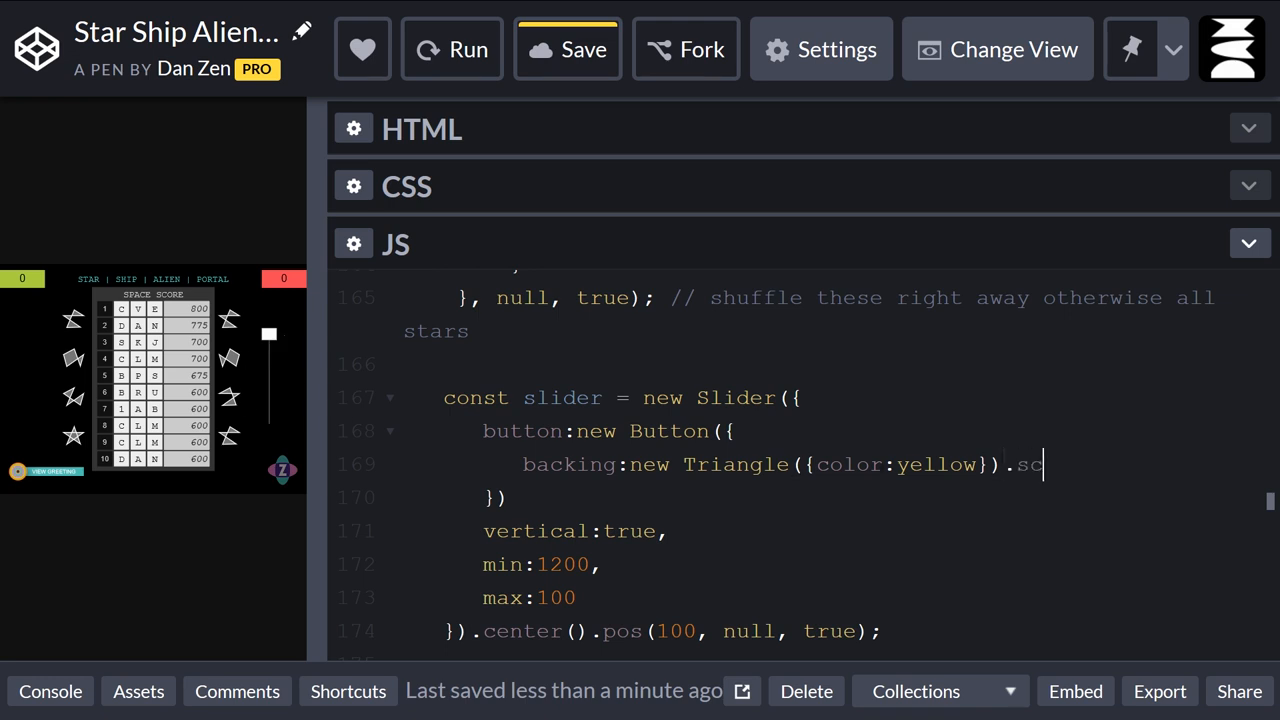
{"action": "type", "text": "a()"}
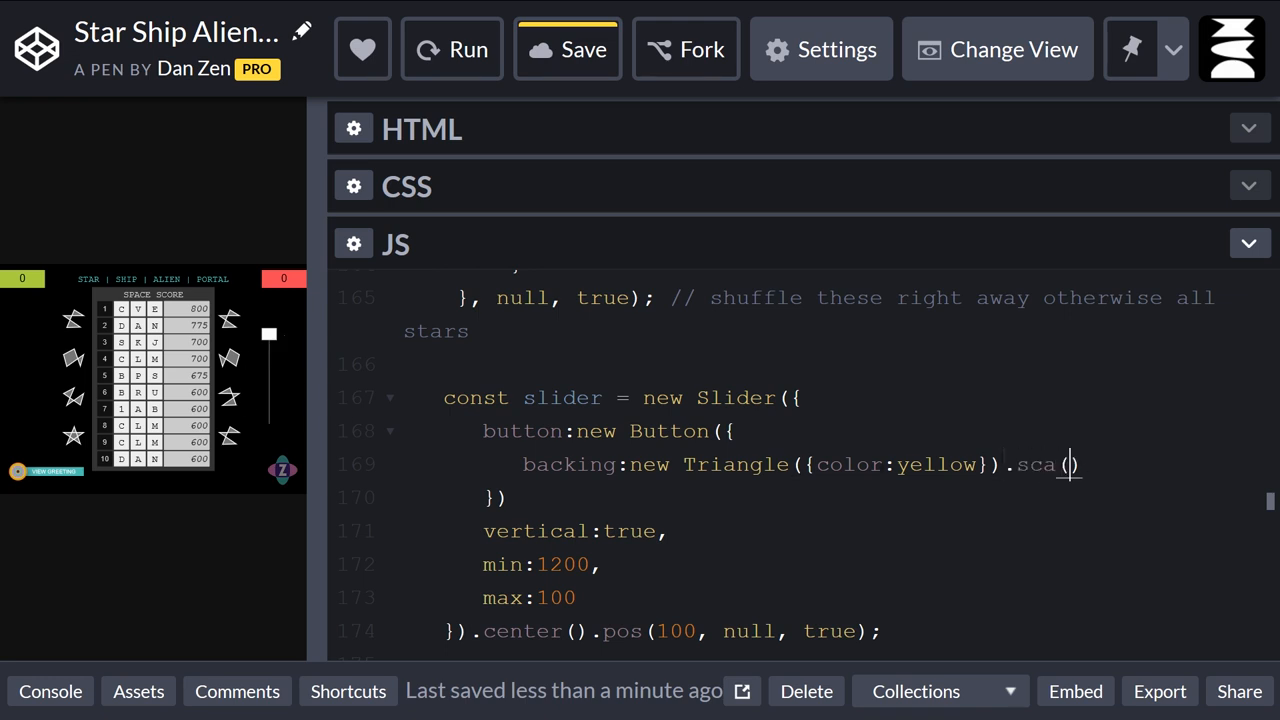
{"action": "type", "text": ".5"}
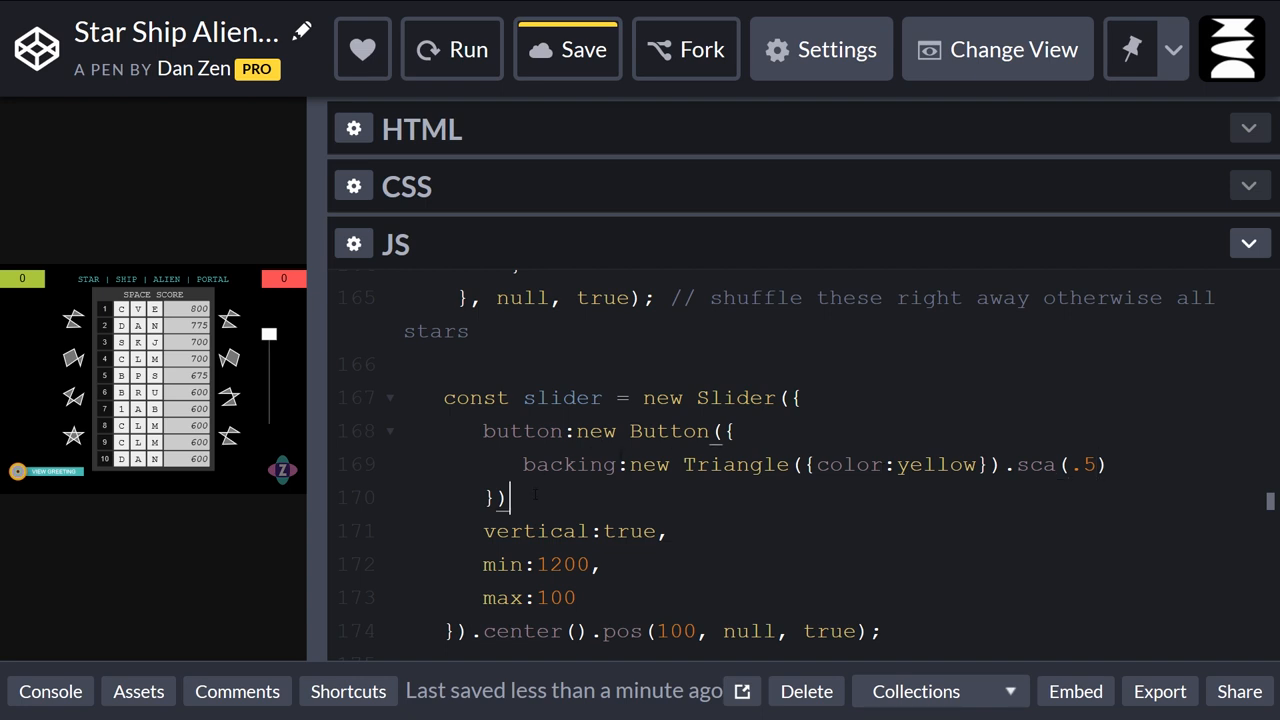
{"action": "type", "text": ","}
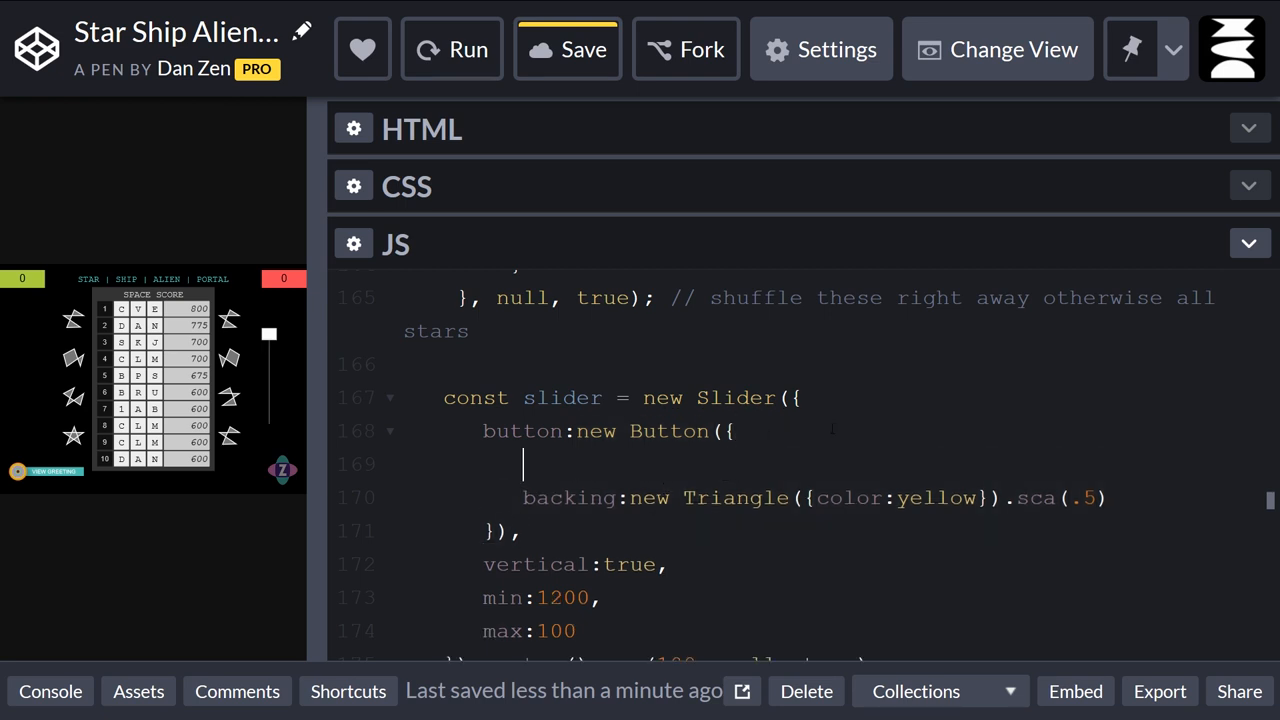
{"action": "type", "text": "label:"}
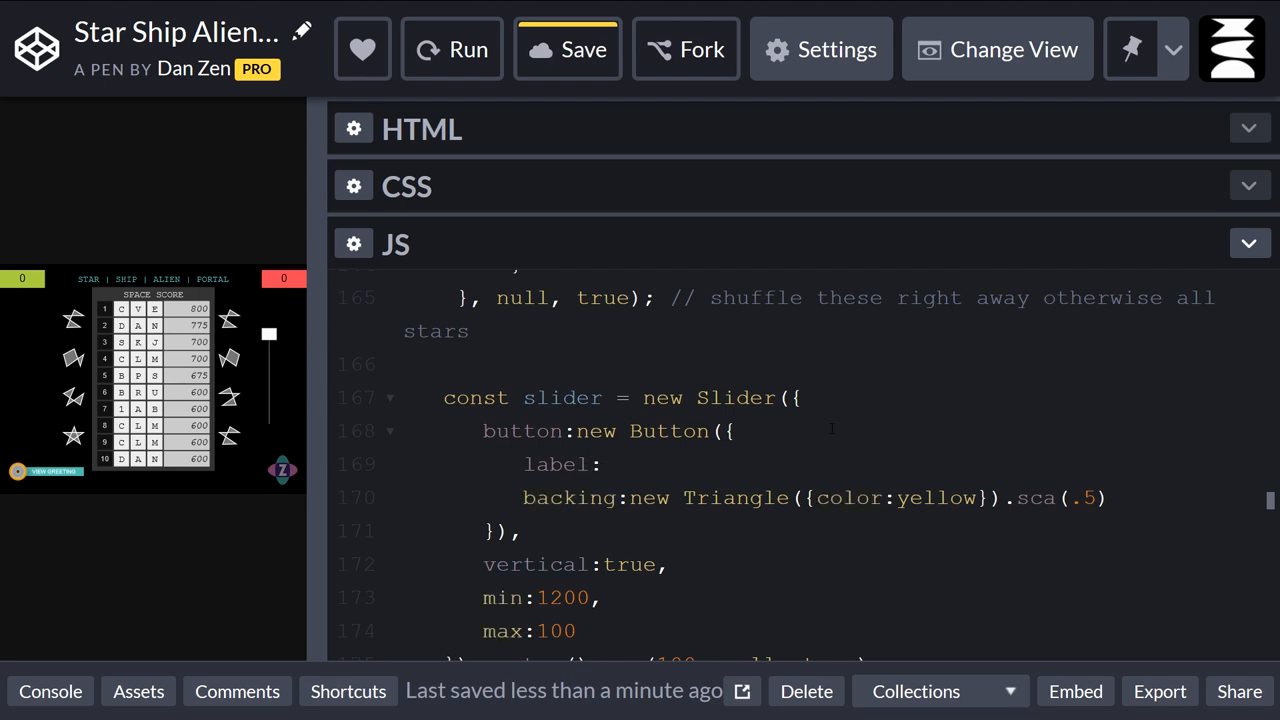
{"action": "type", "text": "\"\","}
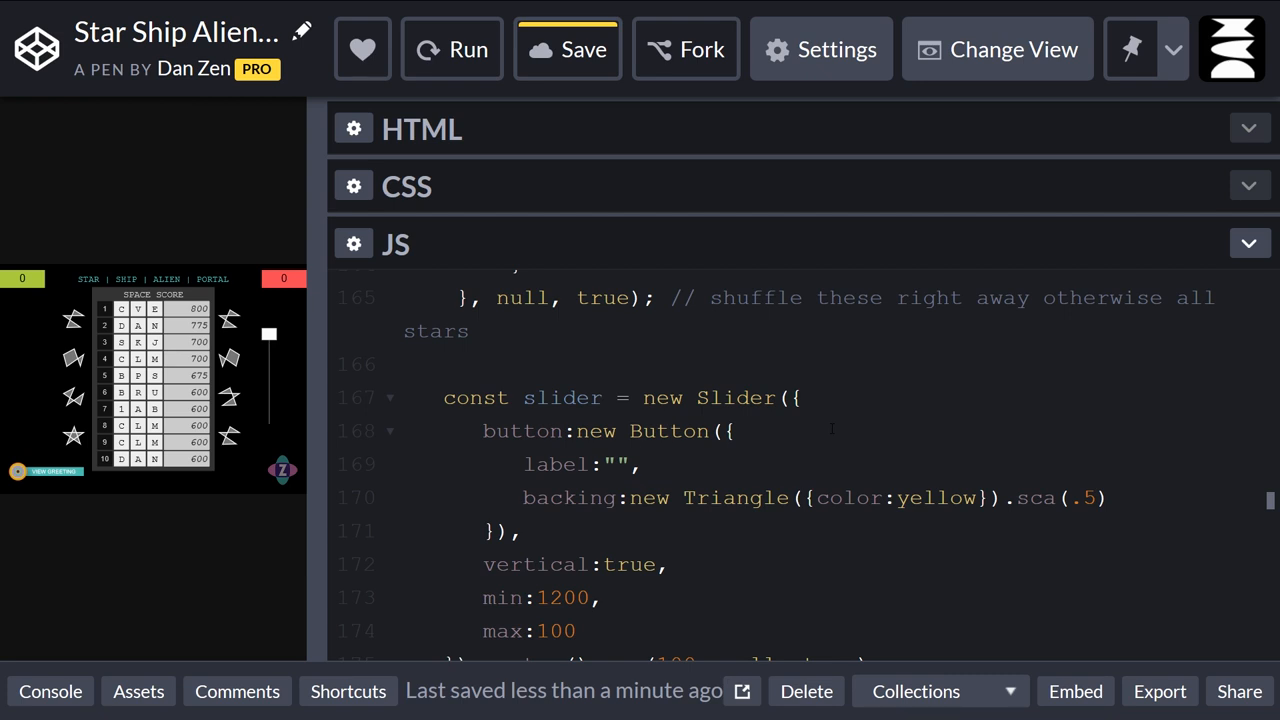
{"action": "scroll", "scroll_direction": "down", "scroll_amount": 3}
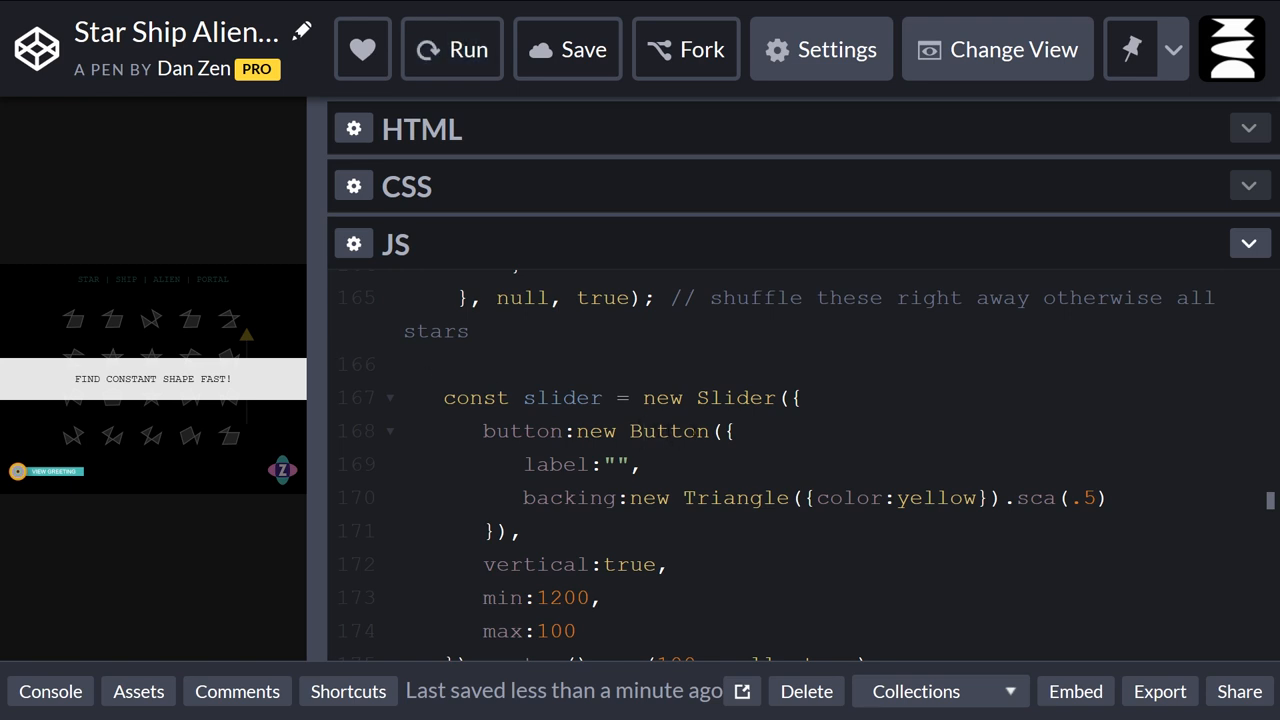
{"action": "left_click_drag", "start_coordinate": [632, 497], "coordinate": [1095, 497]}
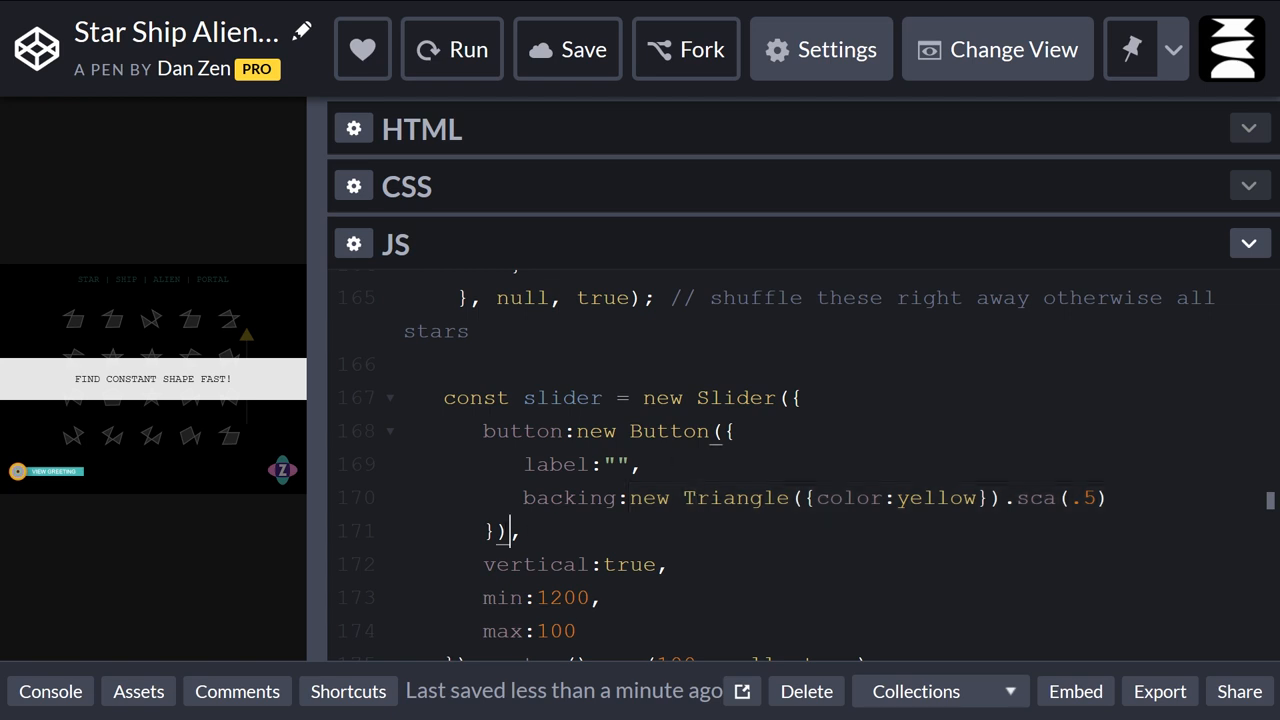
{"action": "type", "text": ".outlo"}
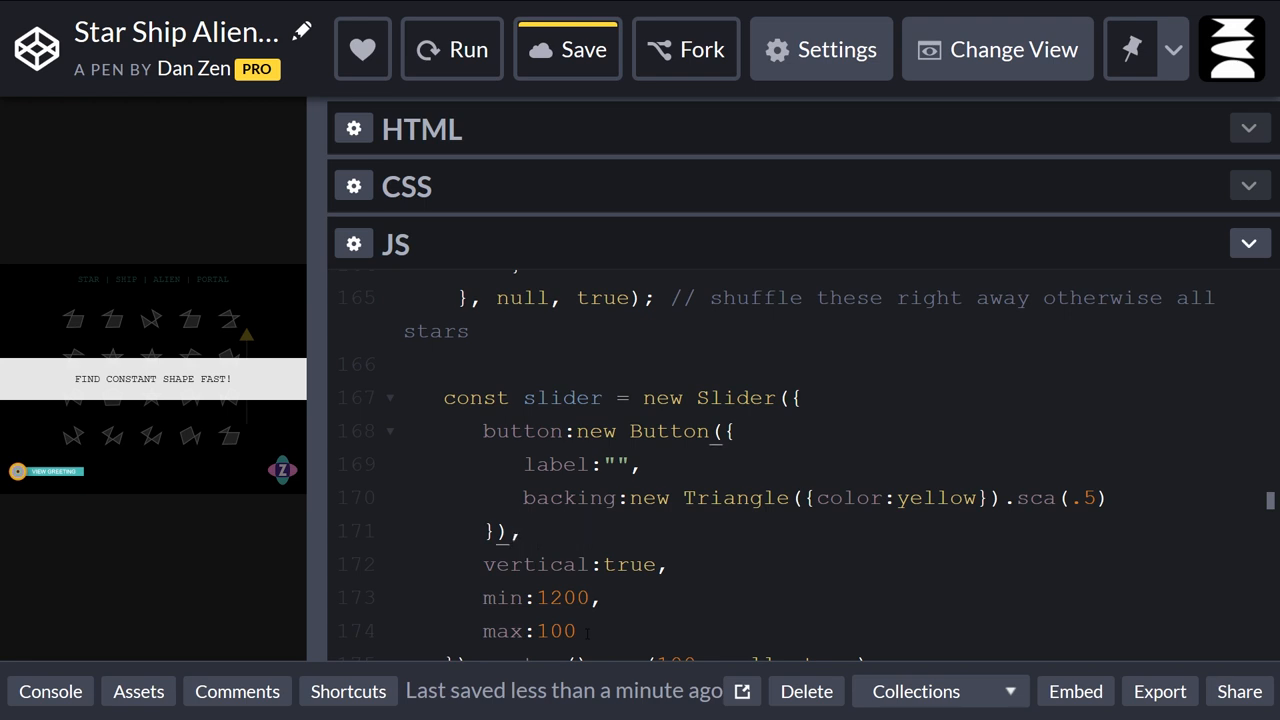
Add a slider.outline(); call below the slider definition, abandoning a half-typed button.po.
{"action": "scroll", "scroll_direction": "down", "scroll_amount": 3}
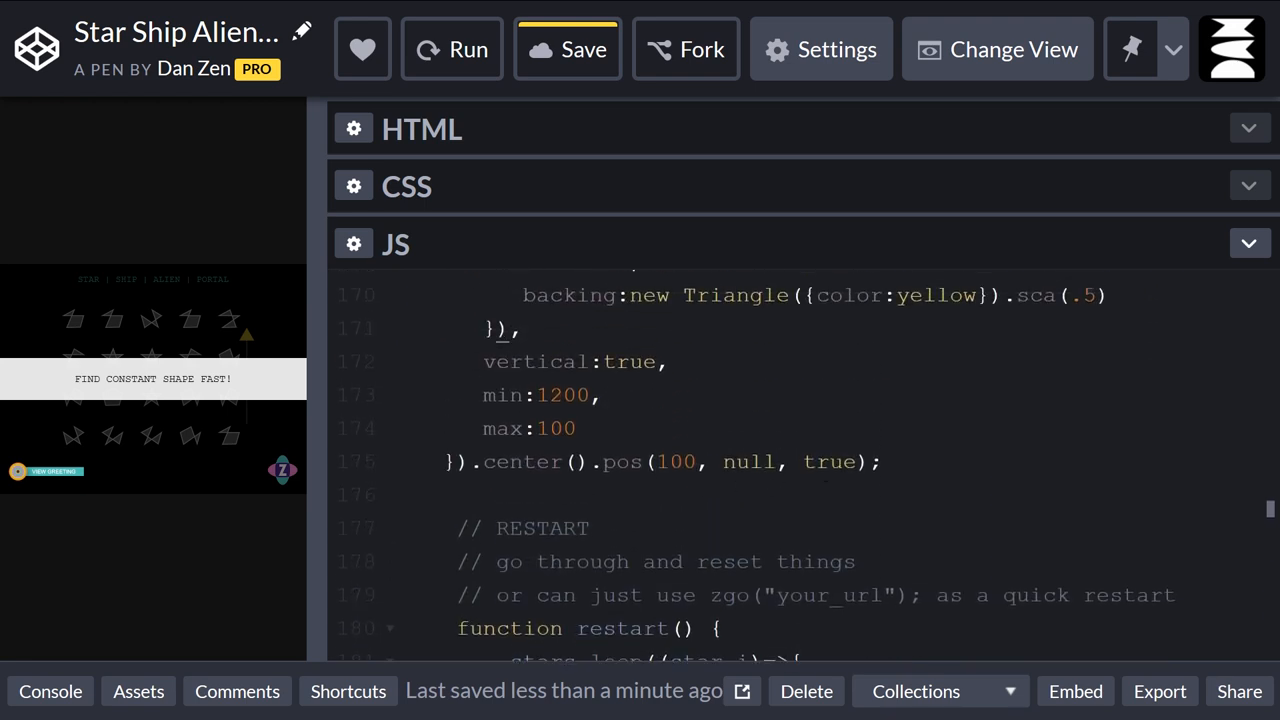
{"action": "type", "text": "sl"}
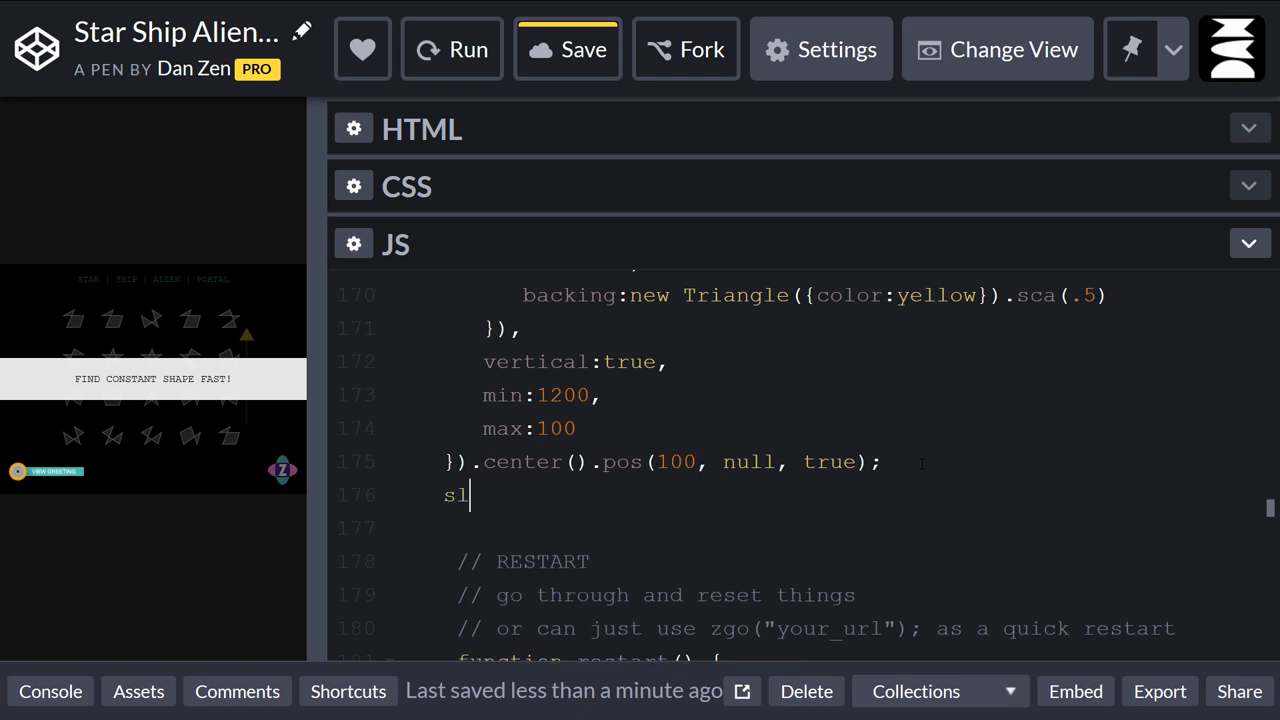
{"action": "type", "text": "ider.bu"}
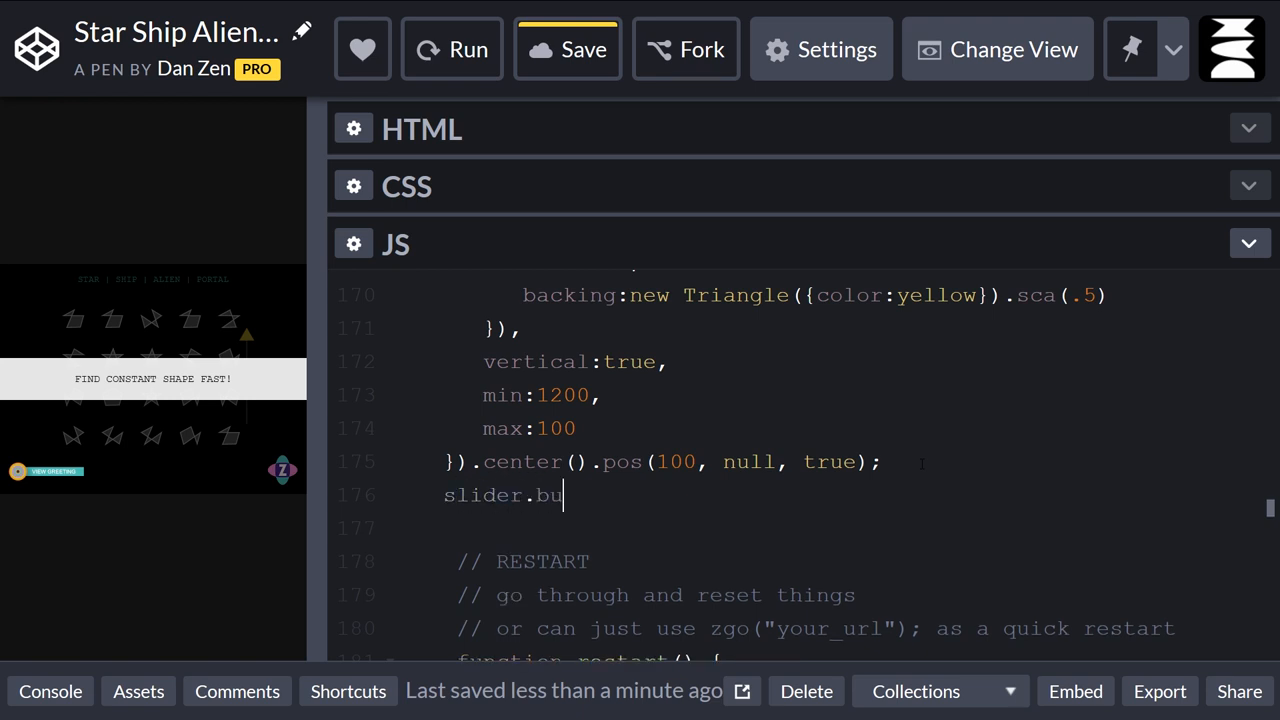
{"action": "type", "text": "tton.po"}
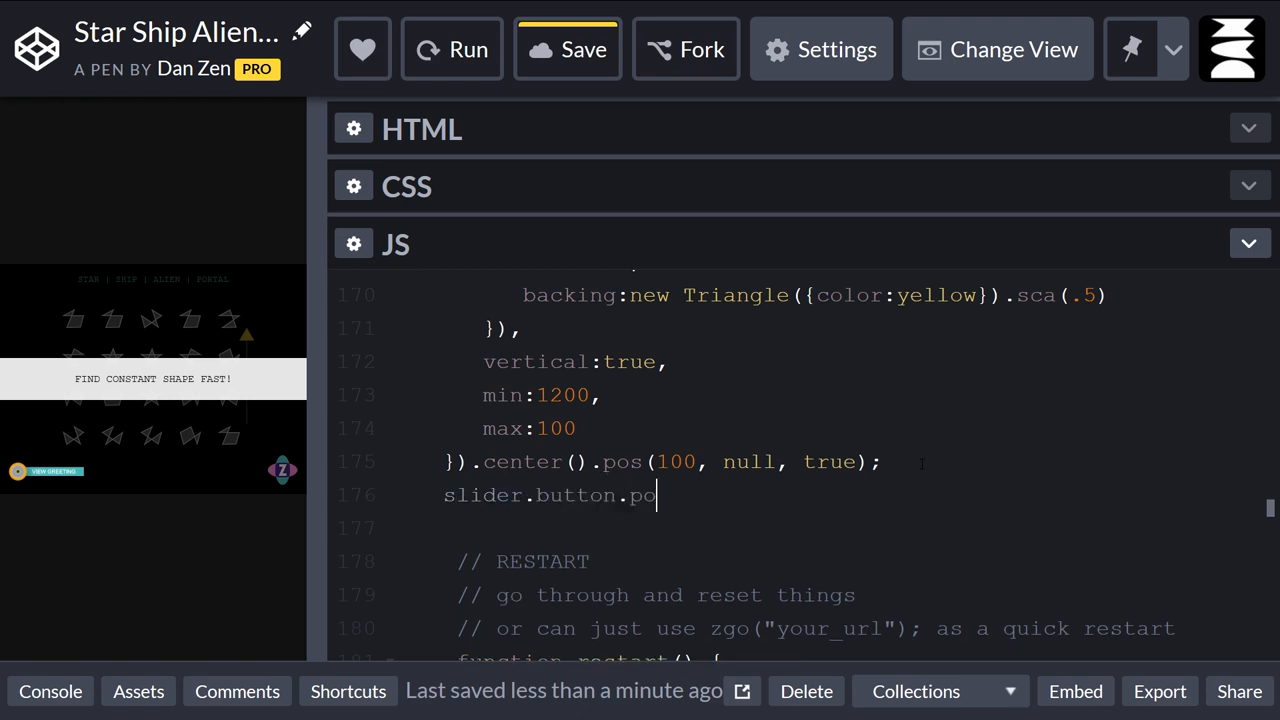
{"action": "key", "text": "Backspace"}
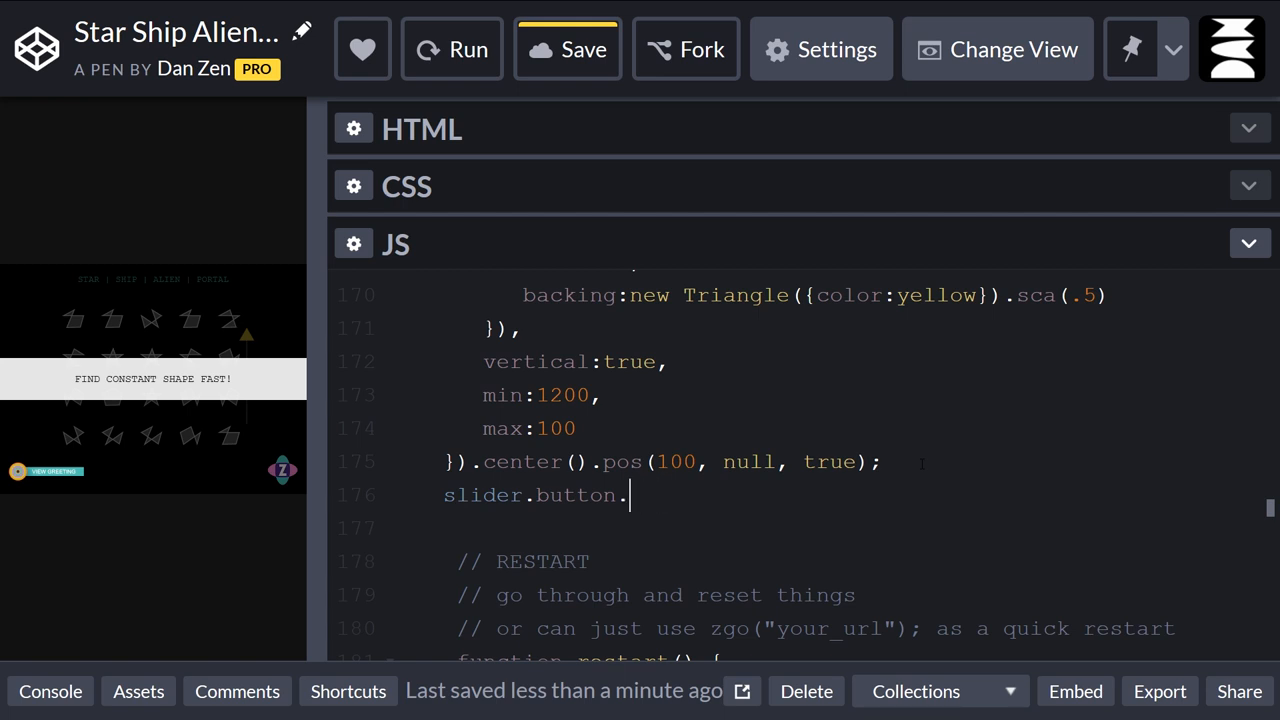
{"action": "type", "text": "outline()"}
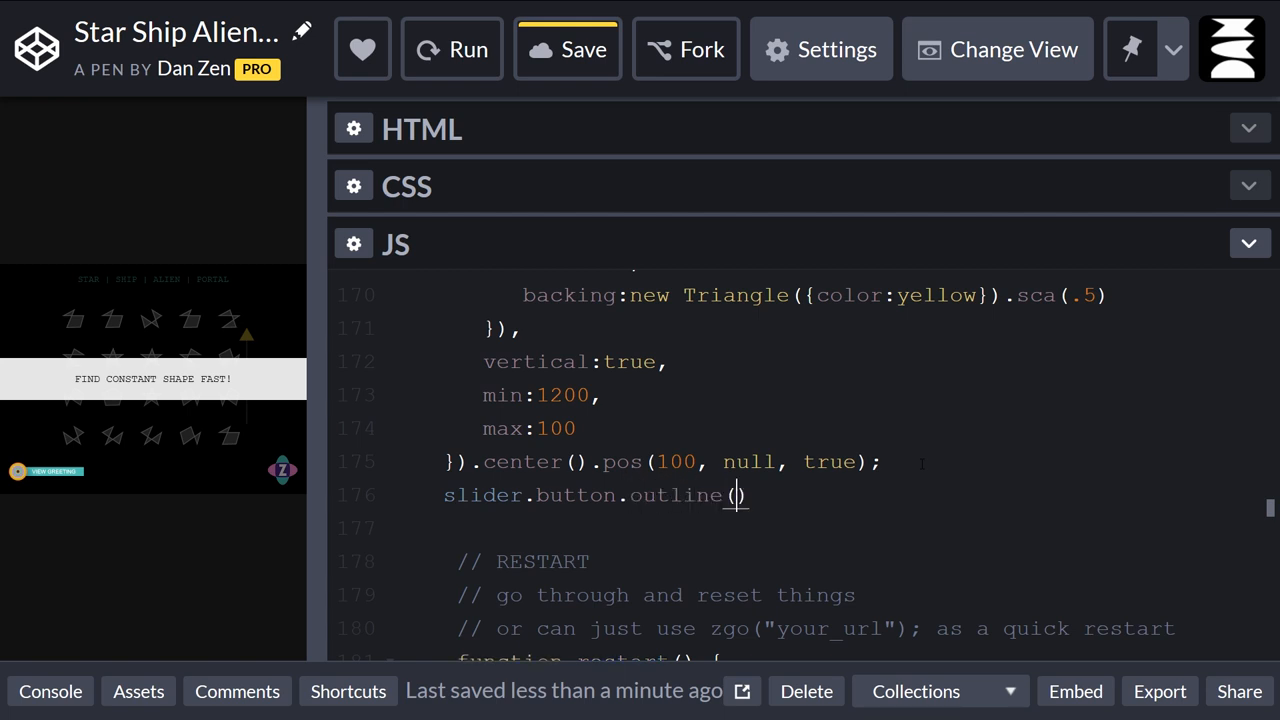
{"action": "type", "text": ");"}
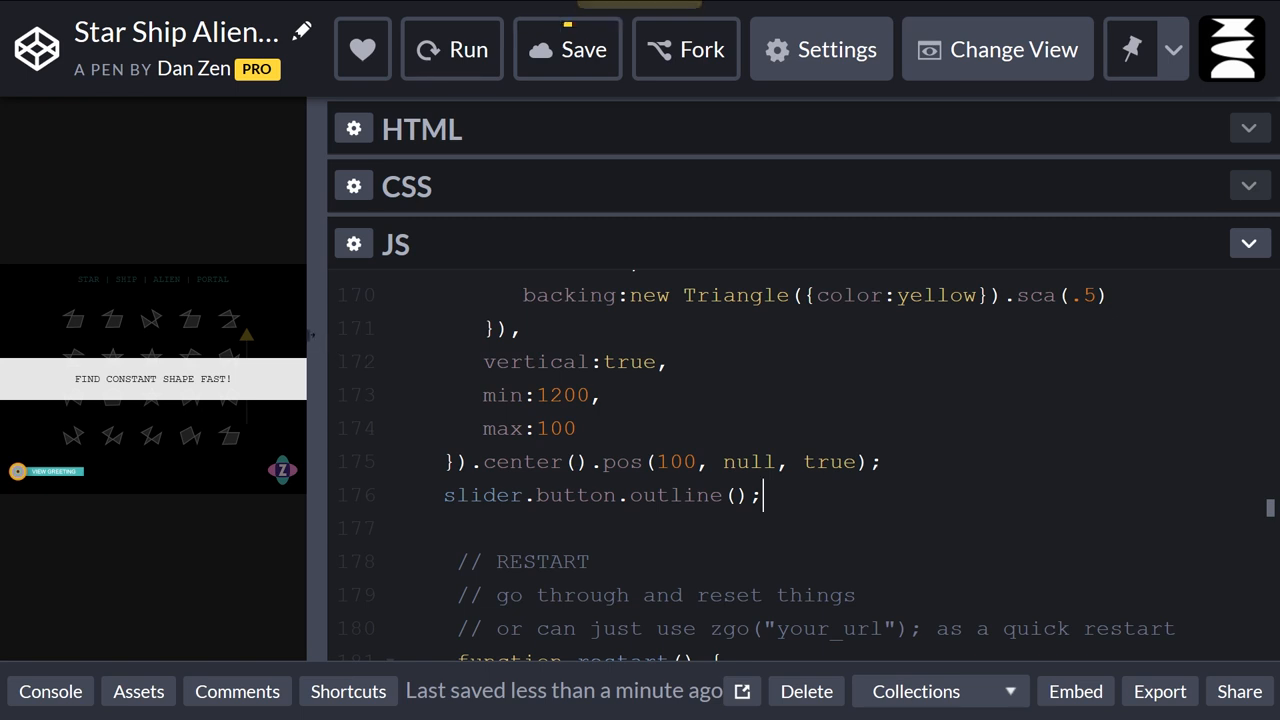
Rerun the game and start a round to see the outline bounds around the triangle button.
{"action": "left_click", "coordinate": [452, 49]}
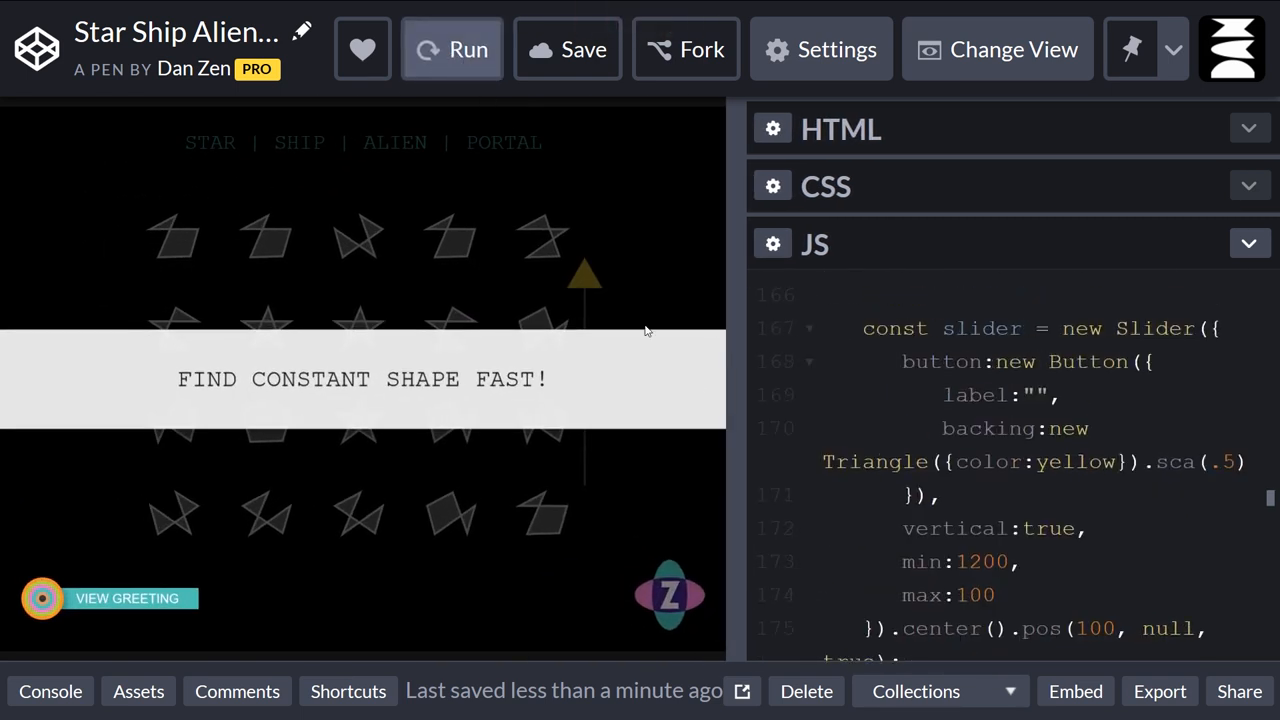
{"action": "left_click", "coordinate": [452, 49]}
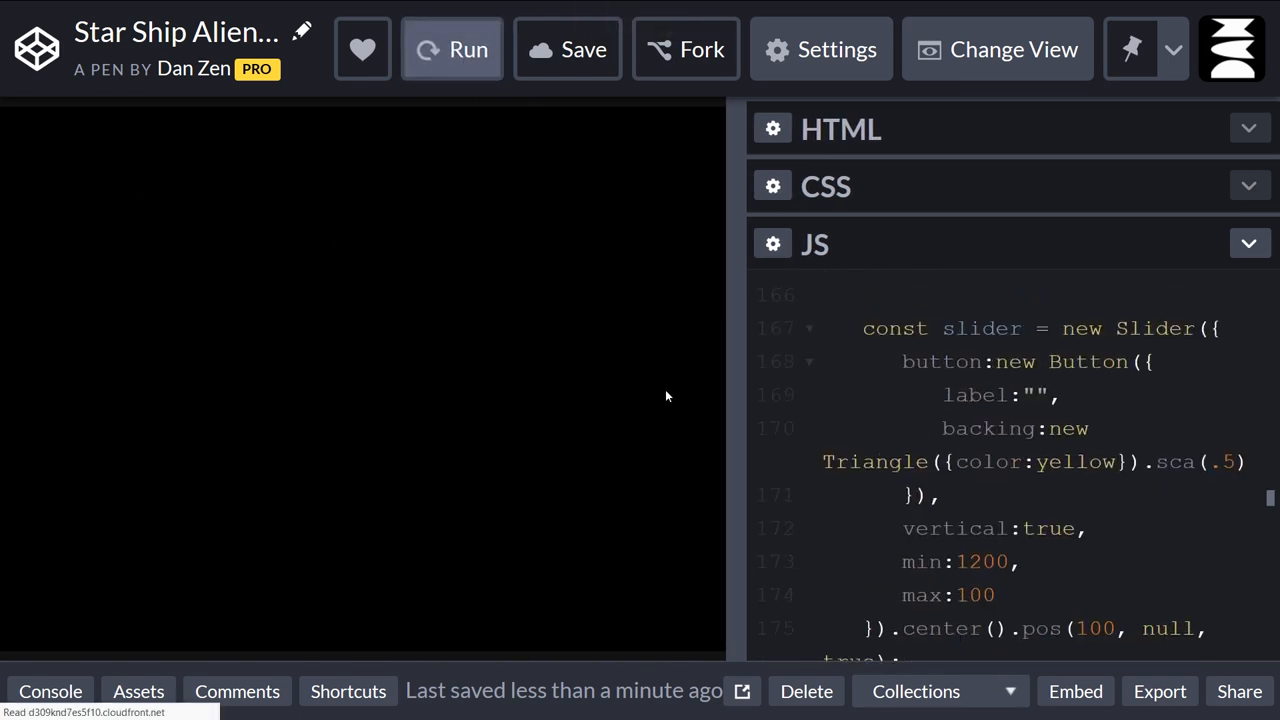
{"action": "left_click", "coordinate": [452, 49]}
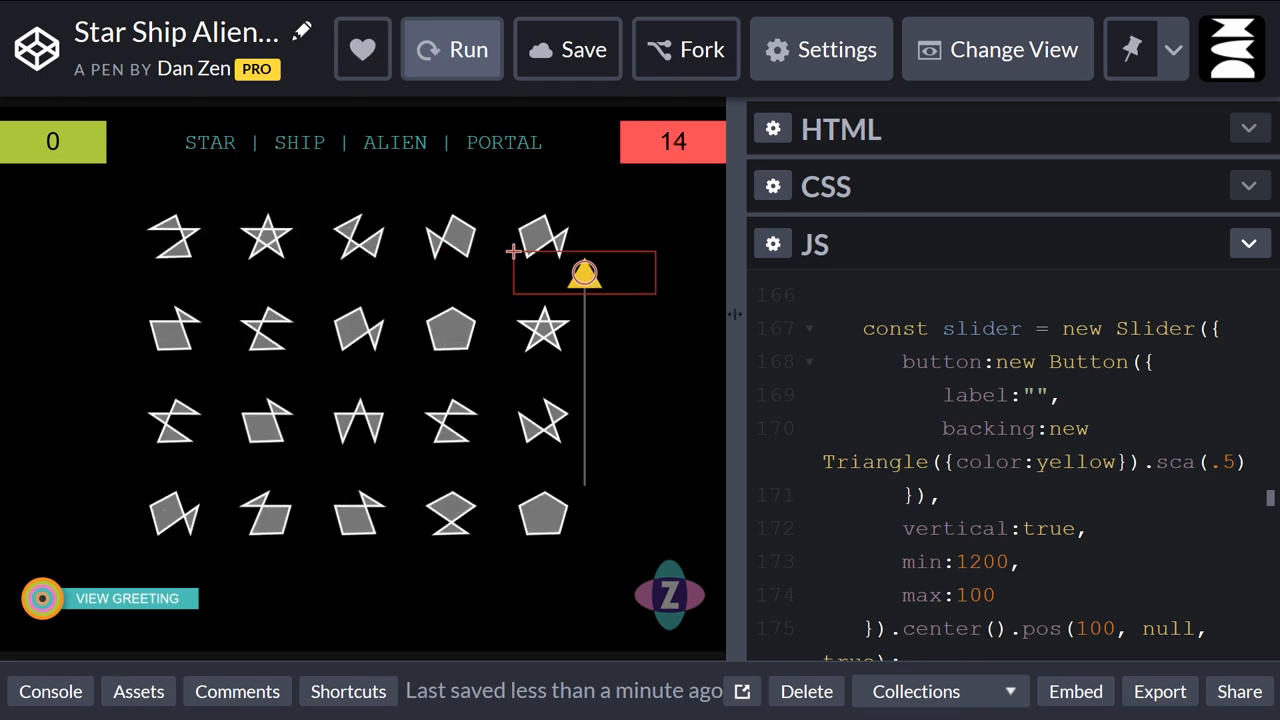
{"action": "left_click", "coordinate": [452, 49]}
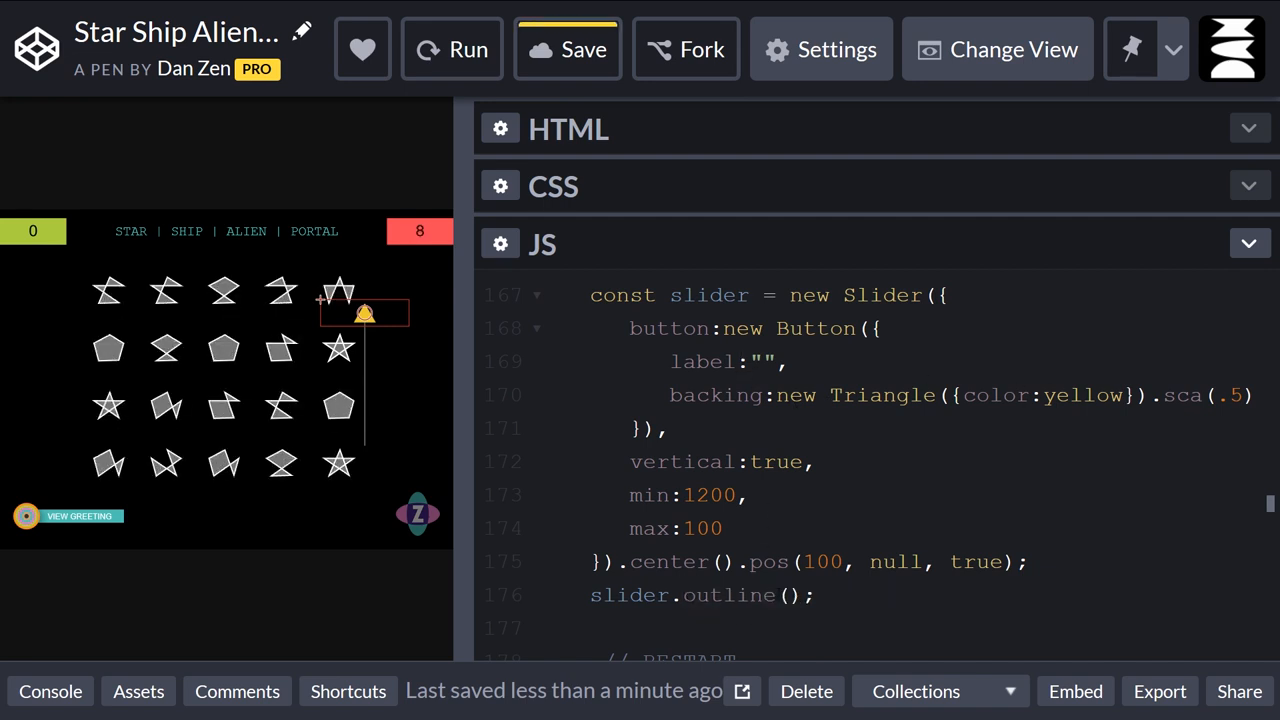
Enlarge the preview and start the game to try the fully outlined slider.
{"action": "left_click", "coordinate": [567, 49]}
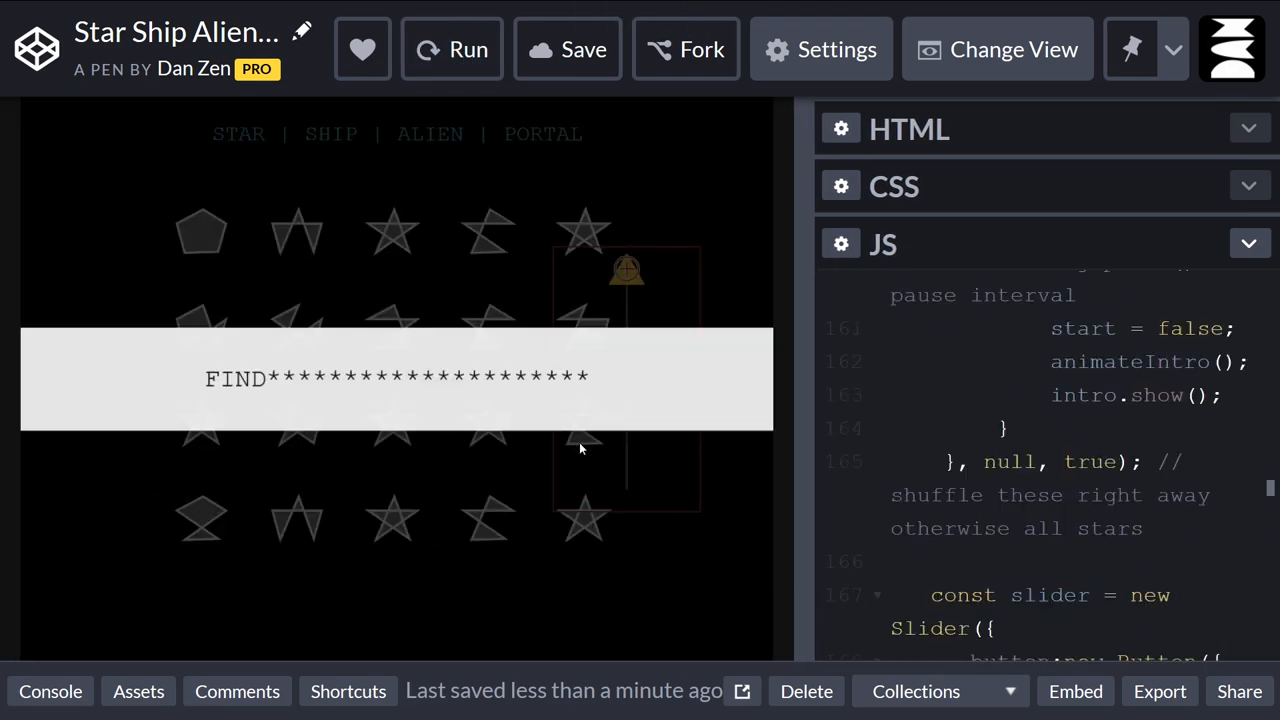
{"action": "left_click", "coordinate": [452, 49]}
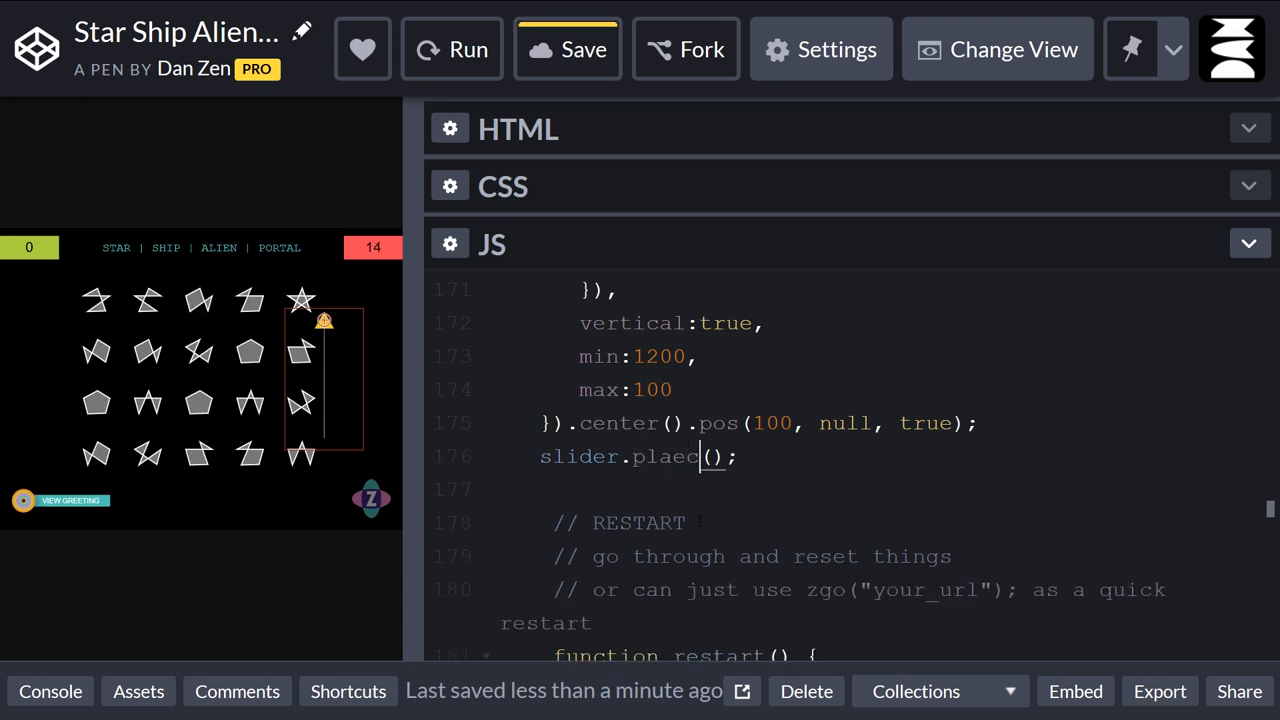
Correct the line to slider.place(); and rerun the game so the slider can be repositioned.
{"action": "type", "text": "place"}
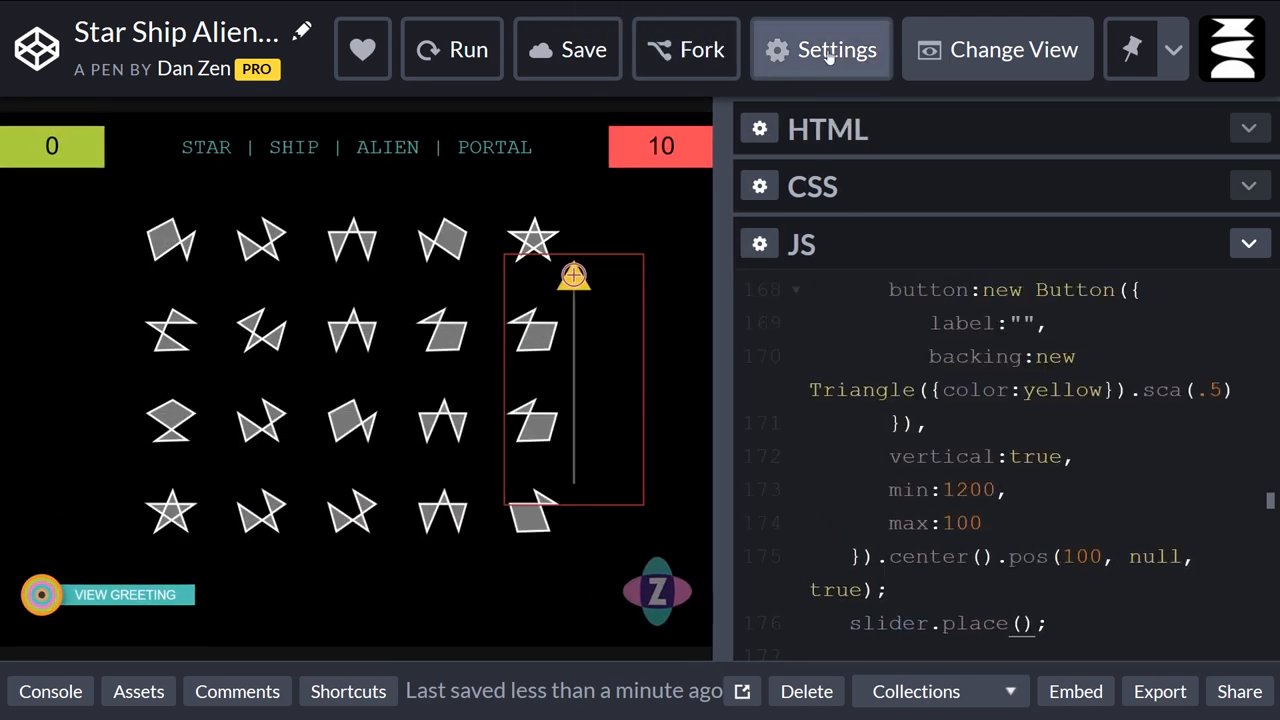
{"action": "left_click", "coordinate": [452, 49]}
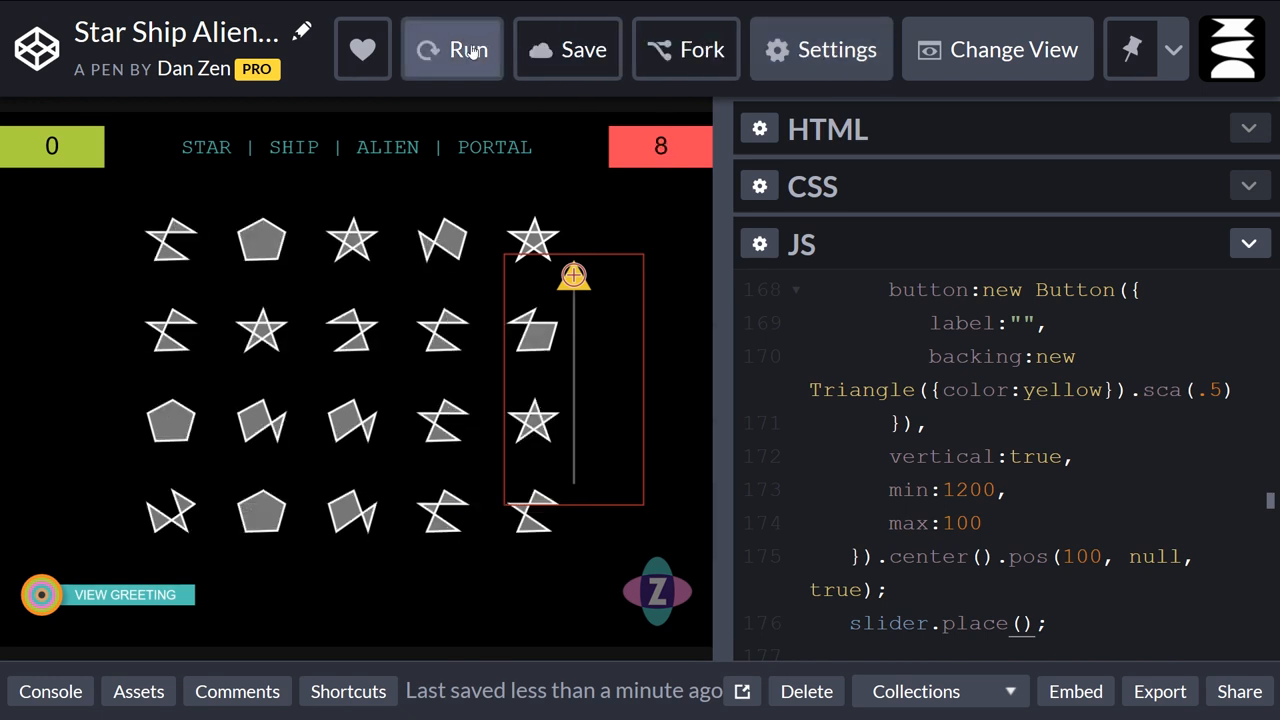
{"action": "left_click", "coordinate": [452, 49]}
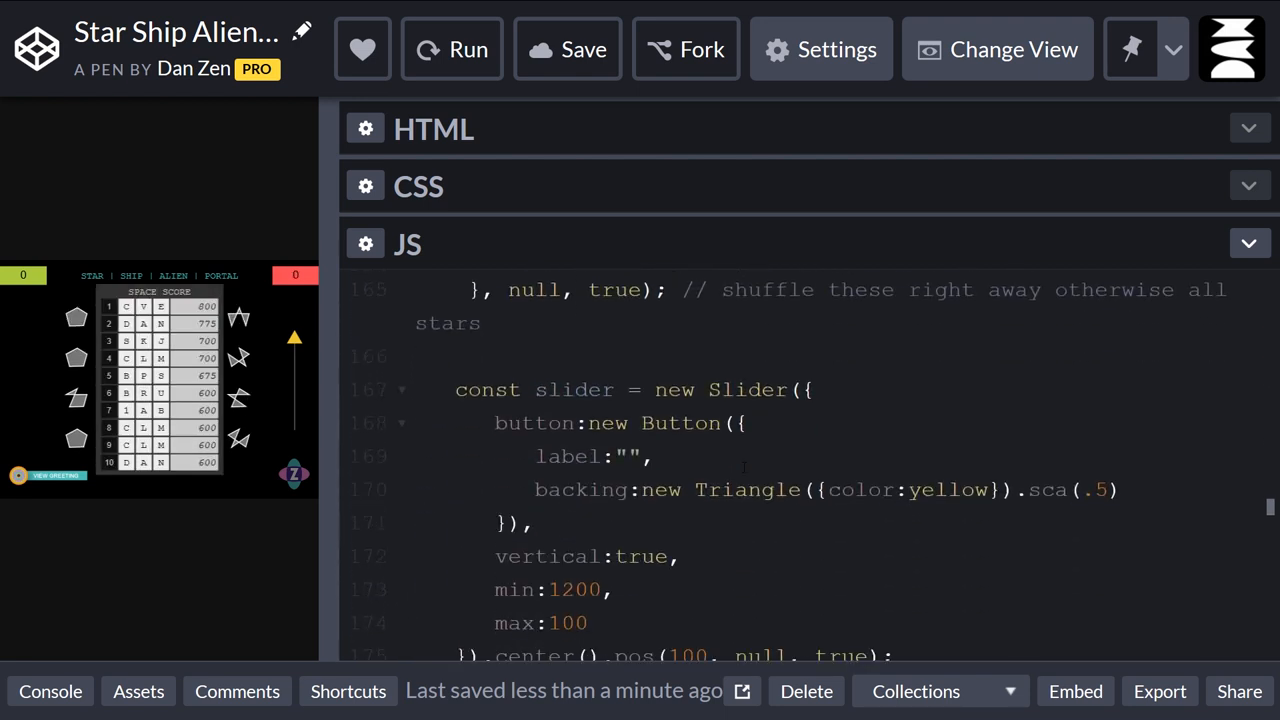
Position the slider with .loc(945, 247), remove slider.place(), and rerun to see it at the right.
{"action": "scroll", "scroll_direction": "down", "scroll_amount": 3}
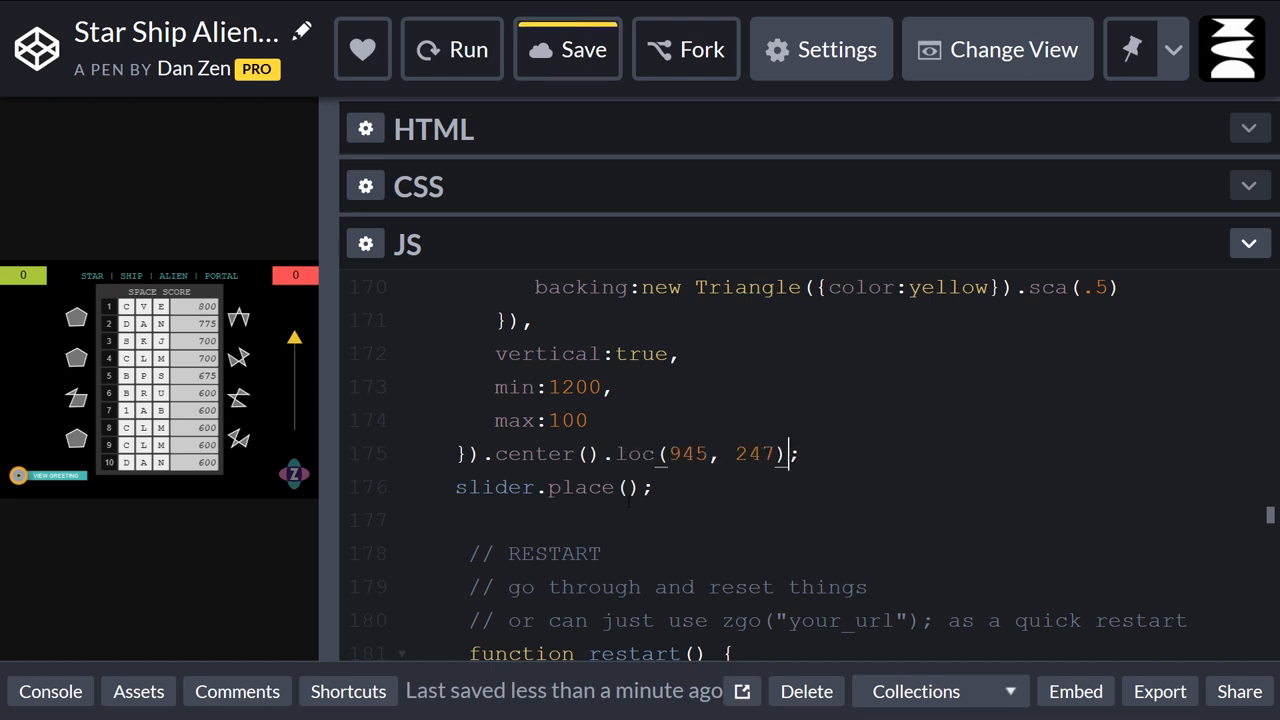
{"action": "left_click", "coordinate": [673, 453]}
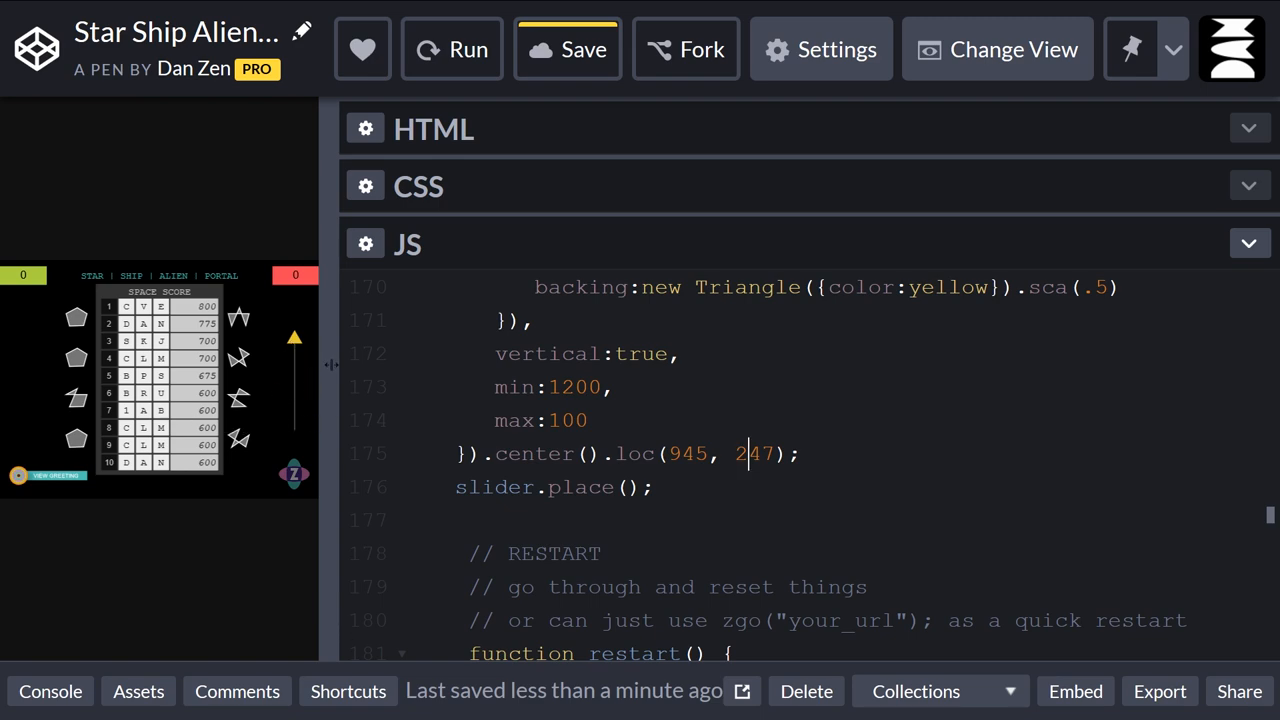
{"action": "left_click_drag", "start_coordinate": [332, 365], "coordinate": [550, 365]}
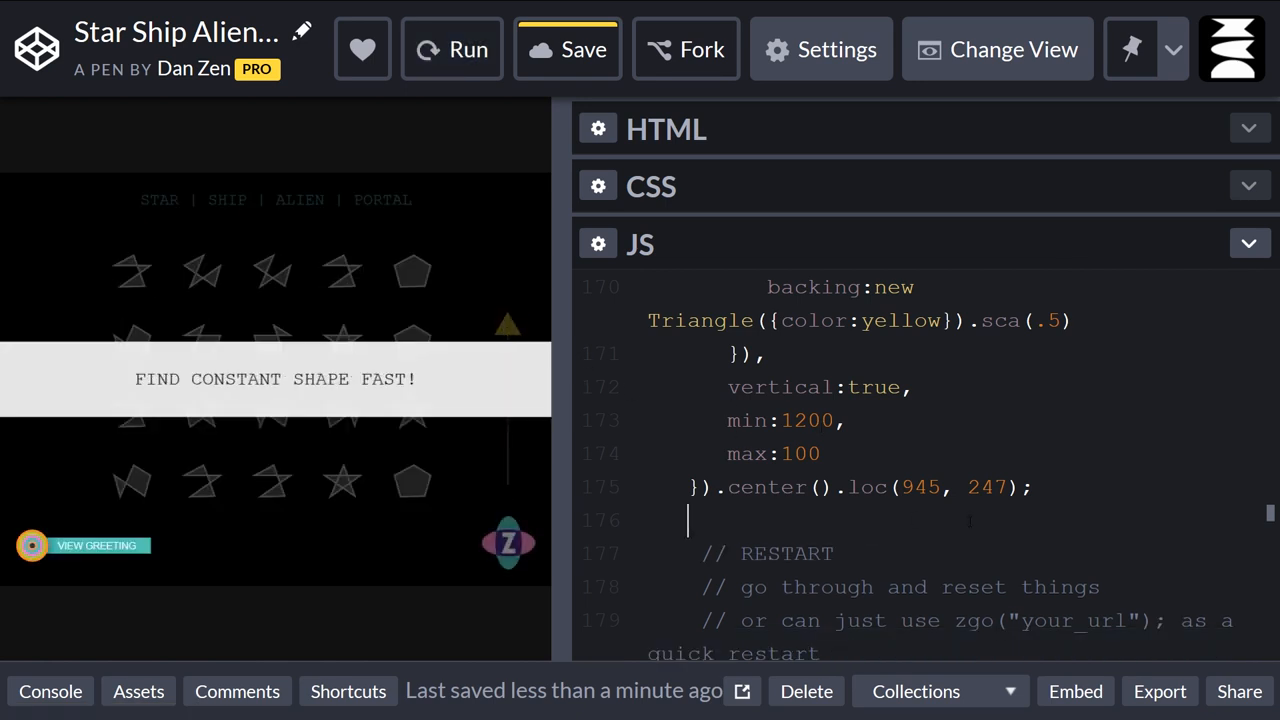
{"action": "left_click", "coordinate": [567, 49]}
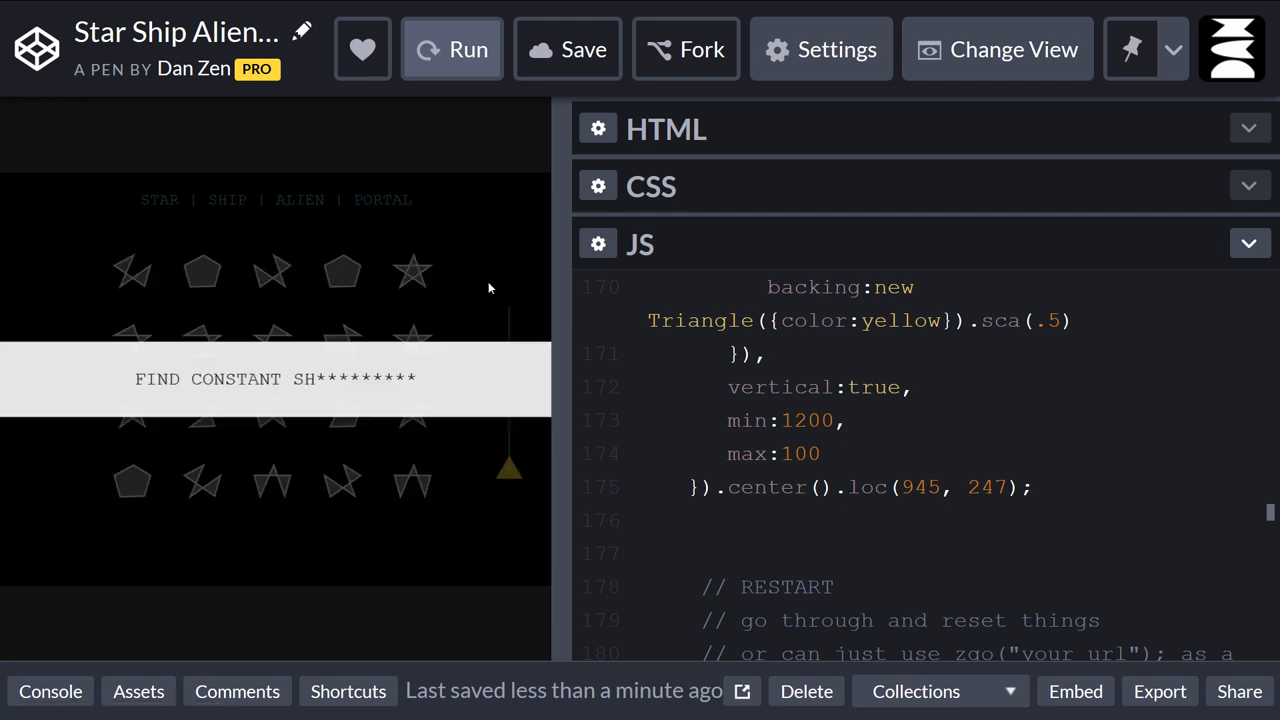
{"action": "left_click", "coordinate": [468, 49]}
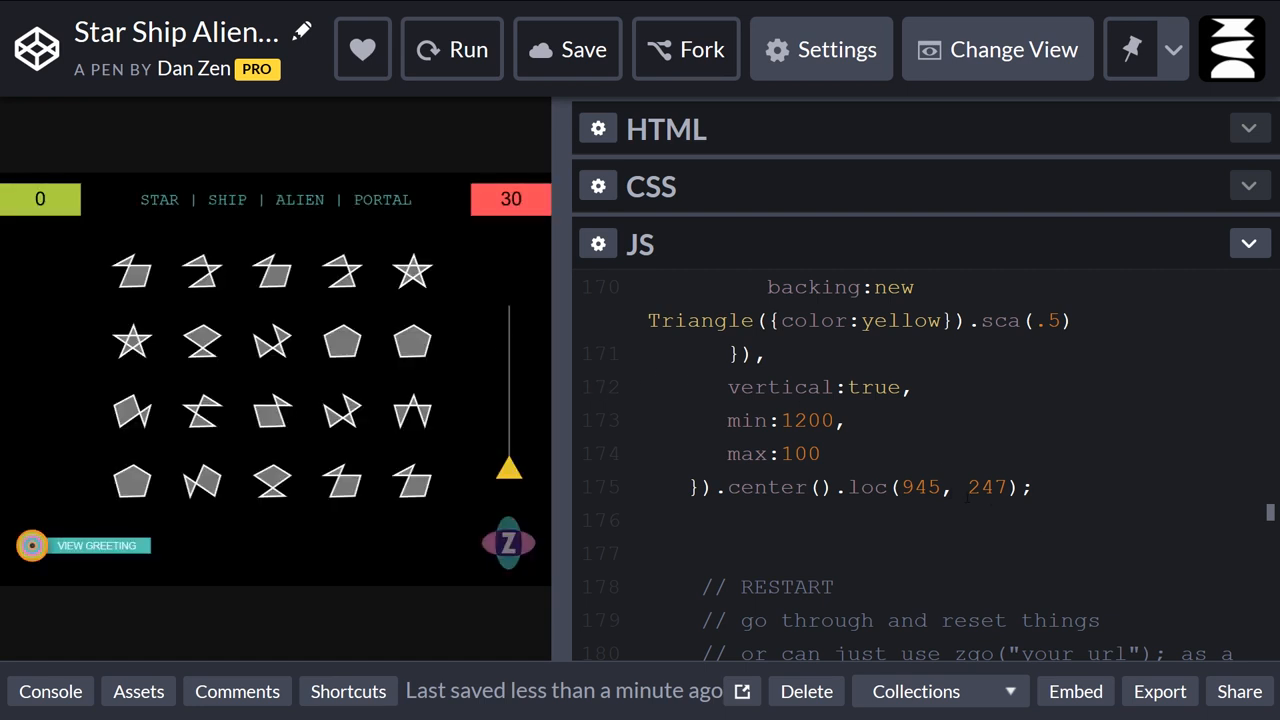
{"action": "left_click", "coordinate": [567, 49]}
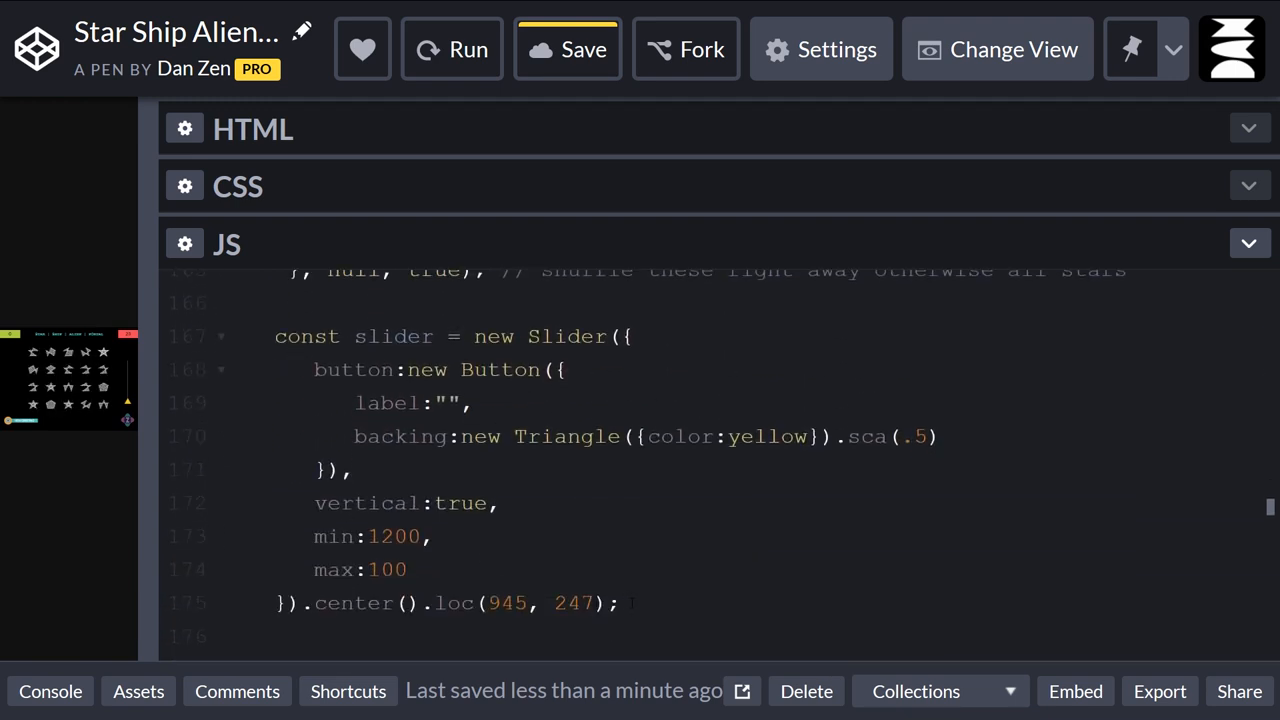
Add slider.on("change", ()=>{ zog(slider.currentValue) }) below the slider code.
{"action": "scroll", "scroll_direction": "down", "scroll_amount": 3}
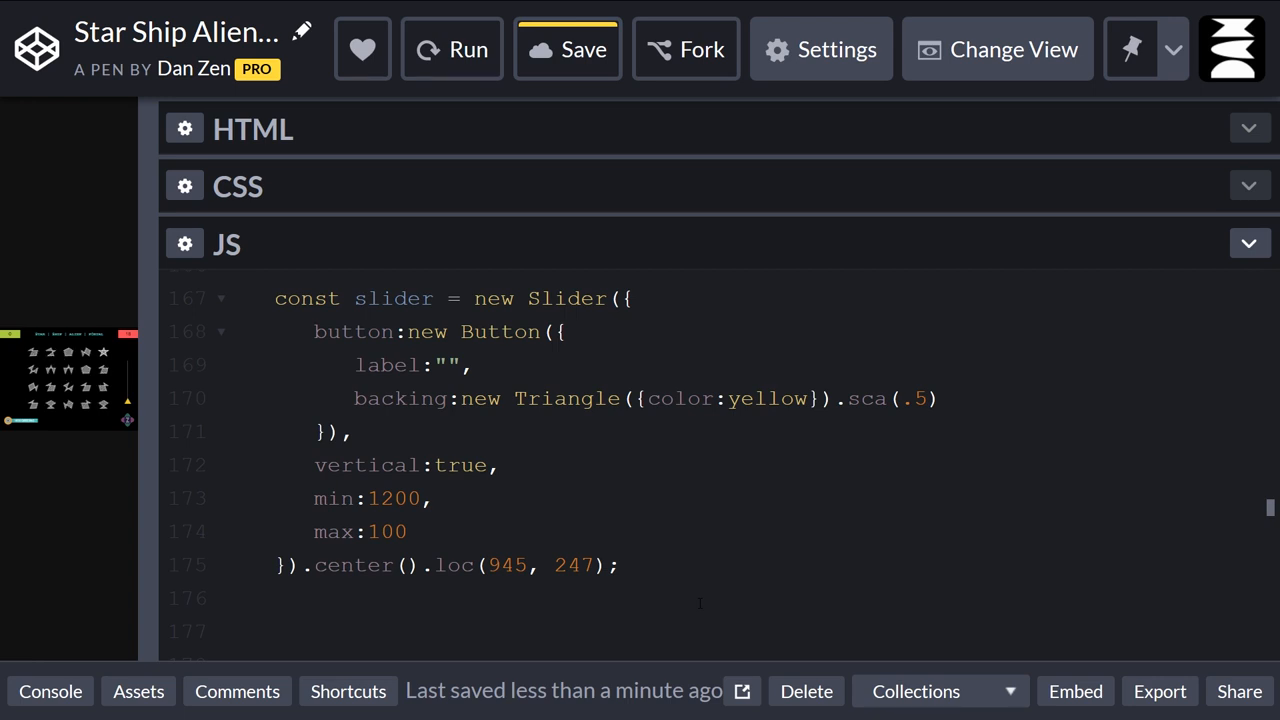
{"action": "type", "text": "slider."}
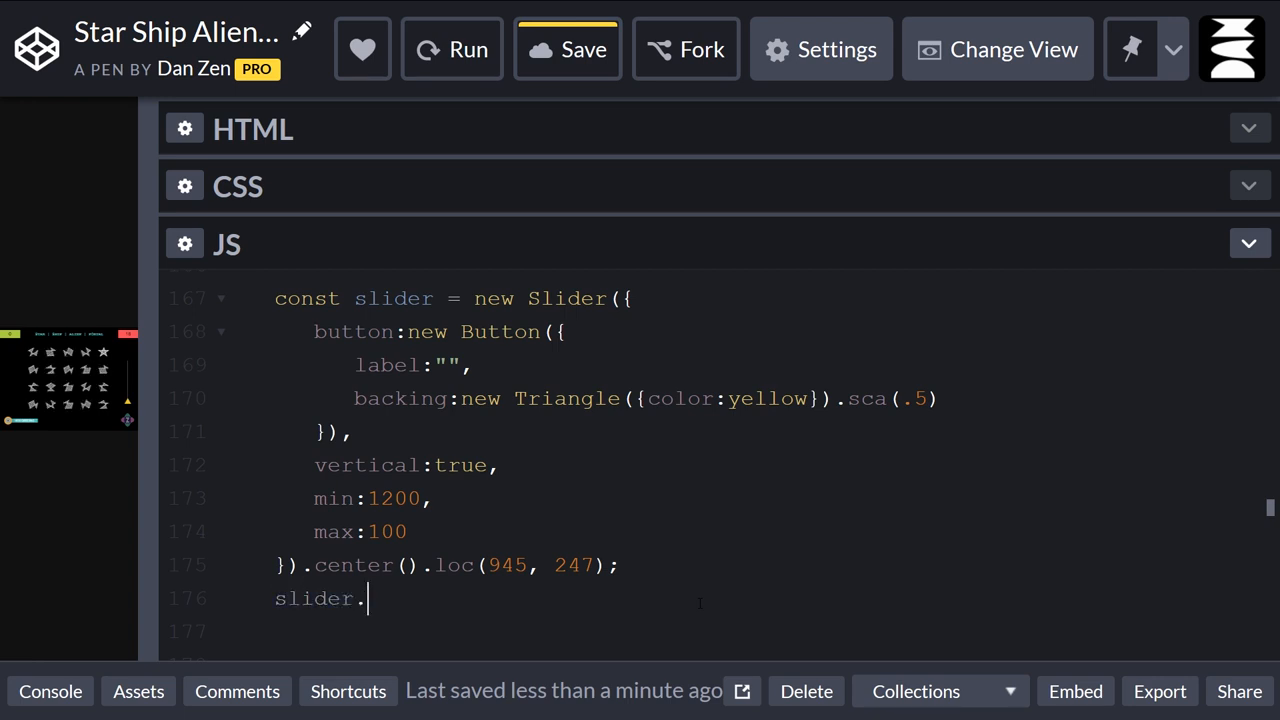
{"action": "type", "text": "on"}
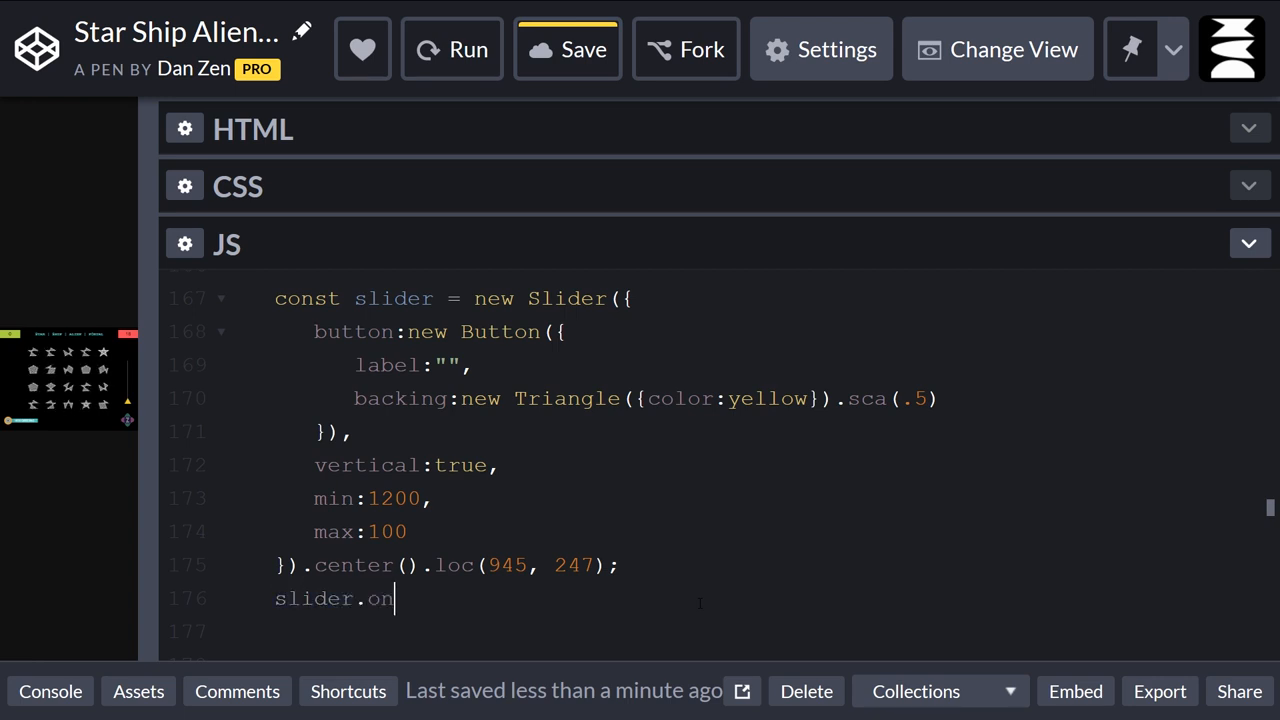
{"action": "type", "text": "(\"change\")"}
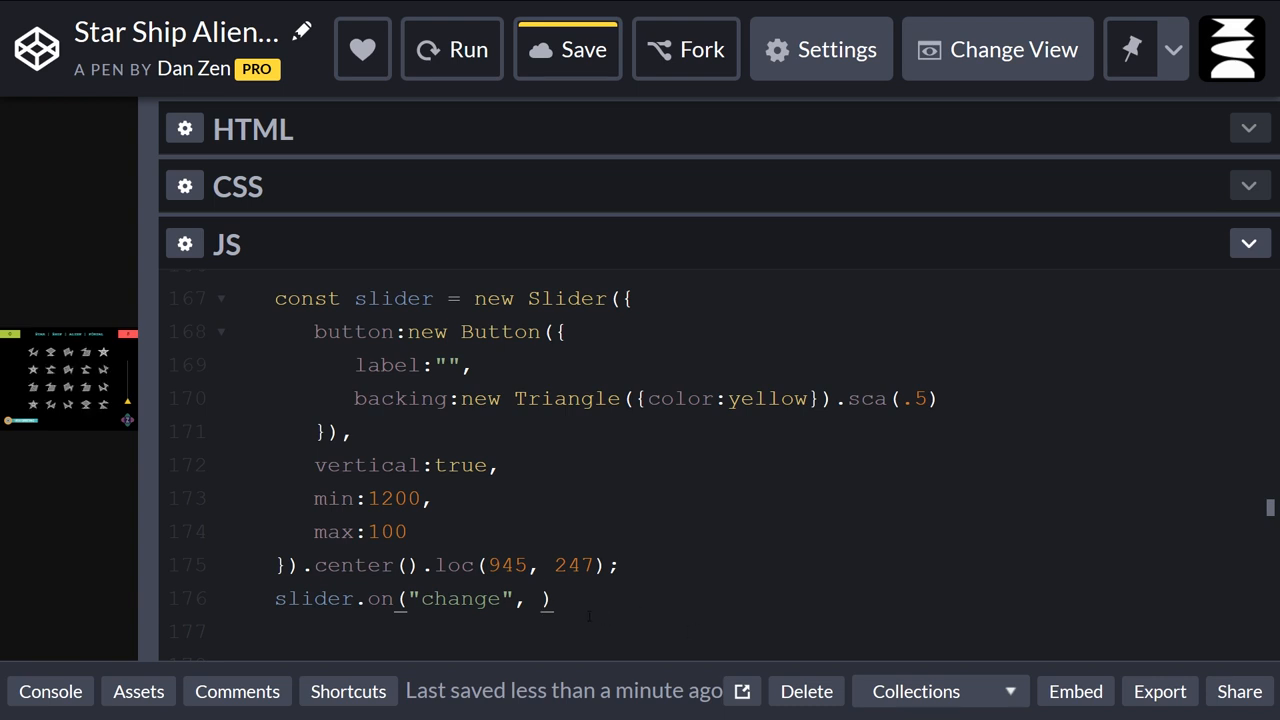
{"action": "type", "text": "()"}
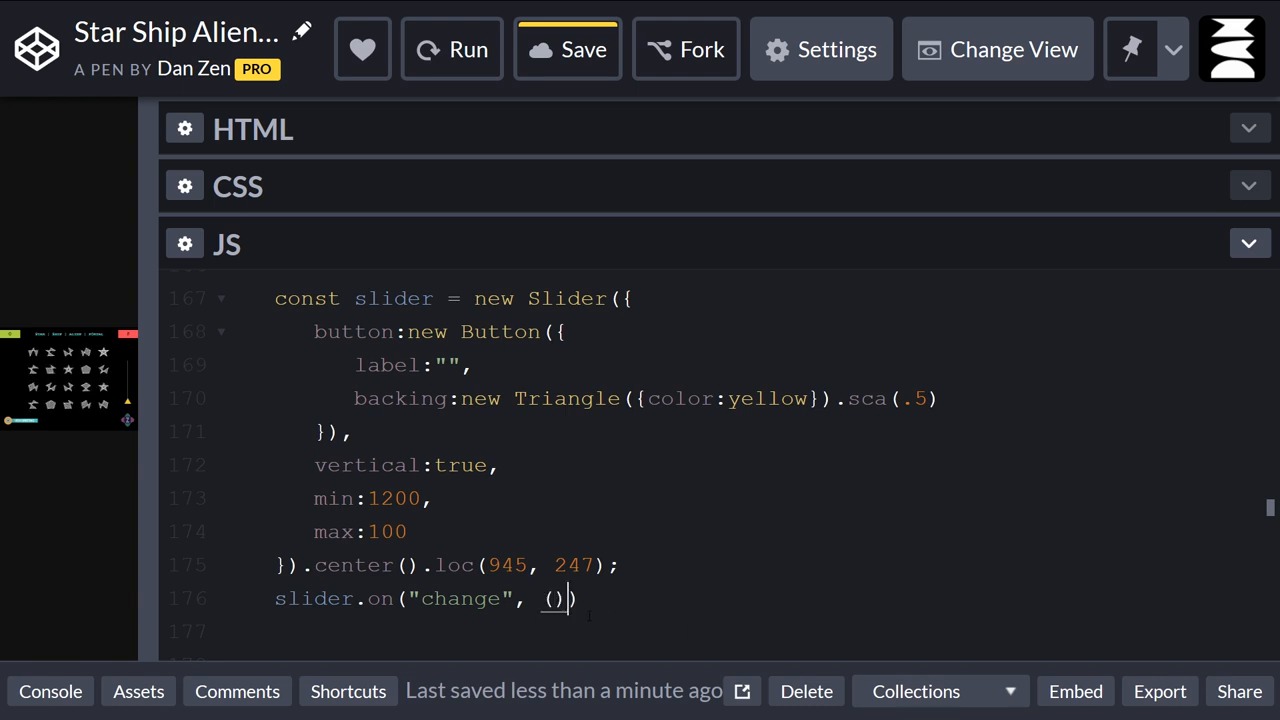
{"action": "type", "text": "=>{"}
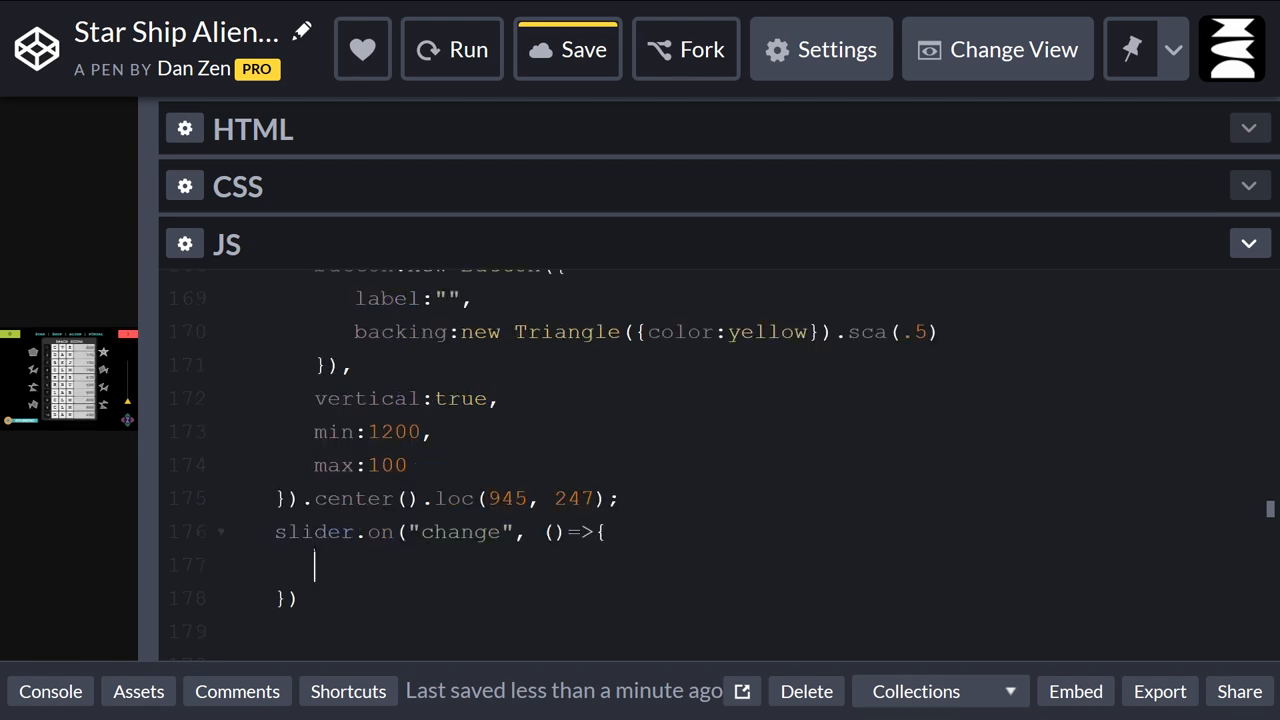
{"action": "type", "text": "zo"}
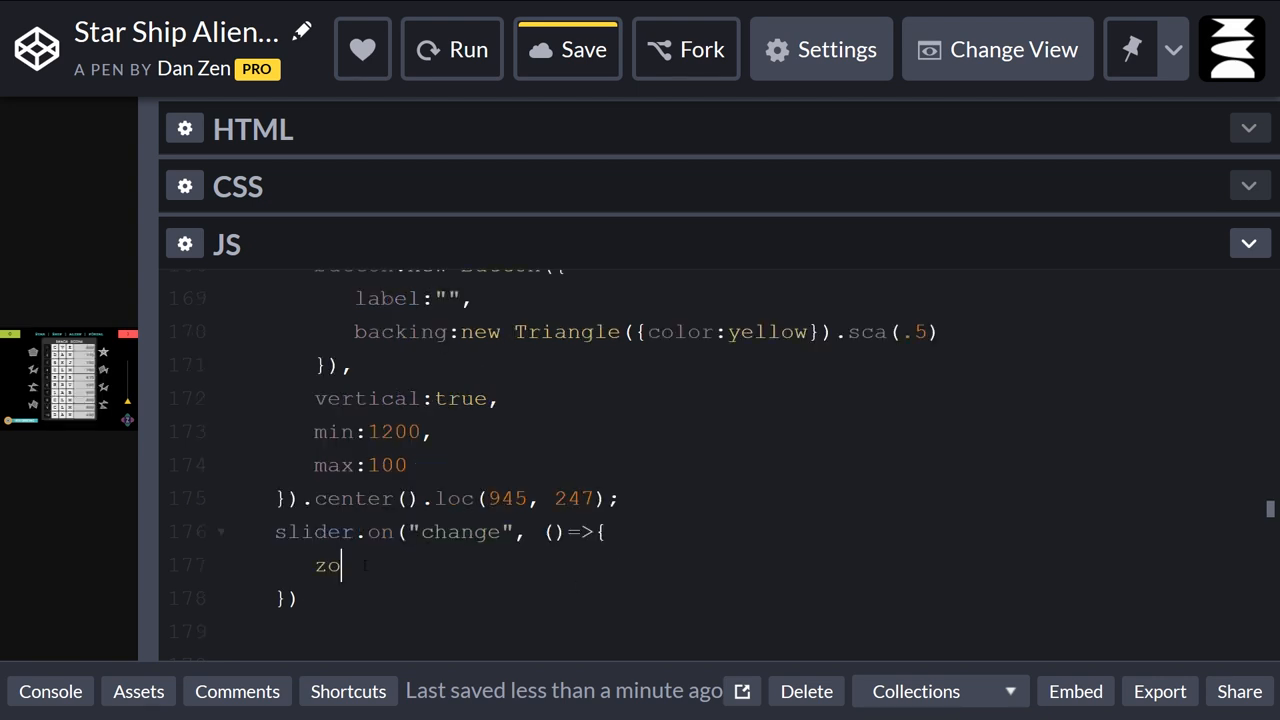
{"action": "type", "text": "g(slid"}
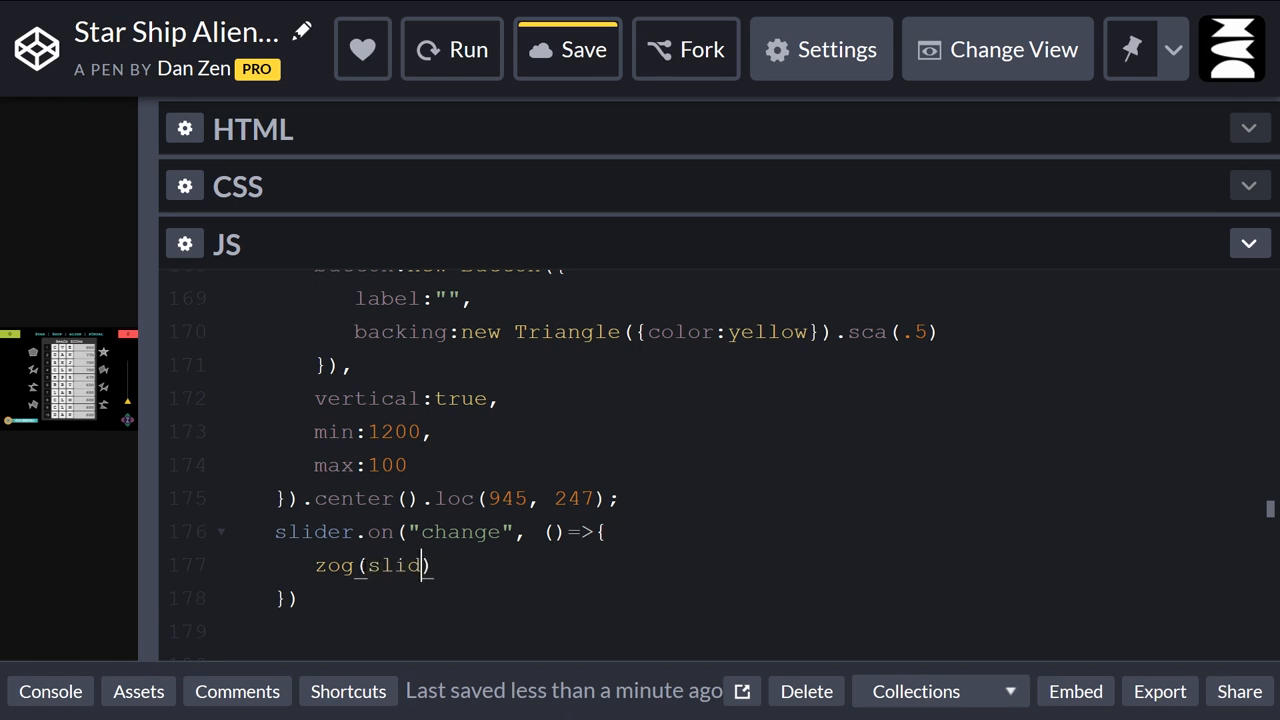
{"action": "type", "text": "er.curren"}
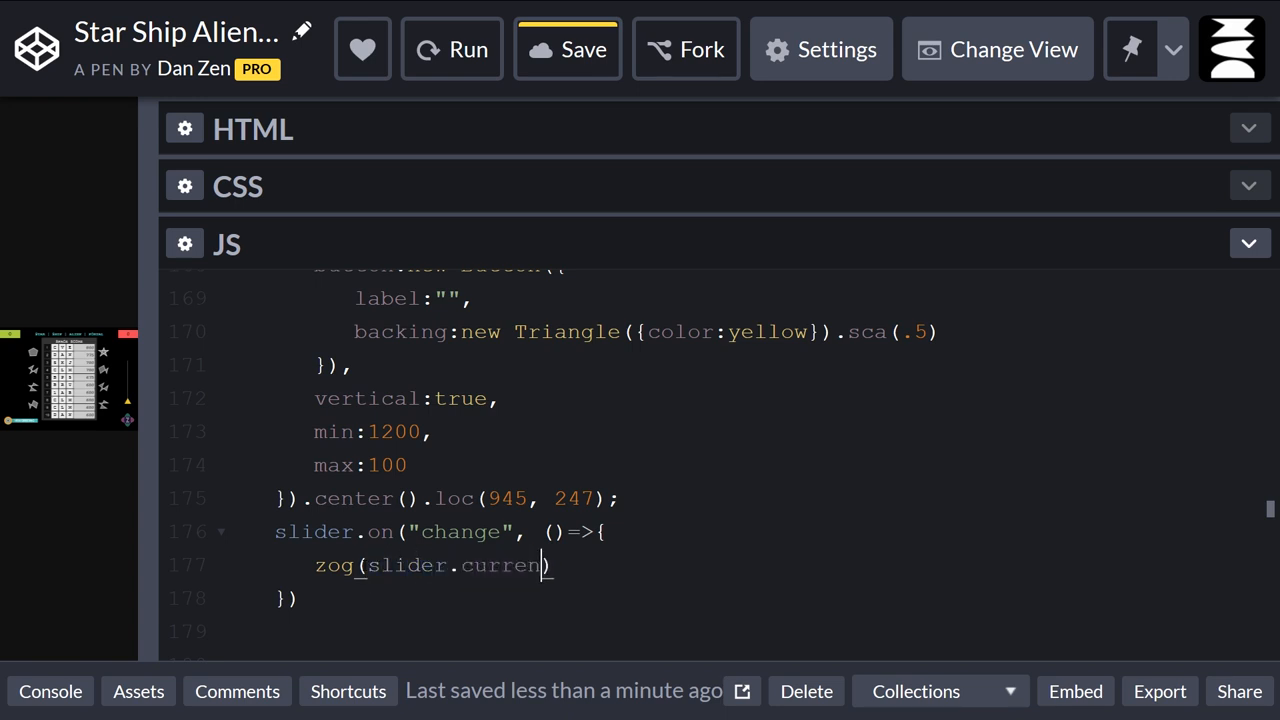
{"action": "type", "text": "tValue"}
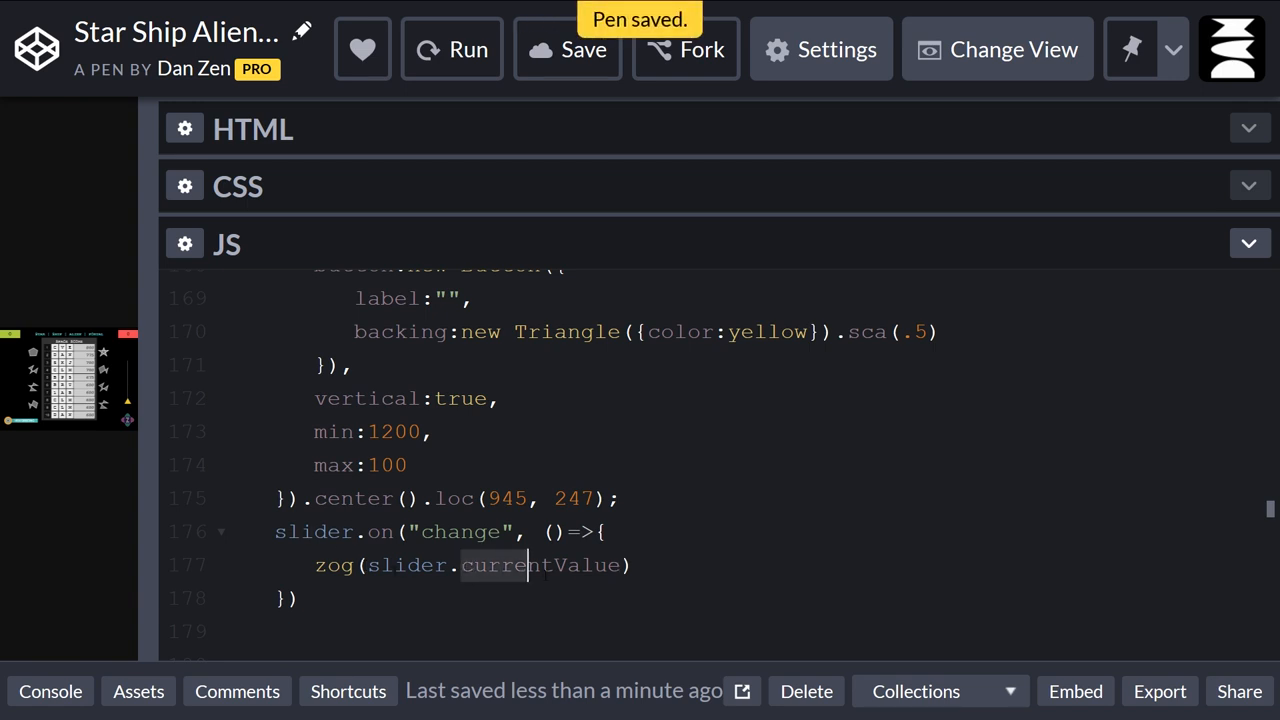
{"action": "type", "text": "value"}
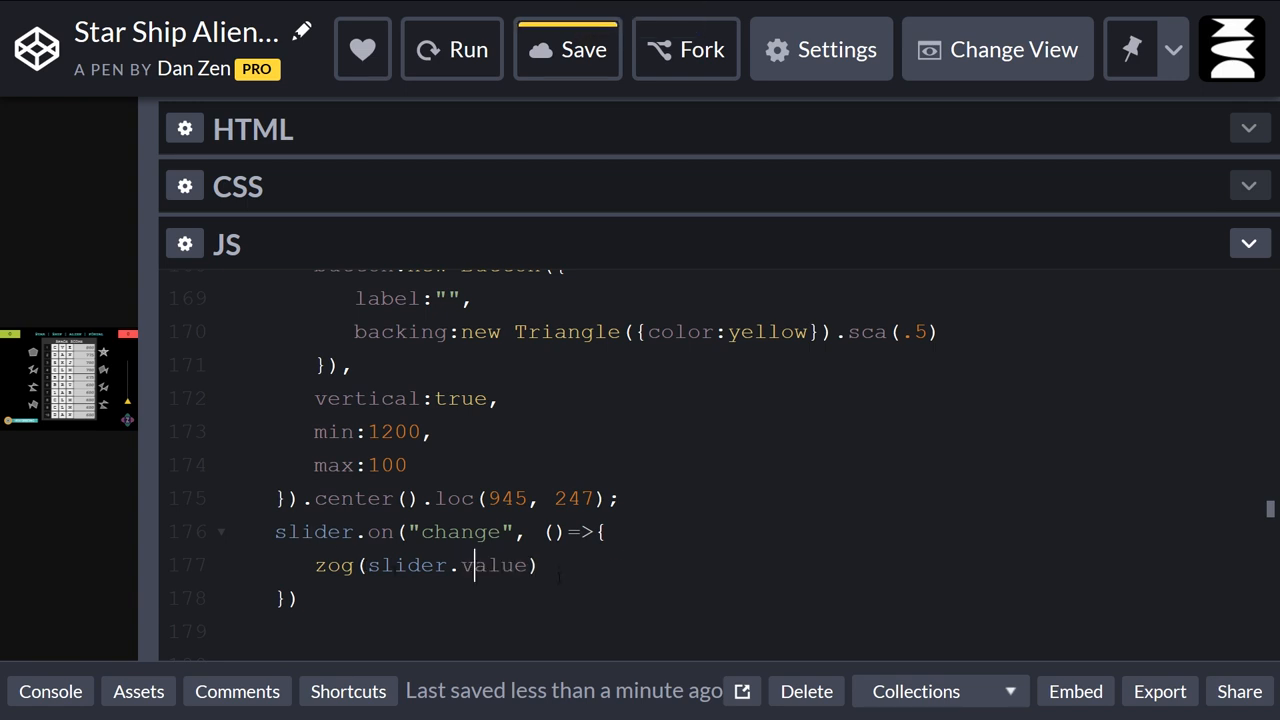
{"action": "type", "text": "currentValue"}
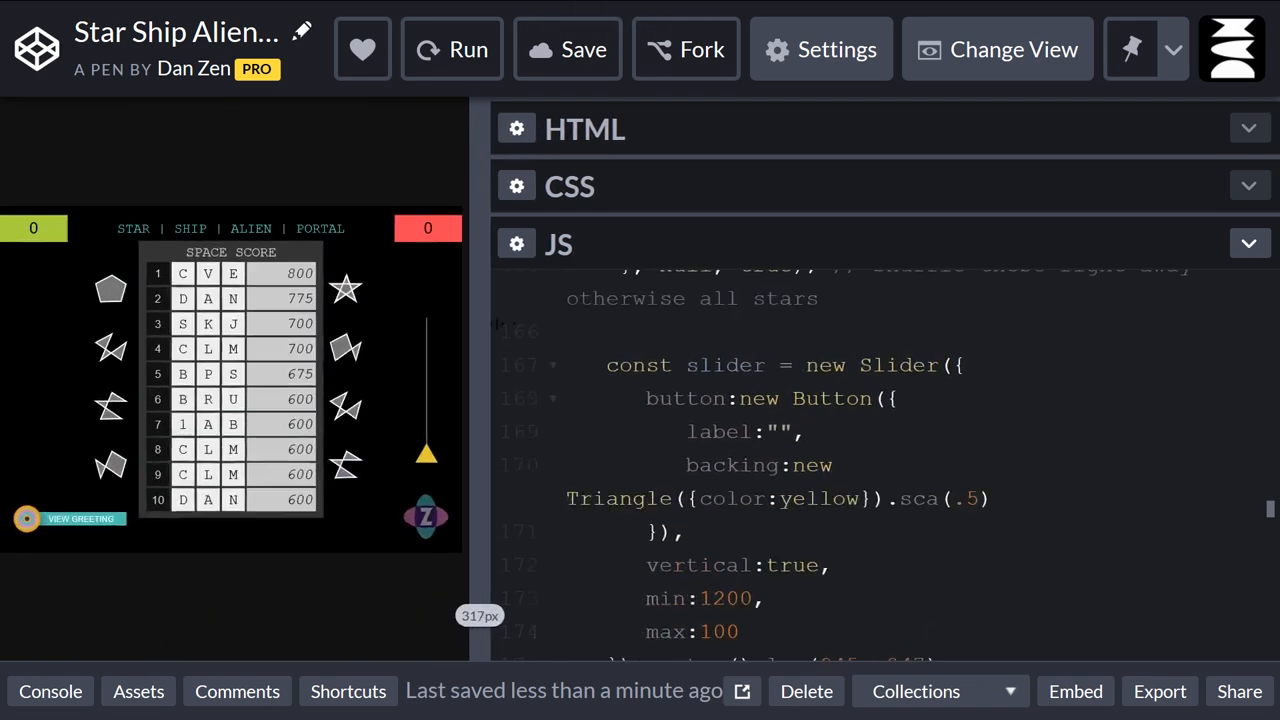
{"action": "left_click", "coordinate": [451, 49]}
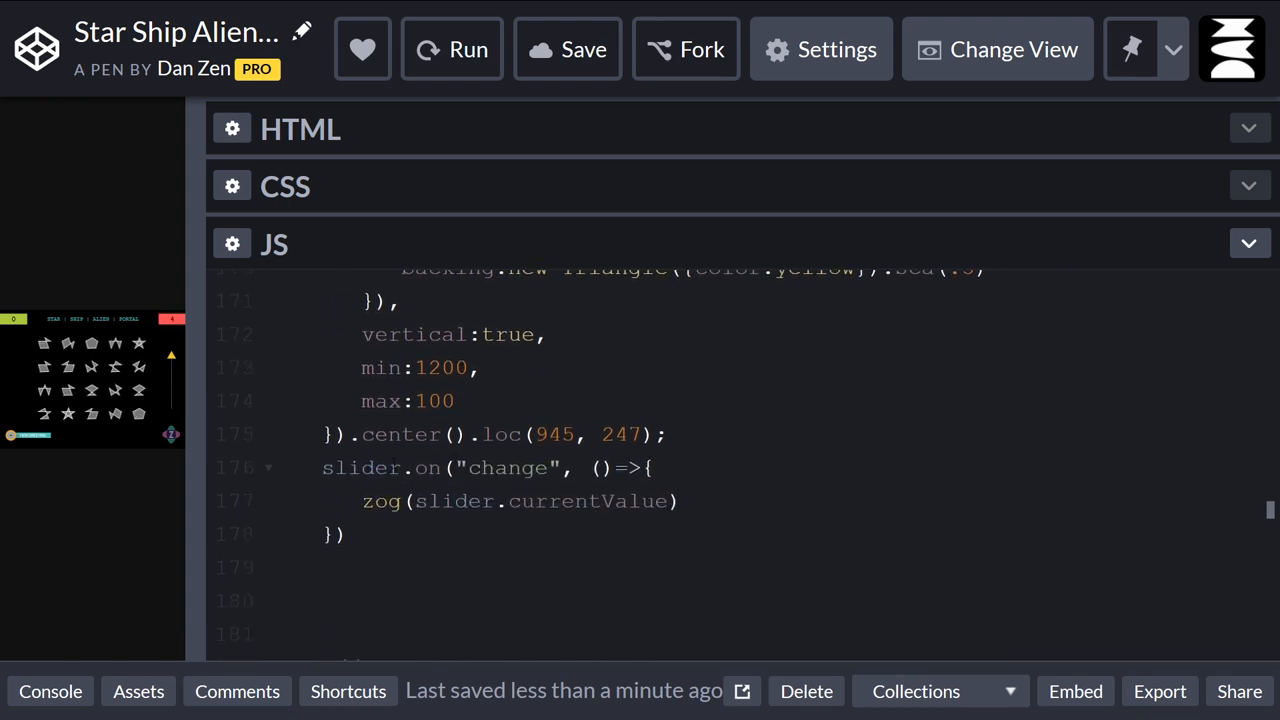
Rewrite the handler as .change(()=>{...}) chained after .loc(945, 247), ending with a semicolon.
{"action": "double_click", "coordinate": [360, 467]}
{"action": "type", "text": ".change(()=>{"}
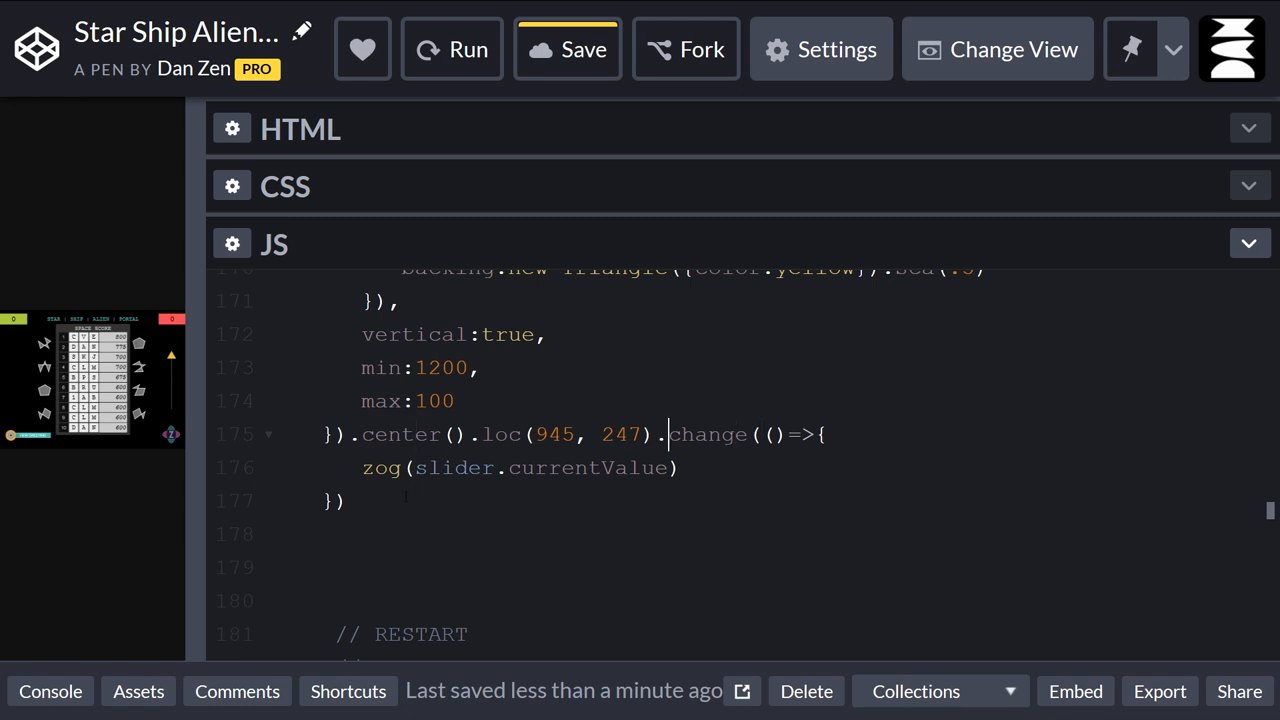
{"action": "type", "text": ";"}
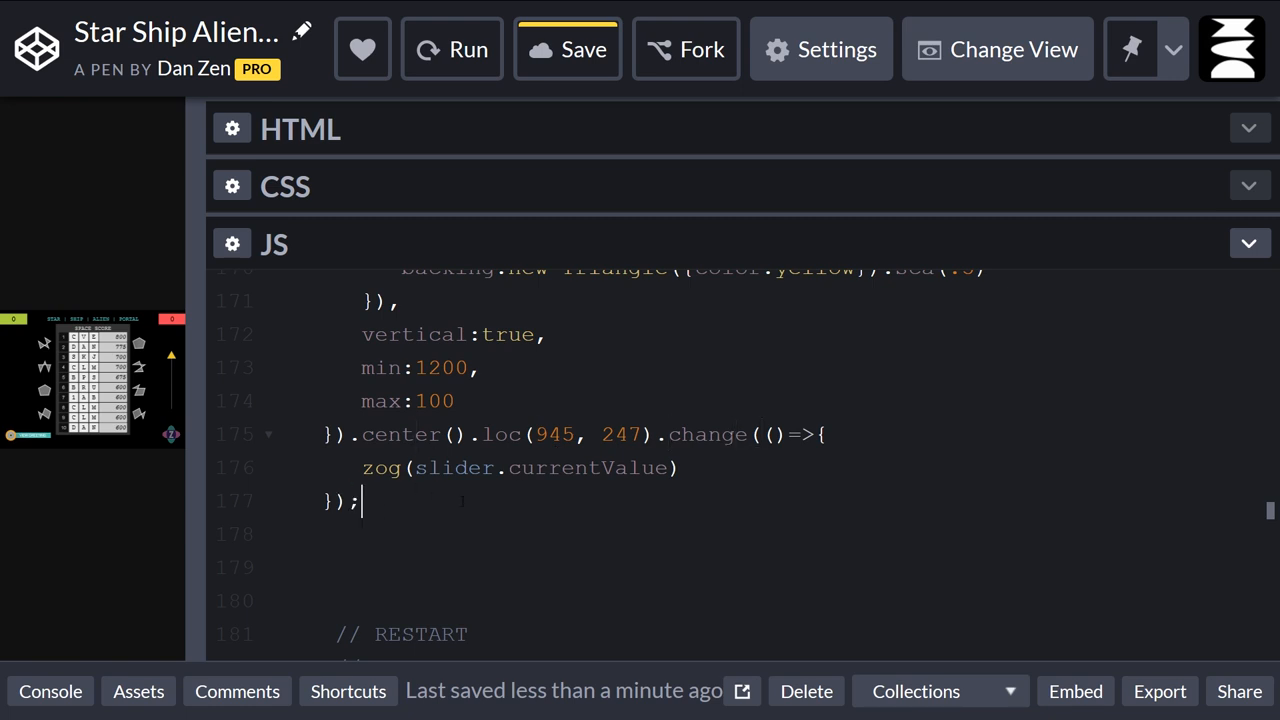
{"action": "left_click", "coordinate": [567, 49]}
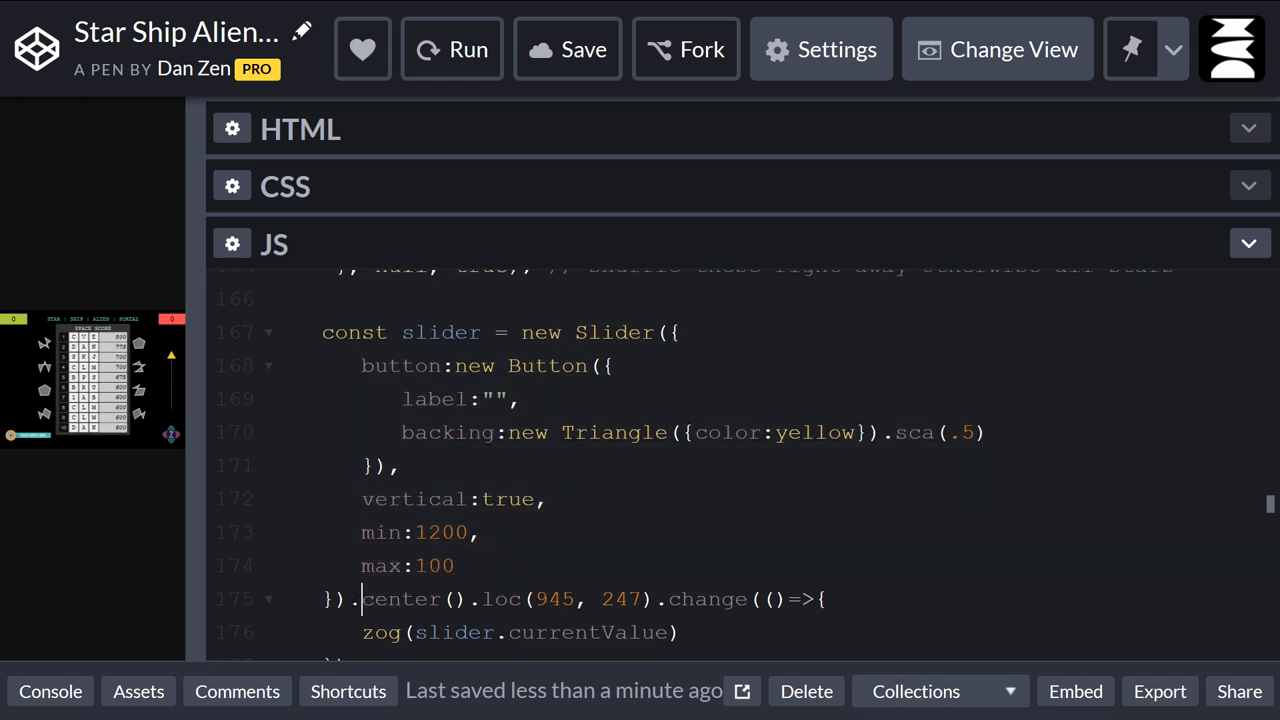
{"action": "double_click", "coordinate": [400, 598]}
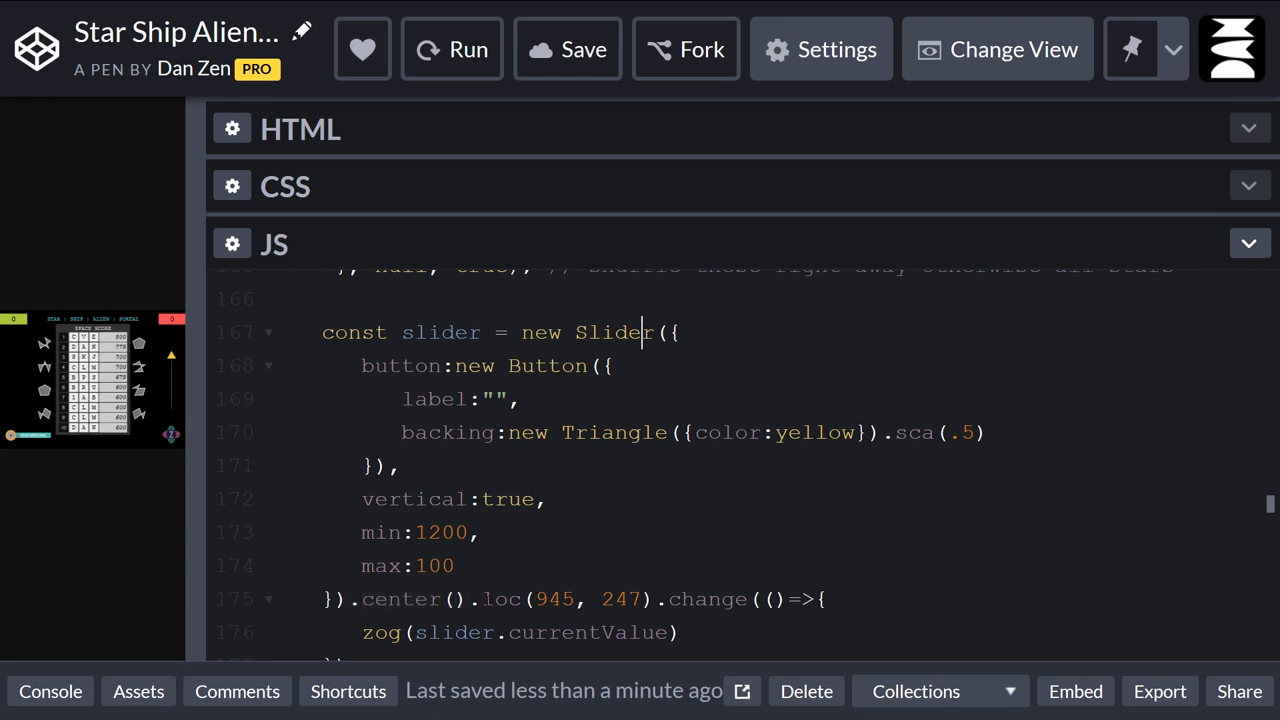
{"action": "left_click", "coordinate": [463, 599]}
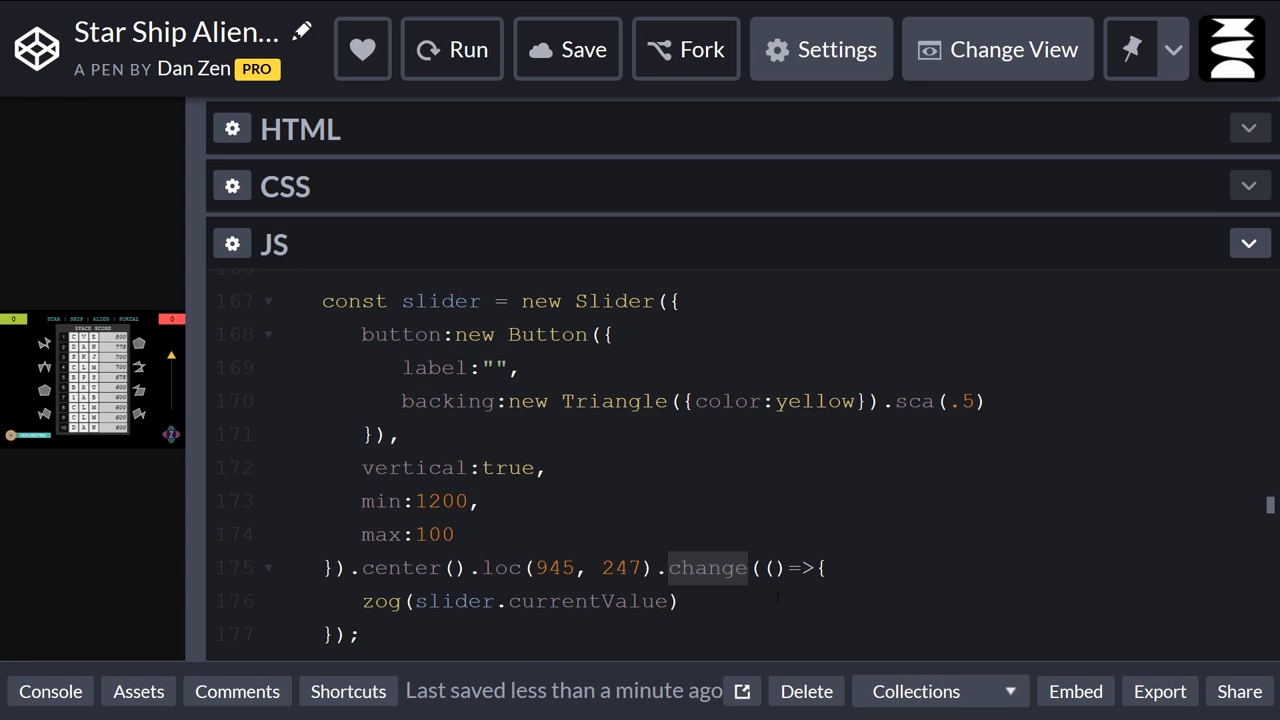
Try logging e.target.currentValue, then restore zog(slider.currentValue) in the handler.
{"action": "type", "text": "on"}
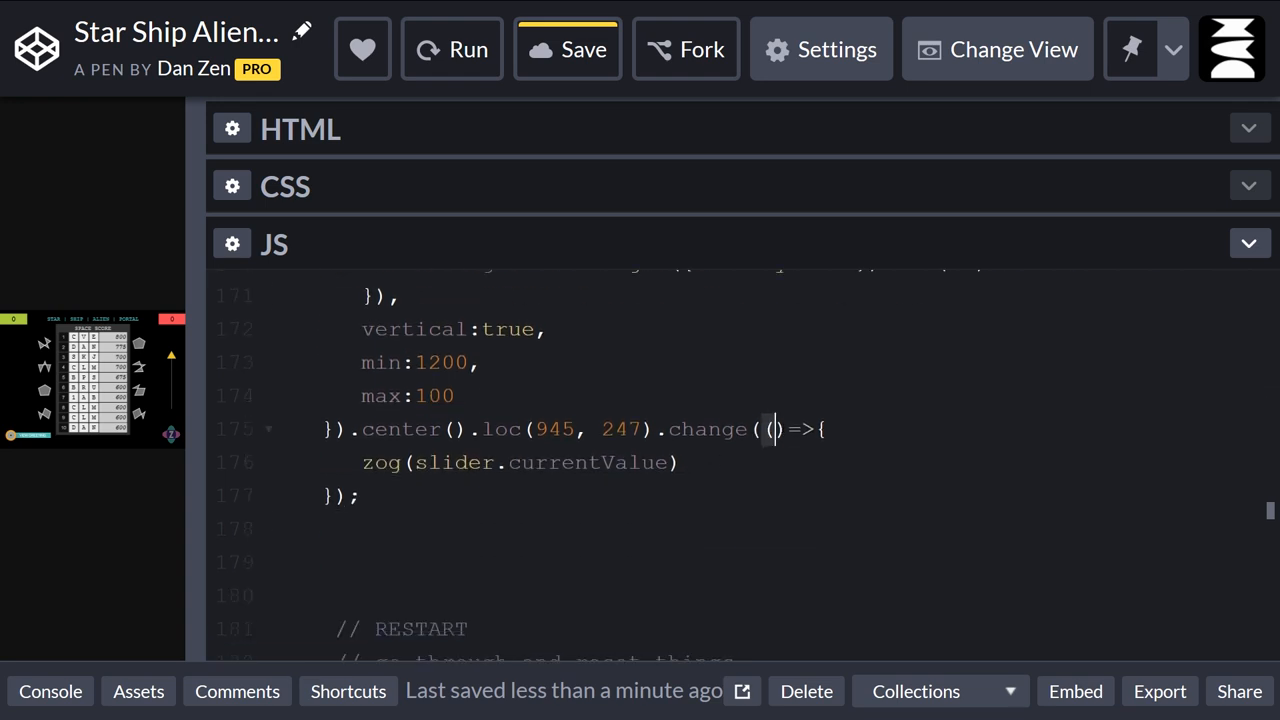
{"action": "type", "text": "e"}
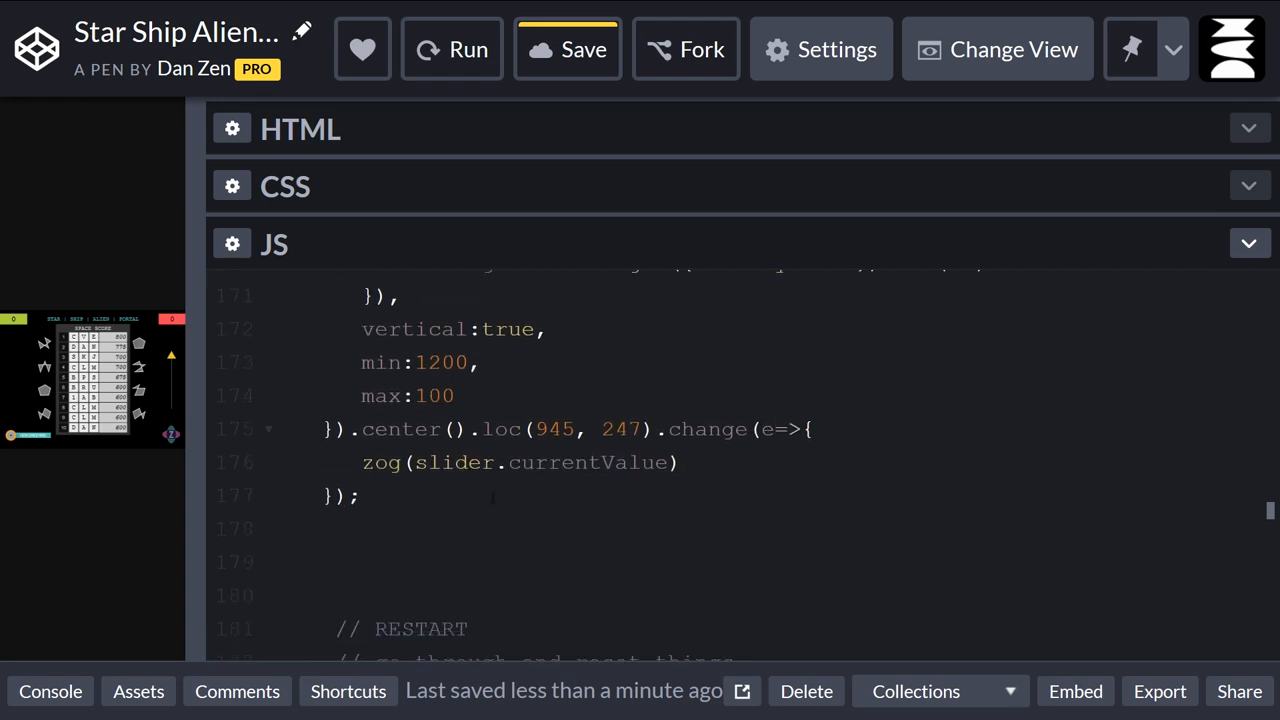
{"action": "type", "text": "e,"}
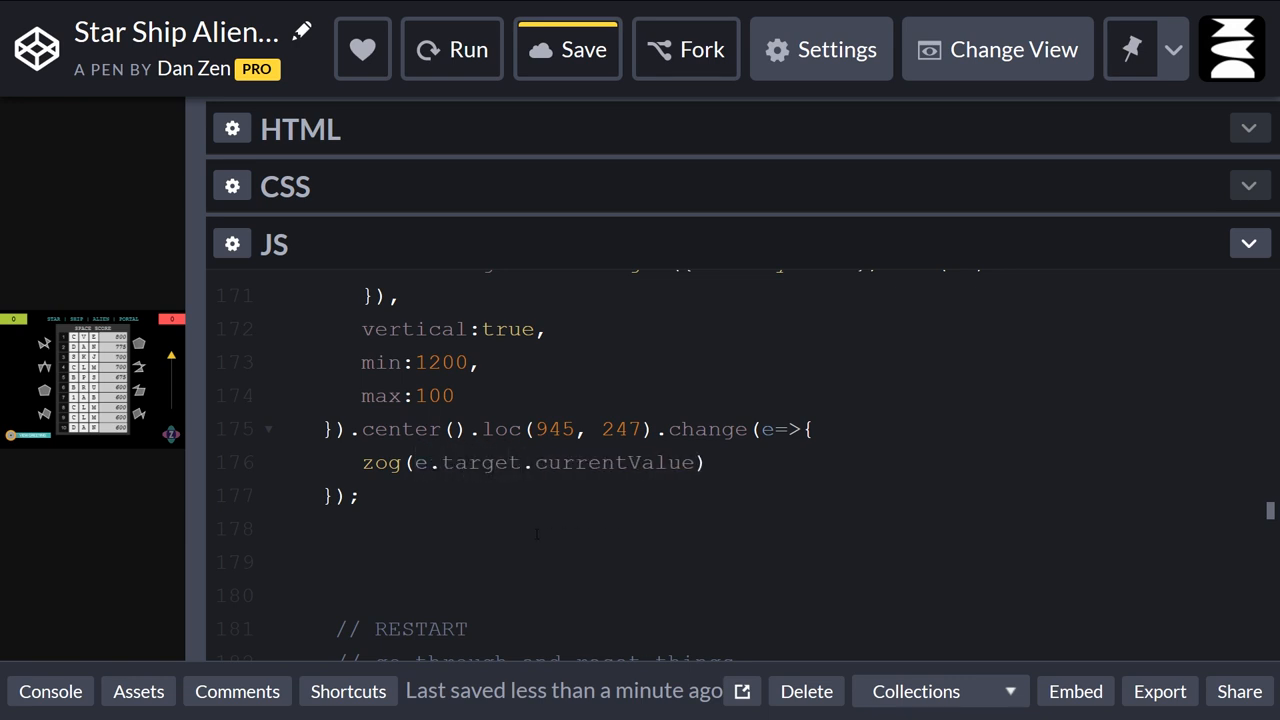
{"action": "left_click", "coordinate": [567, 49]}
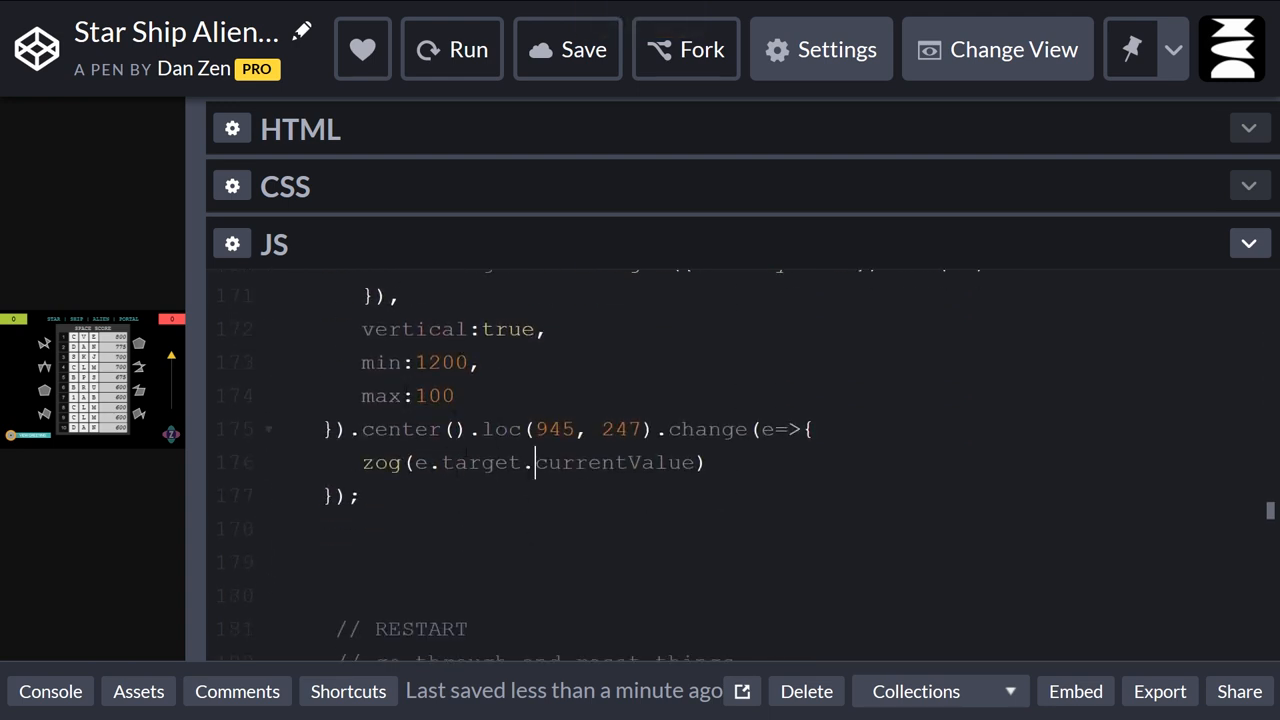
{"action": "left_click", "coordinate": [625, 429]}
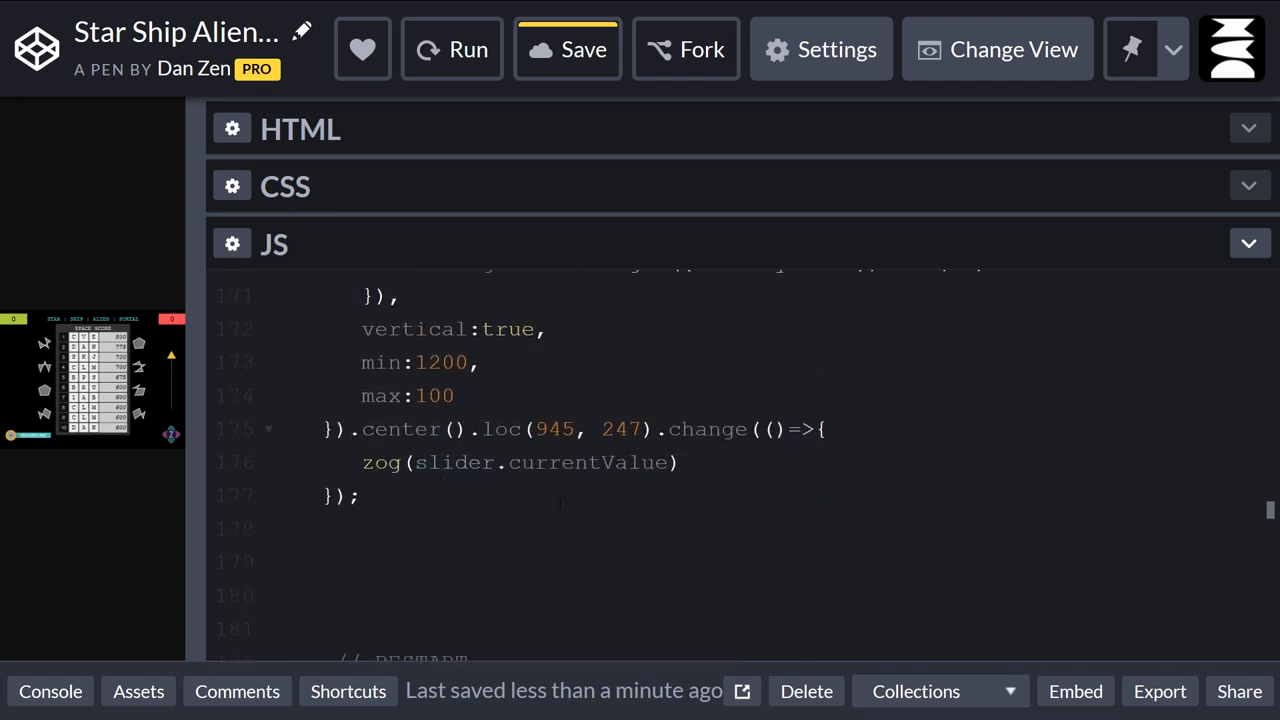
Add the line slider.currentValue = 1000; after the change handler.
{"action": "type", "text": "slider.cir"}
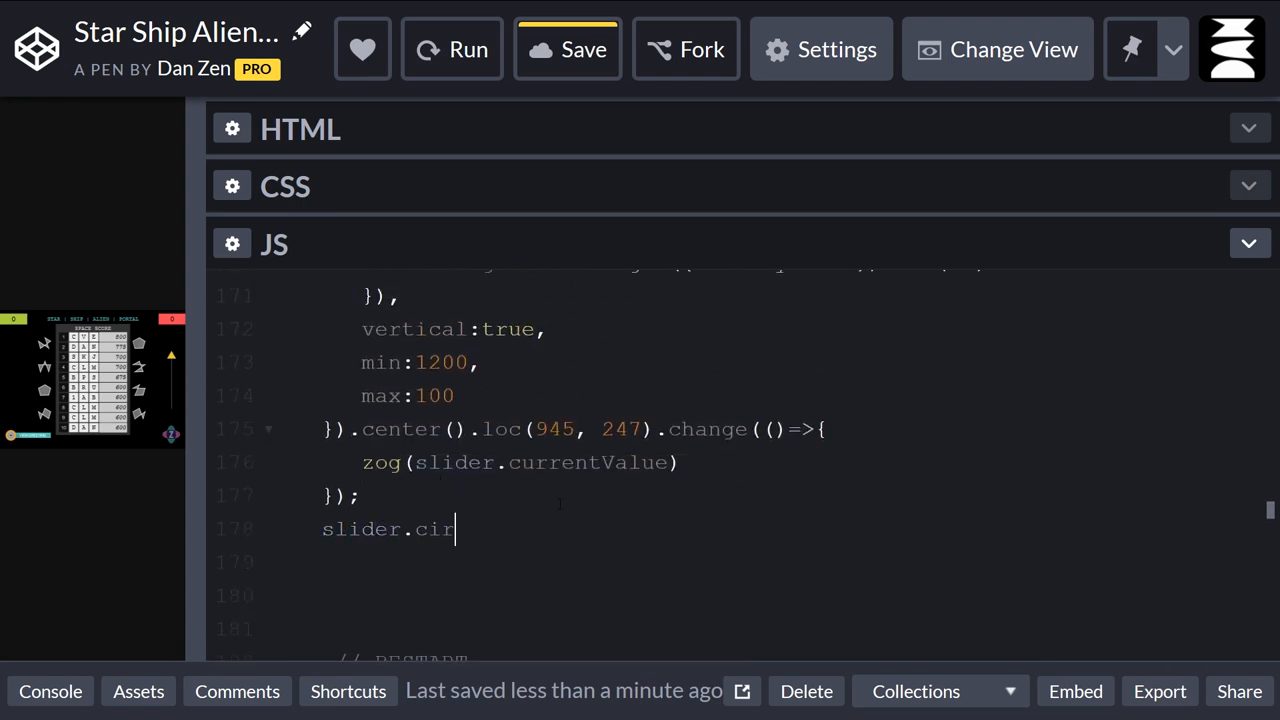
{"action": "type", "text": "rre"}
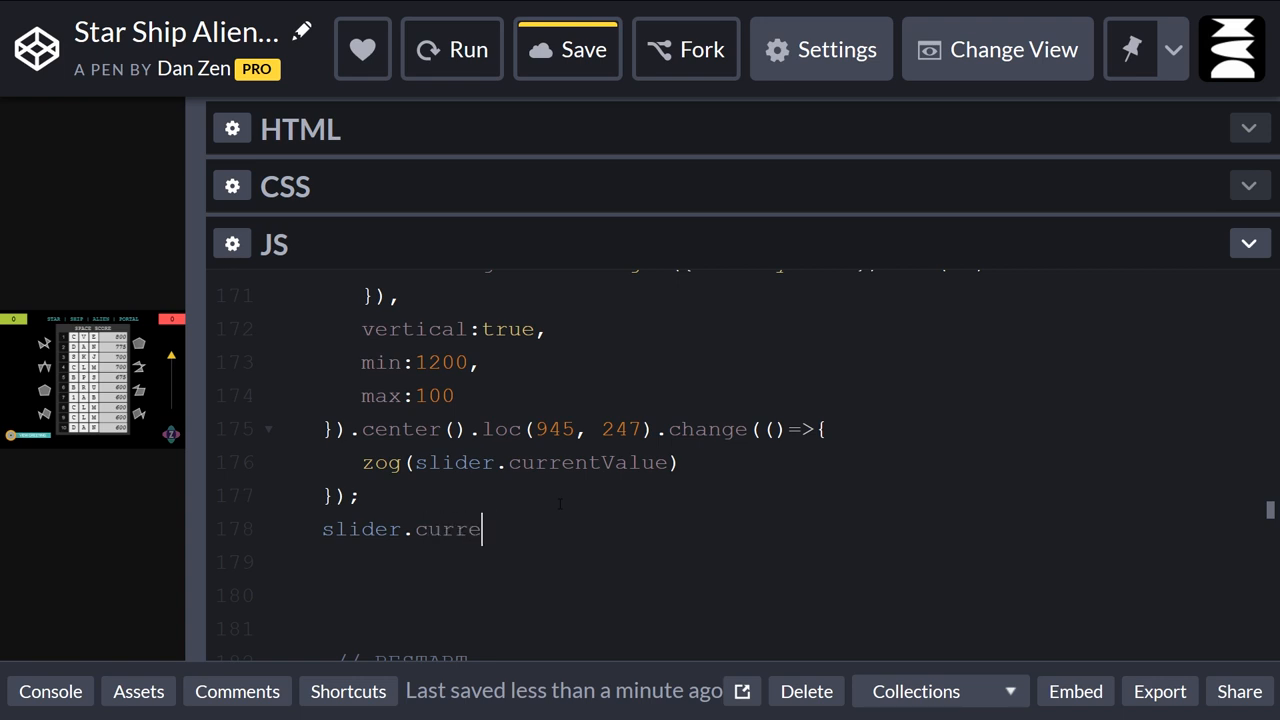
{"action": "type", "text": "ntValue ="}
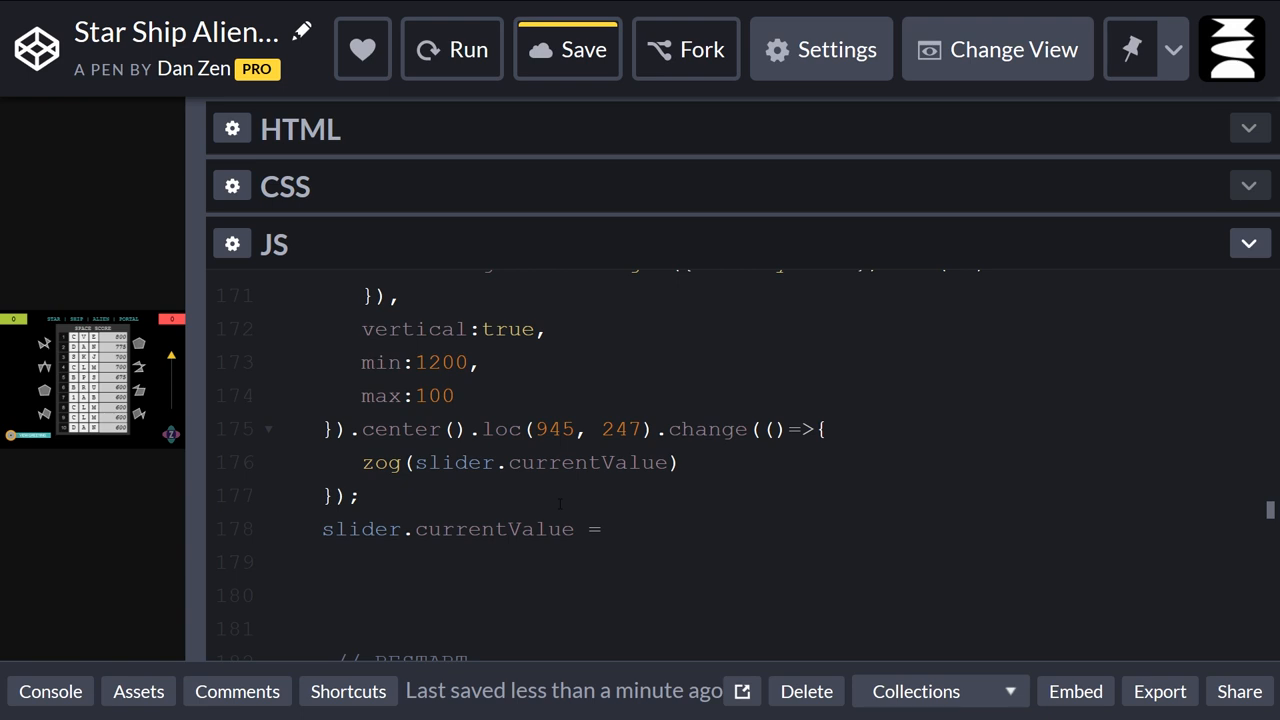
{"action": "type", "text": "1000"}
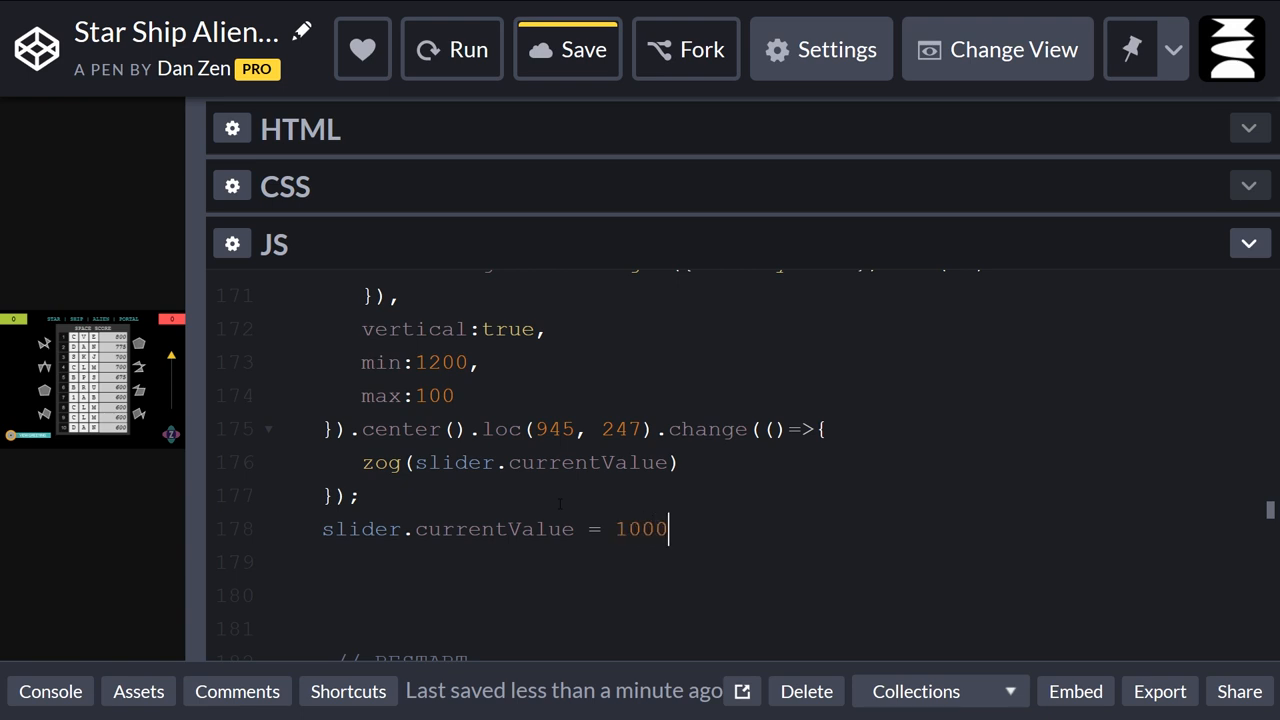
{"action": "type", "text": ";"}
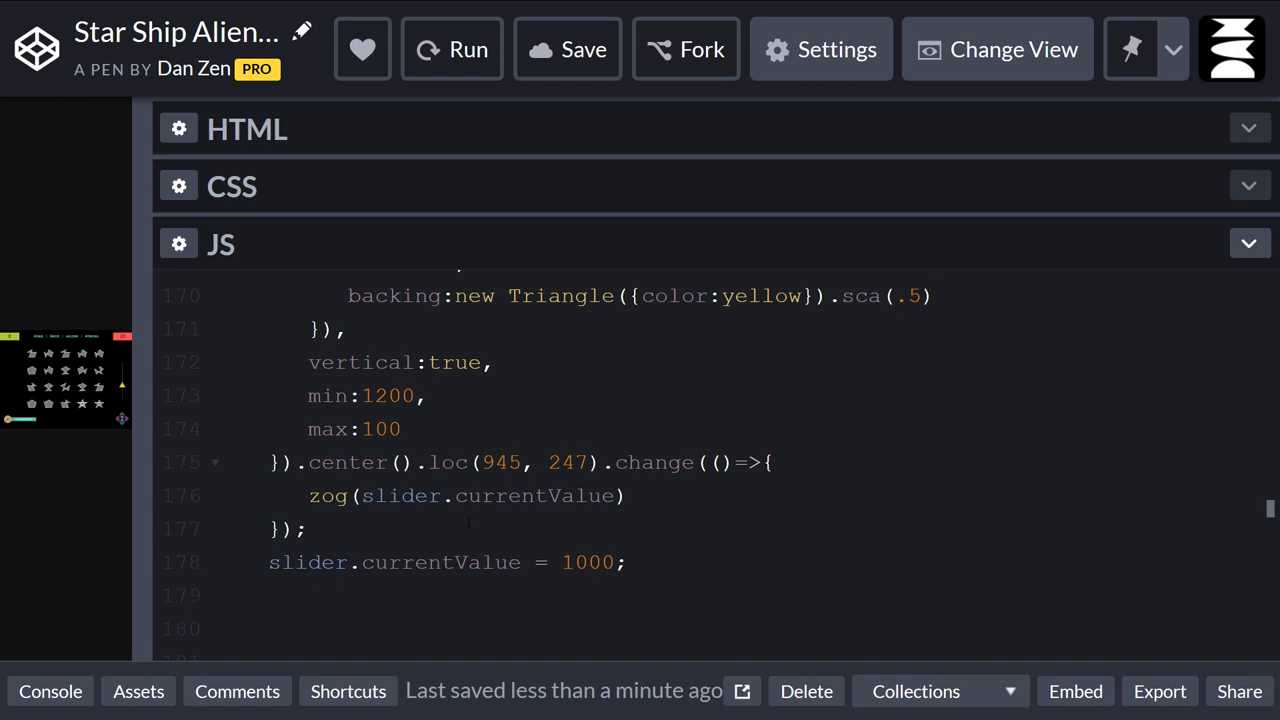
Replace the logging line with hyper.time = slider.currentValue; and review the hyper interval code.
{"action": "triple_click", "coordinate": [466, 495]}
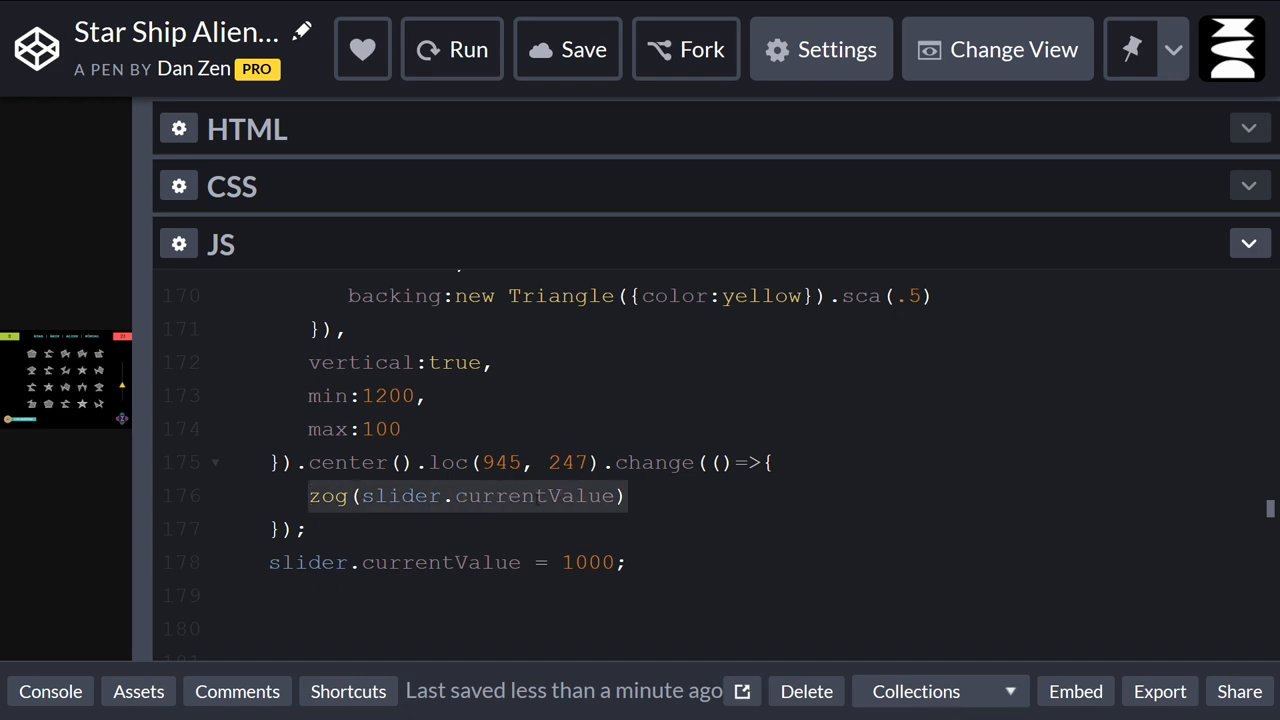
{"action": "left_click", "coordinate": [363, 496]}
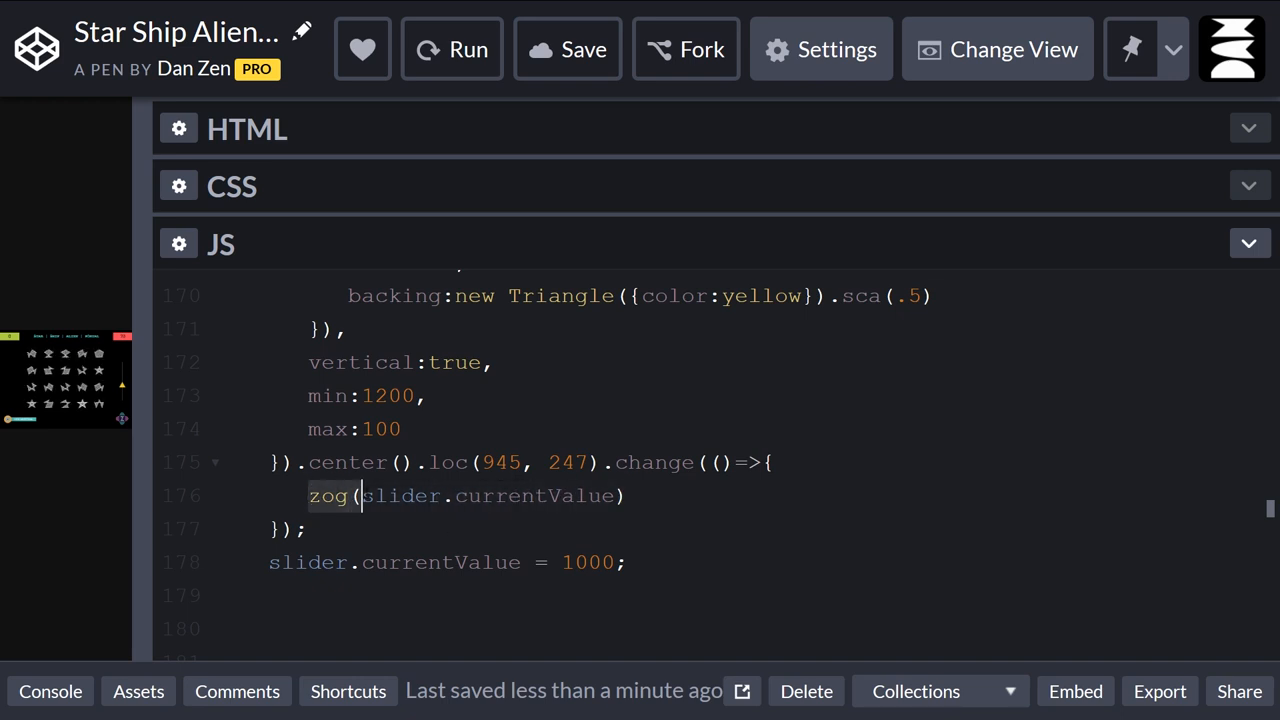
{"action": "type", "text": "hypoc"}
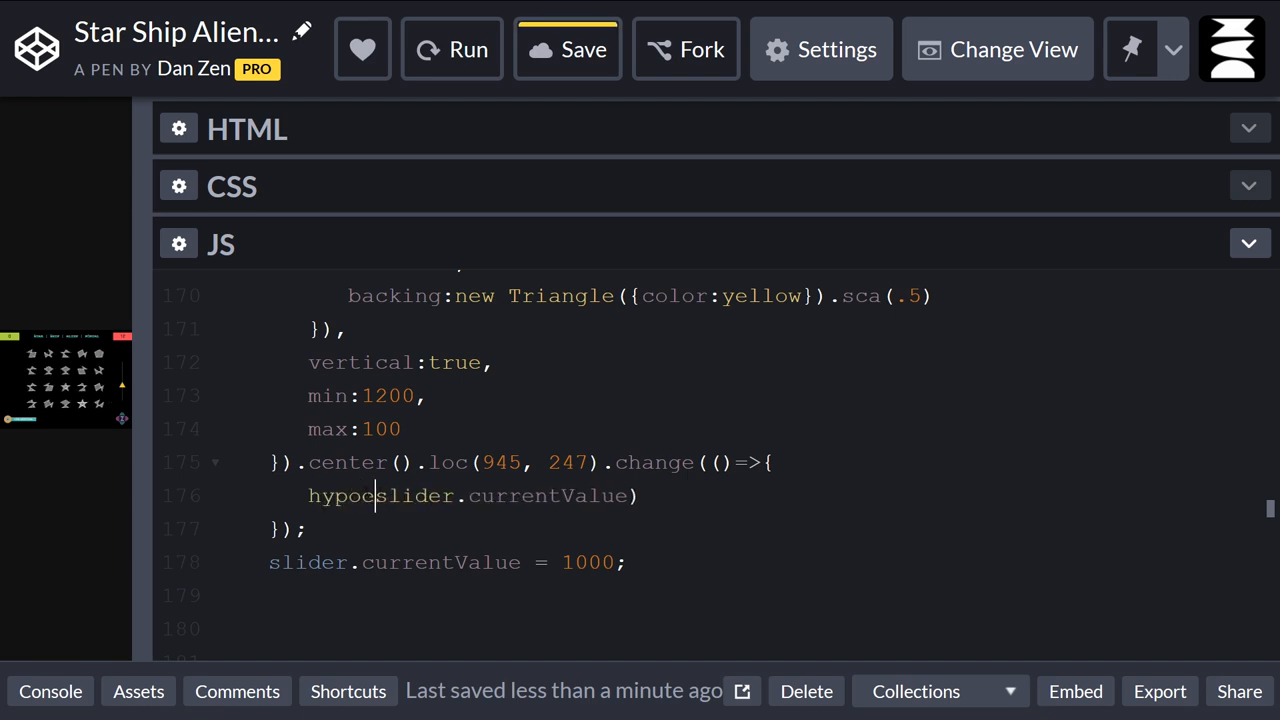
{"action": "type", "text": "-="}
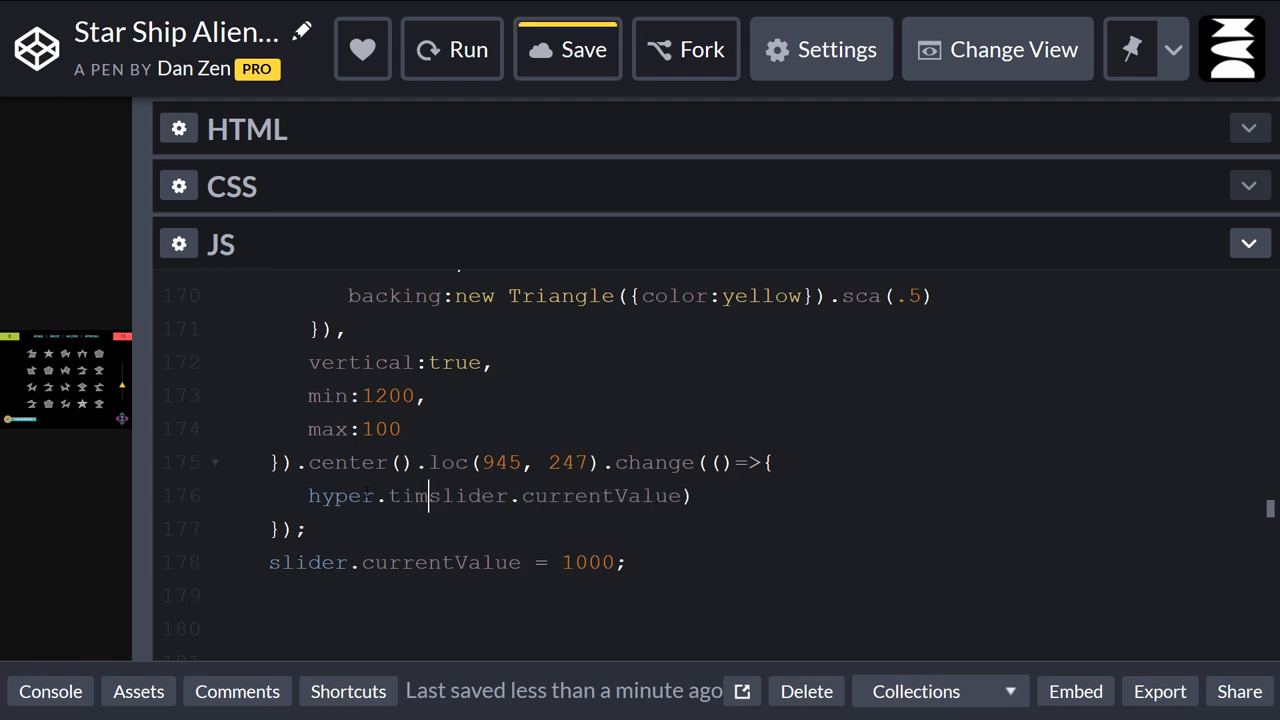
{"action": "type", "text": "="}
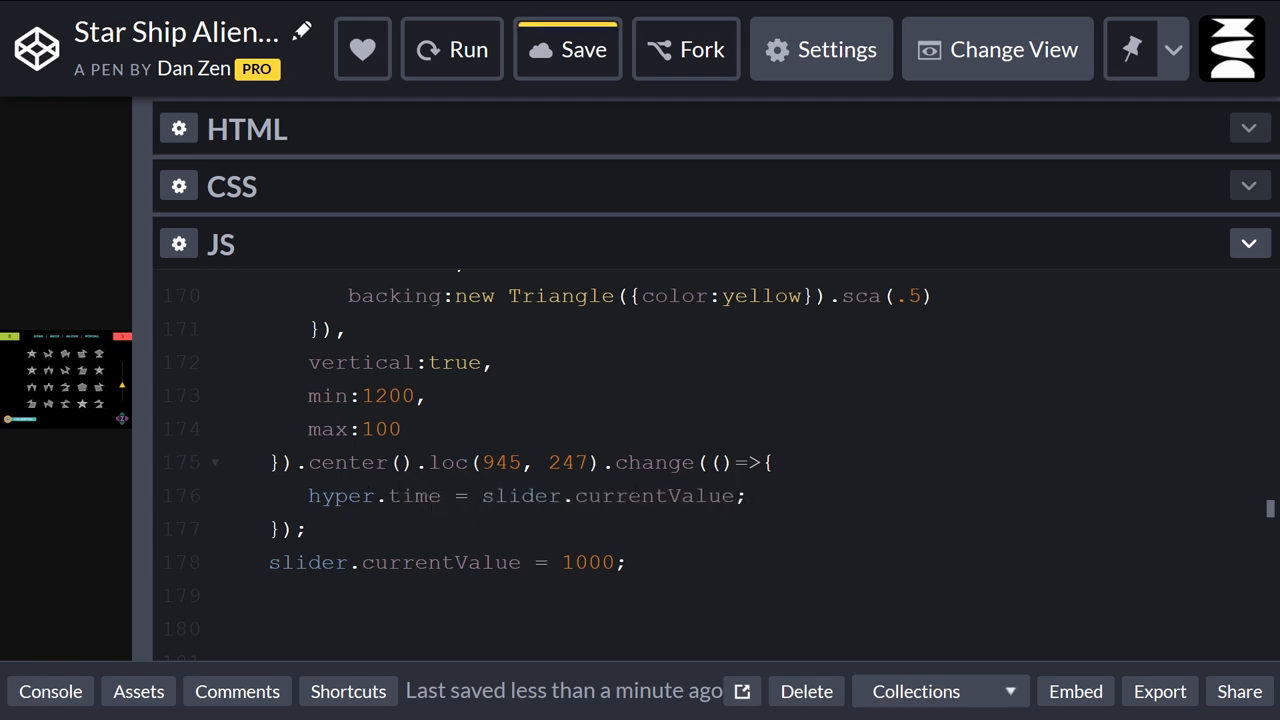
{"action": "scroll", "scroll_direction": "down", "scroll_amount": 3}
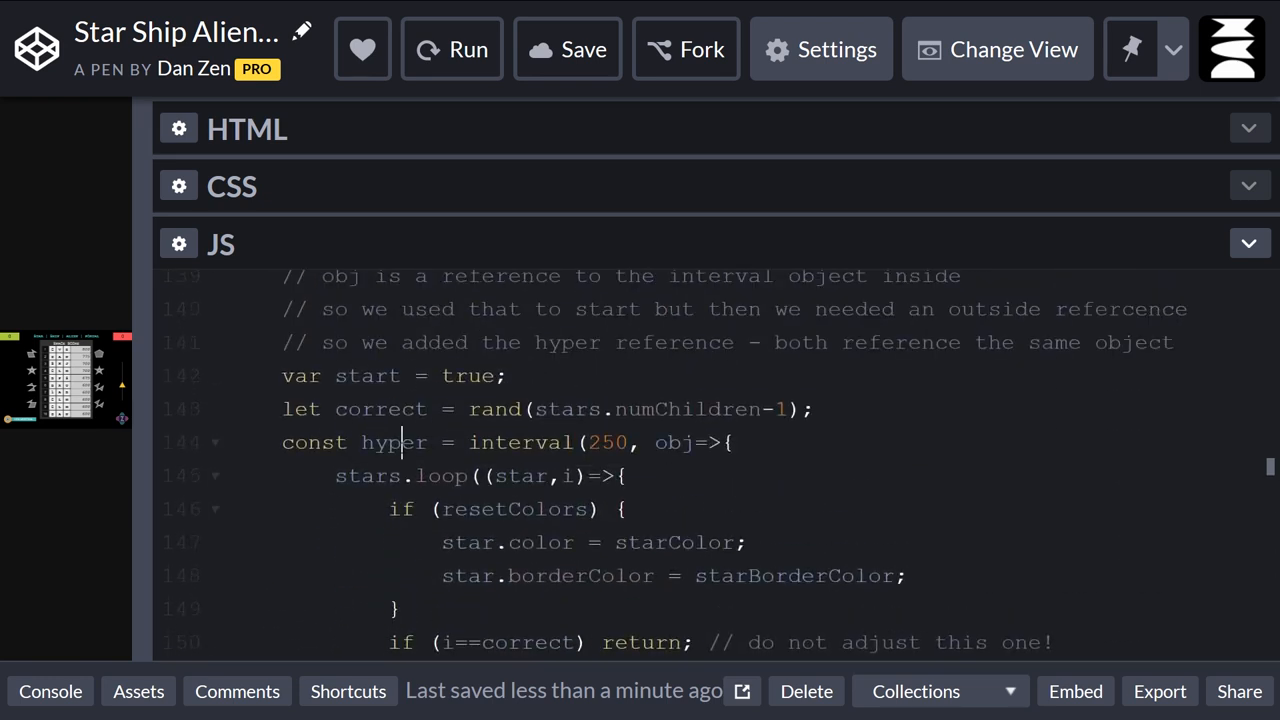
{"action": "scroll", "scroll_direction": "down", "scroll_amount": 3}
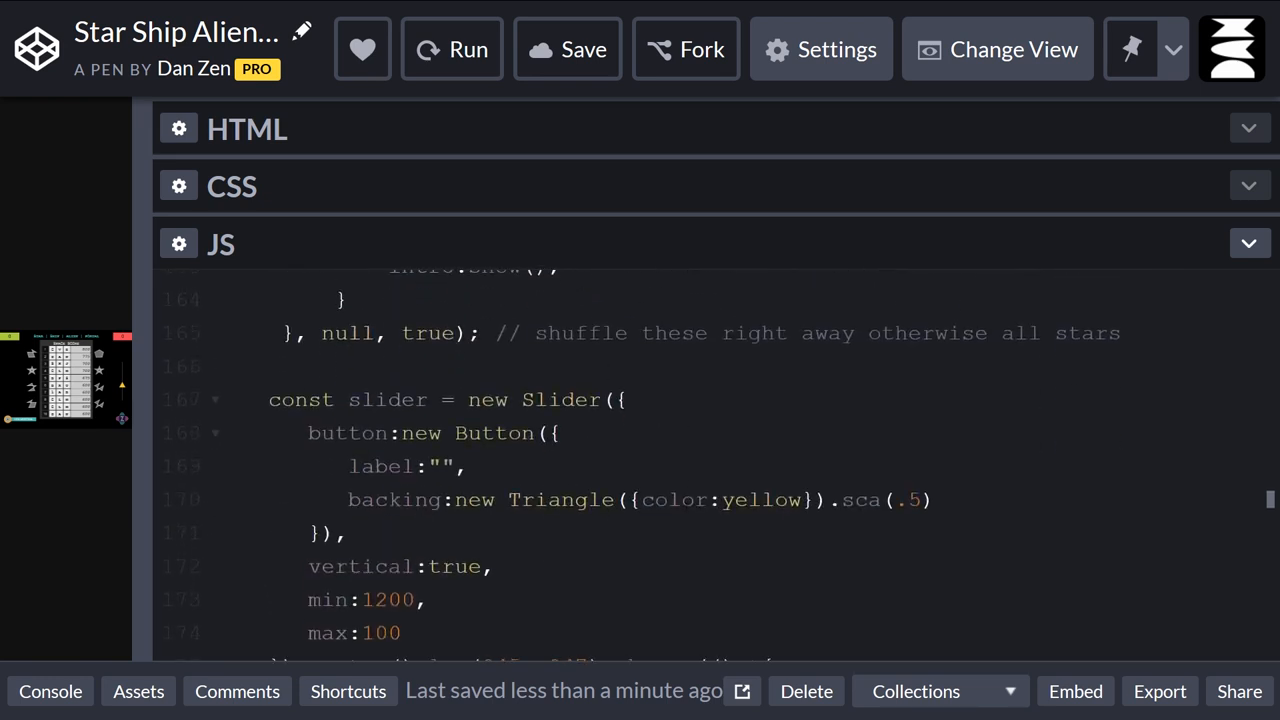
{"action": "scroll", "scroll_direction": "down", "scroll_amount": 3}
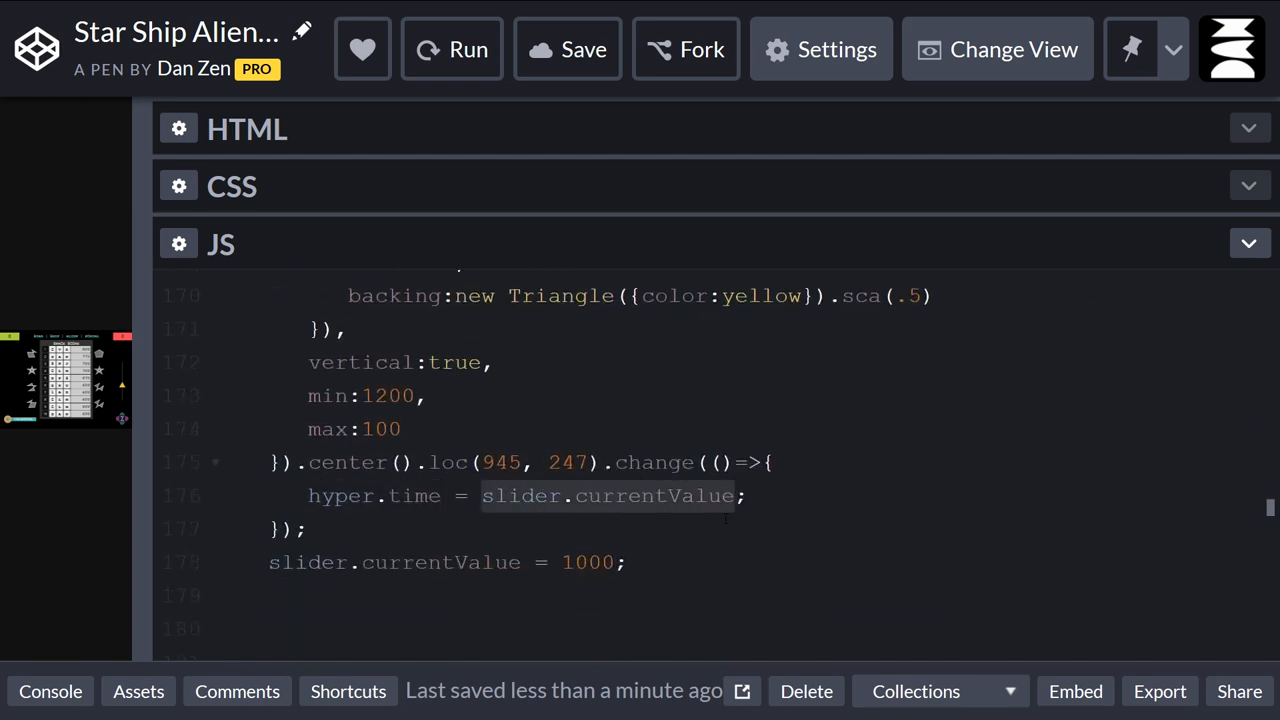
{"action": "left_click", "coordinate": [735, 496]}
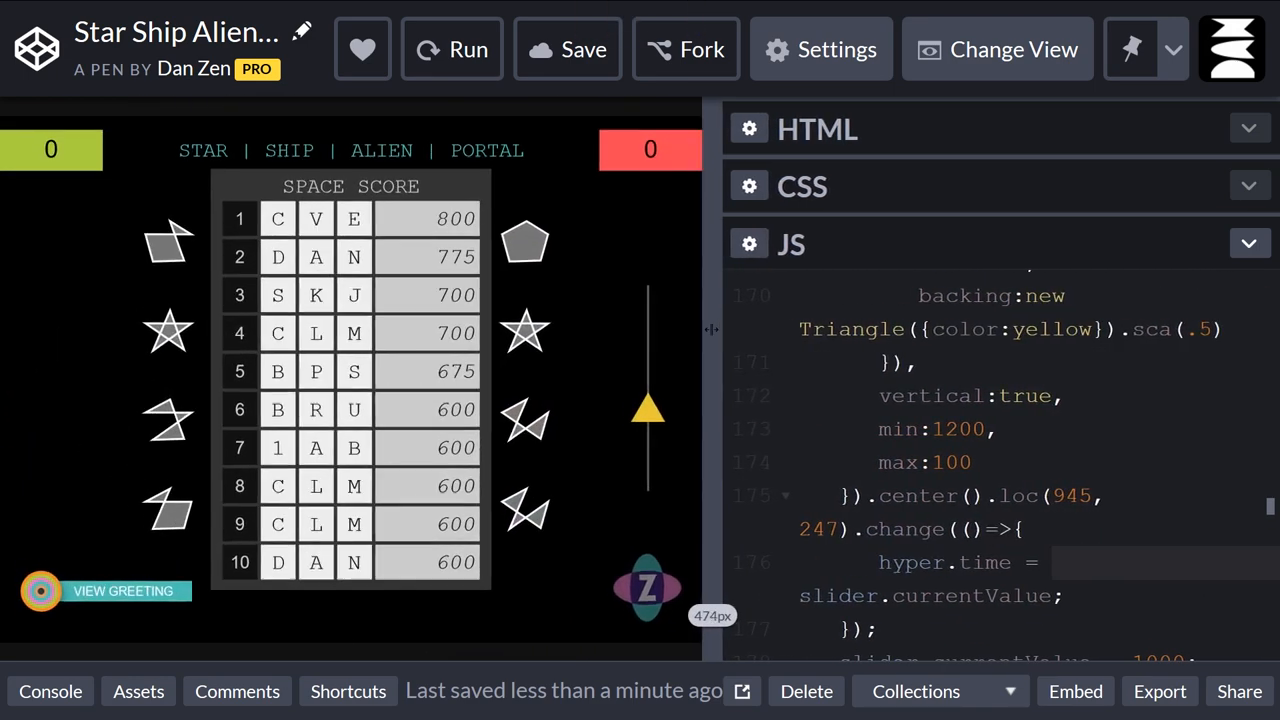
{"action": "left_click", "coordinate": [452, 49]}
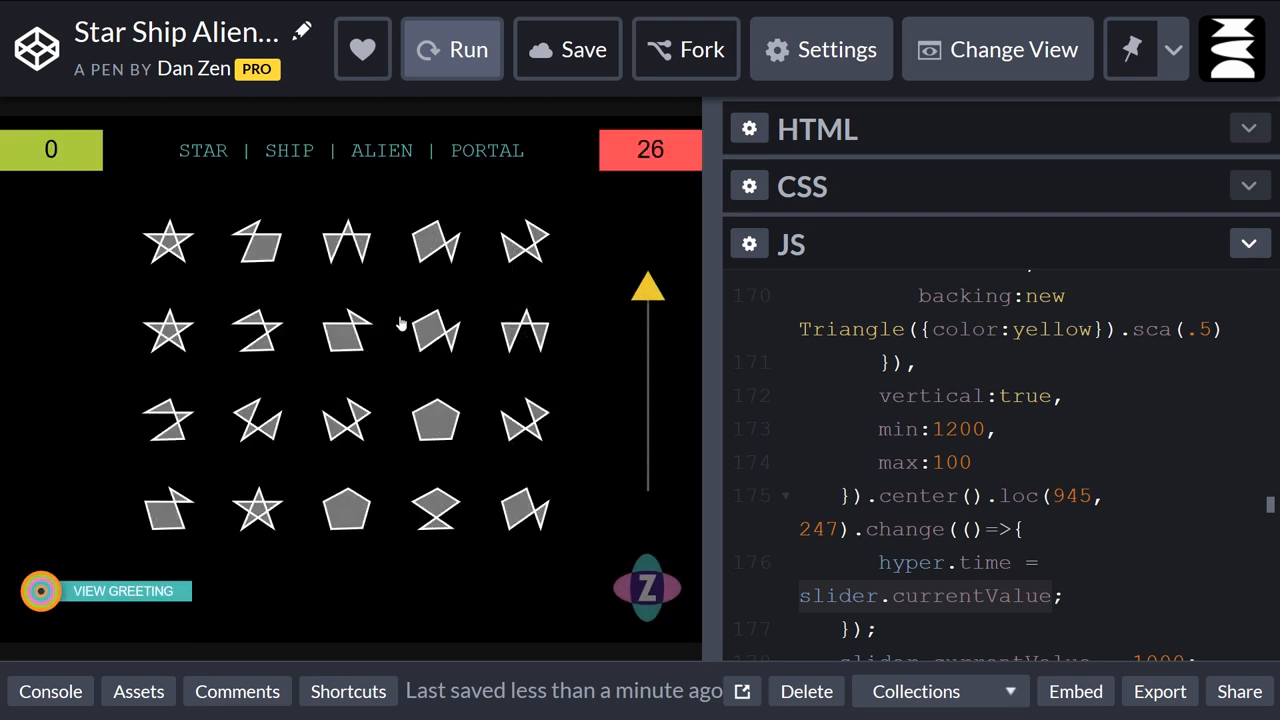
{"action": "left_click", "coordinate": [168, 240]}
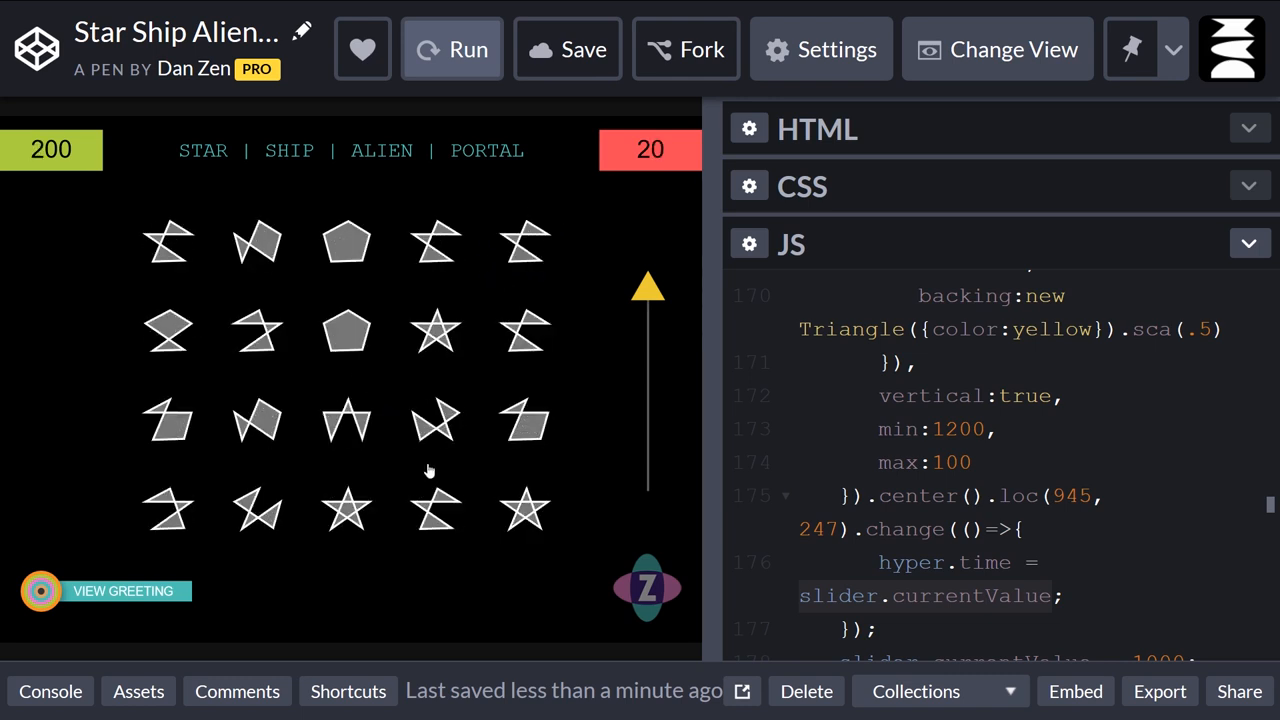
{"action": "left_click", "coordinate": [346, 238]}
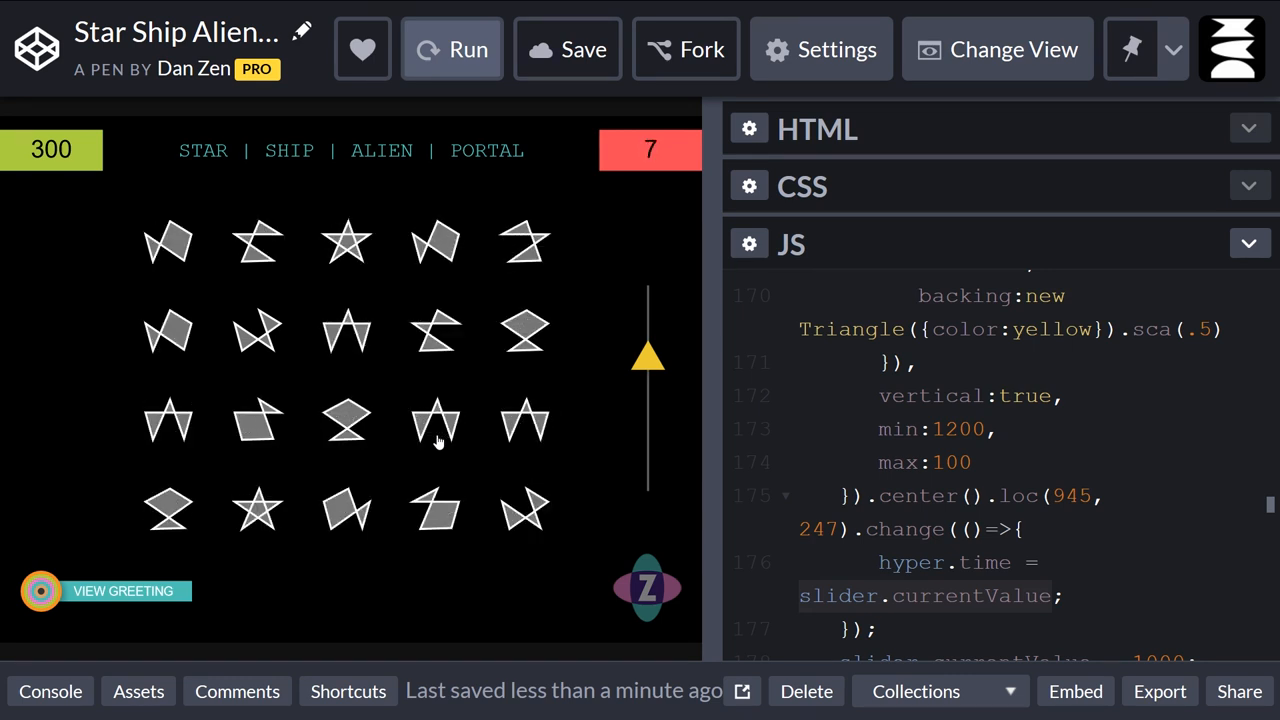
{"action": "left_click_drag", "start_coordinate": [647, 355], "coordinate": [647, 395]}
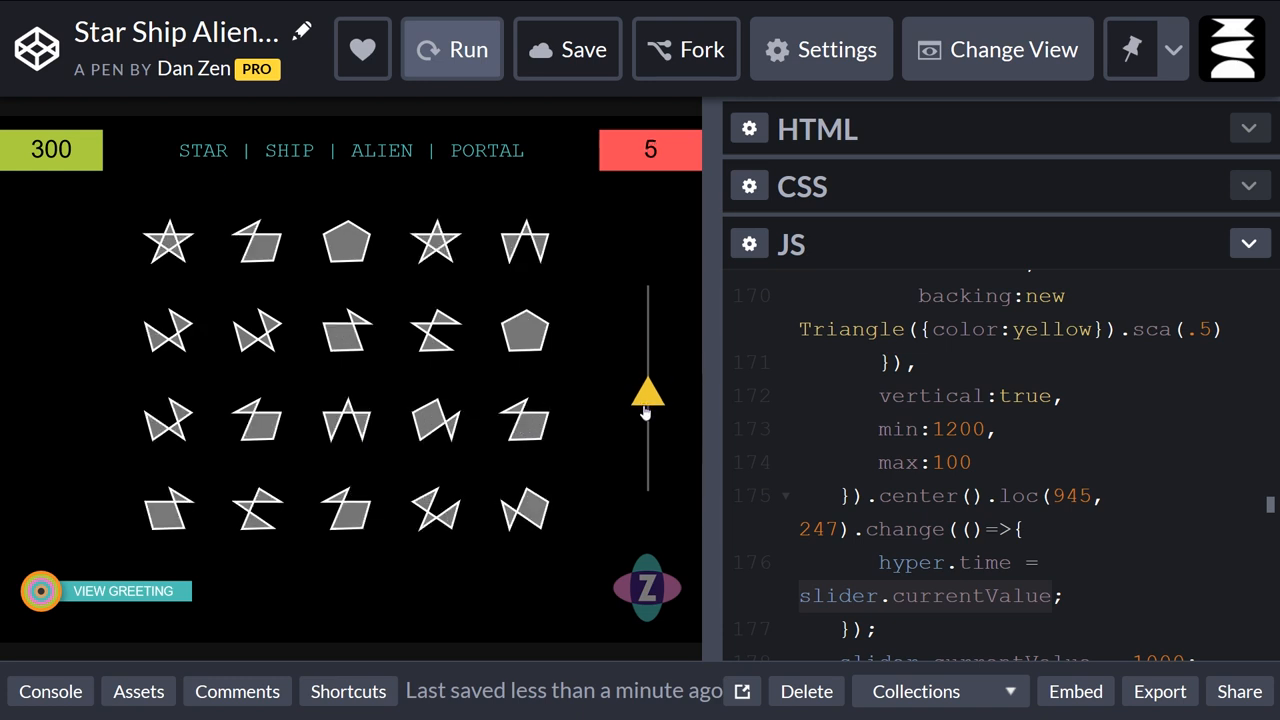
{"action": "left_click_drag", "start_coordinate": [648, 395], "coordinate": [648, 340]}
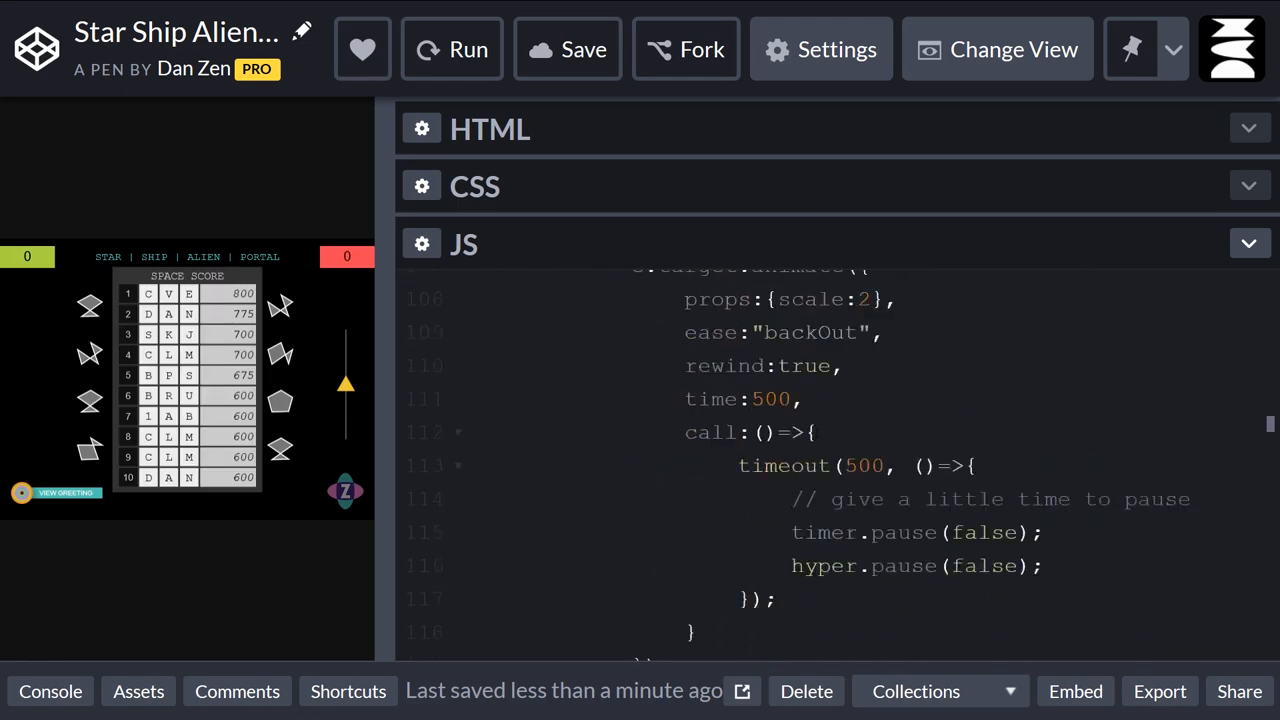
Add title.text = Math.round(hyper.time); after the hyper.time line in the handler.
{"action": "scroll", "scroll_direction": "down", "scroll_amount": 3}
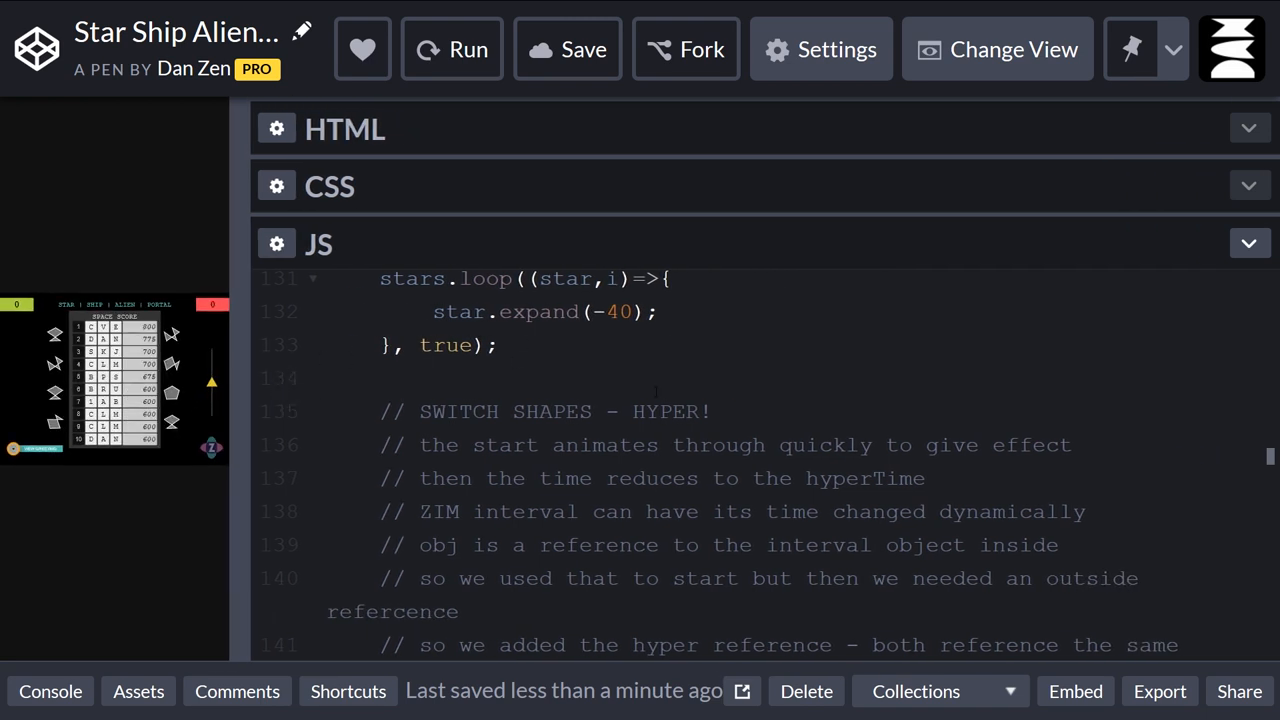
{"action": "scroll", "scroll_direction": "down", "scroll_amount": 3}
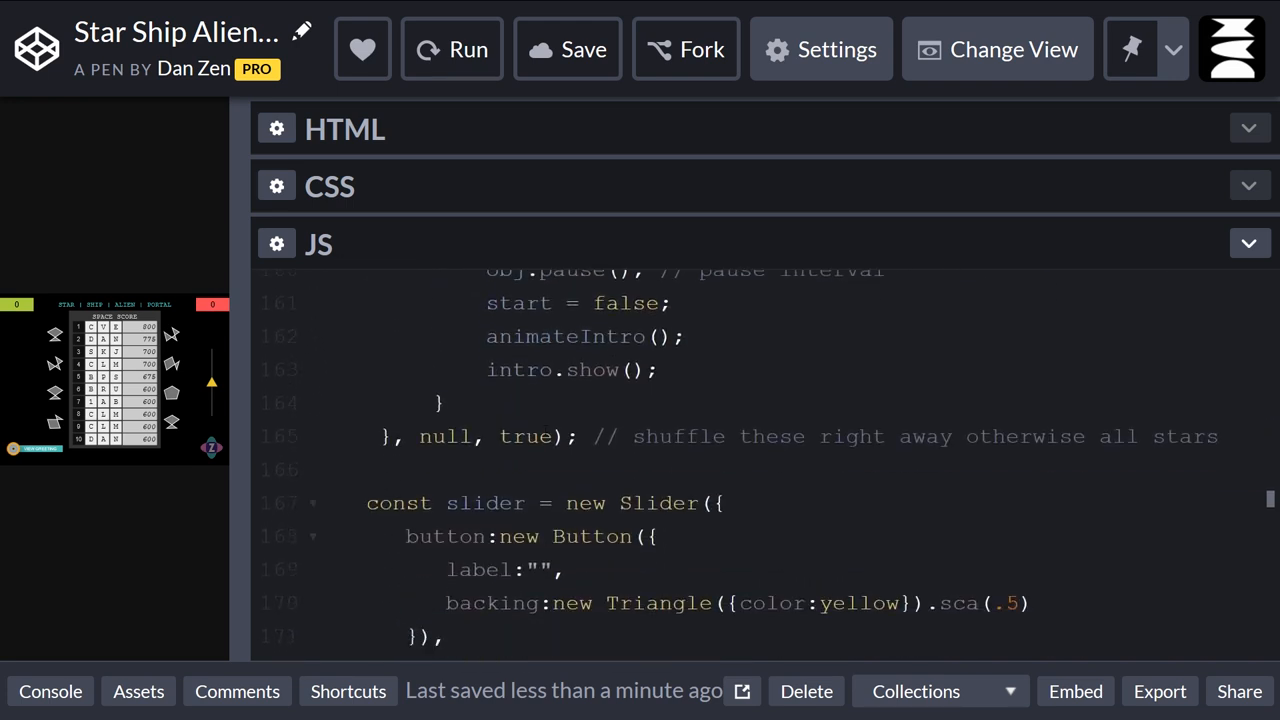
{"action": "scroll", "scroll_direction": "down", "scroll_amount": 3}
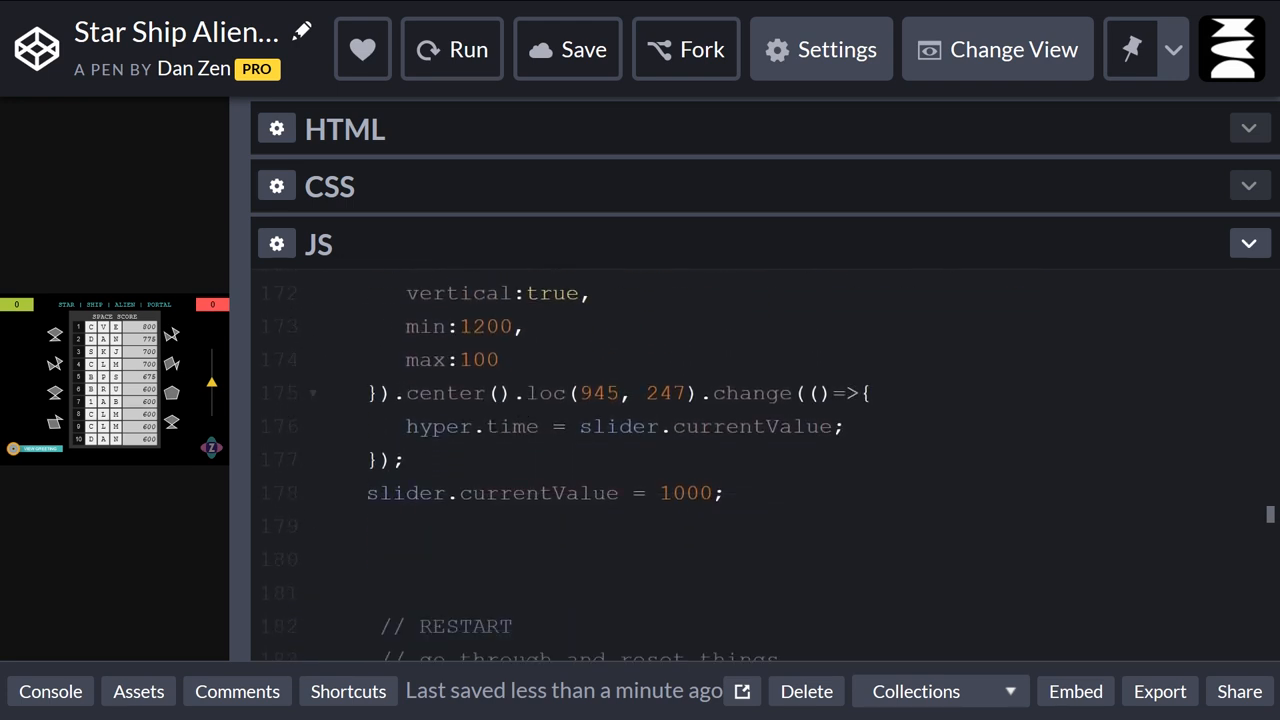
{"action": "left_click_drag", "start_coordinate": [406, 426], "coordinate": [843, 426]}
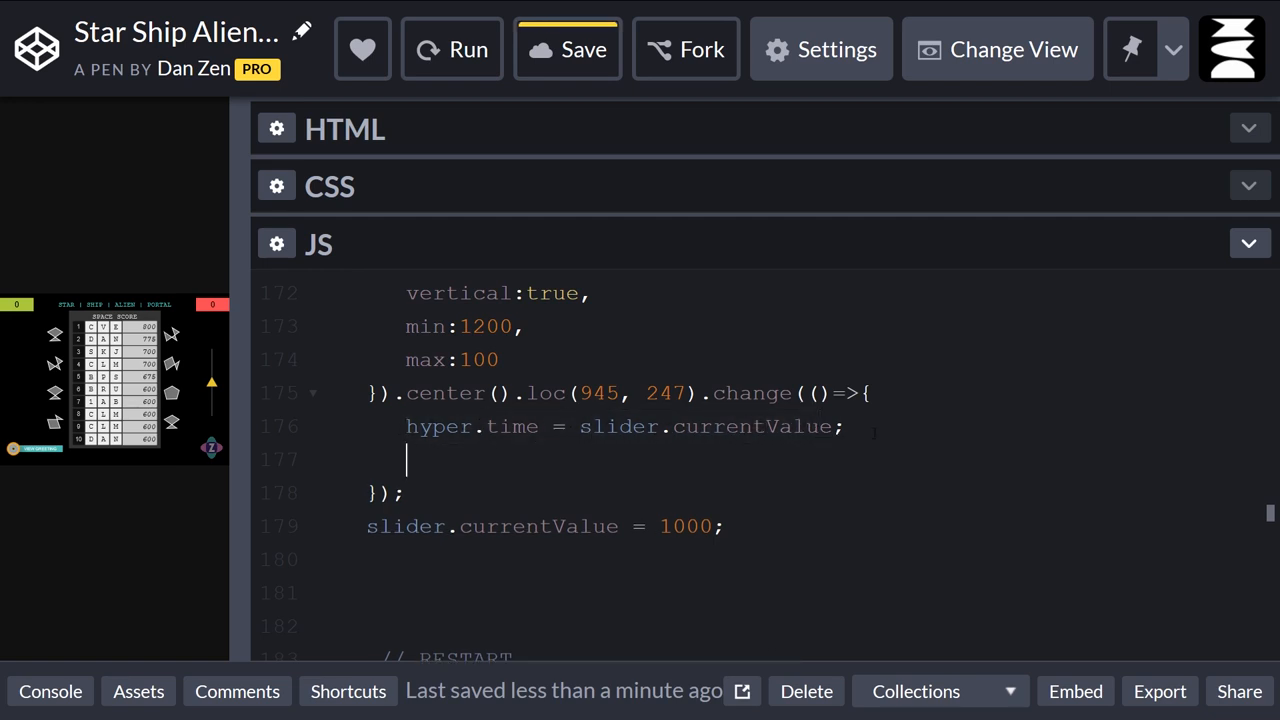
{"action": "type", "text": "title"}
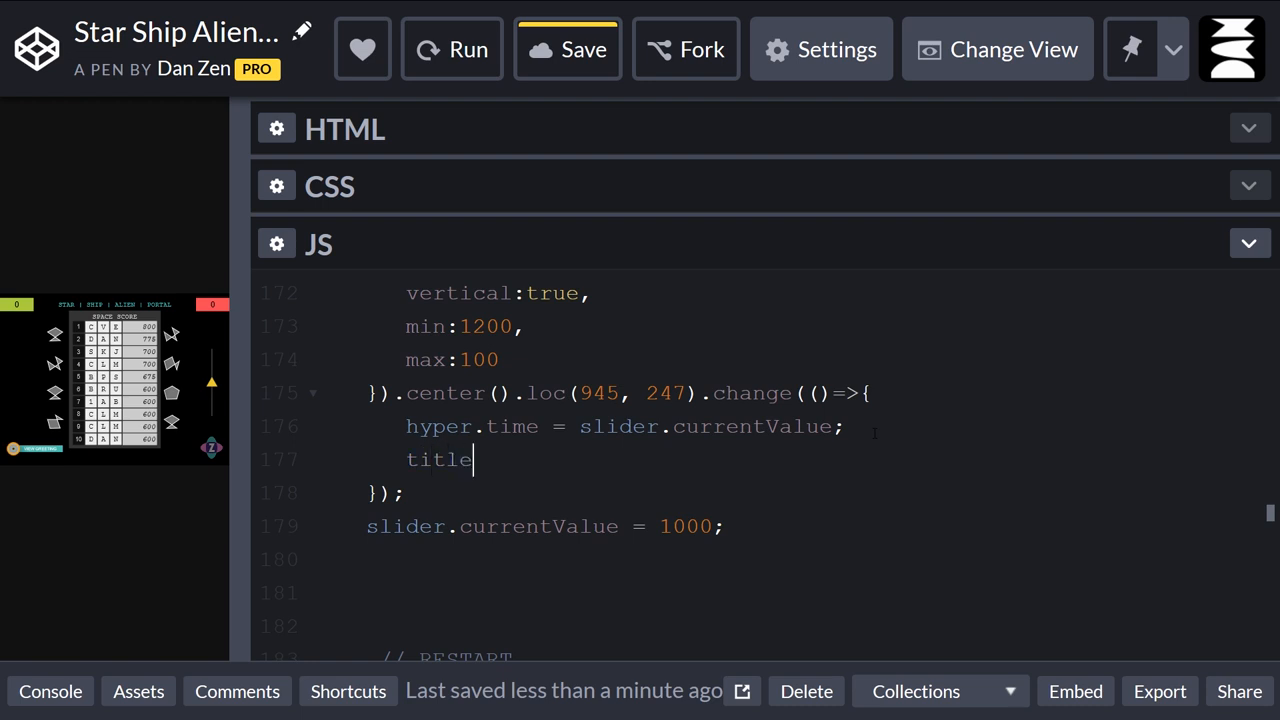
{"action": "type", "text": ".text -"}
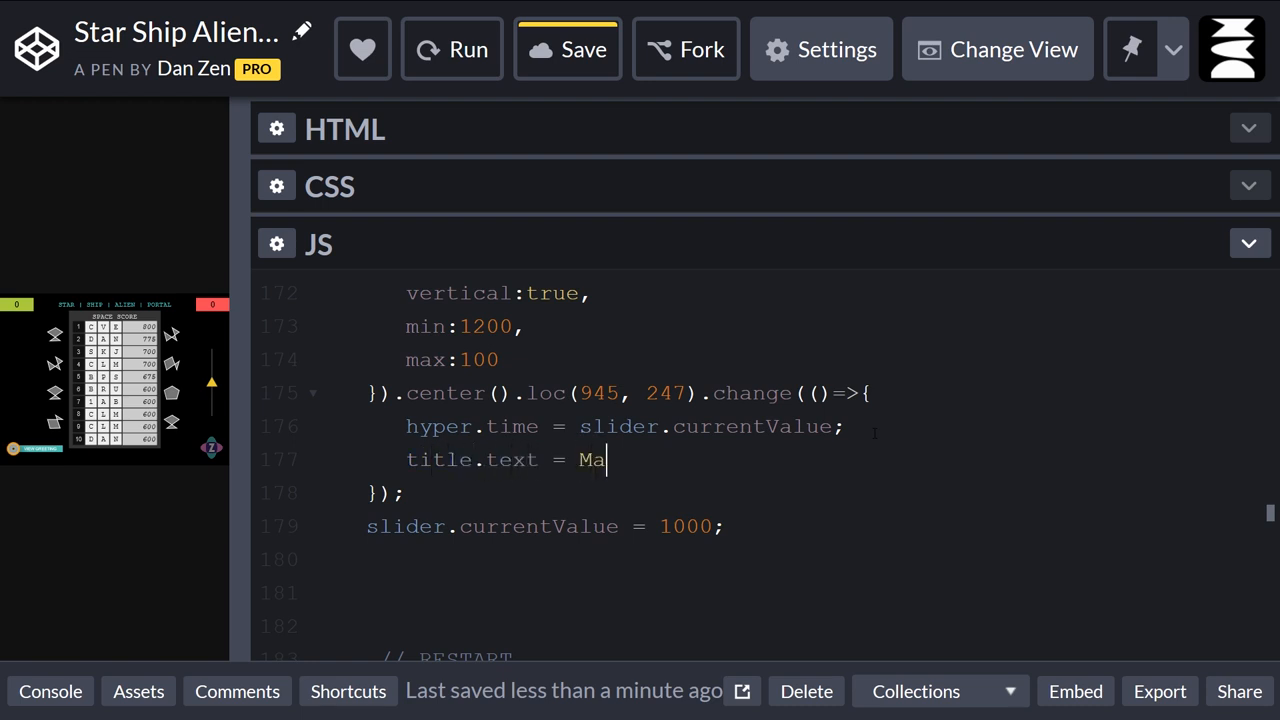
{"action": "type", "text": "th.round"}
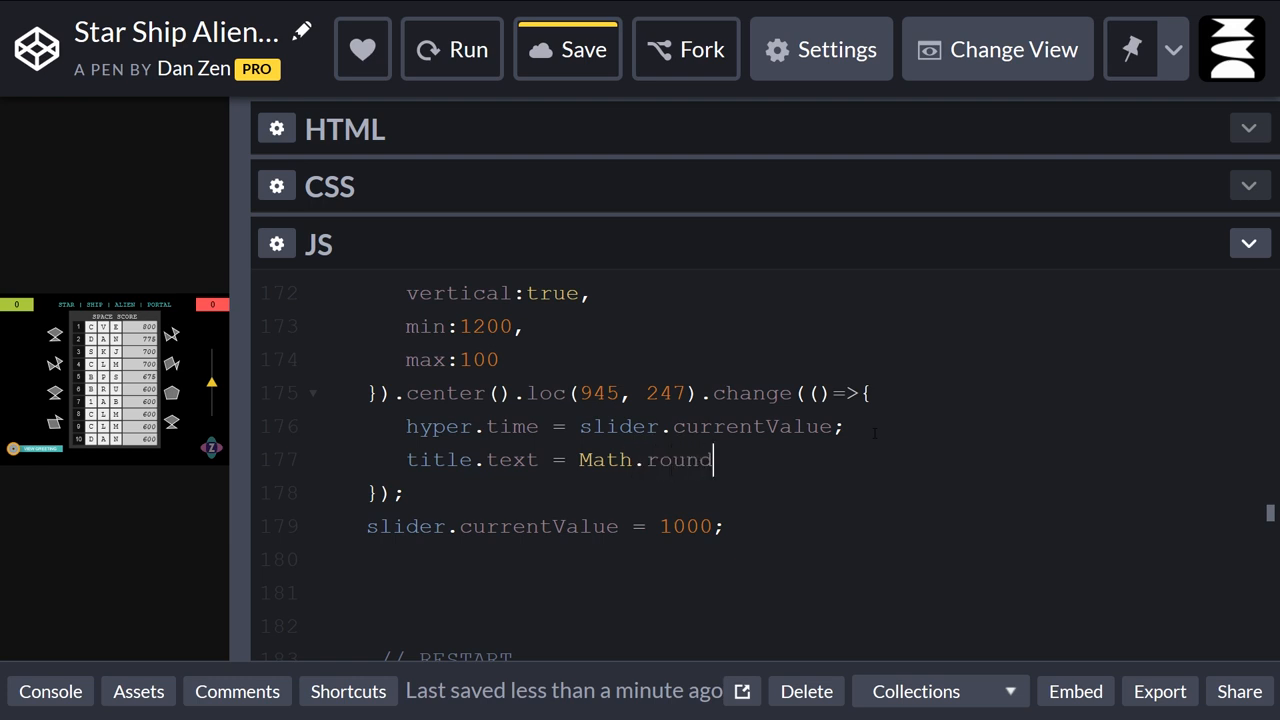
{"action": "type", "text": "(hyp"}
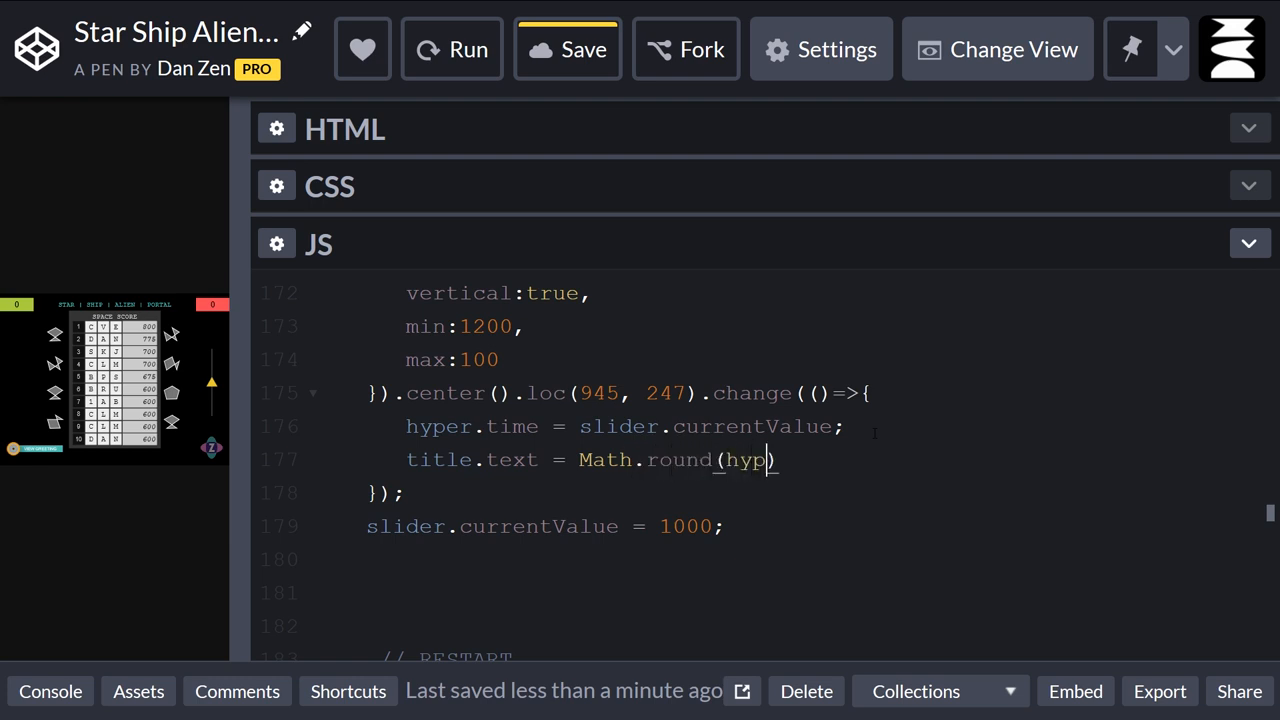
{"action": "type", "text": "er.time"}
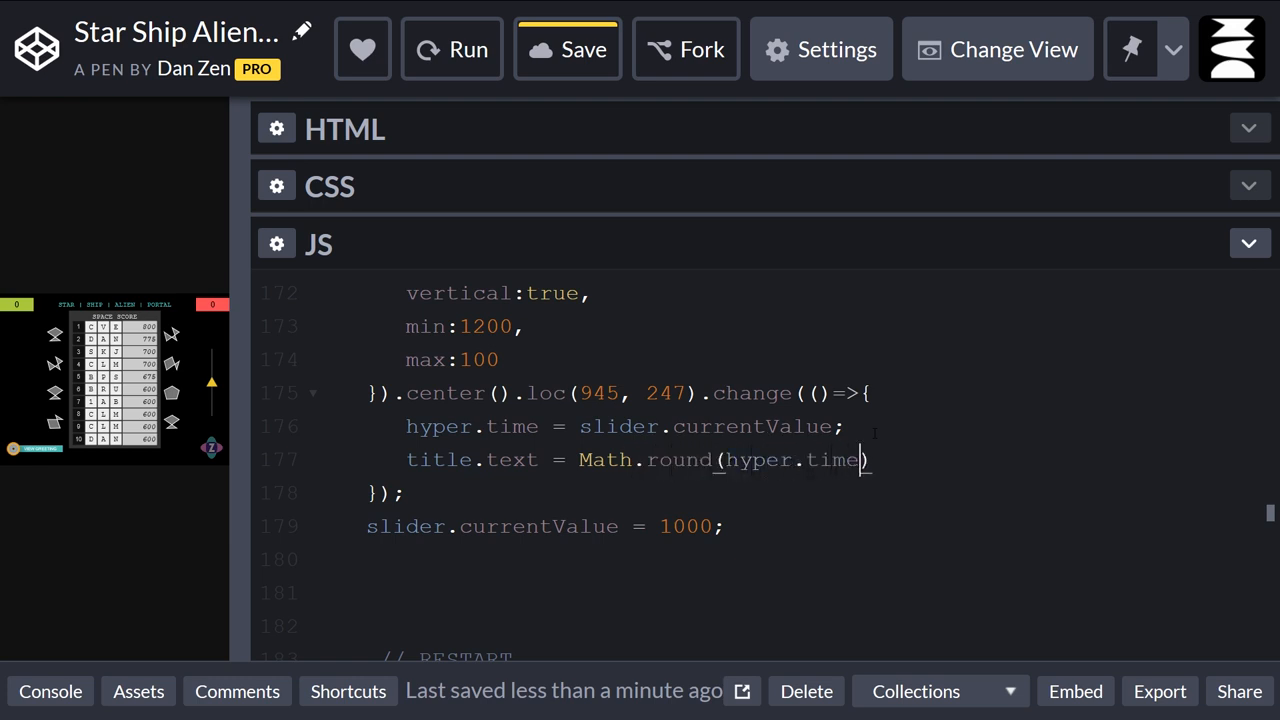
{"action": "left_click", "coordinate": [567, 49]}
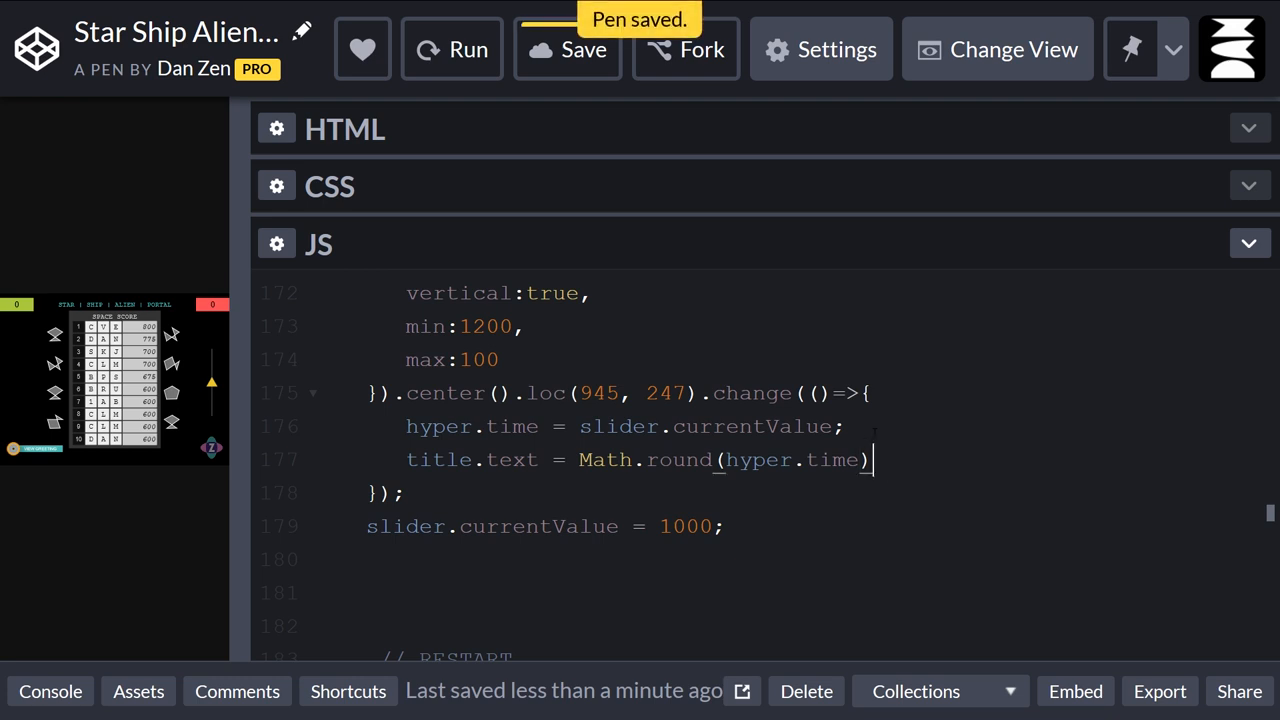
{"action": "type", "text": ";"}
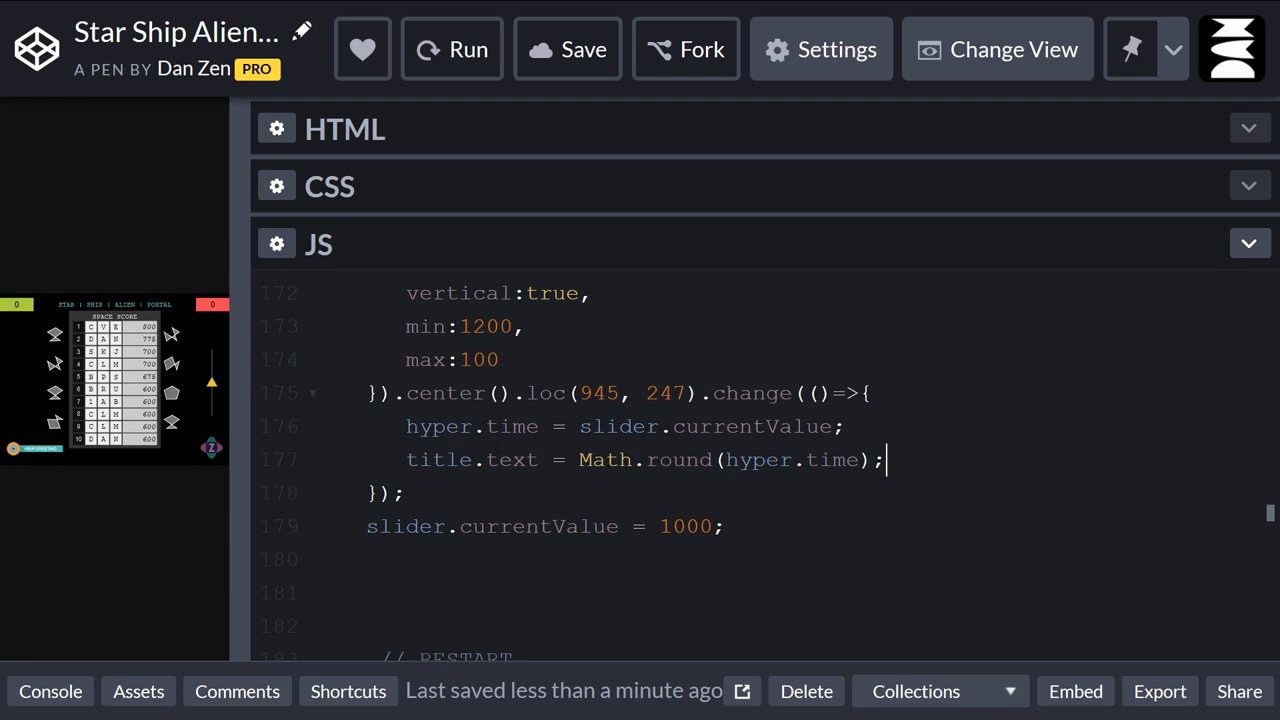
Rerun the game, drag the yellow slider to speed switching so the title shows 601, and guess a shape.
{"action": "left_click_drag", "start_coordinate": [407, 459], "coordinate": [870, 459]}
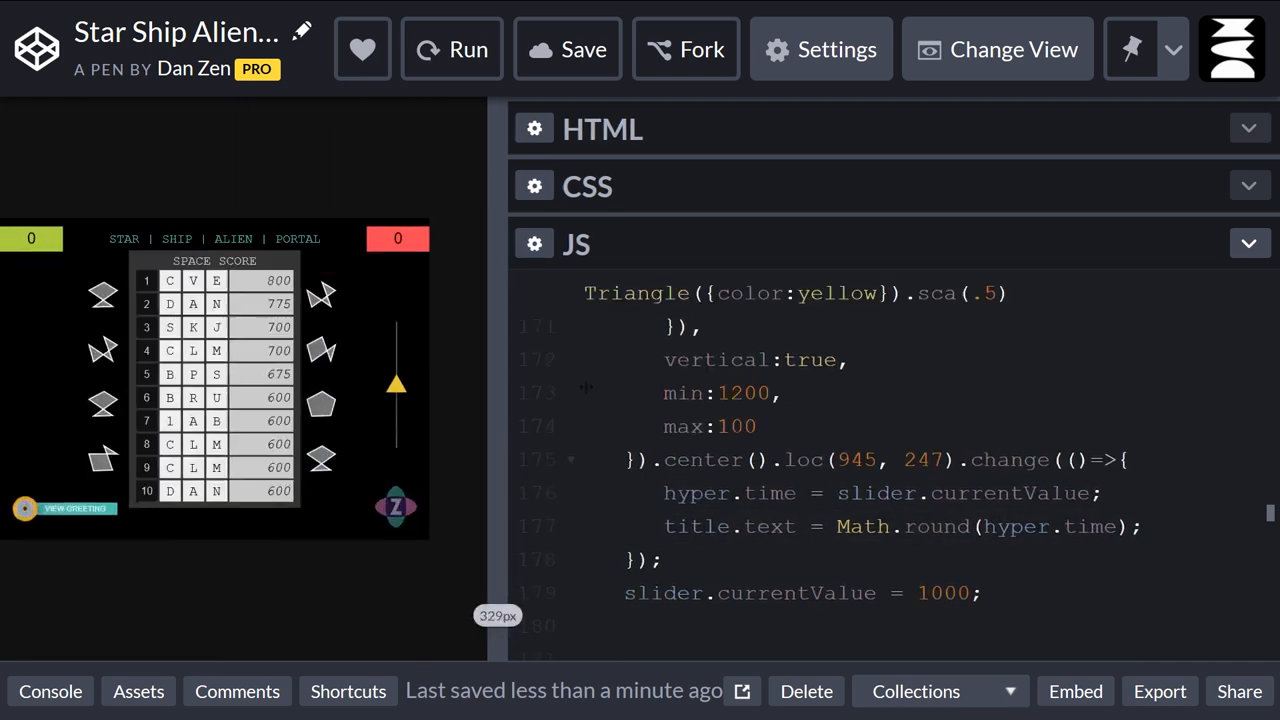
{"action": "left_click", "coordinate": [452, 49]}
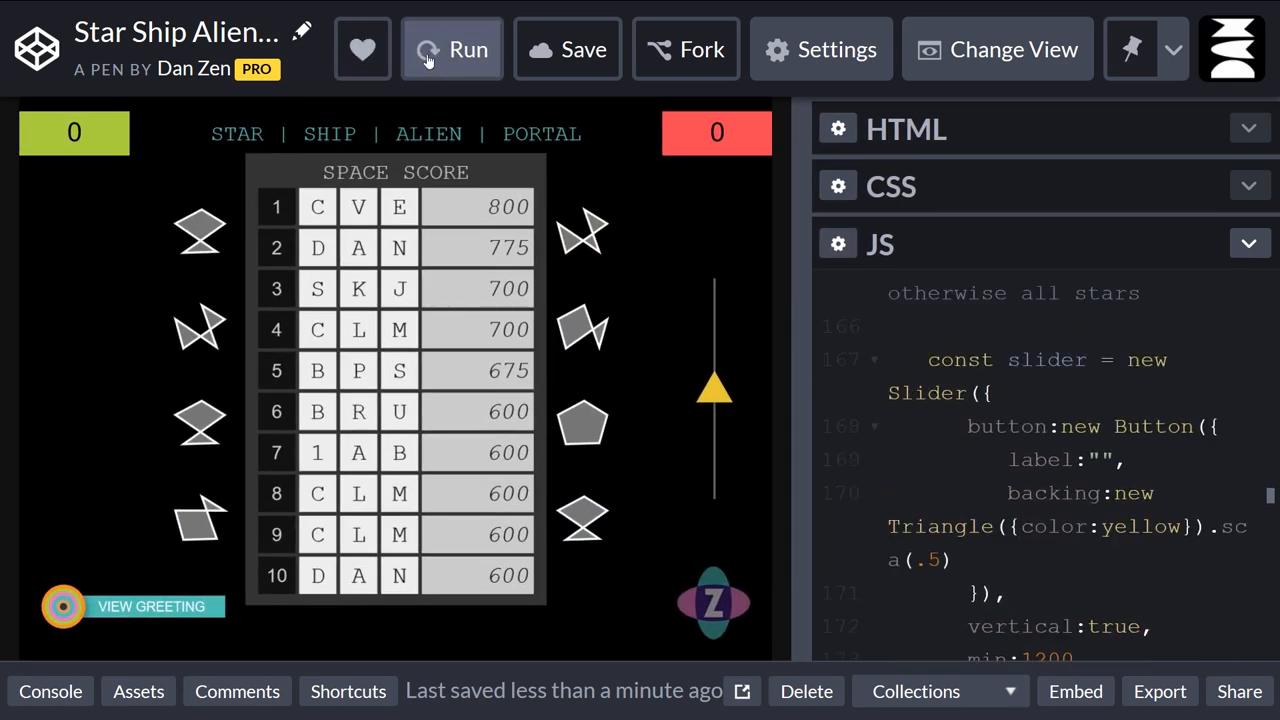
{"action": "left_click", "coordinate": [567, 49]}
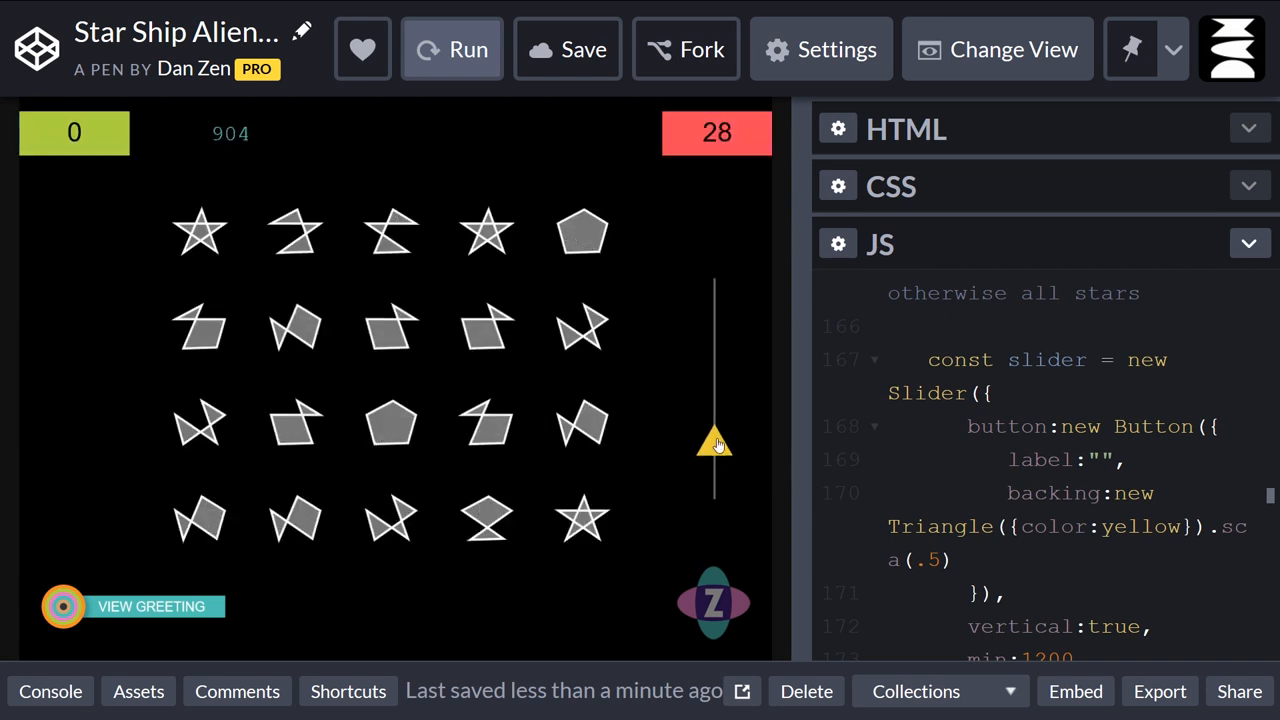
{"action": "left_click_drag", "start_coordinate": [715, 445], "coordinate": [715, 383]}
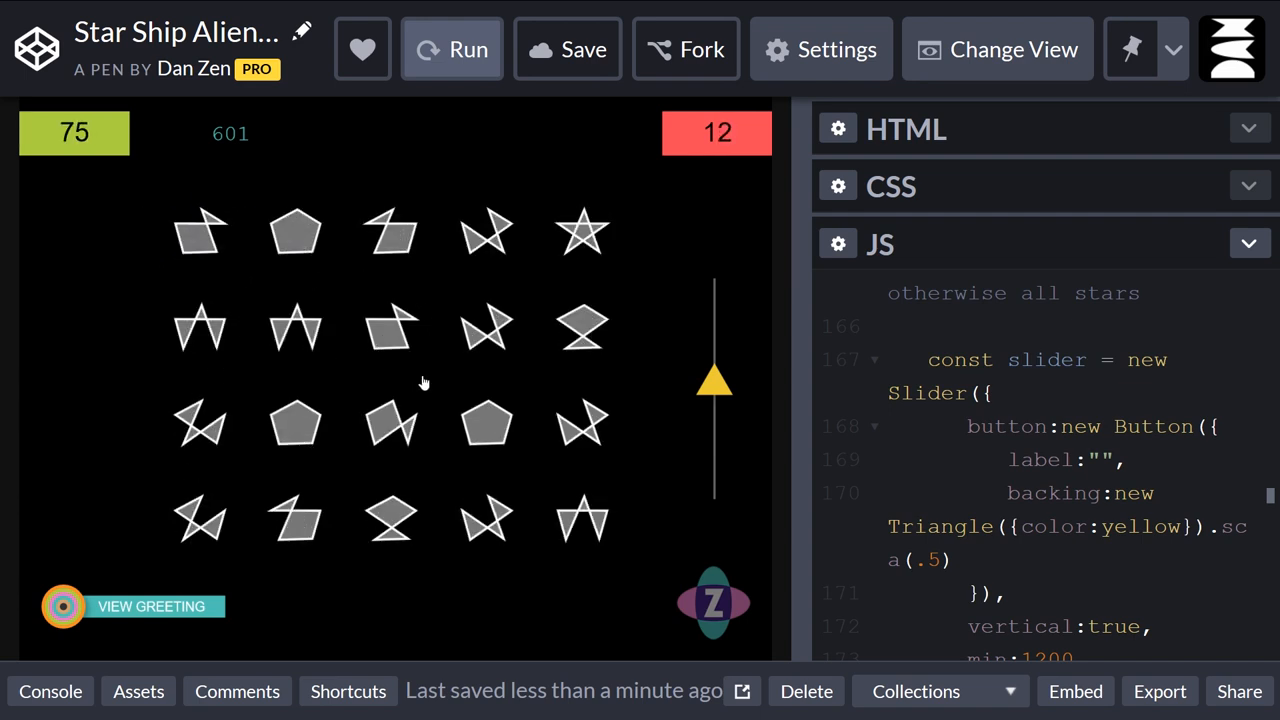
{"action": "left_click", "coordinate": [390, 325]}
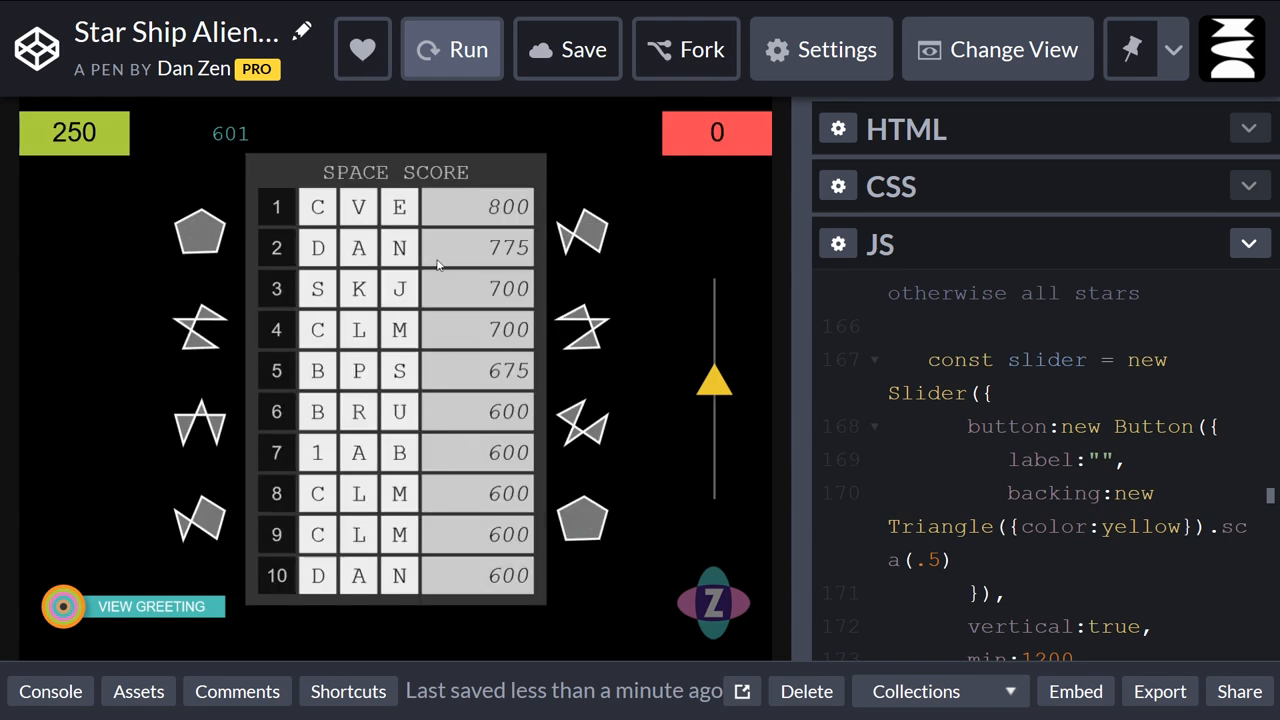
{"action": "mouse_move", "coordinate": [479, 233]}
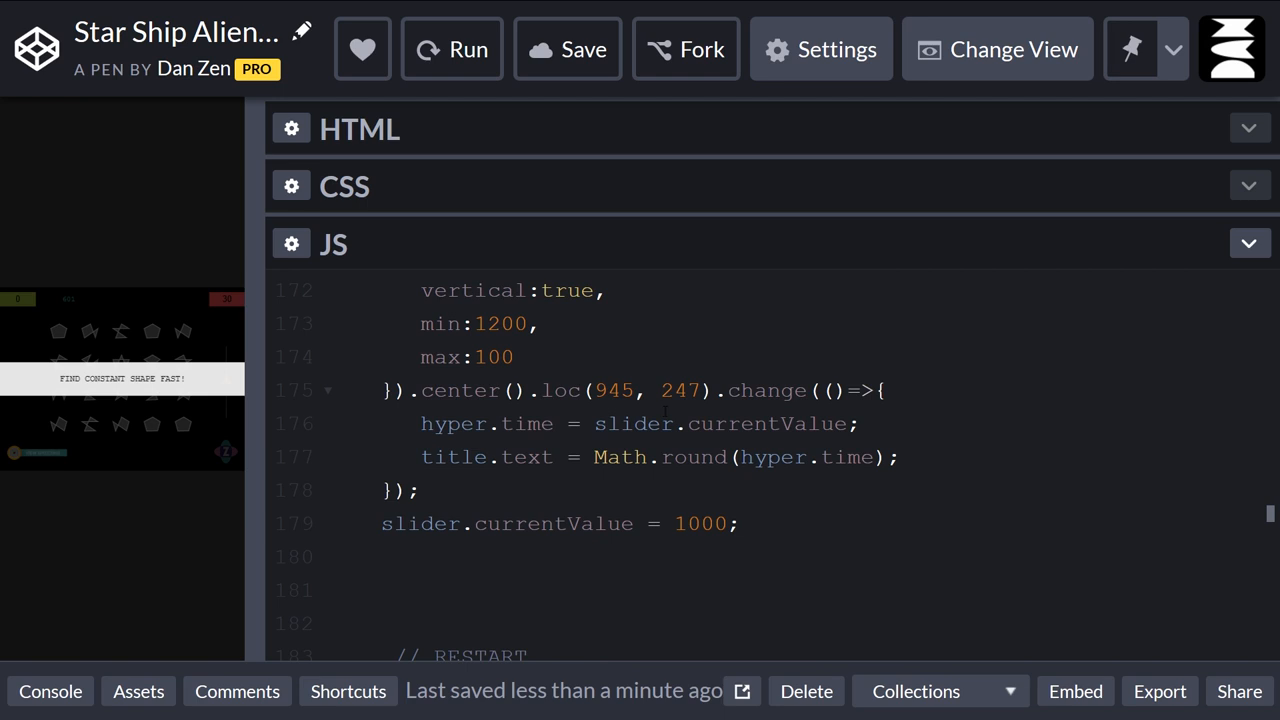
{"action": "scroll", "scroll_direction": "down", "scroll_amount": 3}
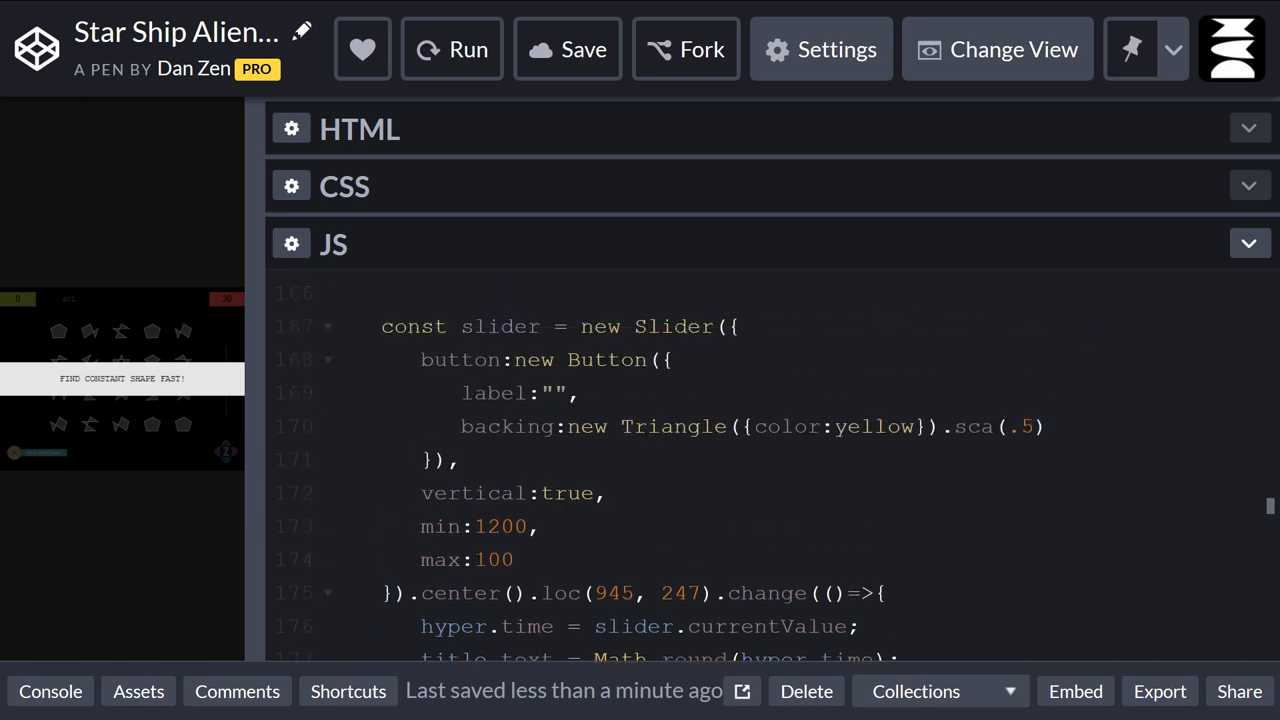
{"action": "left_click", "coordinate": [485, 559]}
{"action": "type", "text": "6"}
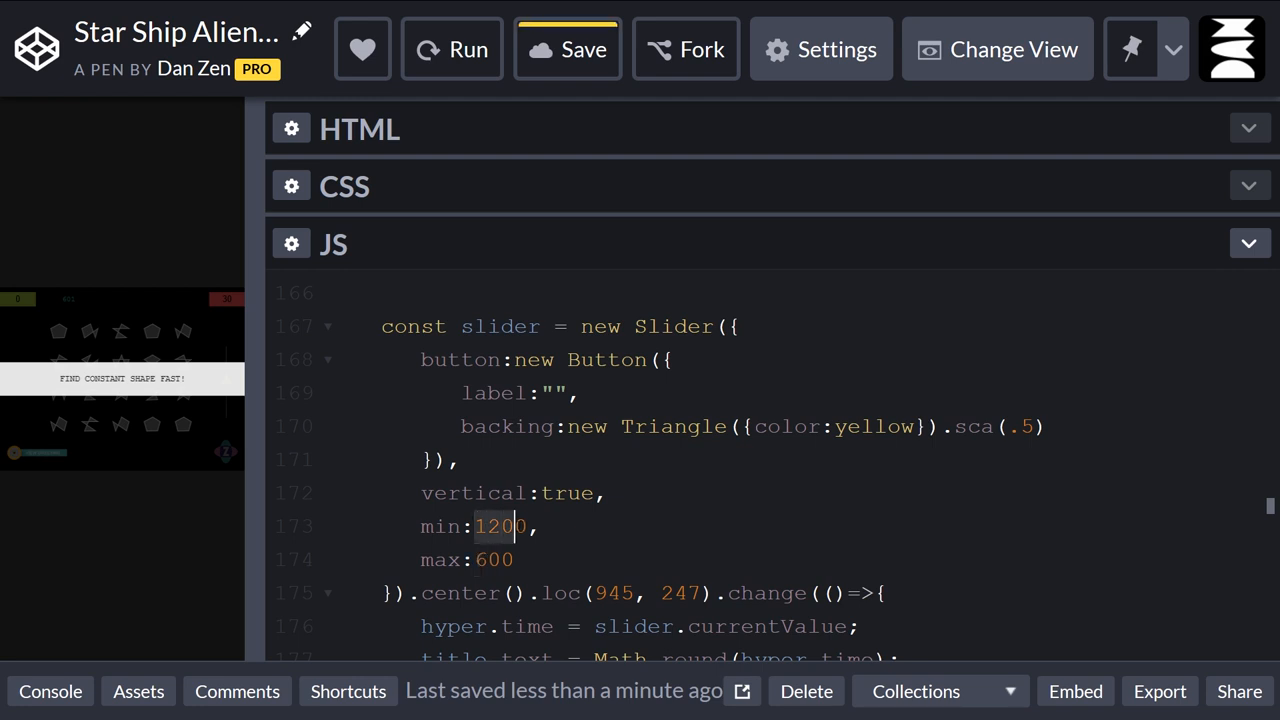
{"action": "scroll", "scroll_direction": "down", "scroll_amount": 3}
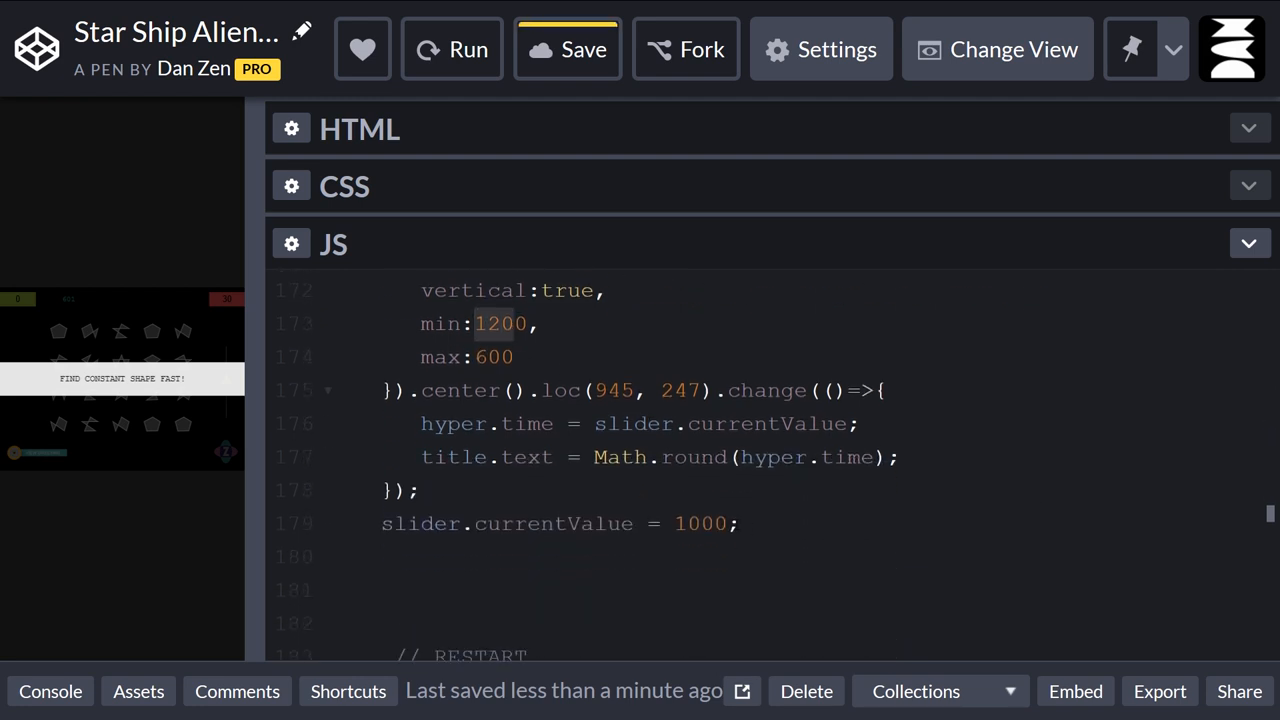
{"action": "double_click", "coordinate": [700, 523]}
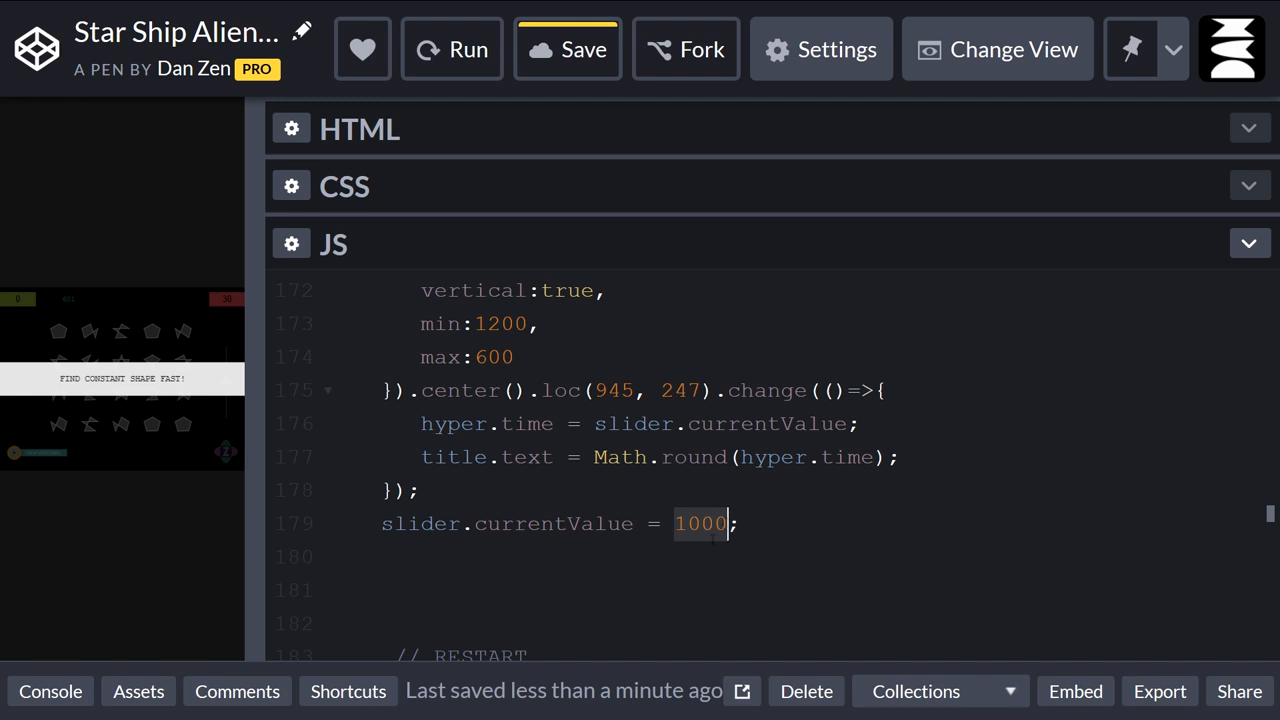
{"action": "left_click", "coordinate": [567, 49]}
{"action": "type", "text": ".alp"}
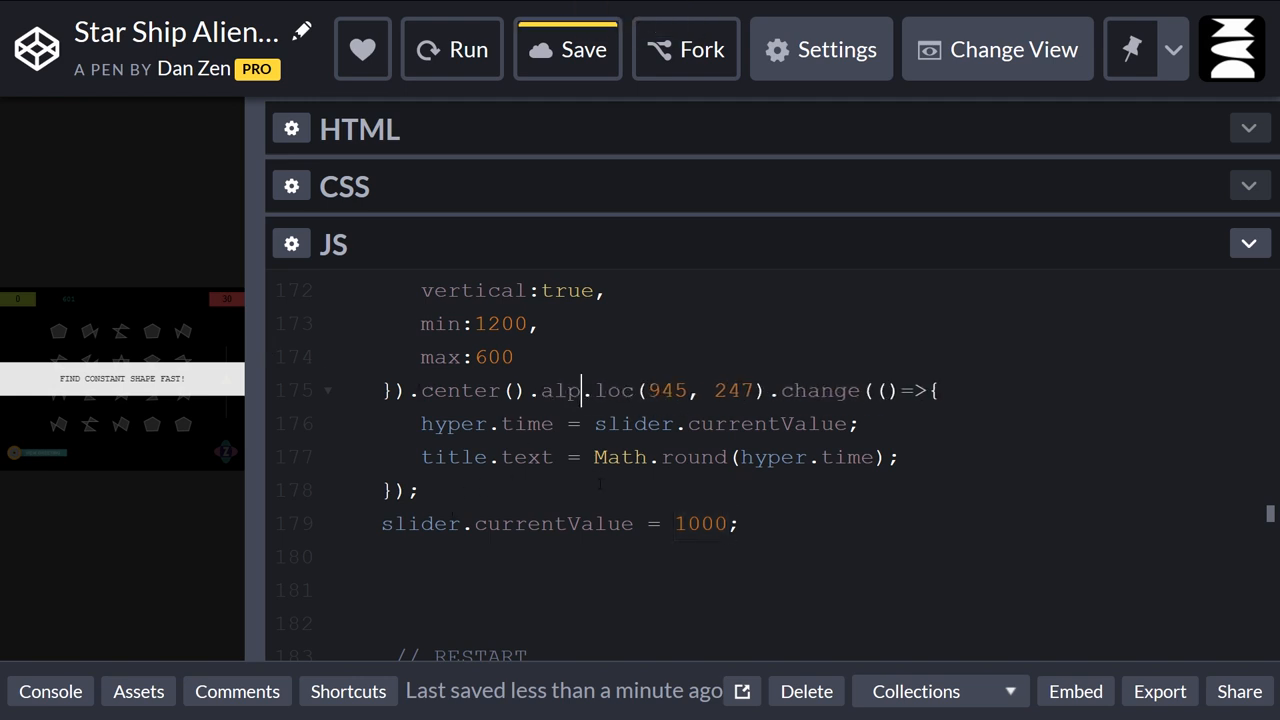
Add .alp(0) to the slider chain and slider.alp(1); in the intro close handler.
{"action": "type", "text": "(0,20,true).start();"}
{"action": "type", "text": "hyper.pause(false, true);"}
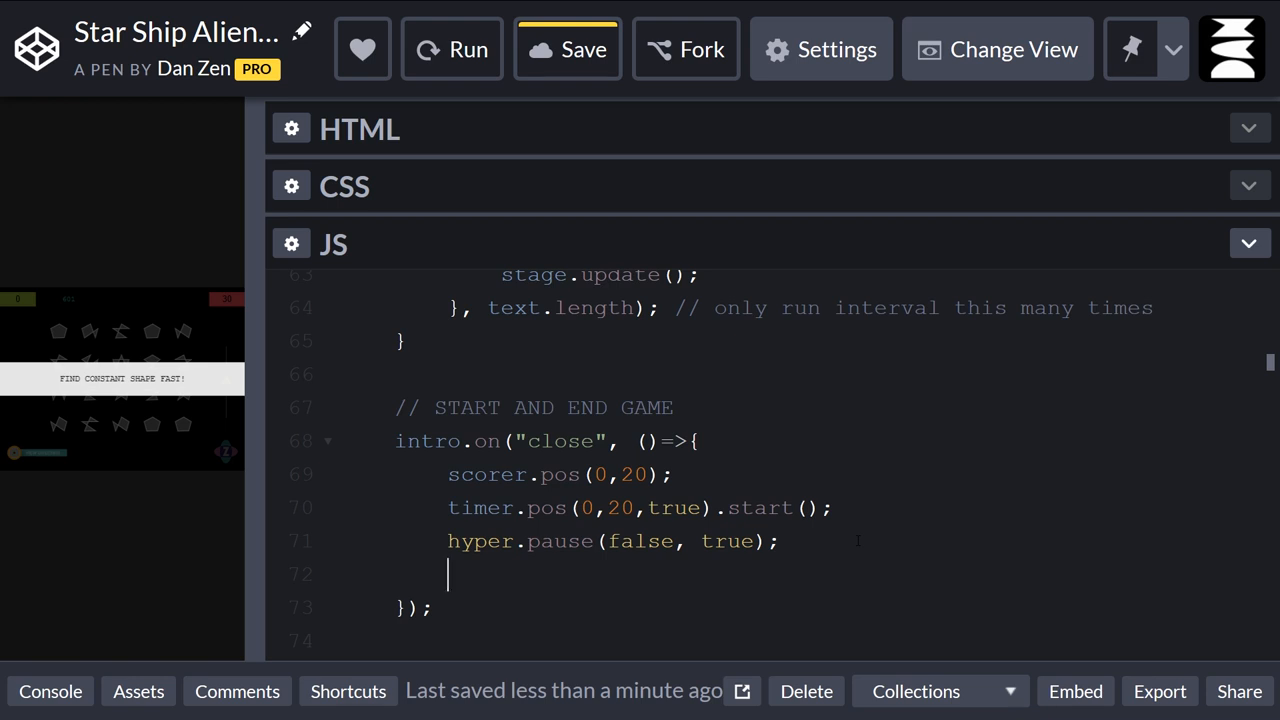
{"action": "type", "text": "slider.a"}
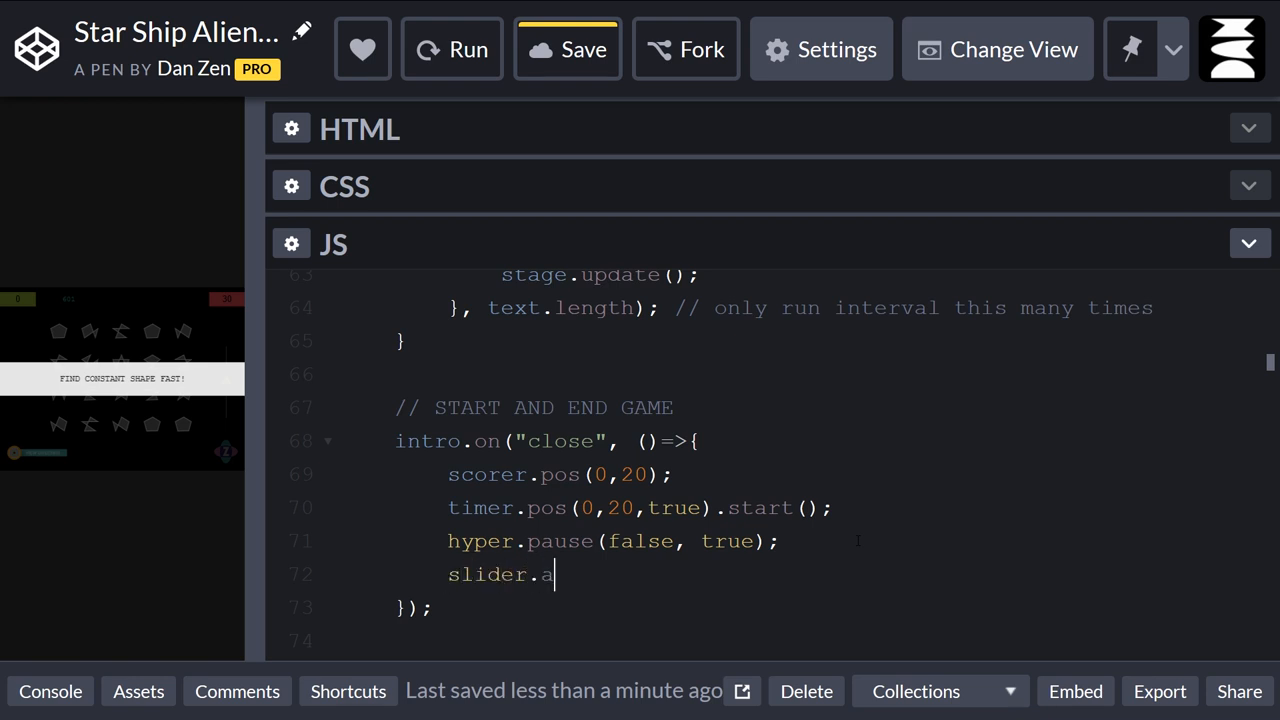
{"action": "type", "text": "lp()"}
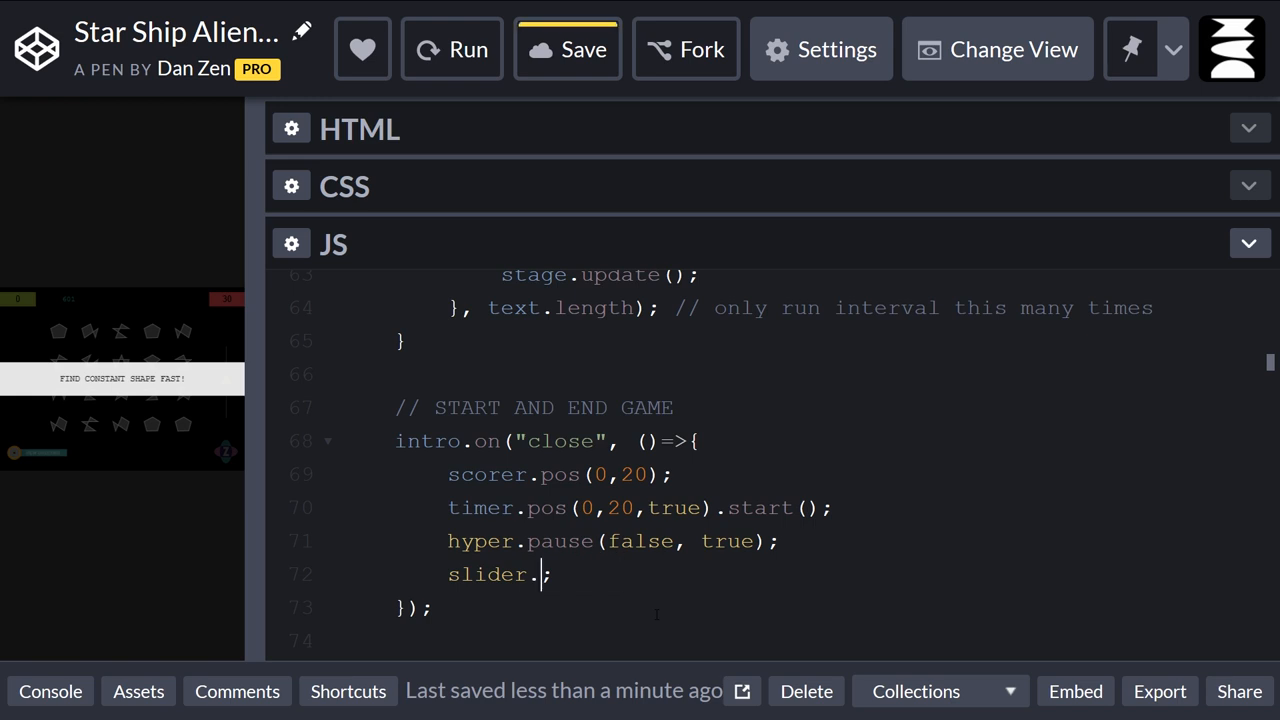
{"action": "type", "text": "alpha = 1"}
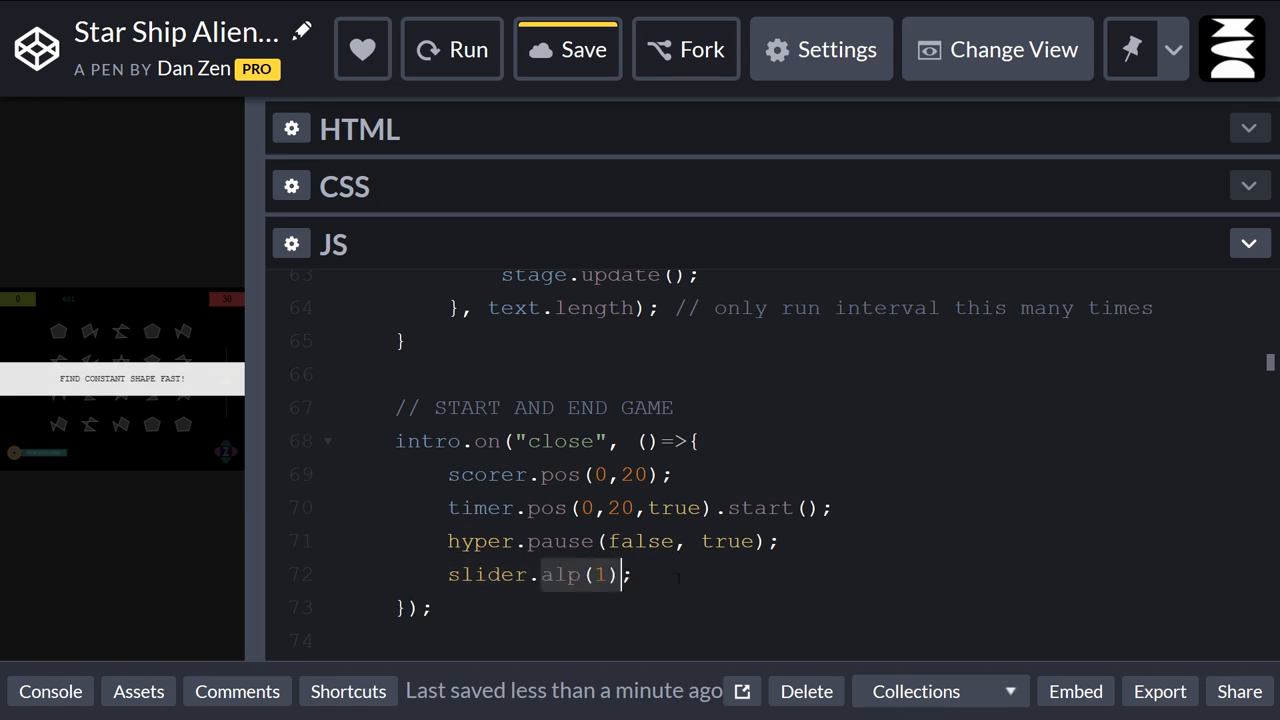
{"action": "scroll", "scroll_direction": "down", "scroll_amount": 3}
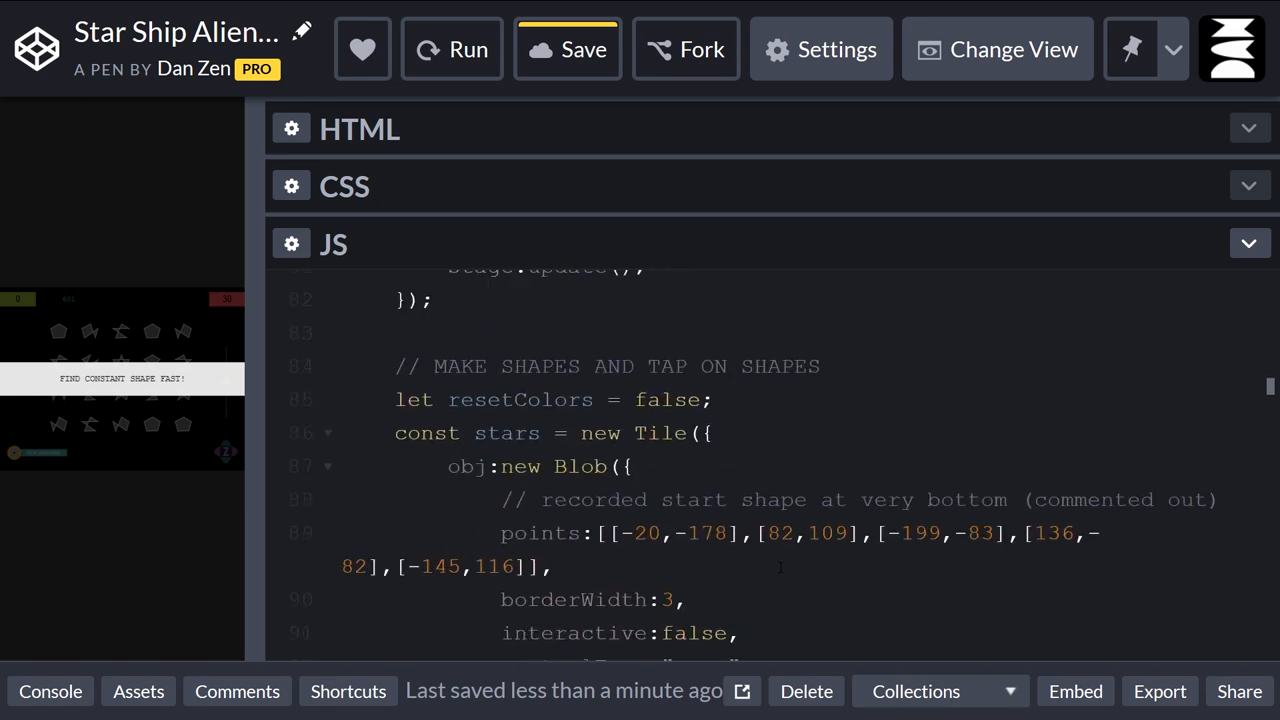
{"action": "scroll", "scroll_direction": "down", "scroll_amount": 3}
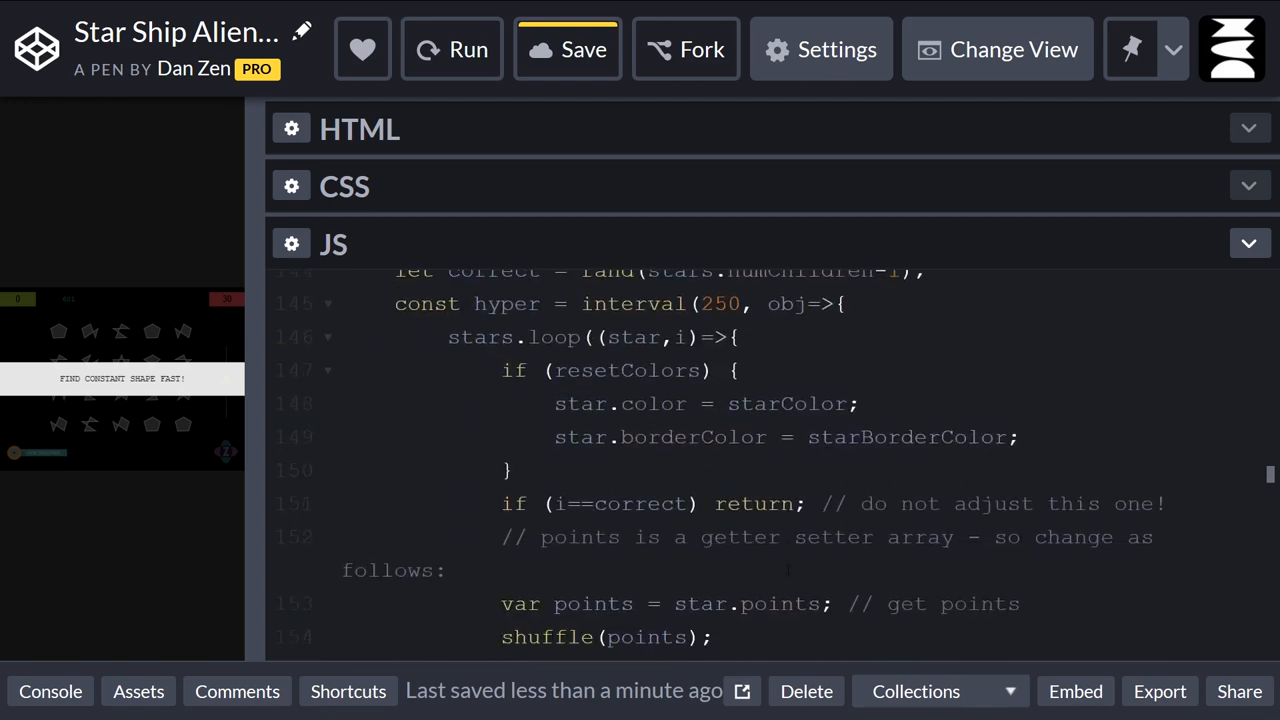
{"action": "scroll", "scroll_direction": "down", "scroll_amount": 3}
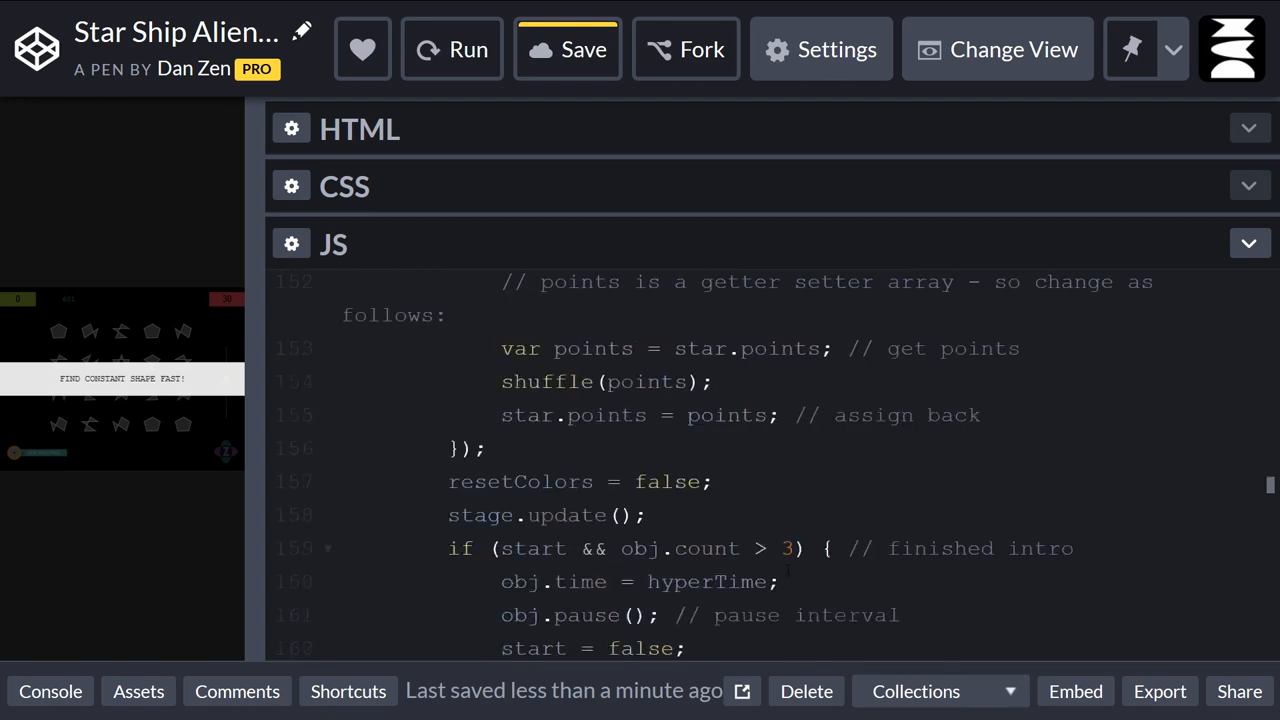
{"action": "scroll", "scroll_direction": "down", "scroll_amount": 3}
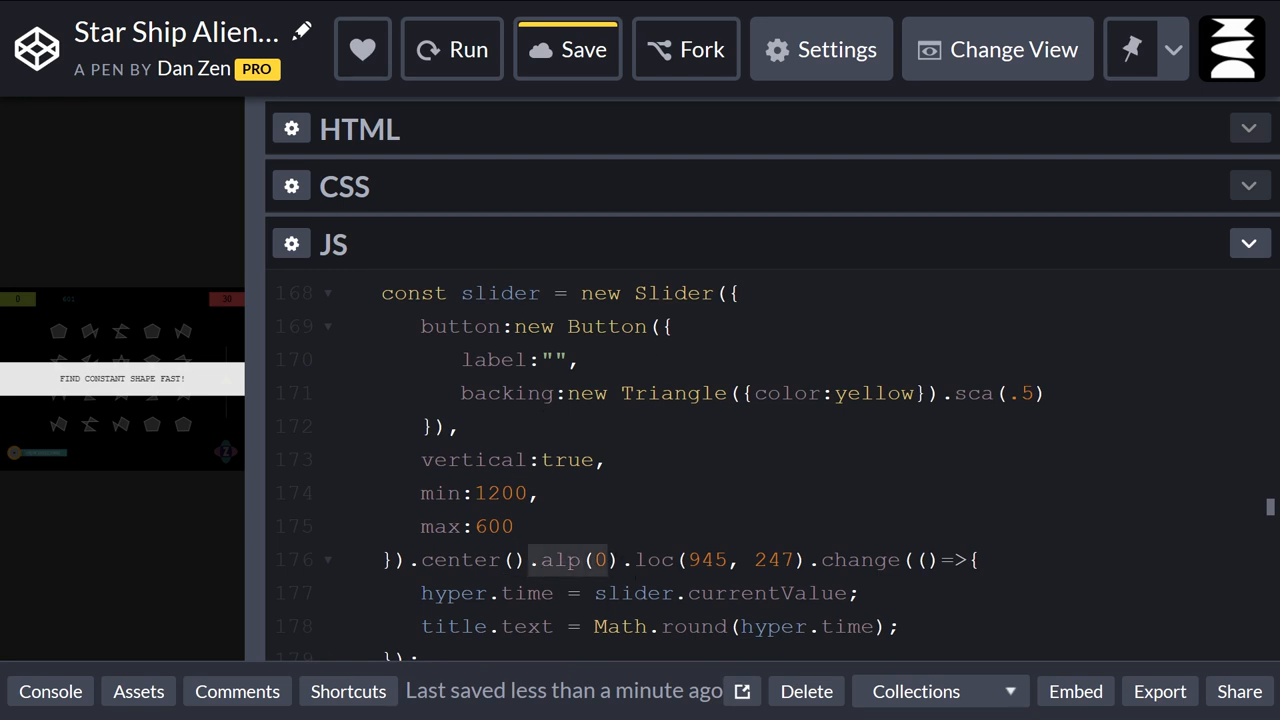
{"action": "scroll", "scroll_direction": "down", "scroll_amount": 3}
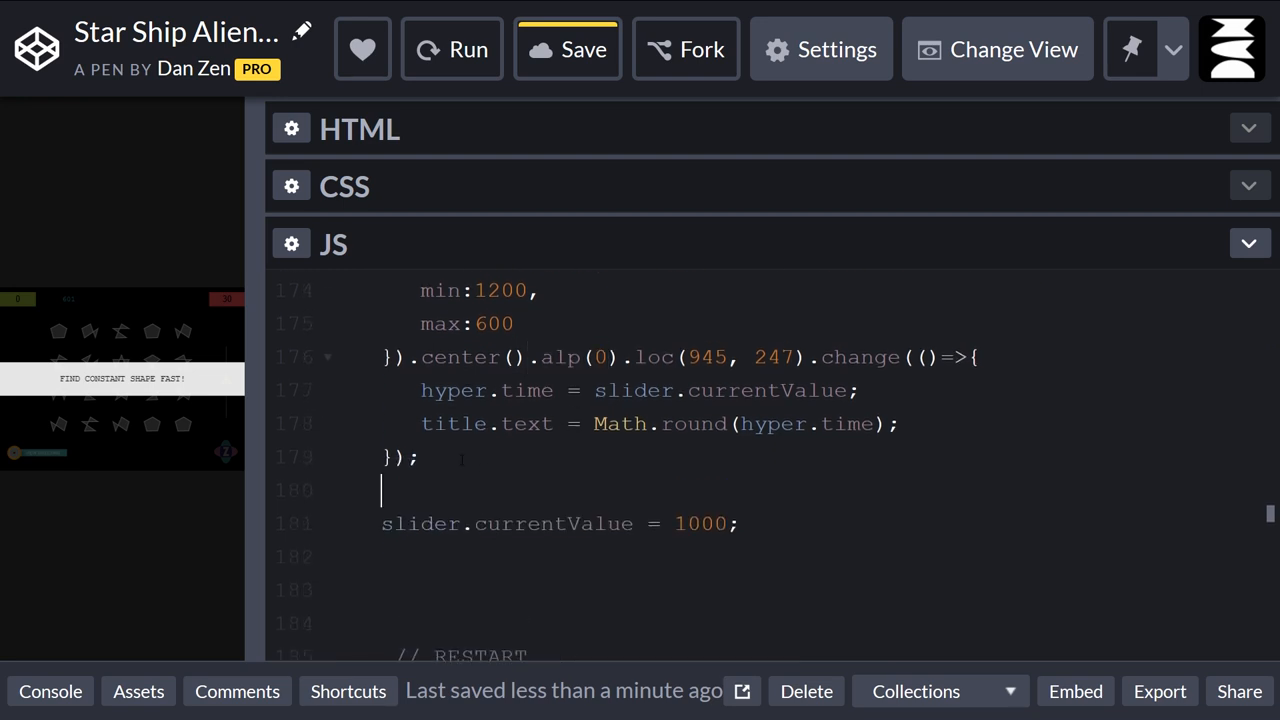
{"action": "type", "text": "slider.al"}
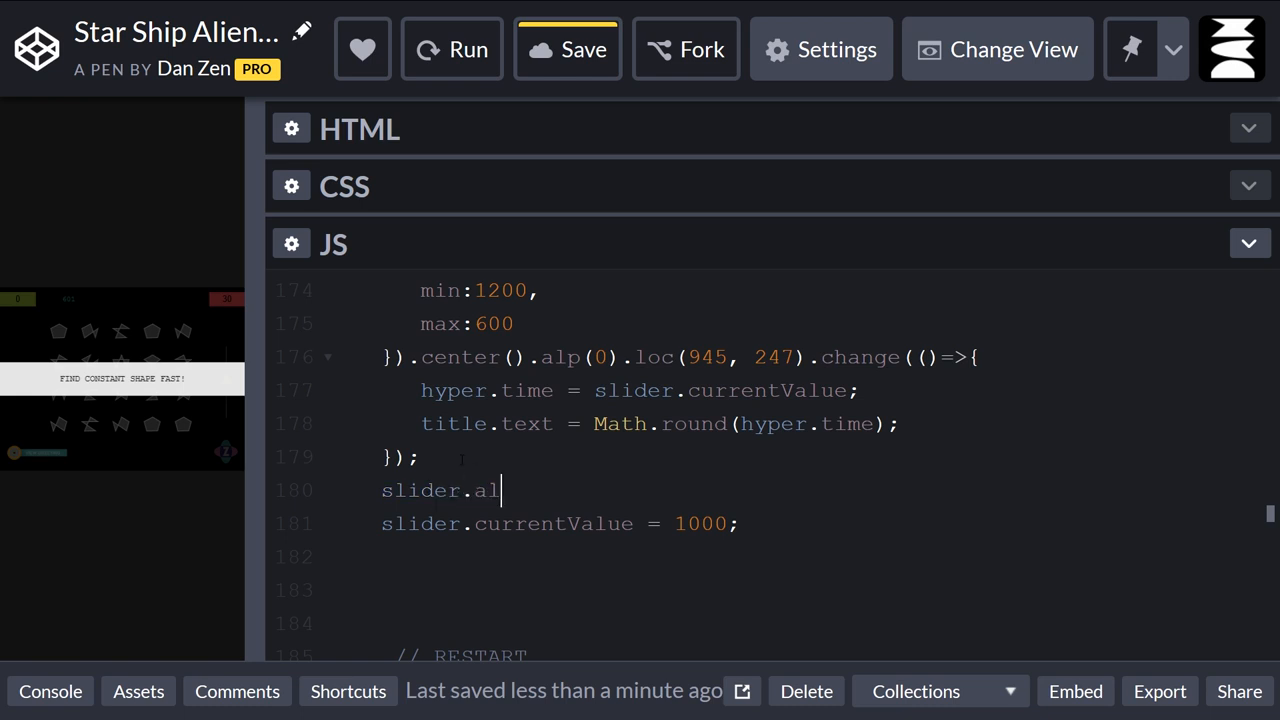
{"action": "type", "text": "ph"}
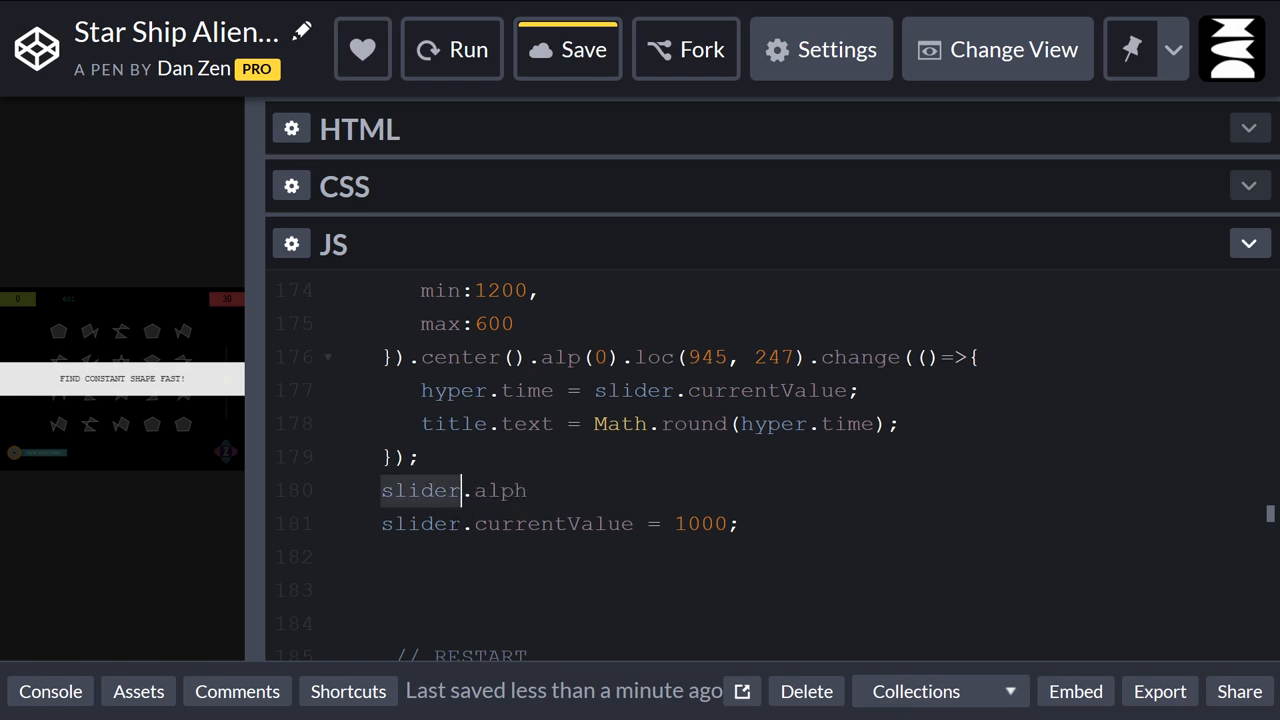
{"action": "type", "text": "a"}
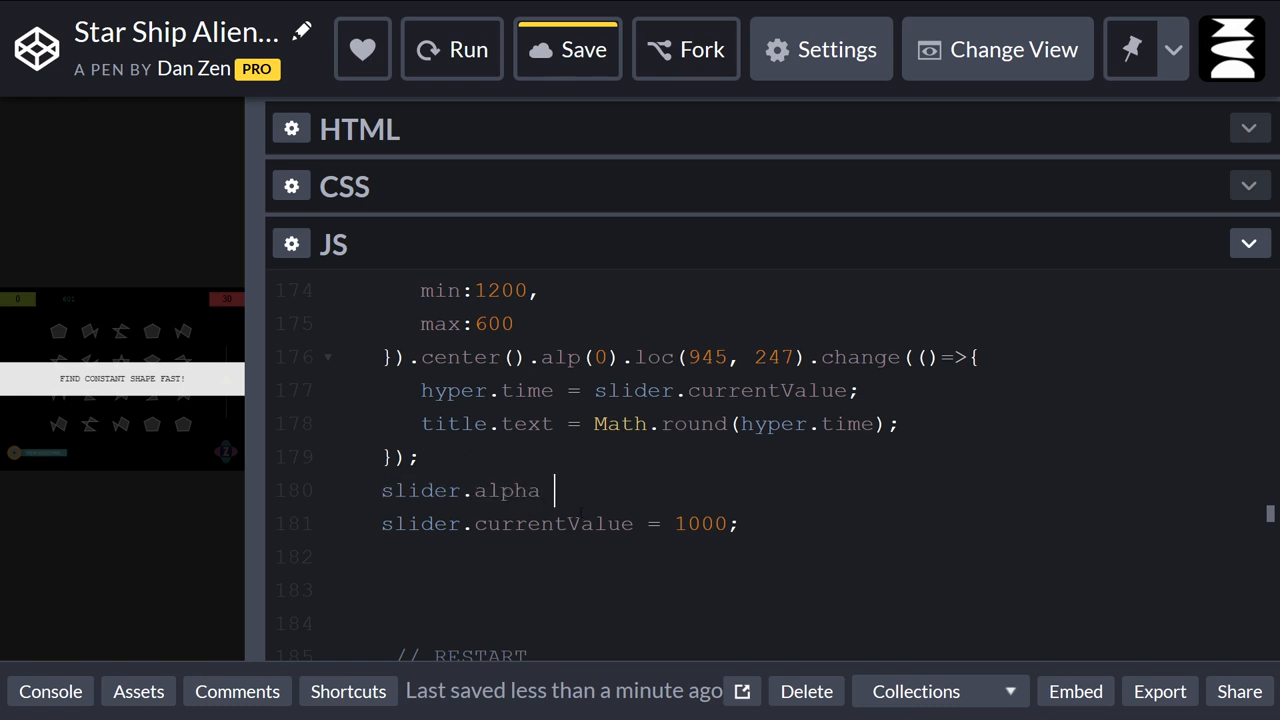
{"action": "type", "text": "= 0"}
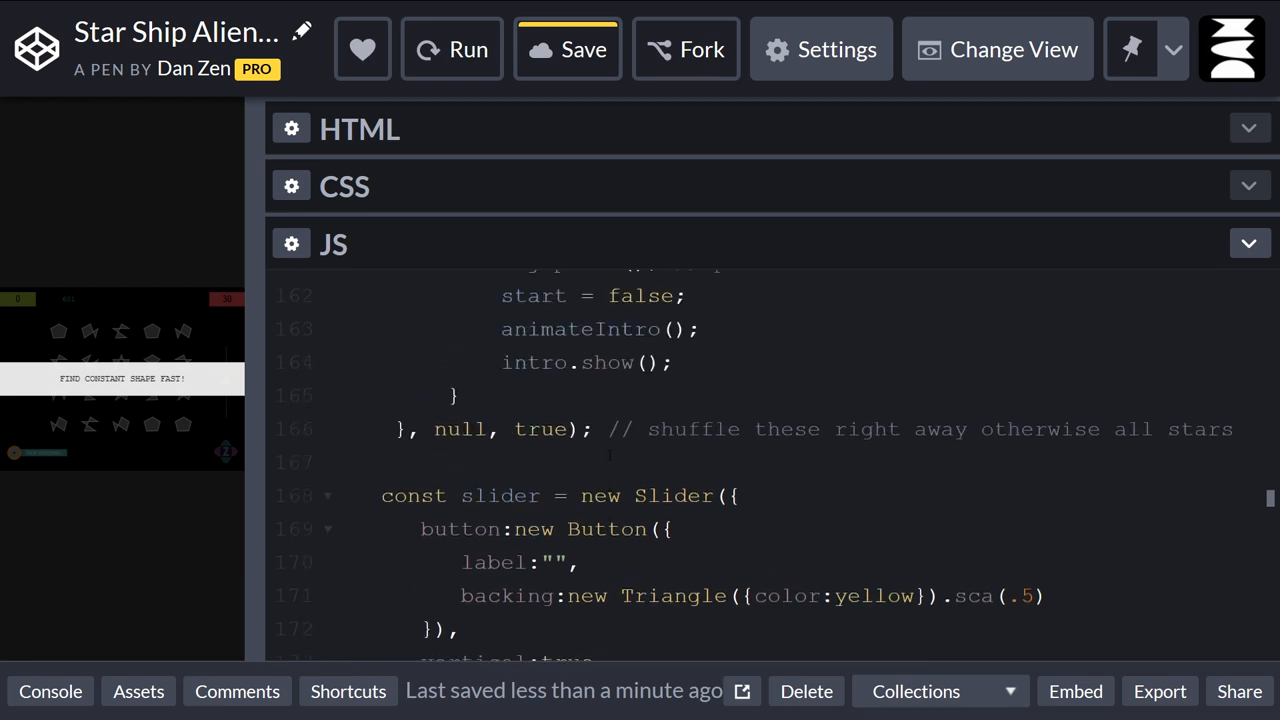
{"action": "scroll", "scroll_direction": "down", "scroll_amount": 3}
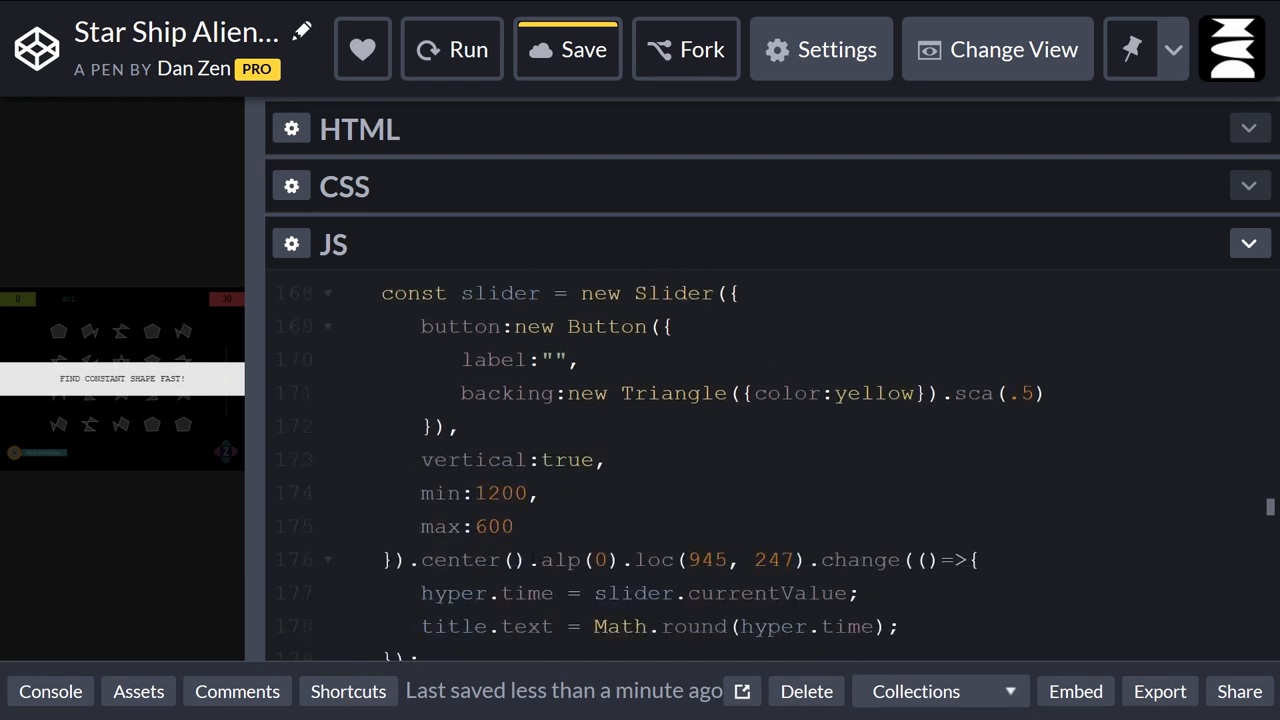
{"action": "left_click_drag", "start_coordinate": [535, 559], "coordinate": [818, 559]}
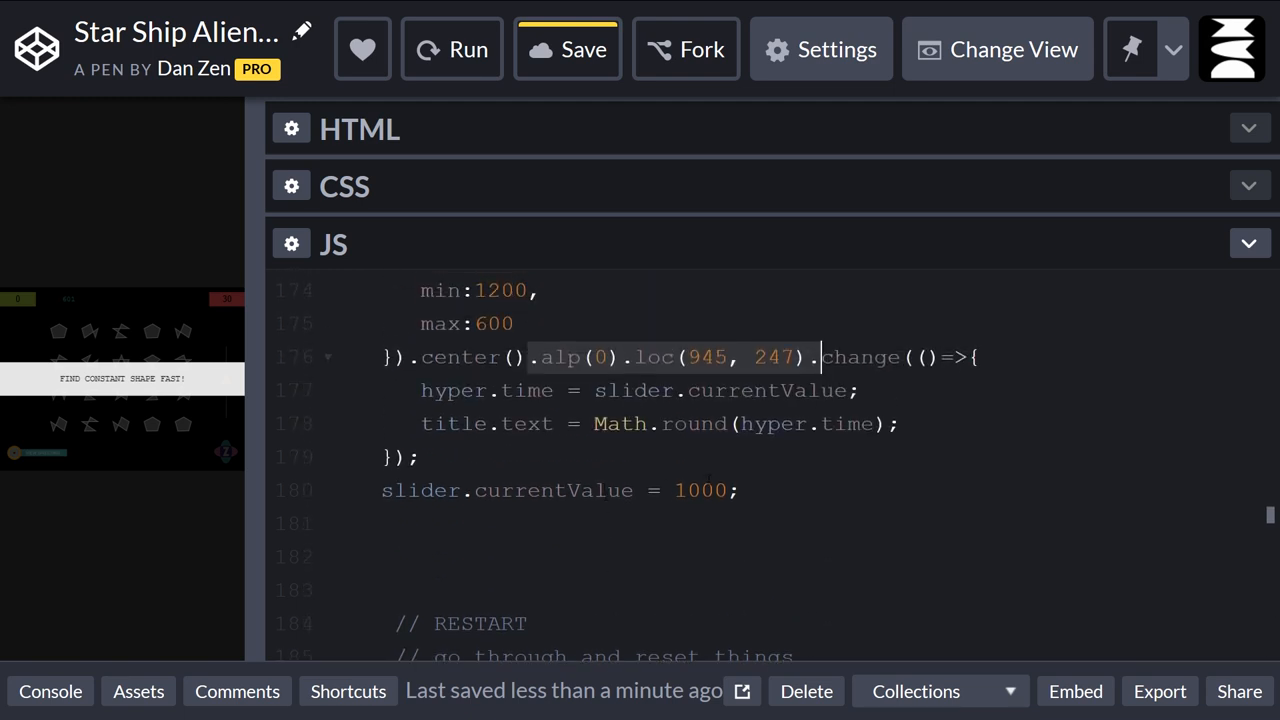
Remove the title.text line from the handler and rerun so the game keeps its original title.
{"action": "left_click", "coordinate": [605, 423]}
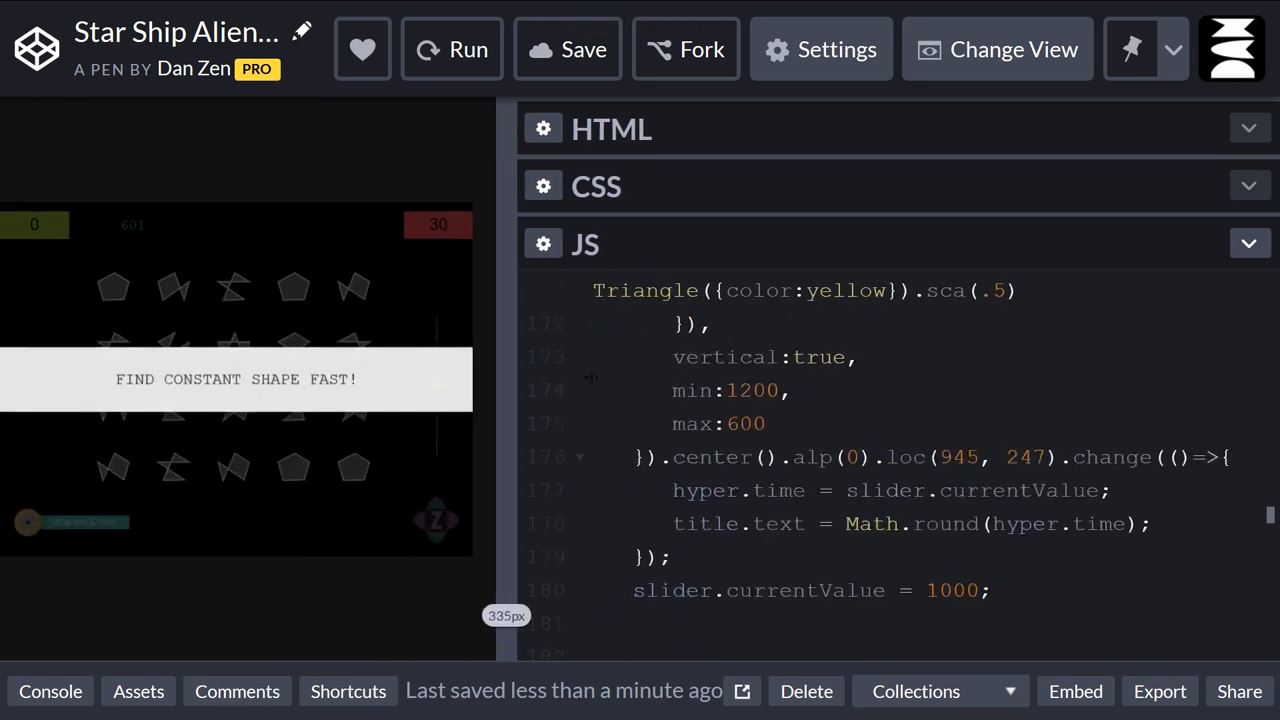
{"action": "left_click", "coordinate": [452, 49]}
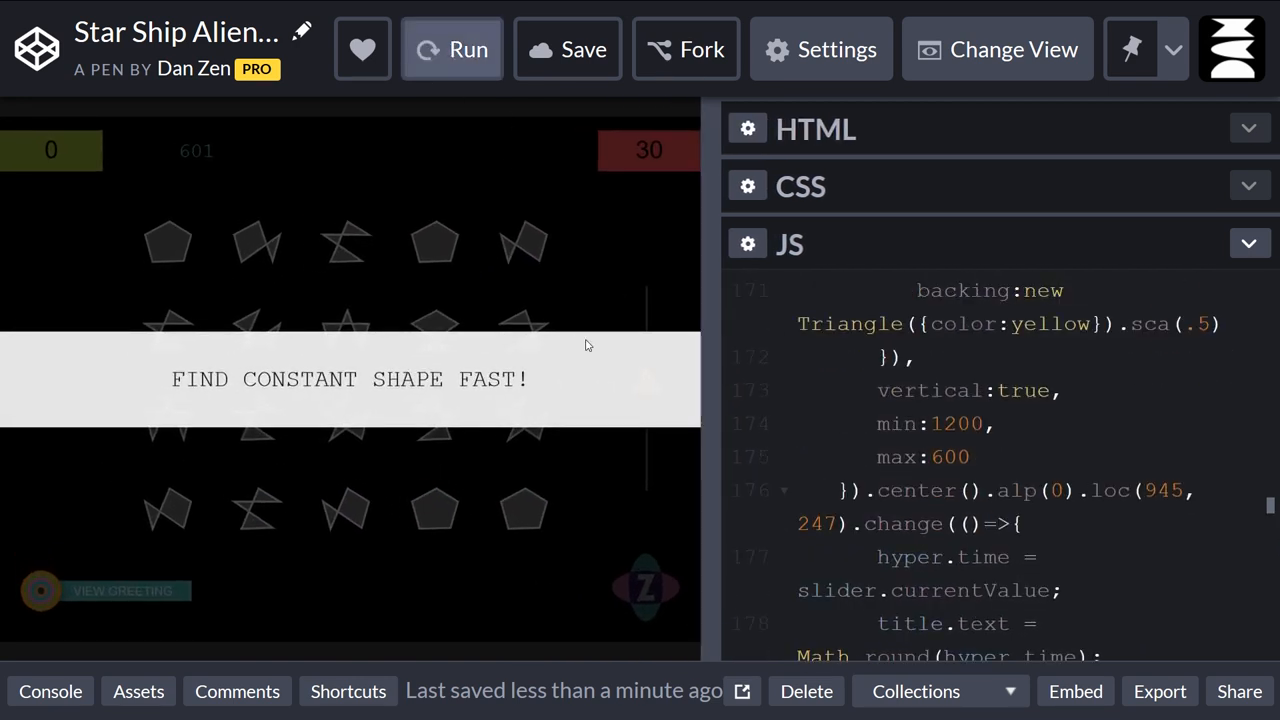
{"action": "mouse_move", "coordinate": [630, 505]}
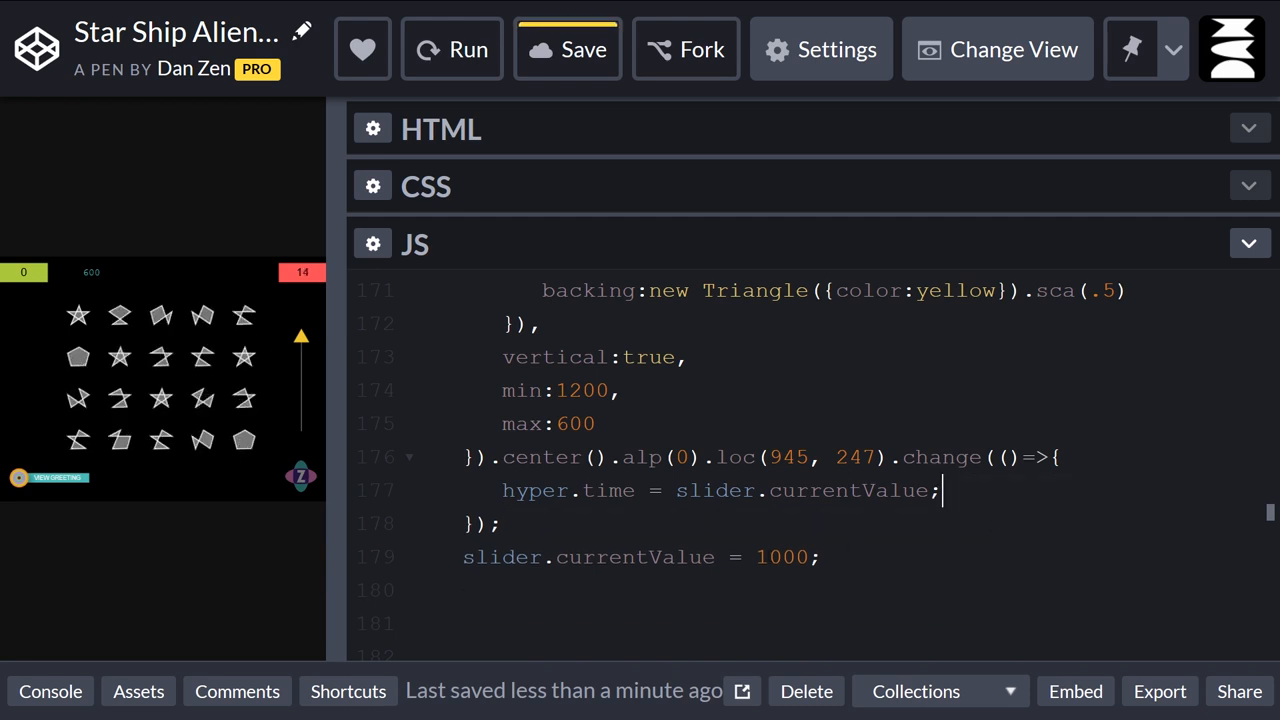
{"action": "left_click", "coordinate": [452, 49]}
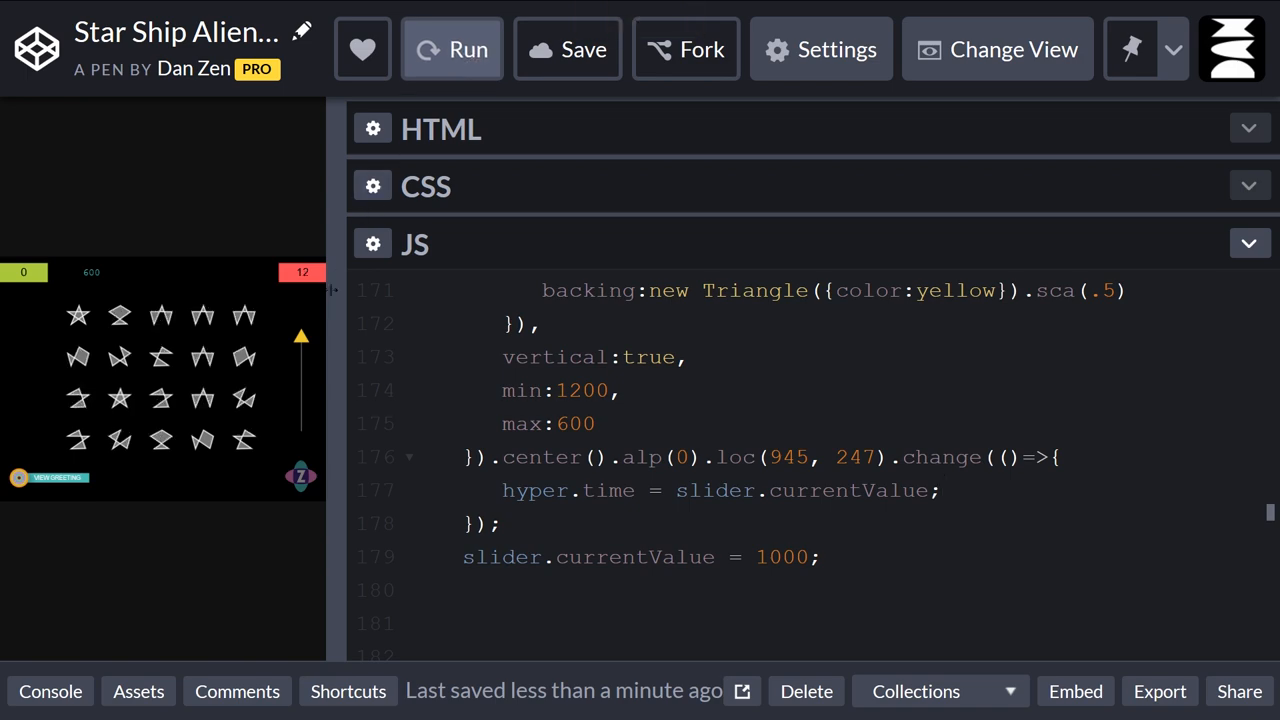
{"action": "left_click", "coordinate": [452, 49]}
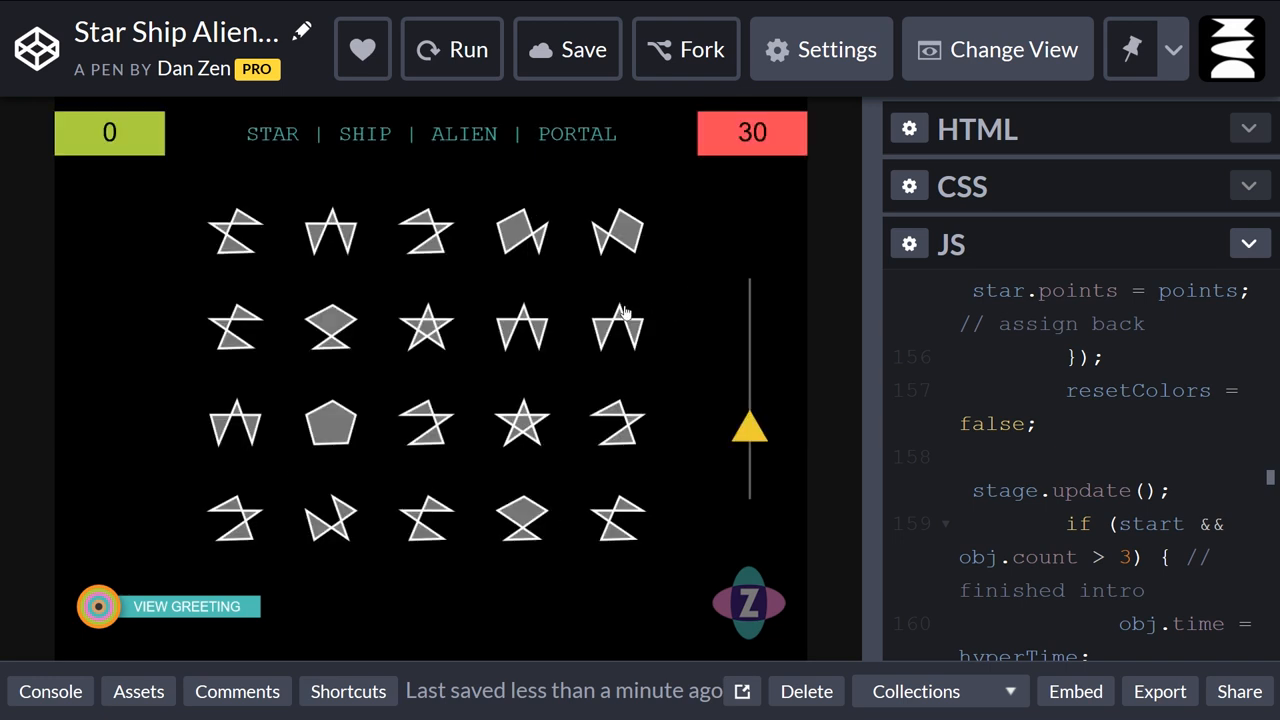
Shrink the preview and change the slider's location to loc(944, 247).
{"action": "left_click", "coordinate": [749, 603]}
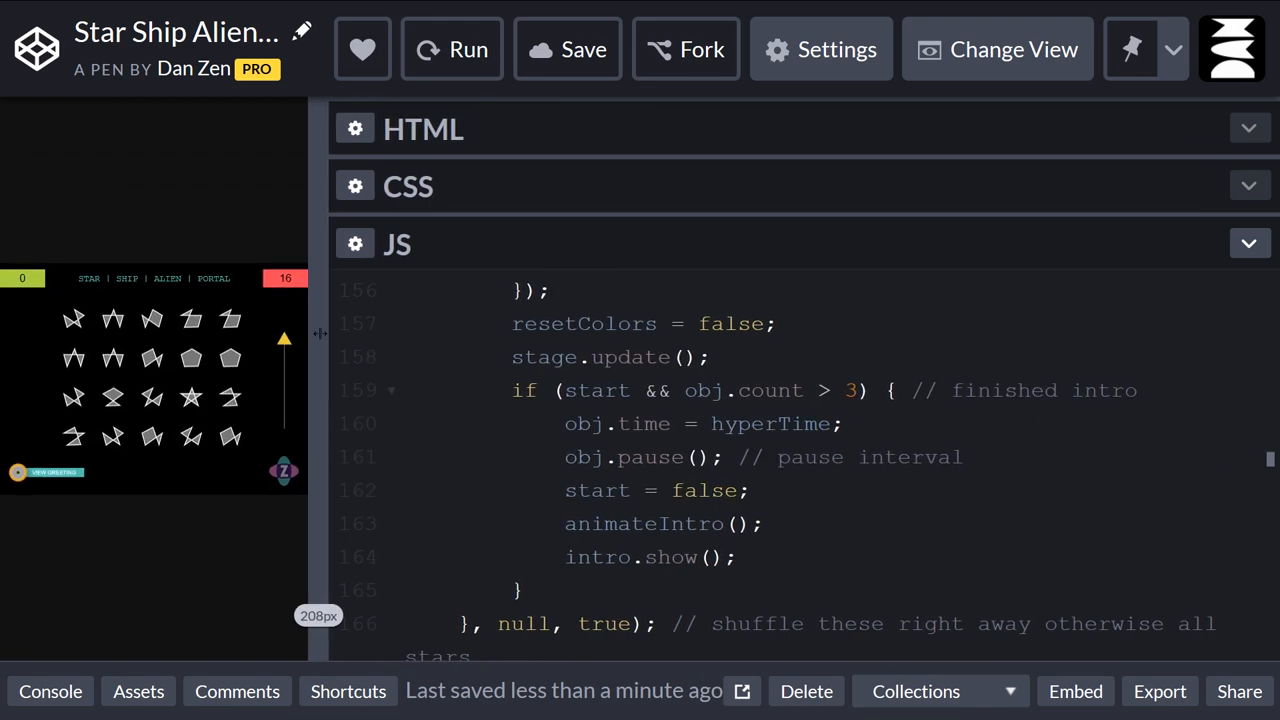
{"action": "scroll", "scroll_direction": "down", "scroll_amount": 3}
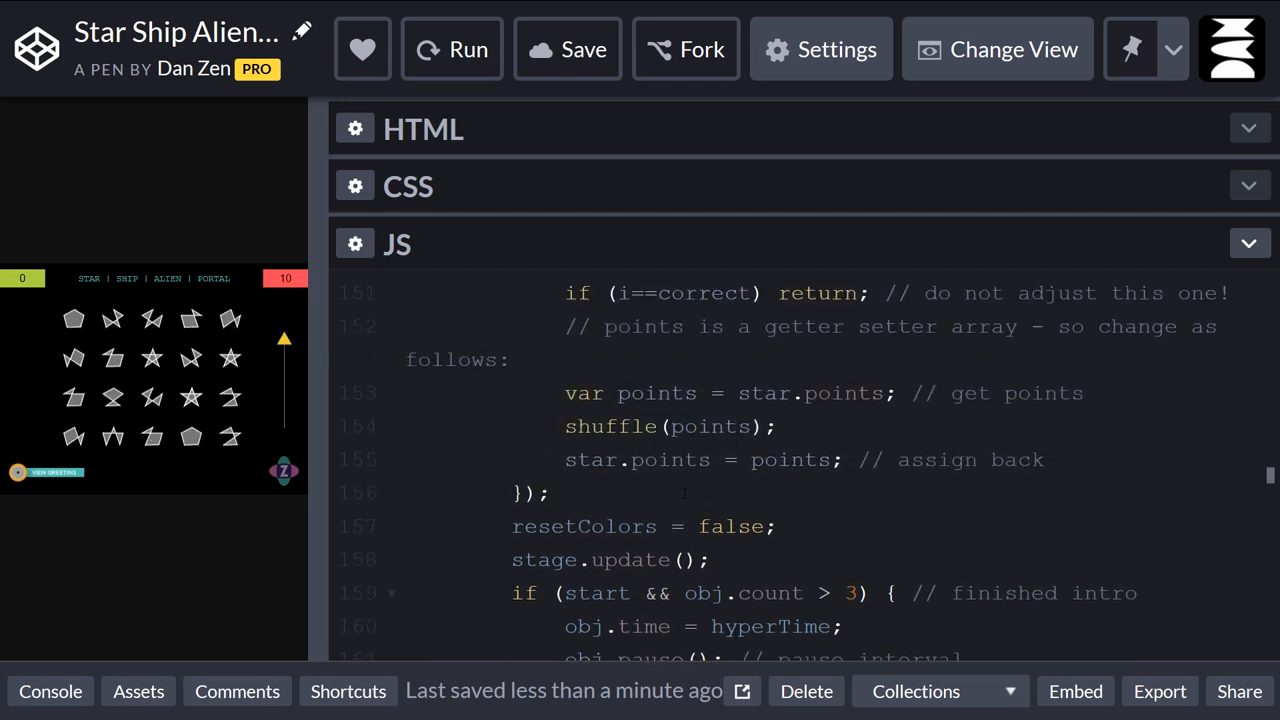
{"action": "scroll", "scroll_direction": "down", "scroll_amount": 3}
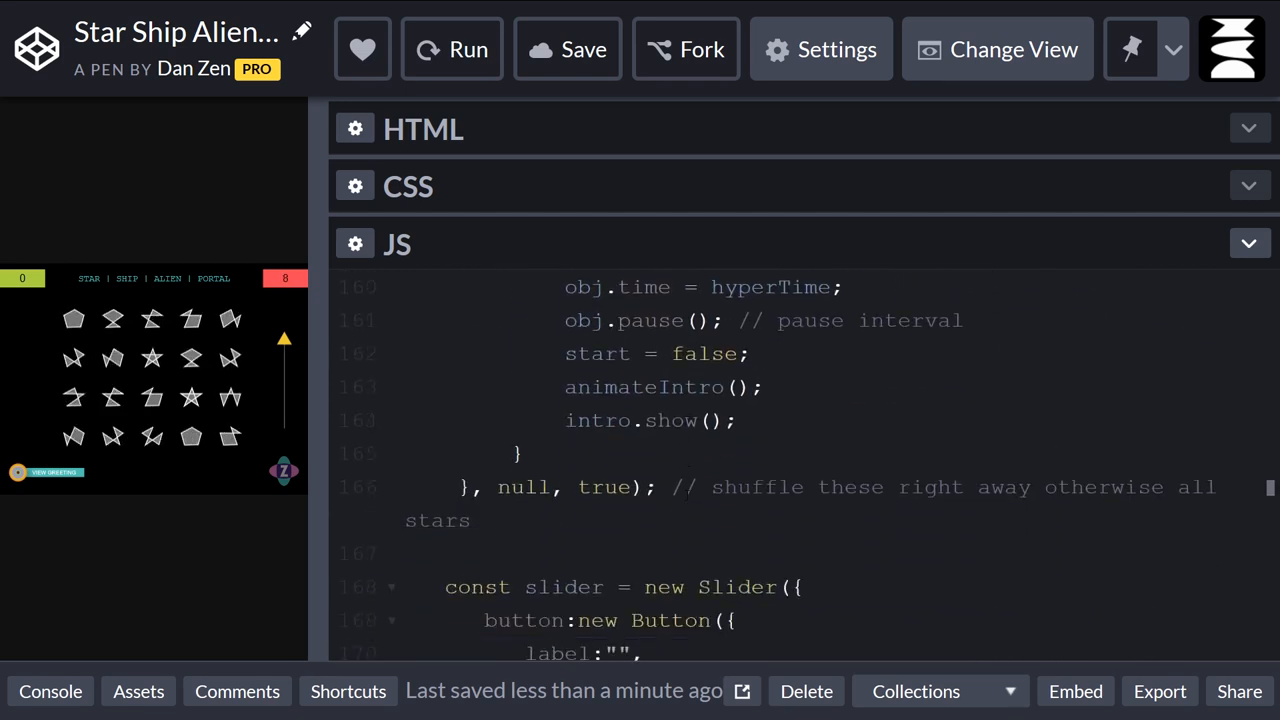
{"action": "scroll", "scroll_direction": "down", "scroll_amount": 3}
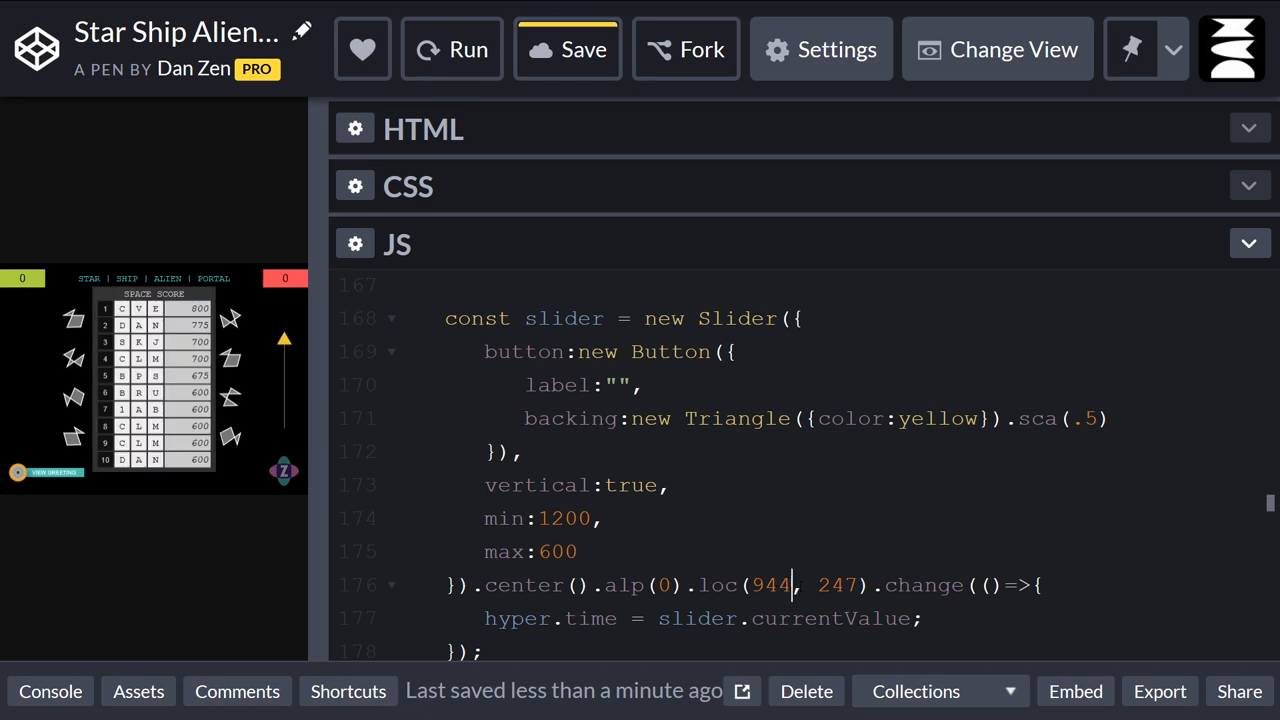
Move the slider to loc(944, 240) and rerun the game with a widened preview.
{"action": "left_click", "coordinate": [567, 49]}
{"action": "type", "text": "0"}
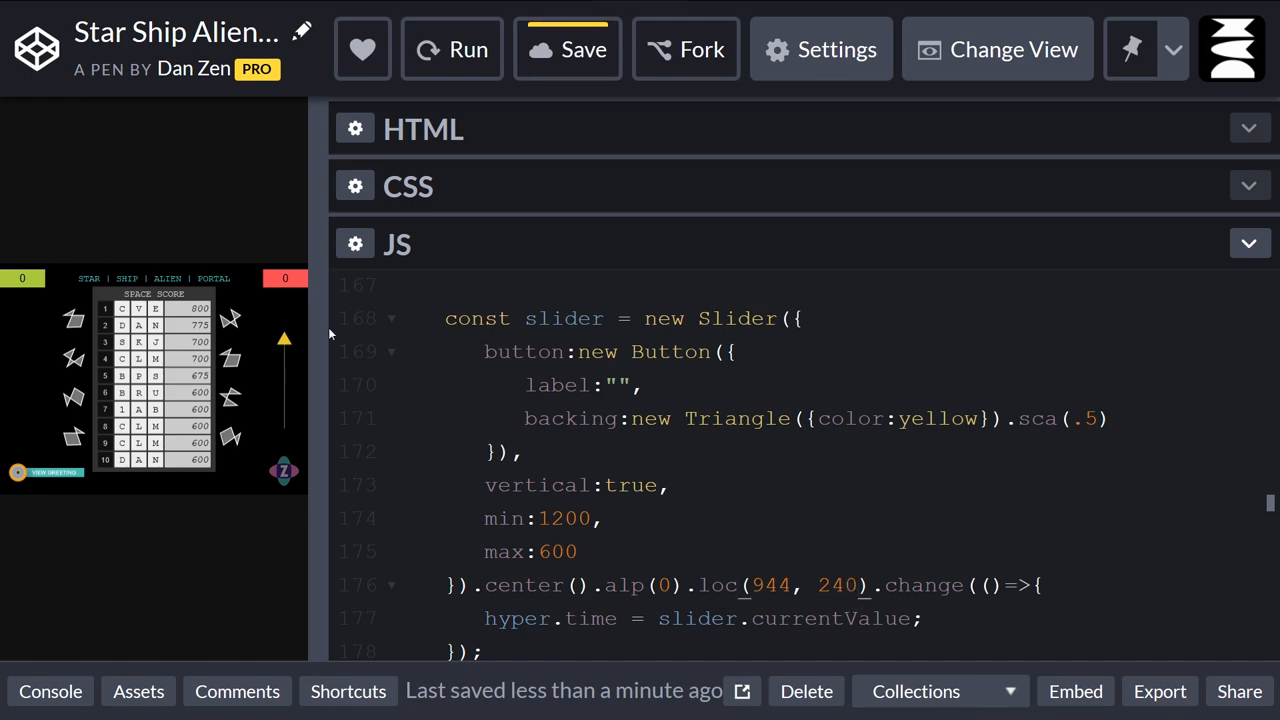
{"action": "left_click", "coordinate": [452, 49]}
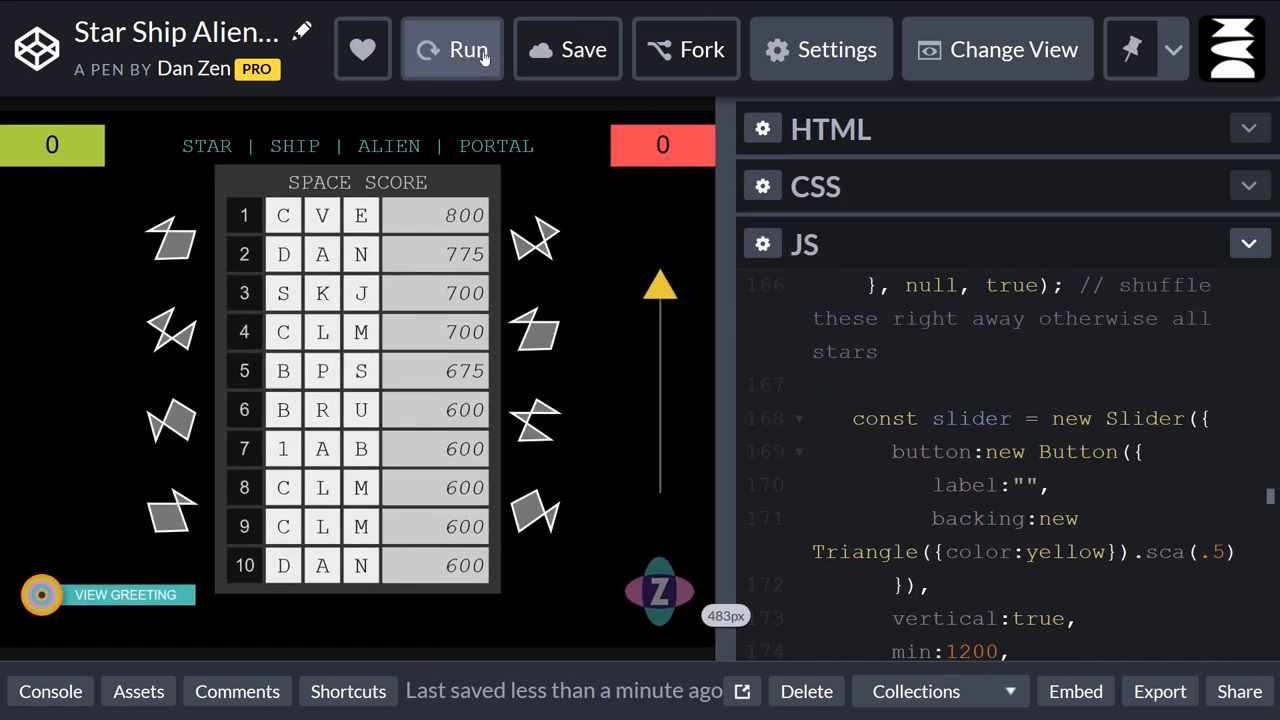
{"action": "left_click", "coordinate": [468, 49]}
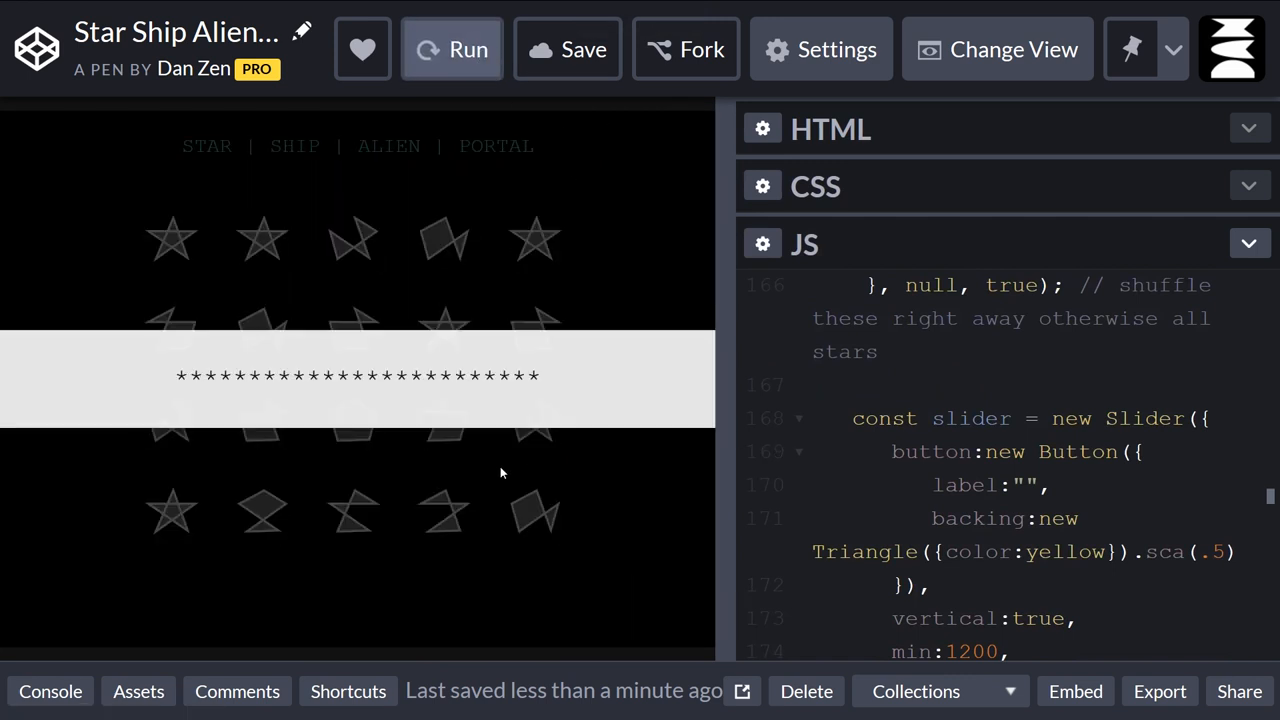
Dismiss the intro and play a turn to confirm the yellow slider appears.
{"action": "left_click", "coordinate": [452, 49]}
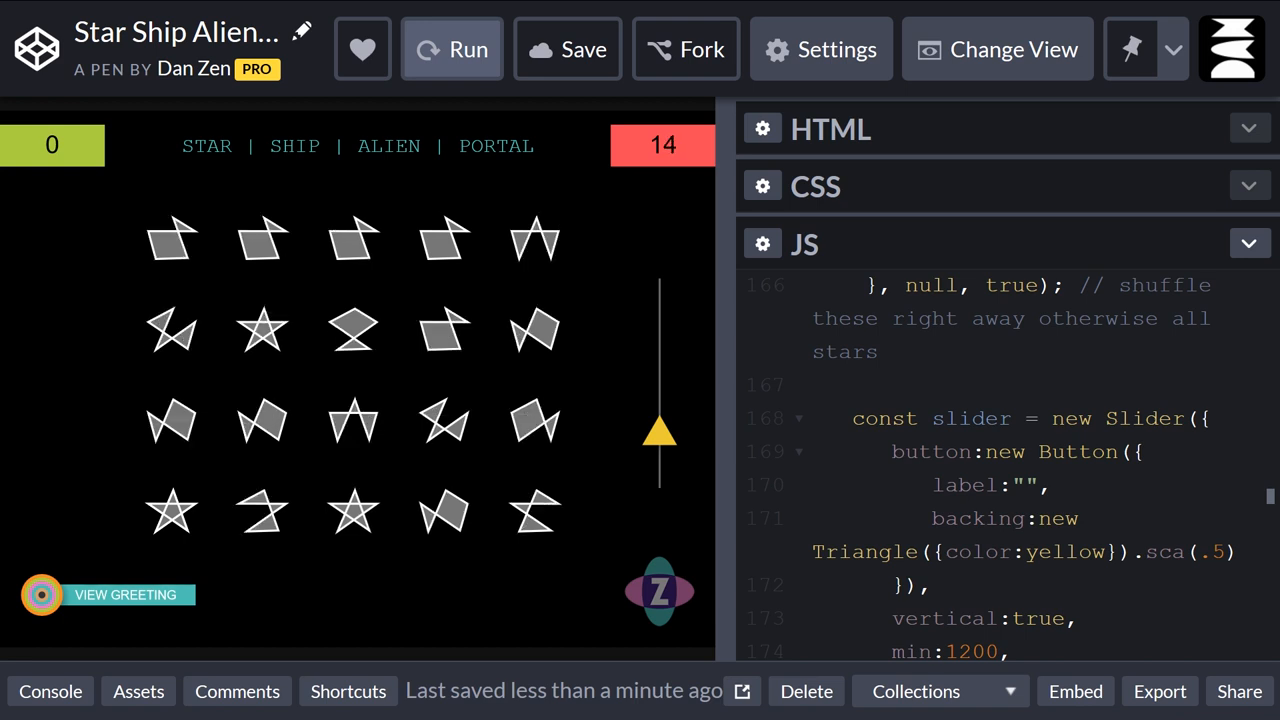
{"action": "left_click", "coordinate": [452, 49]}
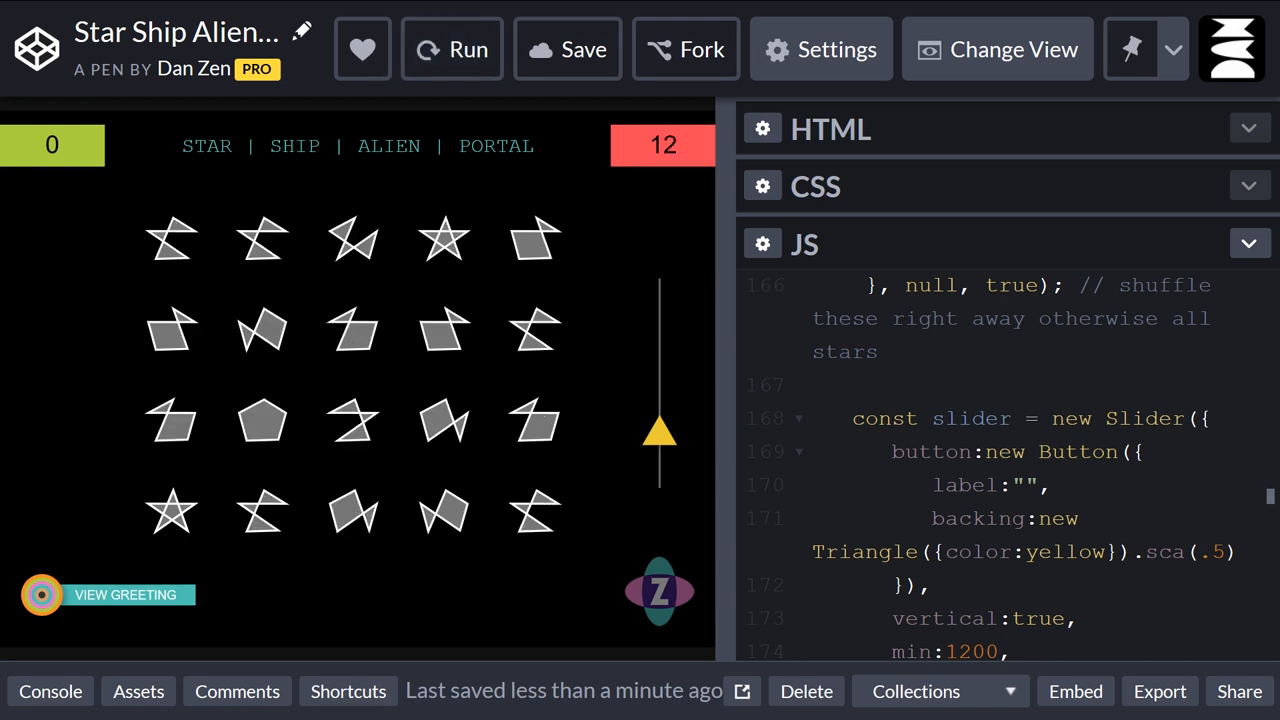